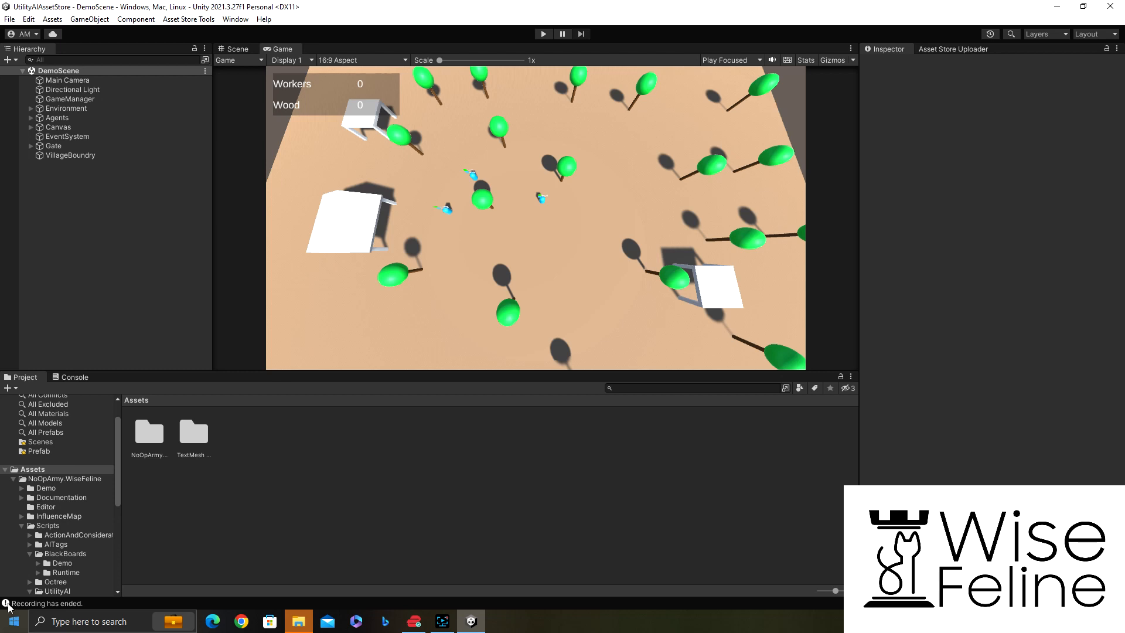
Step: Browse NoOpArmy.WiseFeline > Demo > UtilityAI and inspect the Extra_Behavior agent asset
{"action": "left_click", "coordinate": [33, 469]}
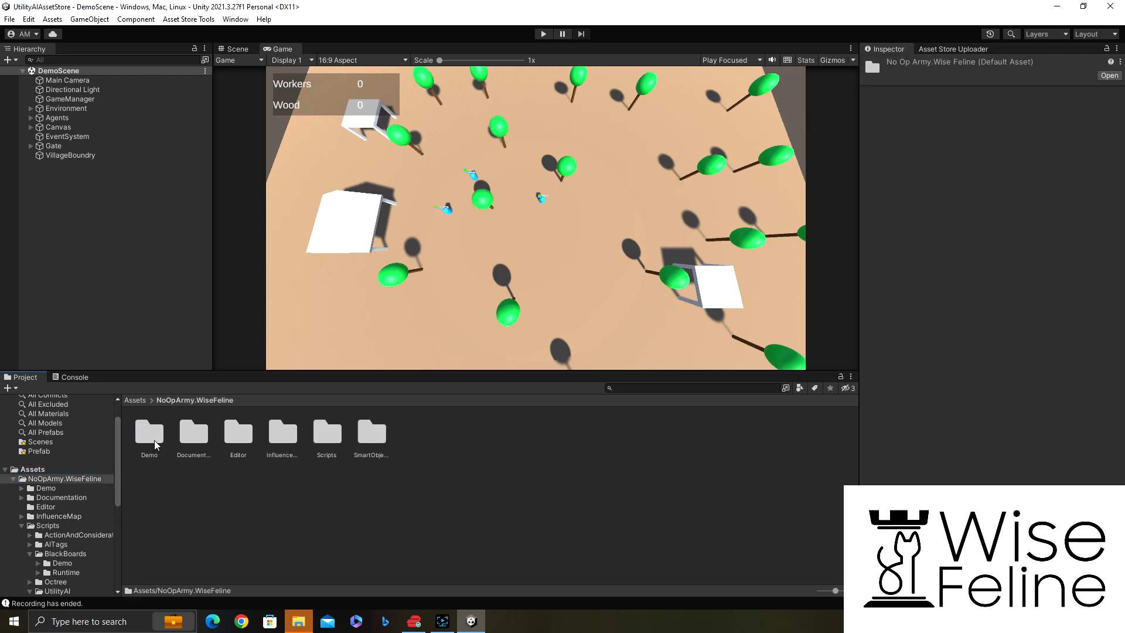
{"action": "double_click", "coordinate": [149, 433]}
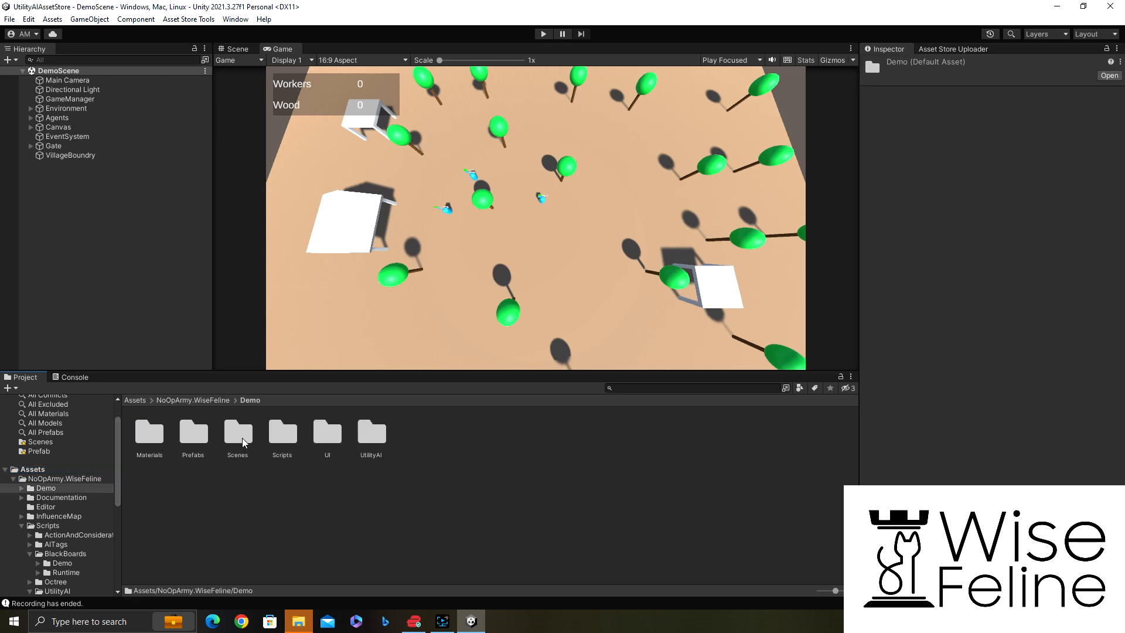
{"action": "double_click", "coordinate": [238, 432]}
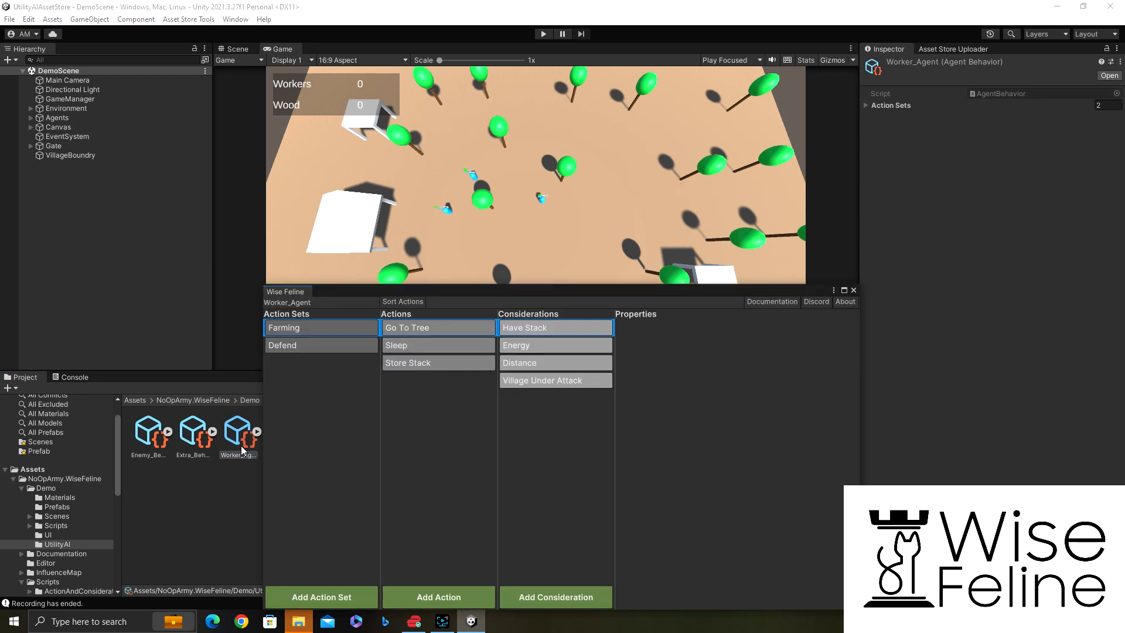
{"action": "left_click", "coordinate": [191, 430]}
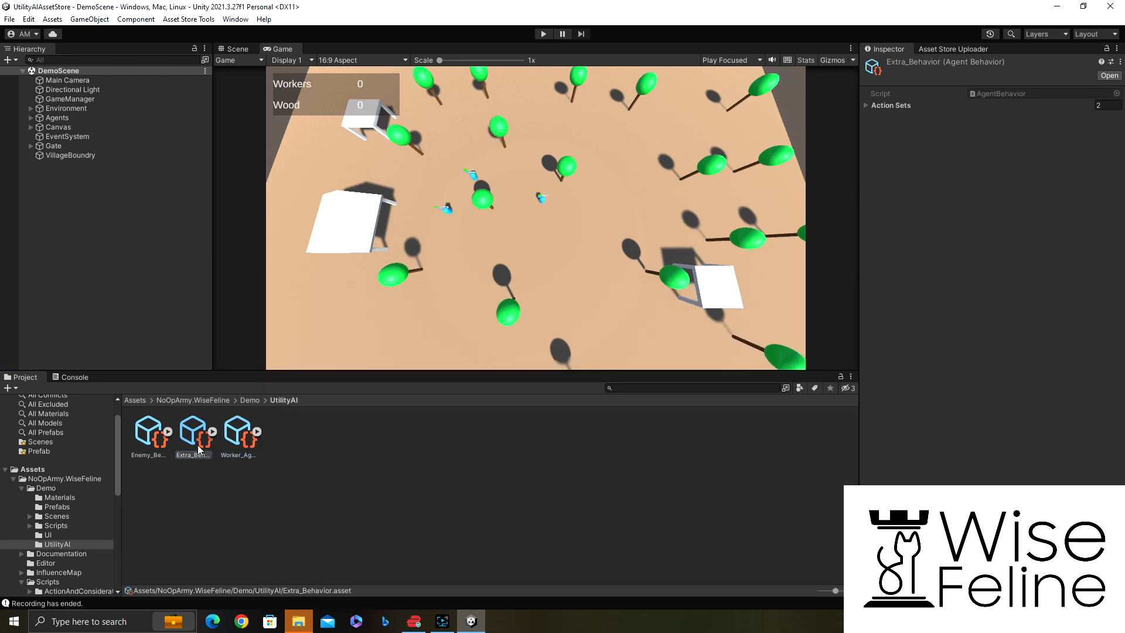
{"action": "left_click", "coordinate": [250, 399]}
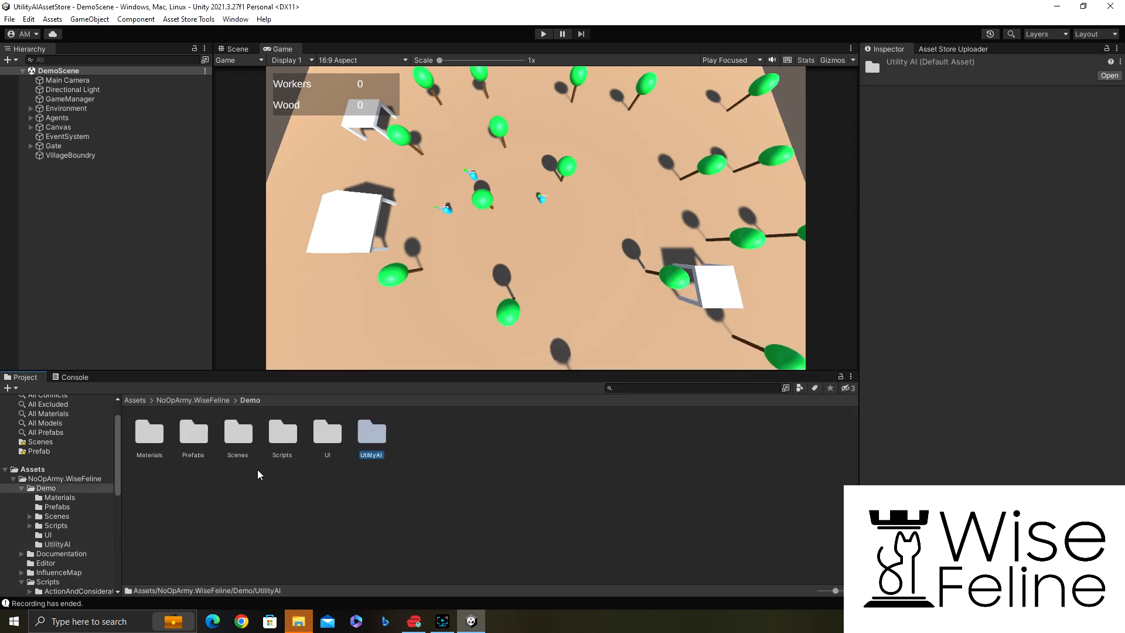
Step: Browse Demo > Scripts > Agent and return to the Scripts folder with its subfolders
{"action": "double_click", "coordinate": [281, 436]}
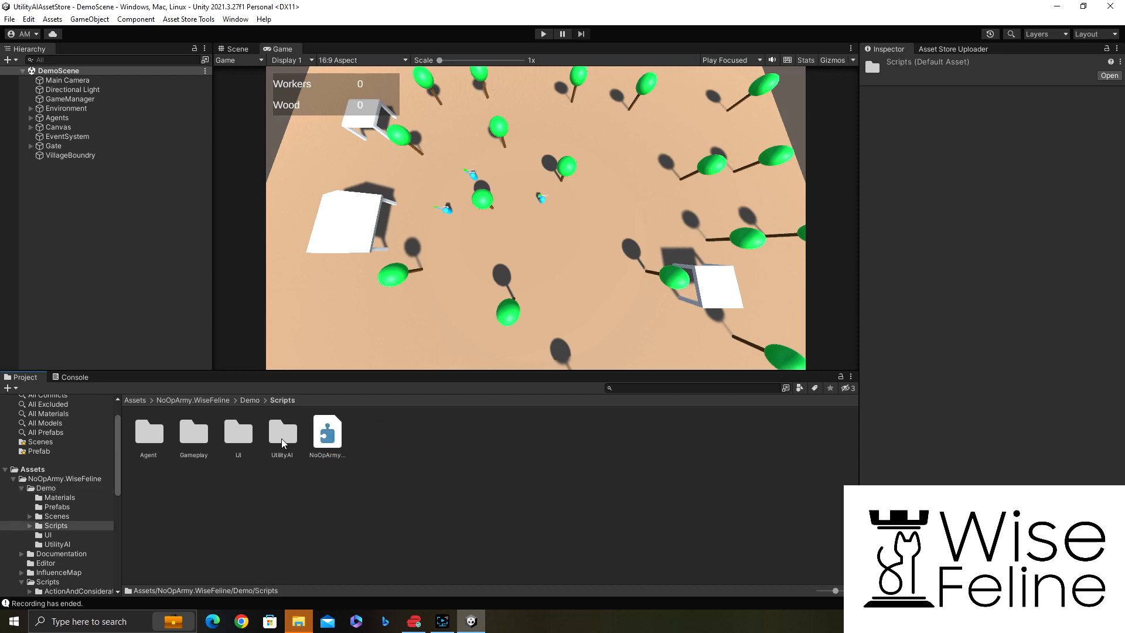
{"action": "double_click", "coordinate": [147, 435]}
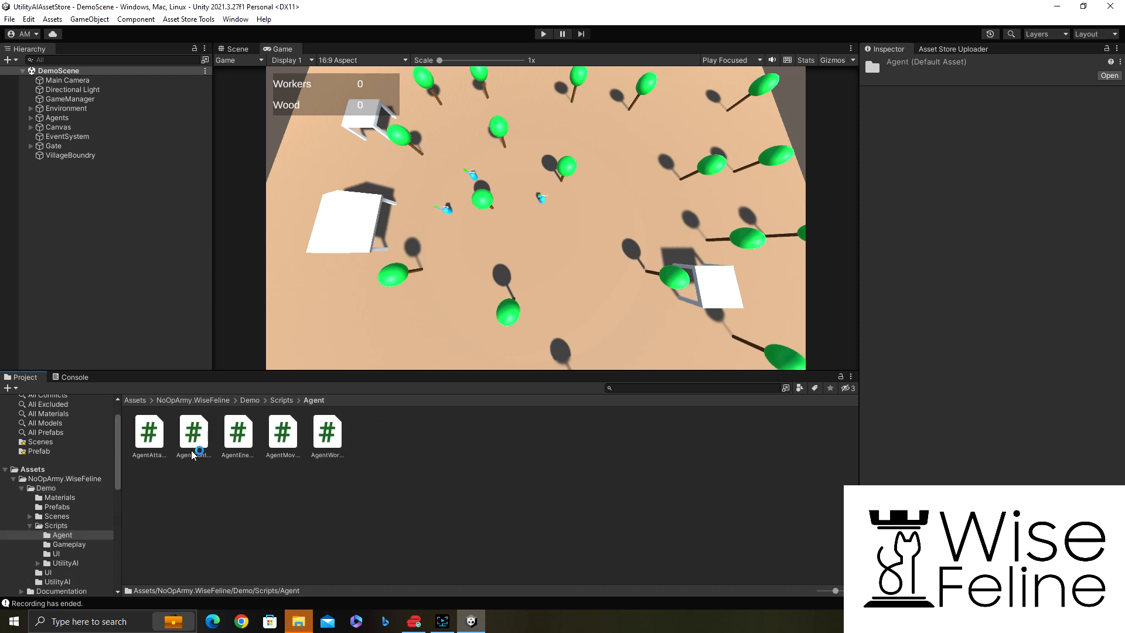
{"action": "left_click", "coordinate": [282, 399]}
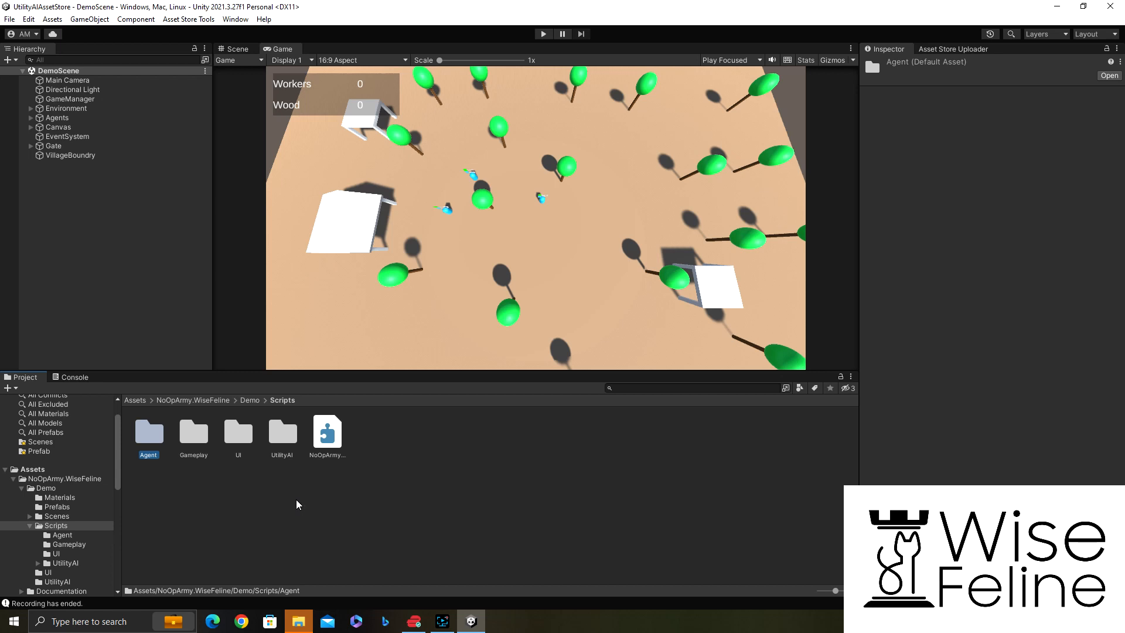
{"action": "left_click", "coordinate": [134, 399]}
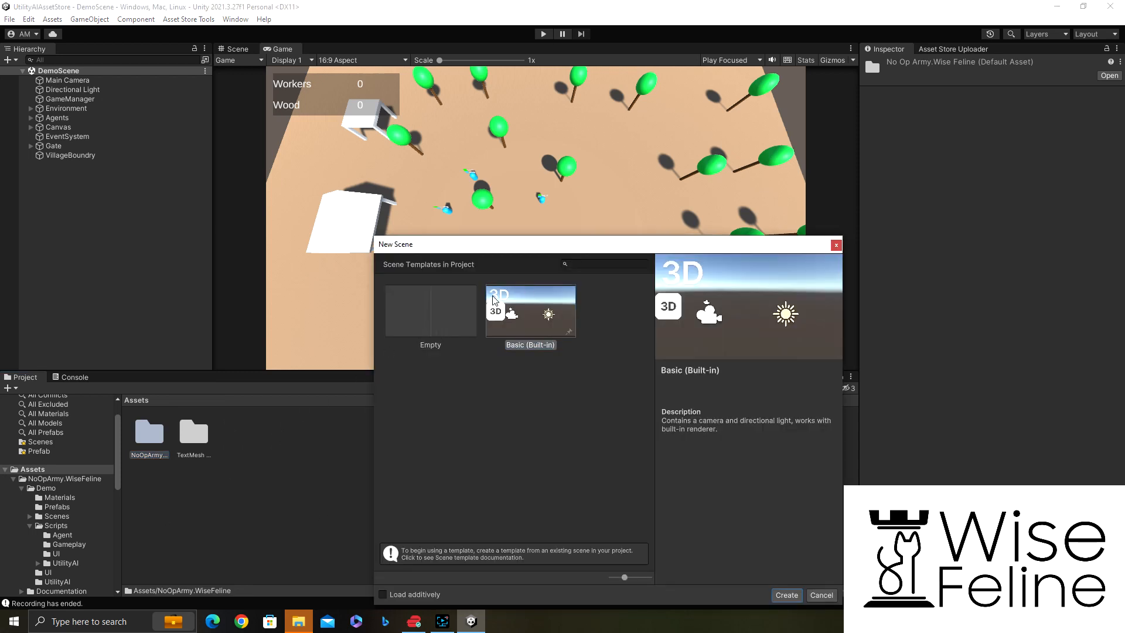
Step: Create a new Basic (Built-in) scene and a C# script named TestAction, opened for editing
{"action": "left_click", "coordinate": [786, 595]}
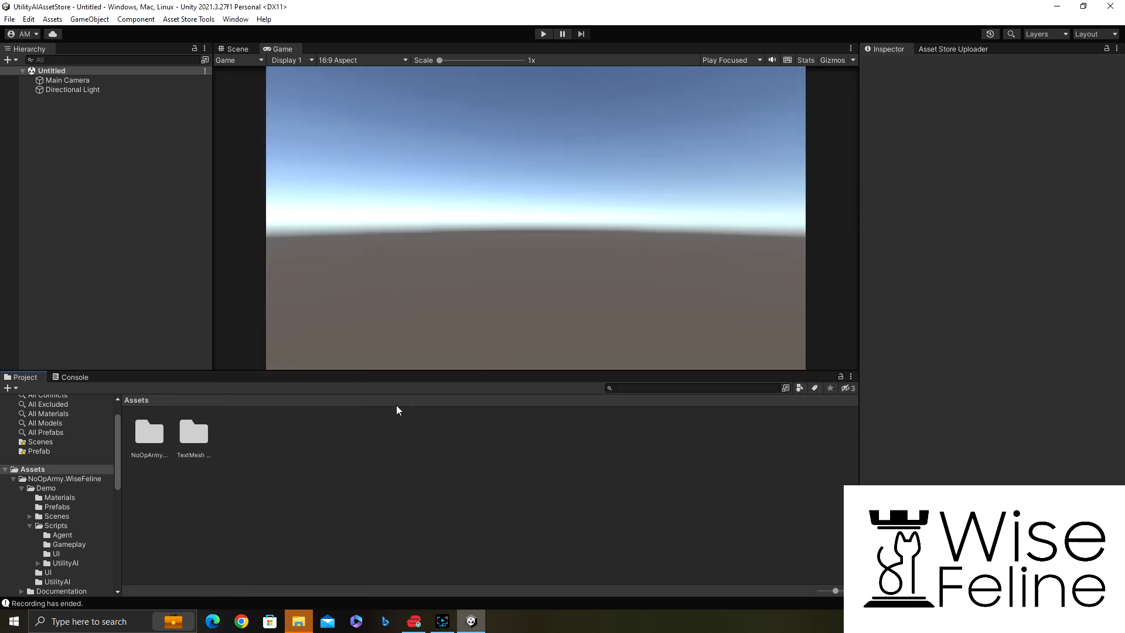
{"action": "right_click", "coordinate": [399, 411]}
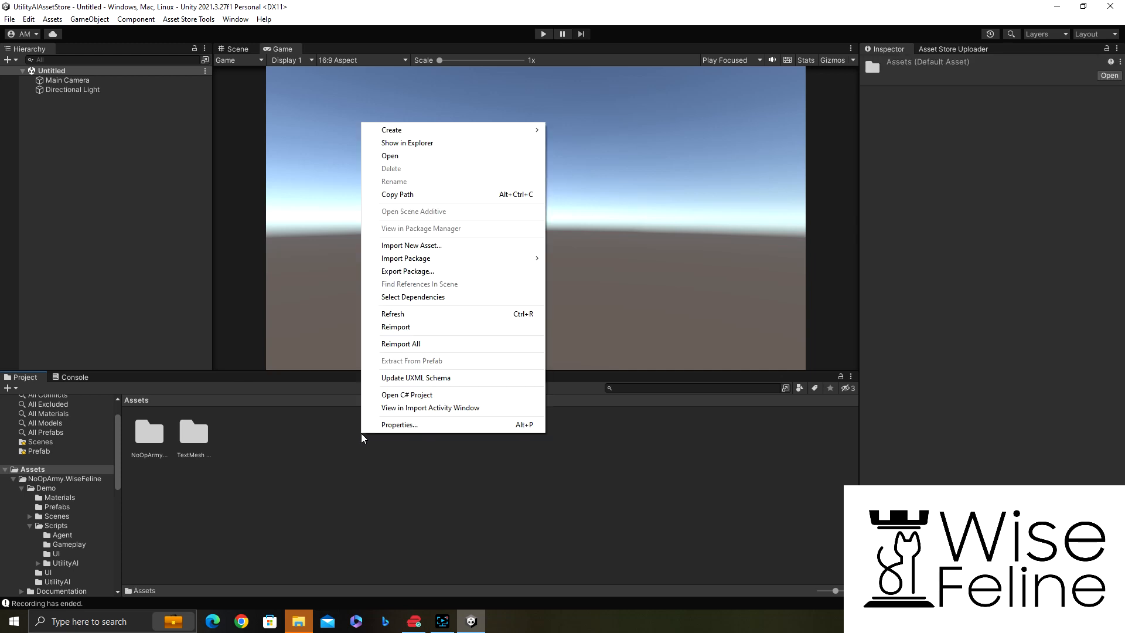
{"action": "left_click", "coordinate": [391, 130]}
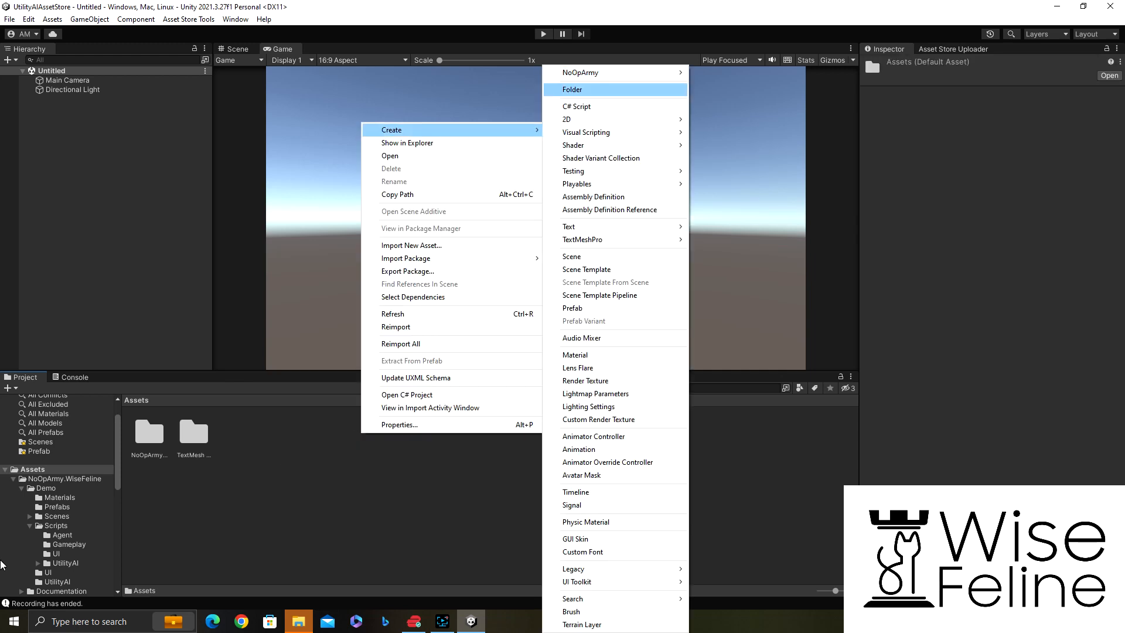
{"action": "left_click", "coordinate": [577, 107]}
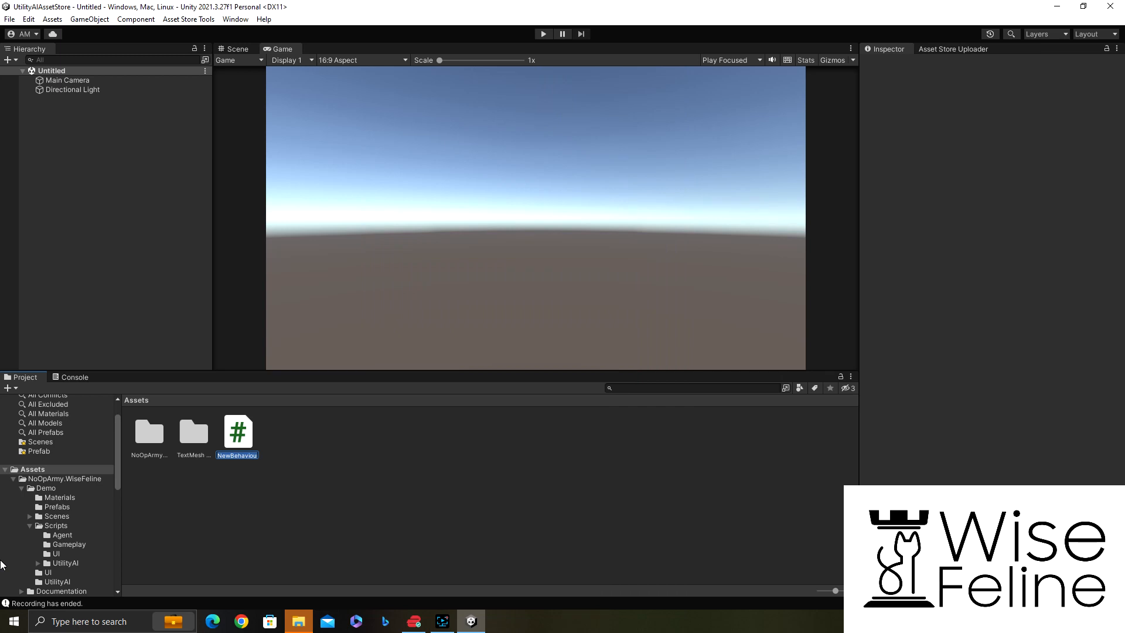
{"action": "type", "text": "TestAc"}
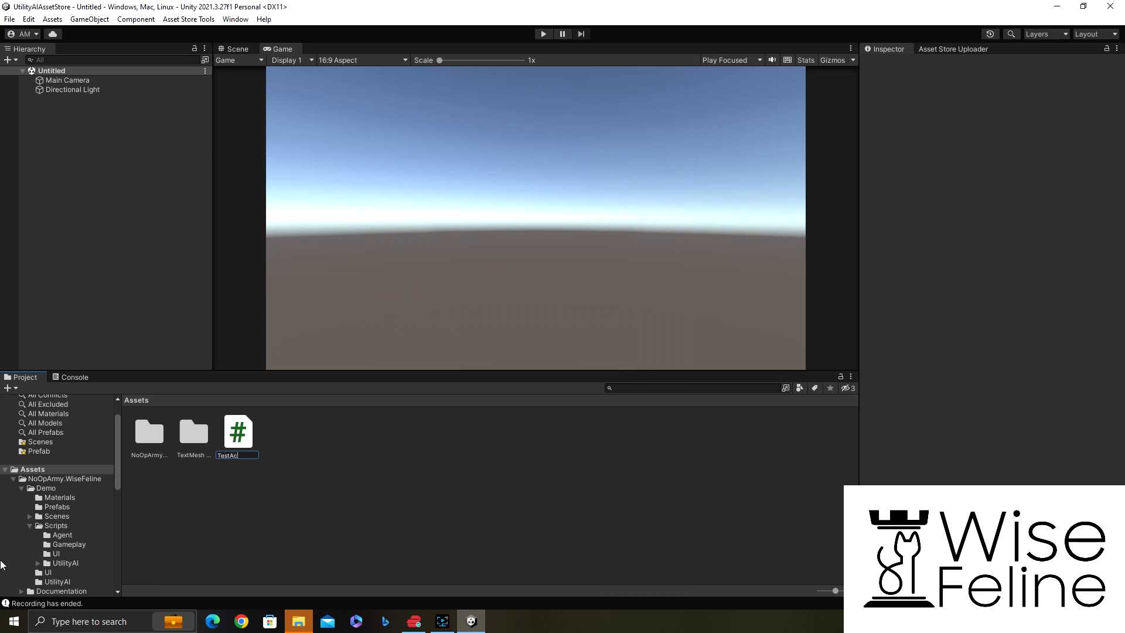
{"action": "double_click", "coordinate": [238, 431]}
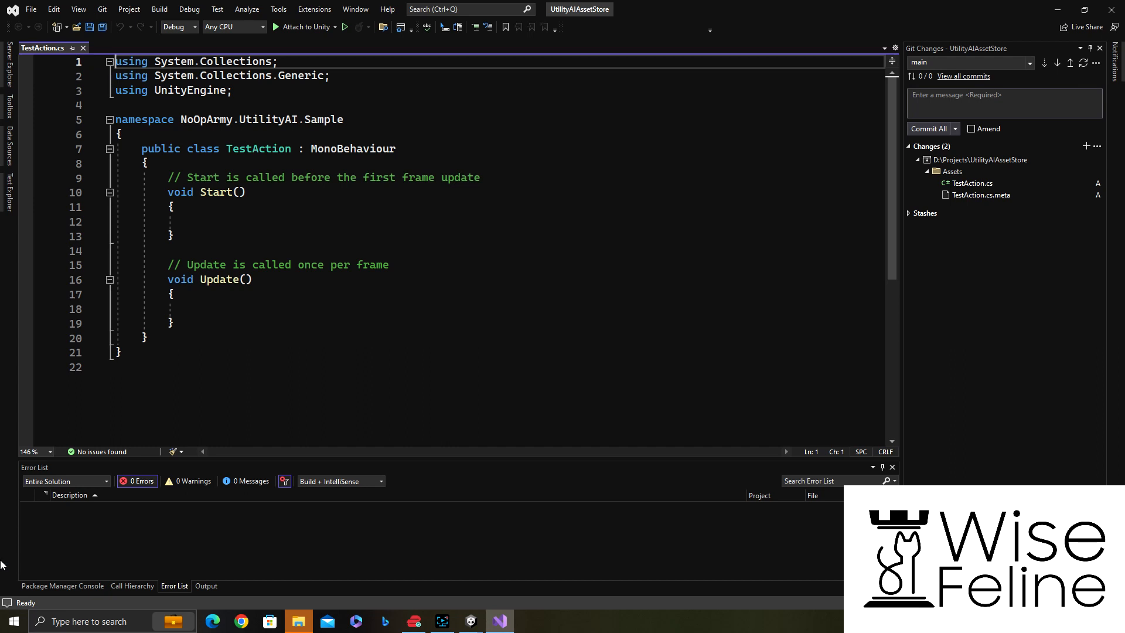
Step: Change TestAction's base class from MonoBehaviour to ActionBase with using NoOpArmy.WiseFeline
{"action": "left_click", "coordinate": [287, 149]}
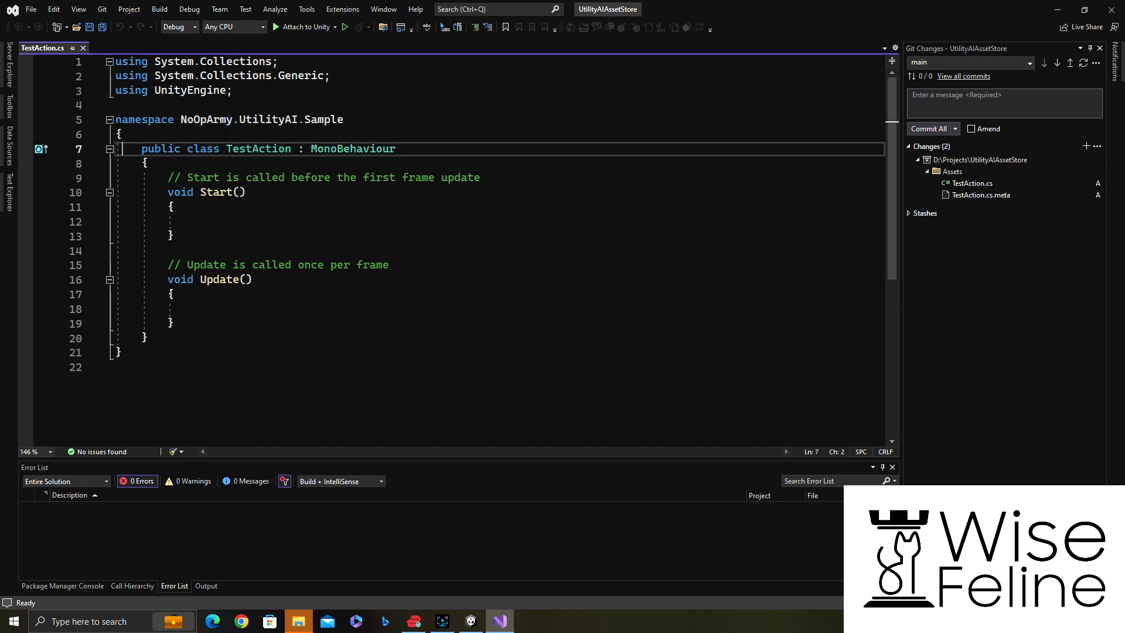
{"action": "double_click", "coordinate": [353, 149]}
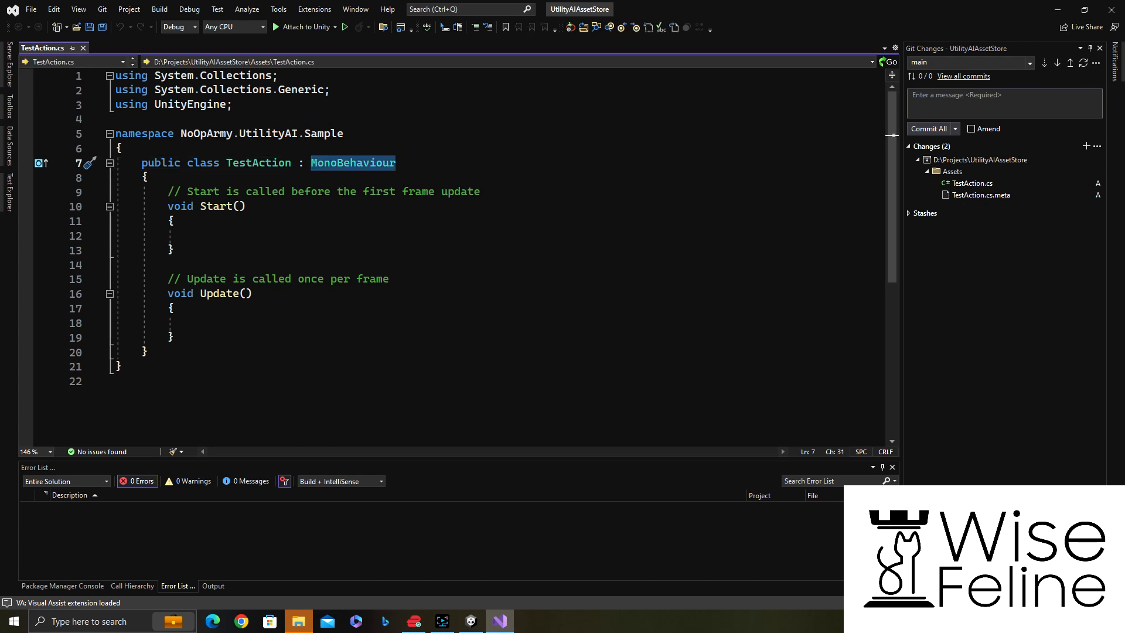
{"action": "type", "text": "NoOpArmy.w"}
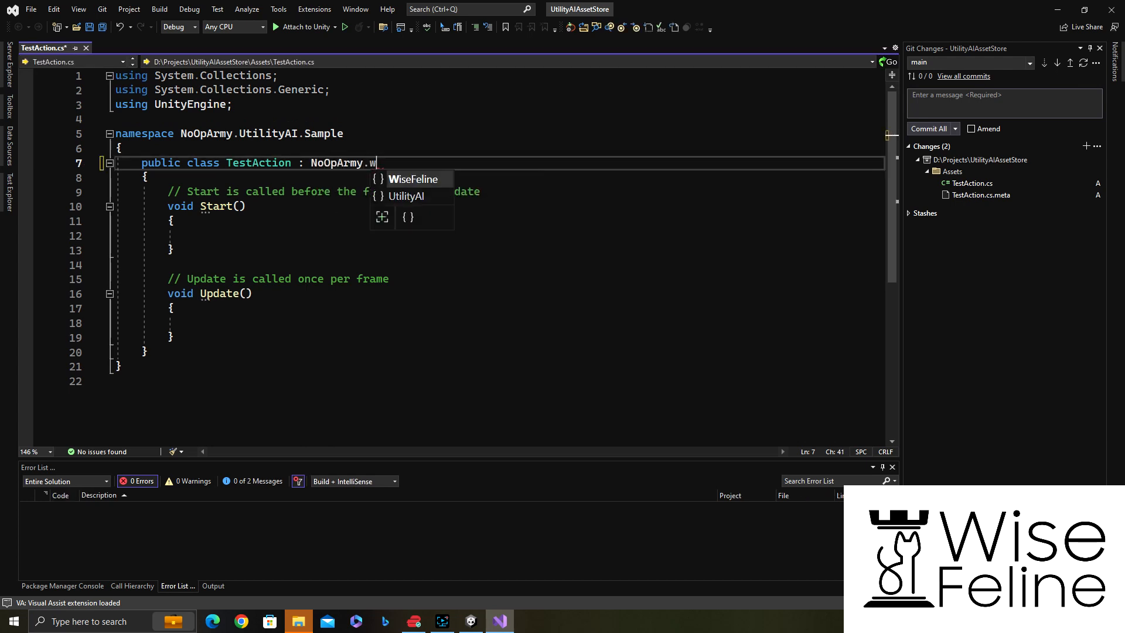
{"action": "type", "text": "WiseFeline.actio"}
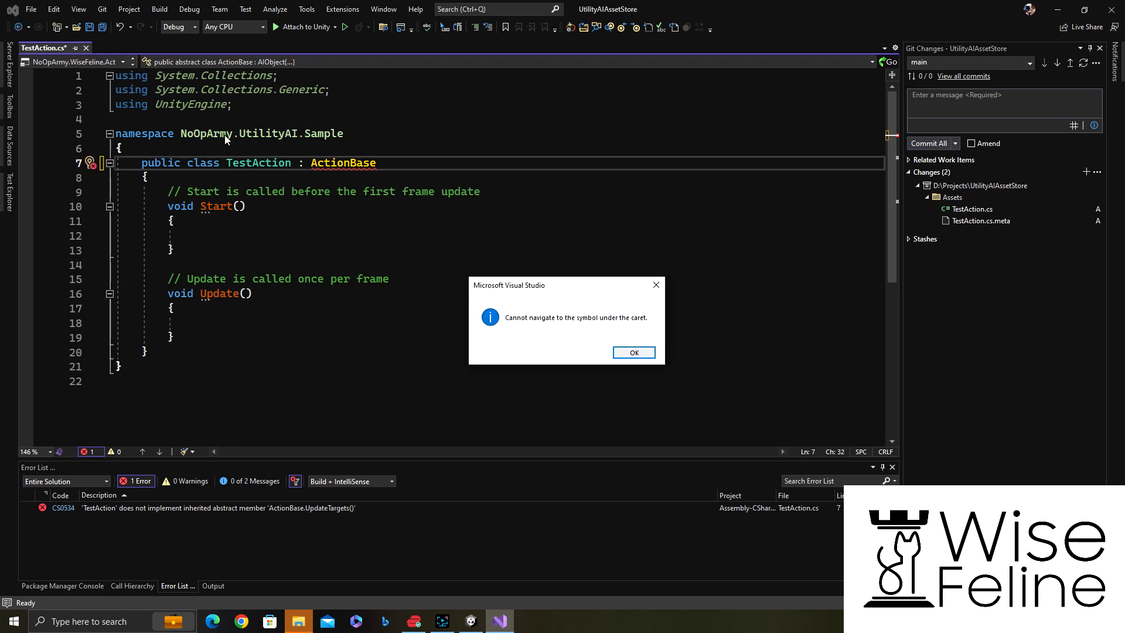
{"action": "left_click", "coordinate": [633, 353]}
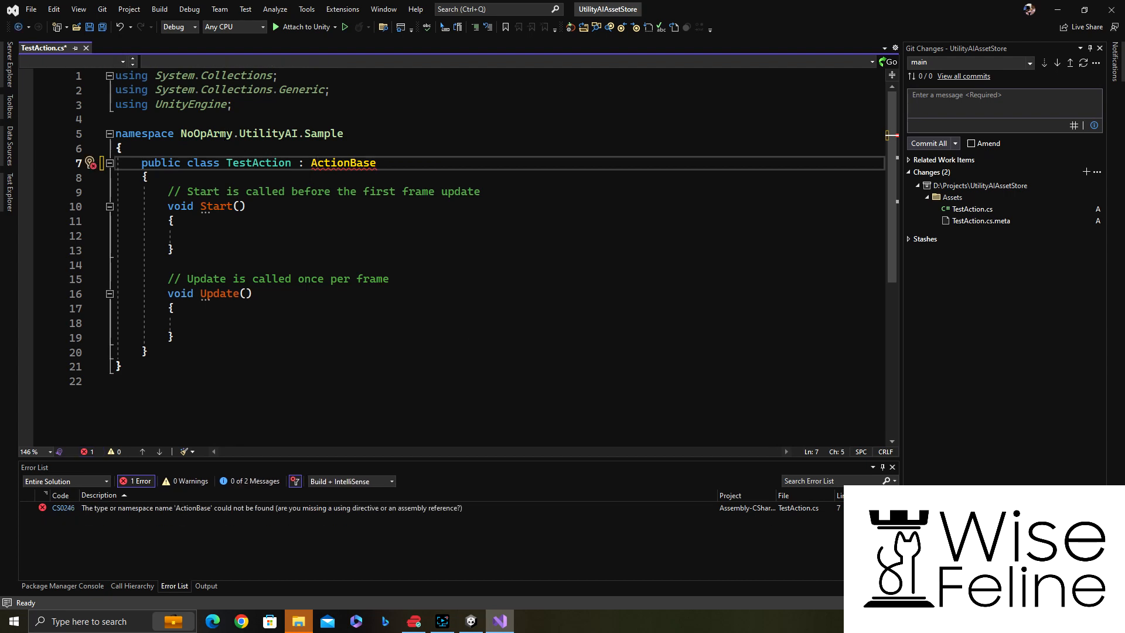
{"action": "type", "text": "actionba"}
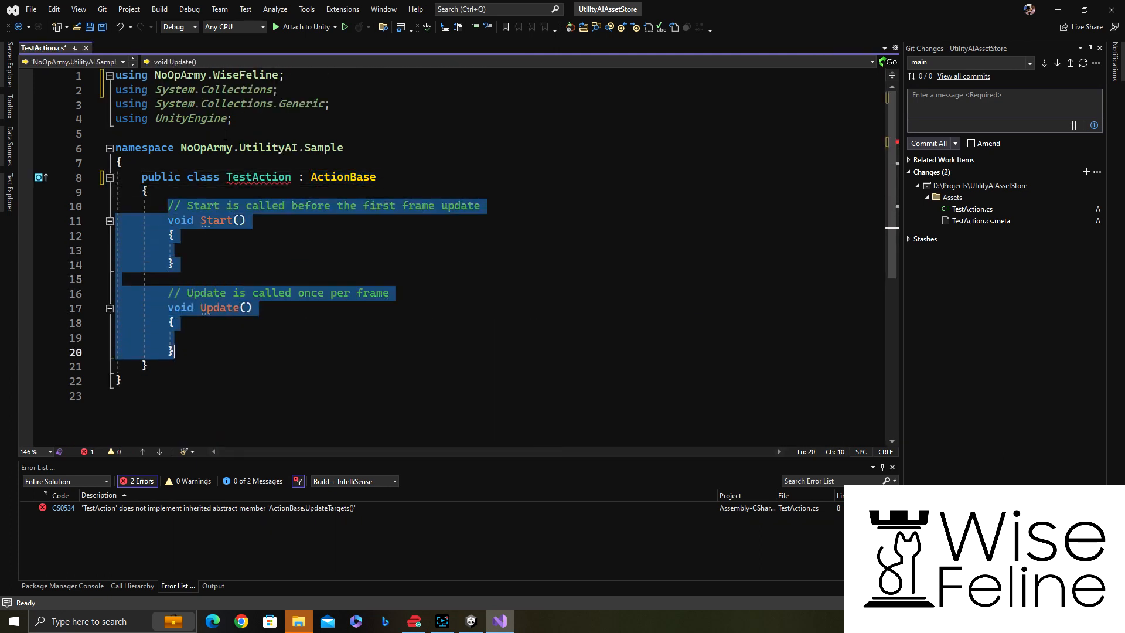
Step: Replace the default Start/Update with a field 'public string prefix = "";'
{"action": "key", "text": "Delete"}
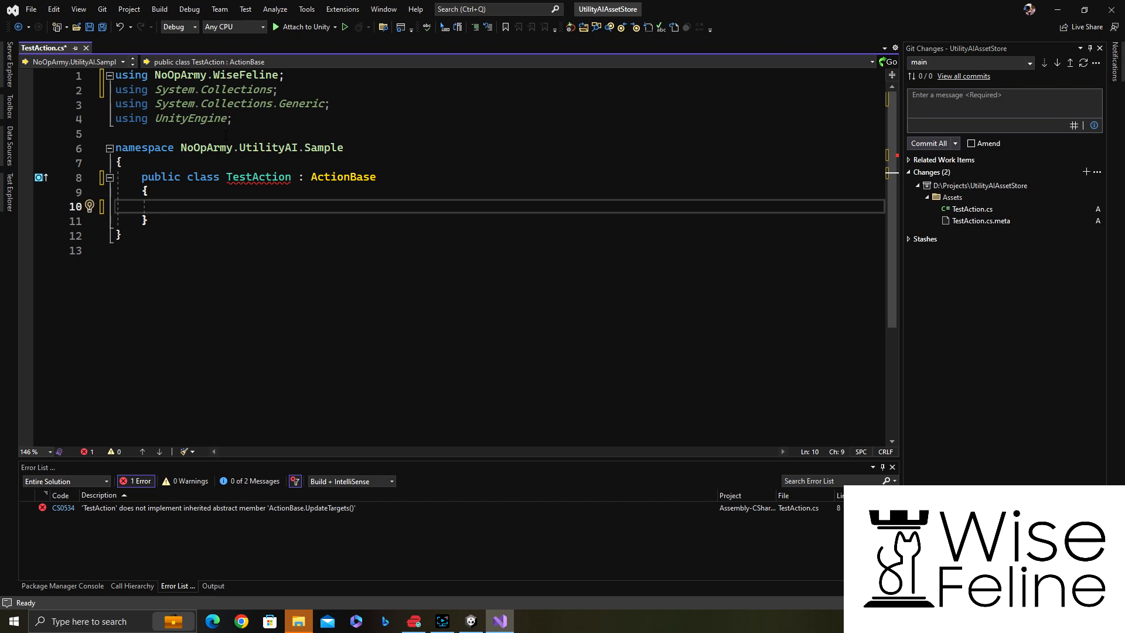
{"action": "type", "text": "public string"}
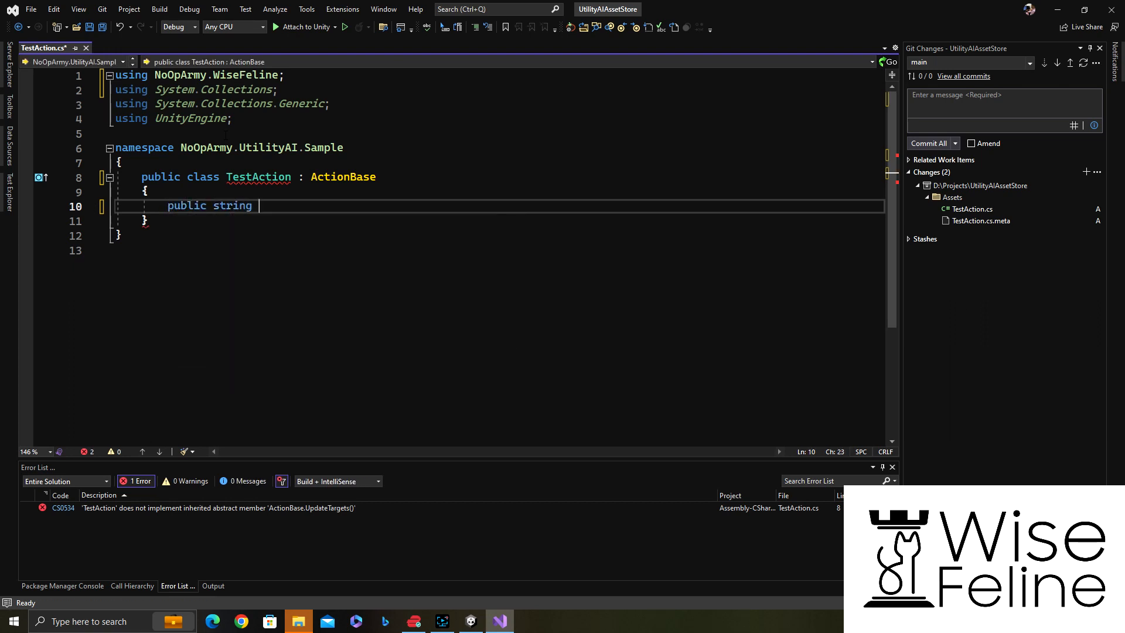
{"action": "type", "text": "prefix"}
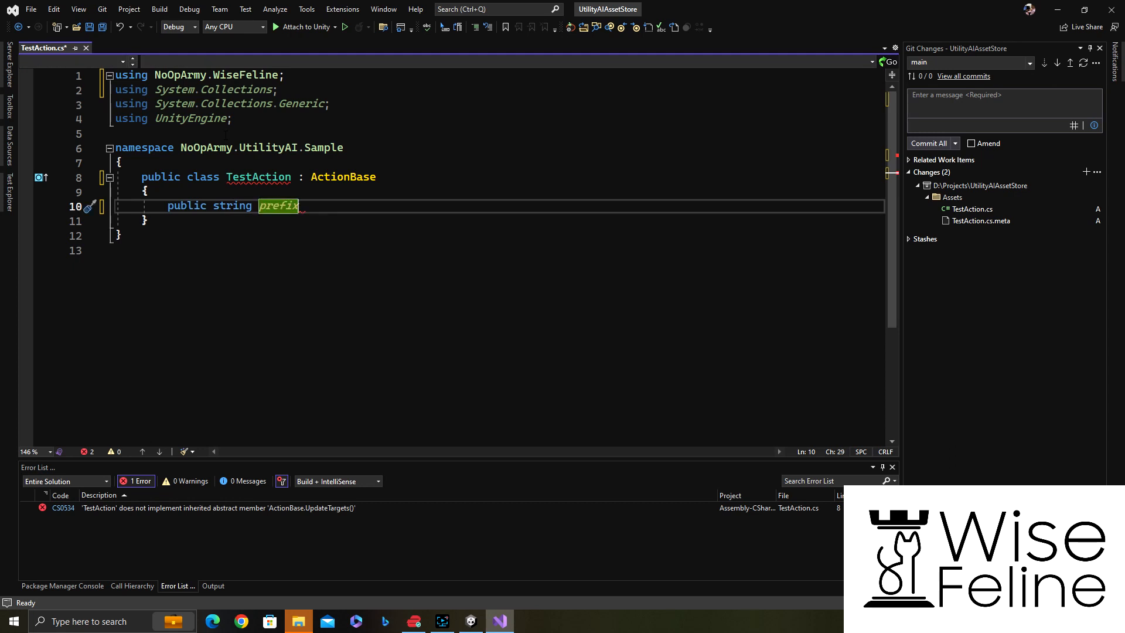
{"action": "type", "text": "=;"}
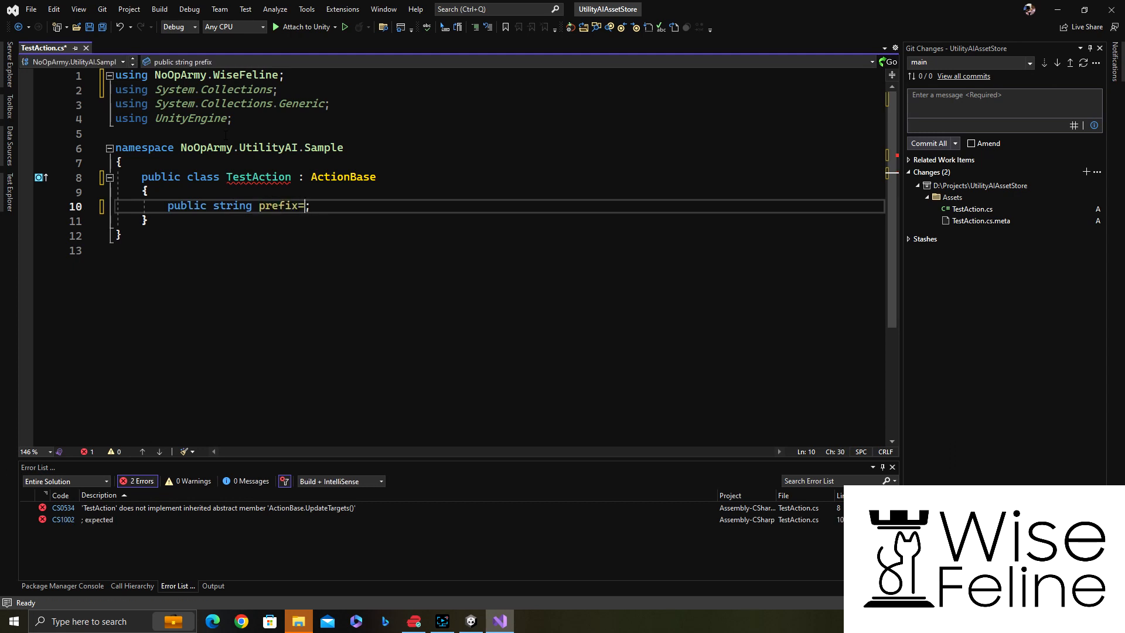
{"action": "type", "text": "\"\""}
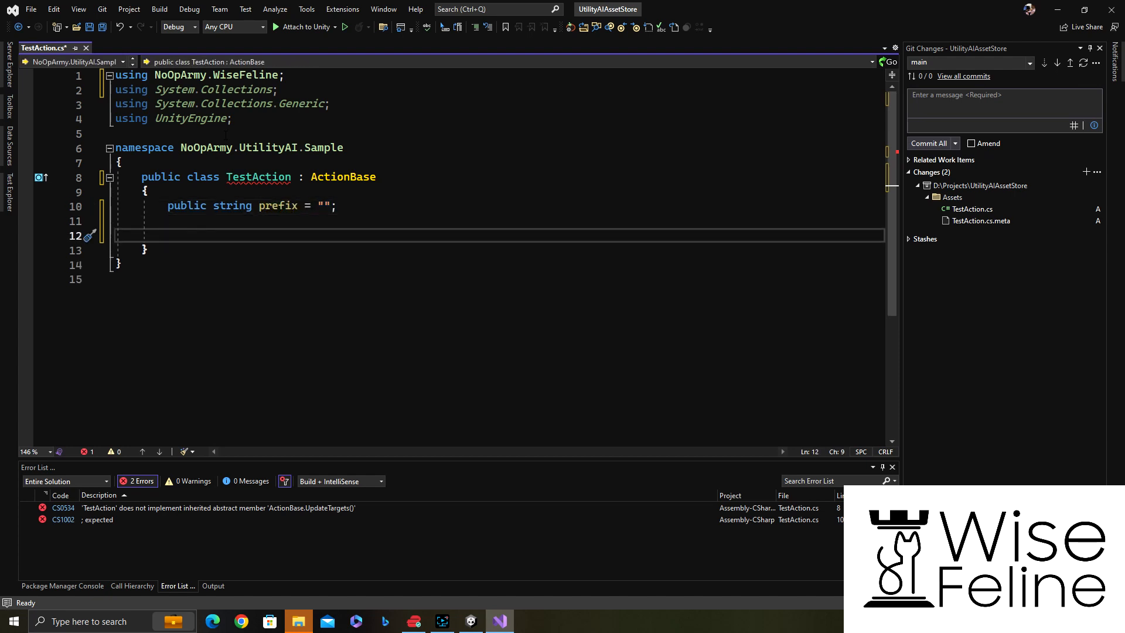
Step: Add an OnUpdate override logging $"{prefix} {Time.time}" via UnityEngine.Debug.Log
{"action": "type", "text": "override void OnUpdate("}
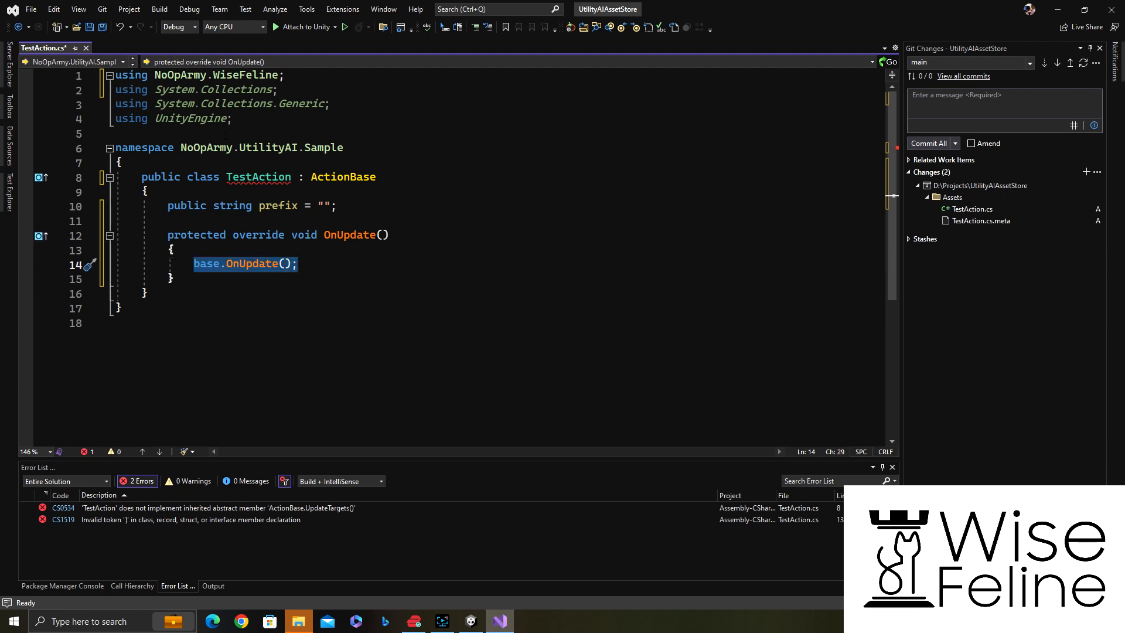
{"action": "type", "text": "UnityEngine.debug.Log("}
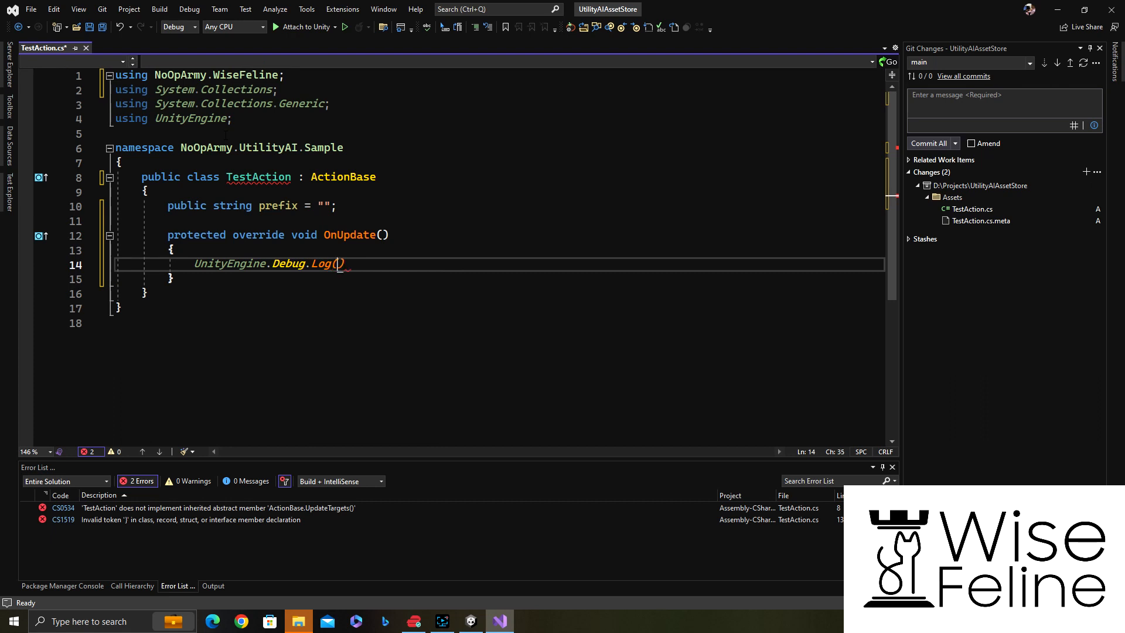
{"action": "type", "text": "$\"\""}
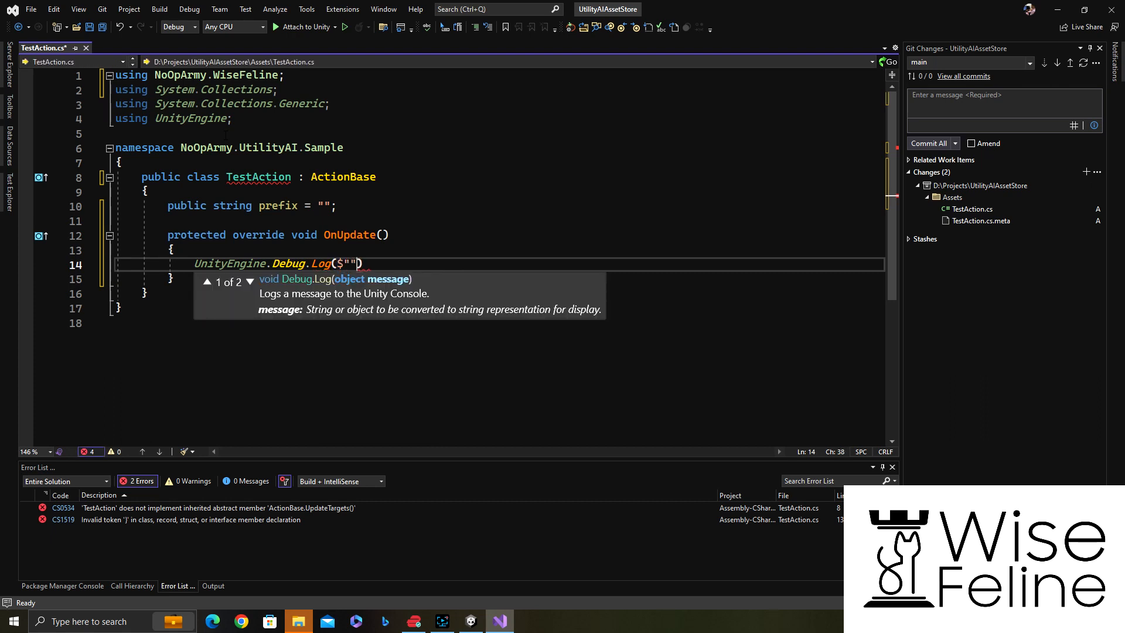
{"action": "type", "text": "{prefix} {Time.time"}
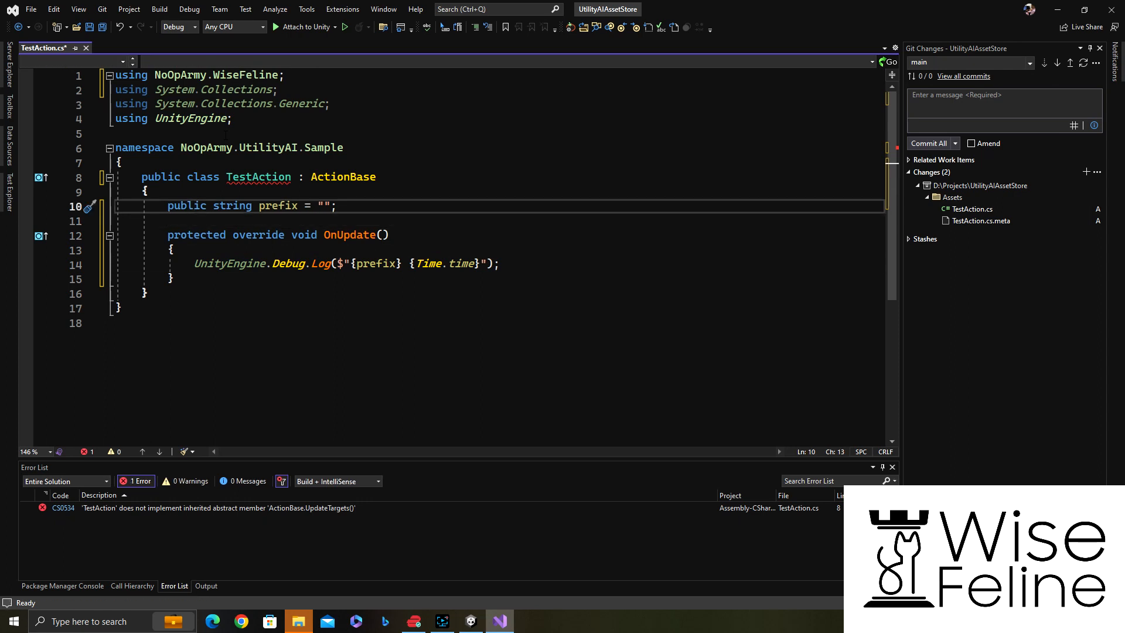
Step: Declare 'private MeshRenderer renderer;' and start an OnInitialized override
{"action": "key", "text": "Return"}
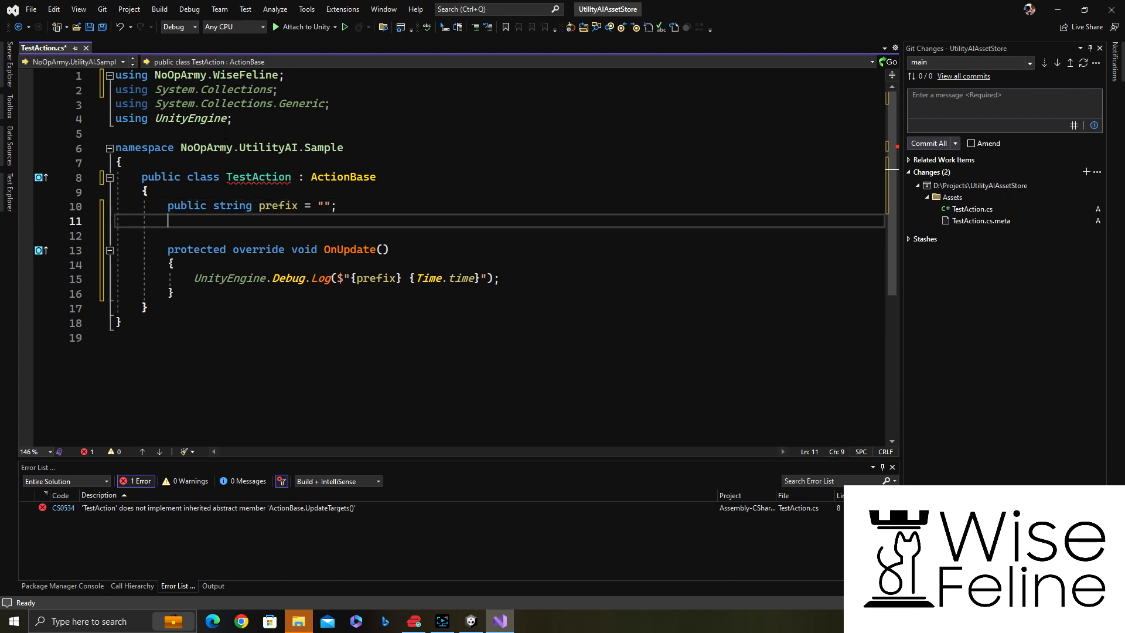
{"action": "type", "text": "override void OnInitialized("}
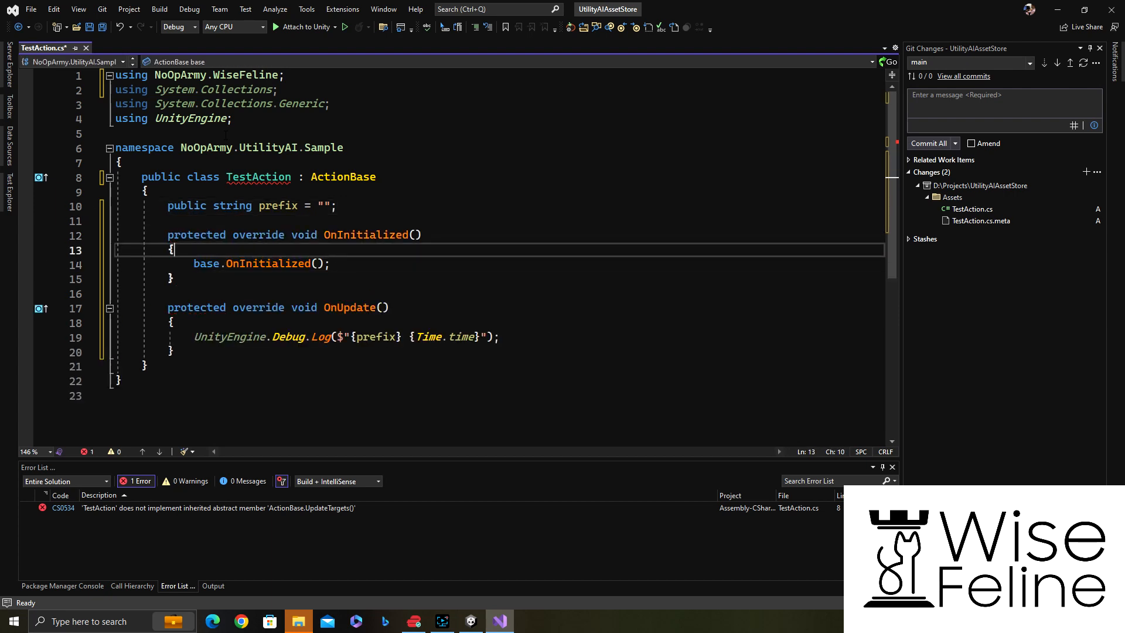
{"action": "type", "text": "private"}
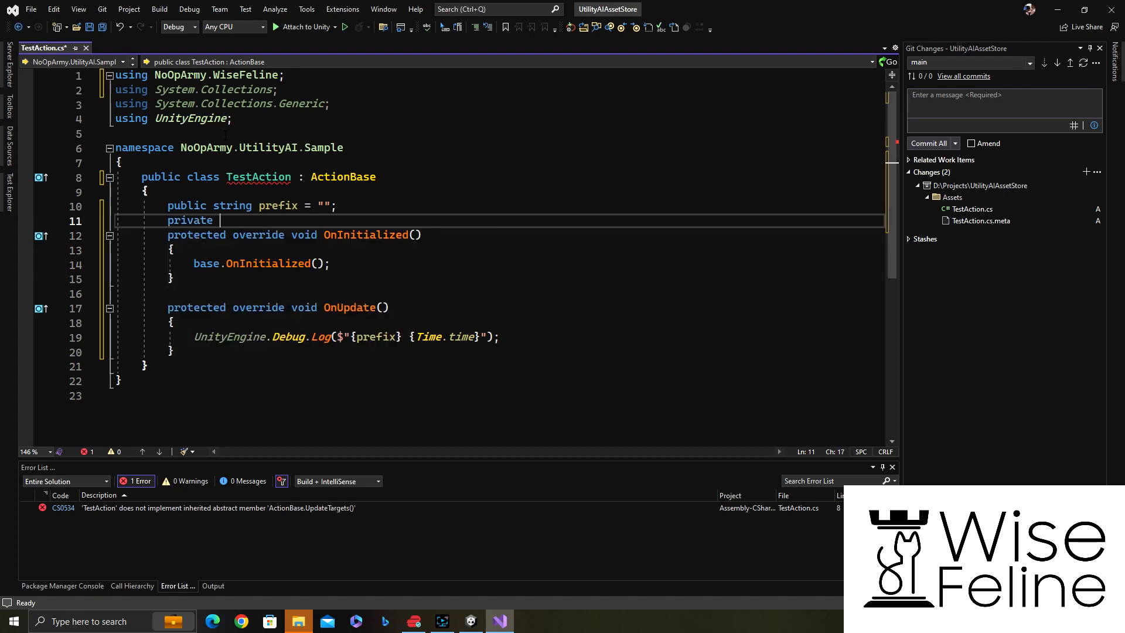
{"action": "type", "text": "MeshRenderer r"}
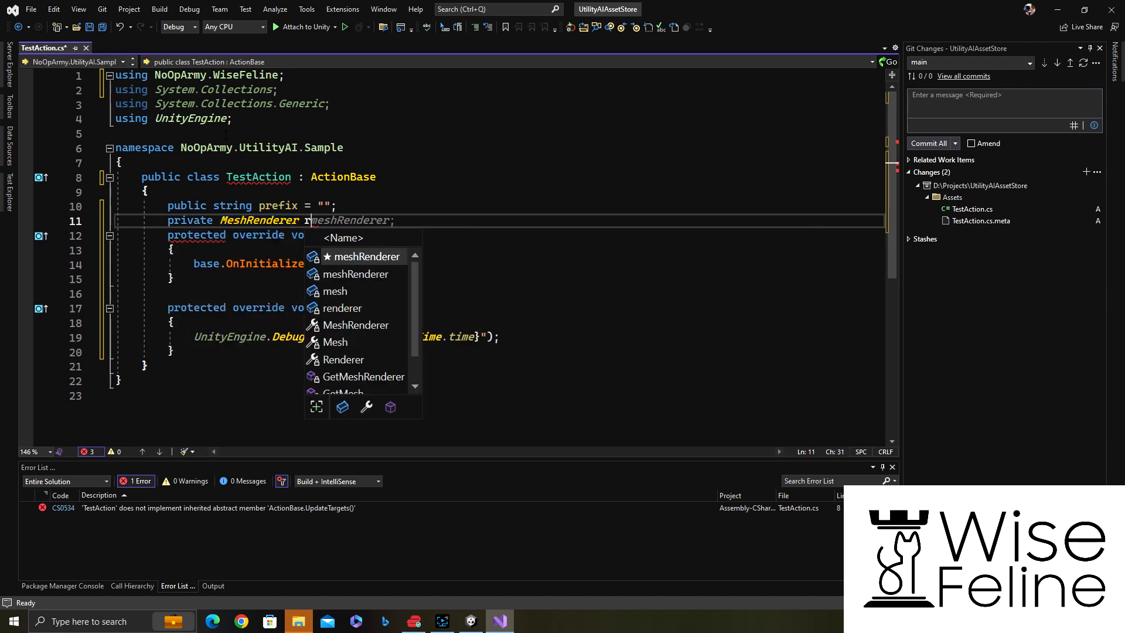
{"action": "type", "text": "renderere"}
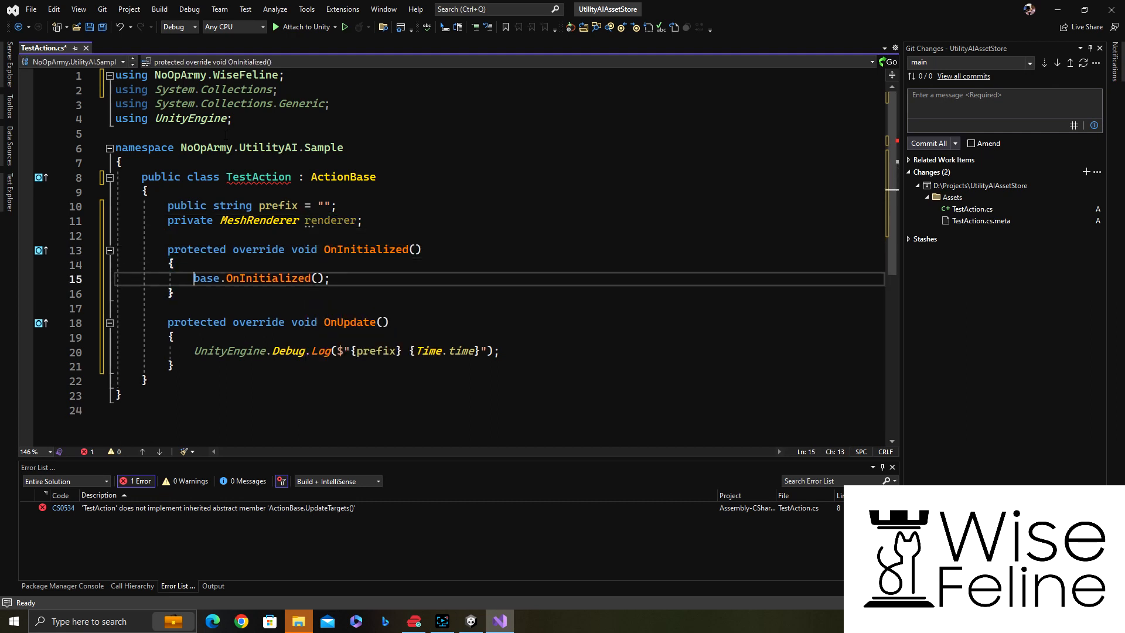
{"action": "type", "text": "renderer = bra"}
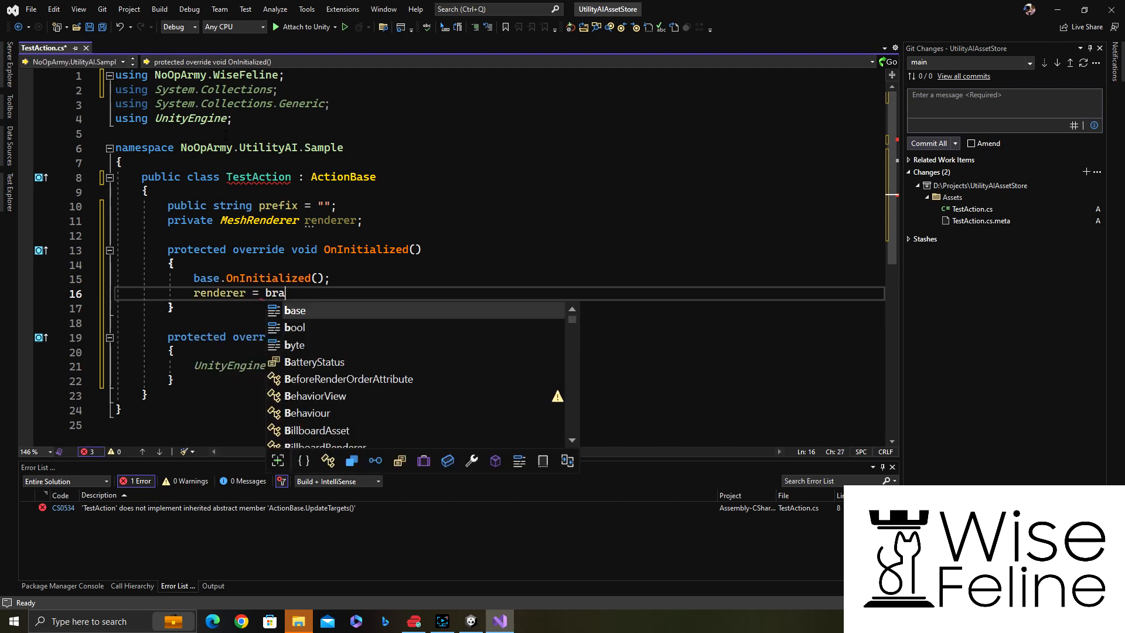
Step: Assign renderer = Brain.GetComponent<MeshRenderer>() inside OnInitialized
{"action": "type", "text": "in"}
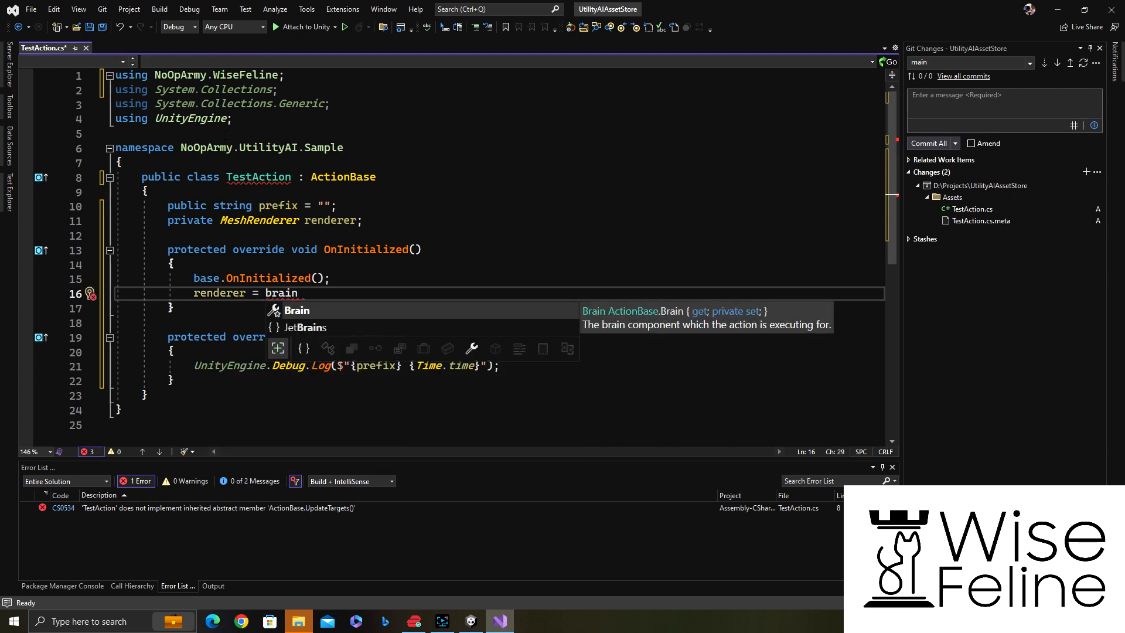
{"action": "type", "text": "."}
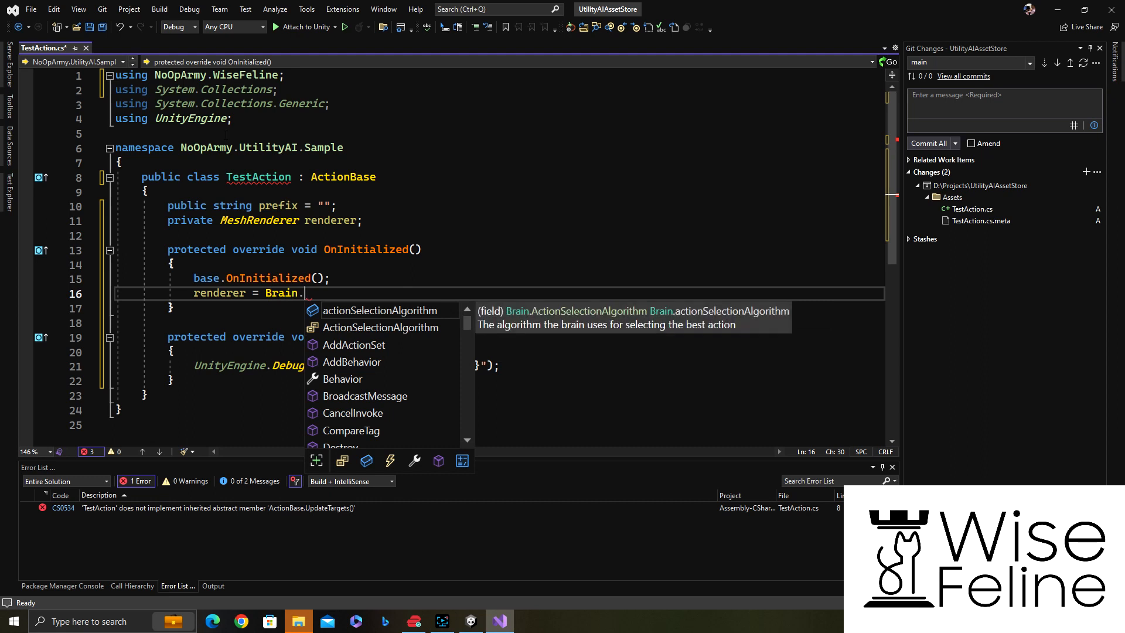
{"action": "type", "text": "GetComponent<me"}
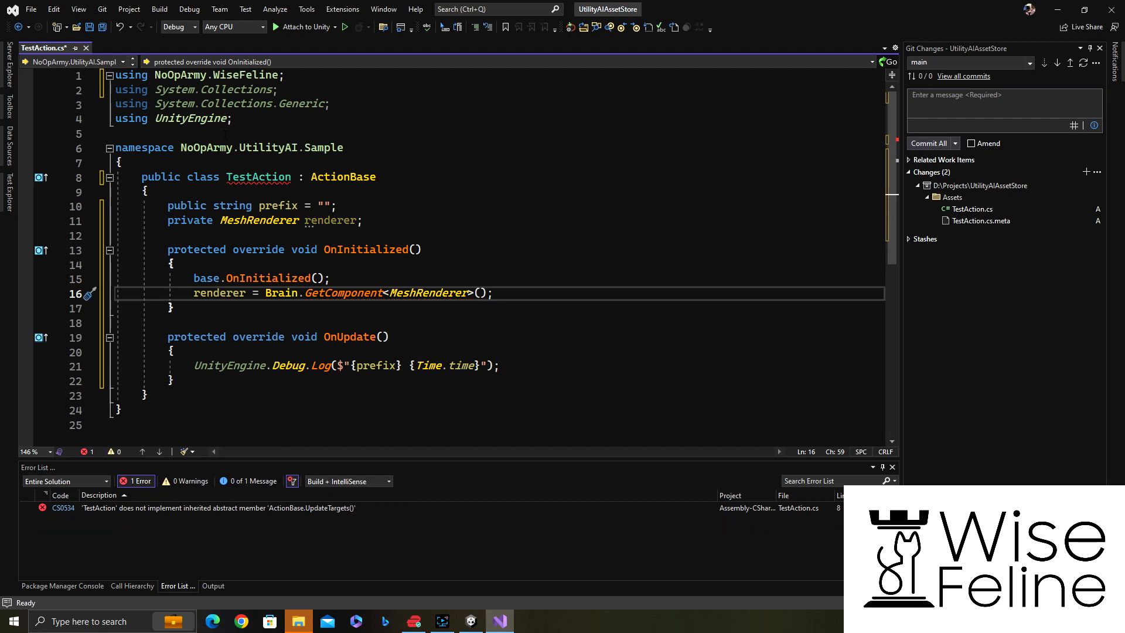
{"action": "left_click", "coordinate": [175, 586]}
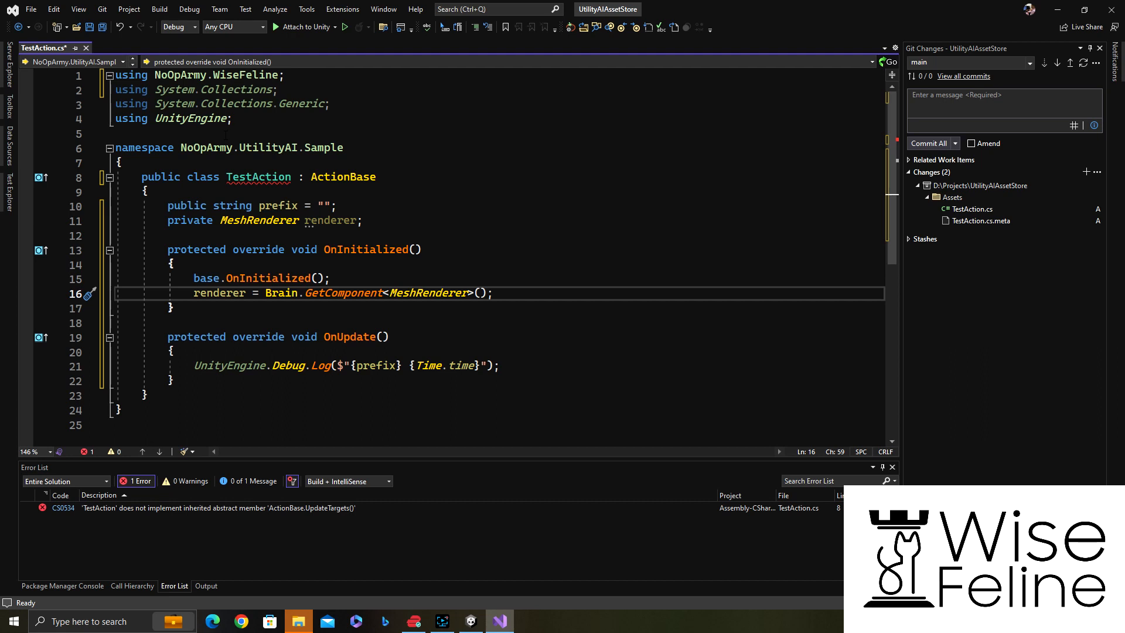
{"action": "left_click", "coordinate": [491, 293]}
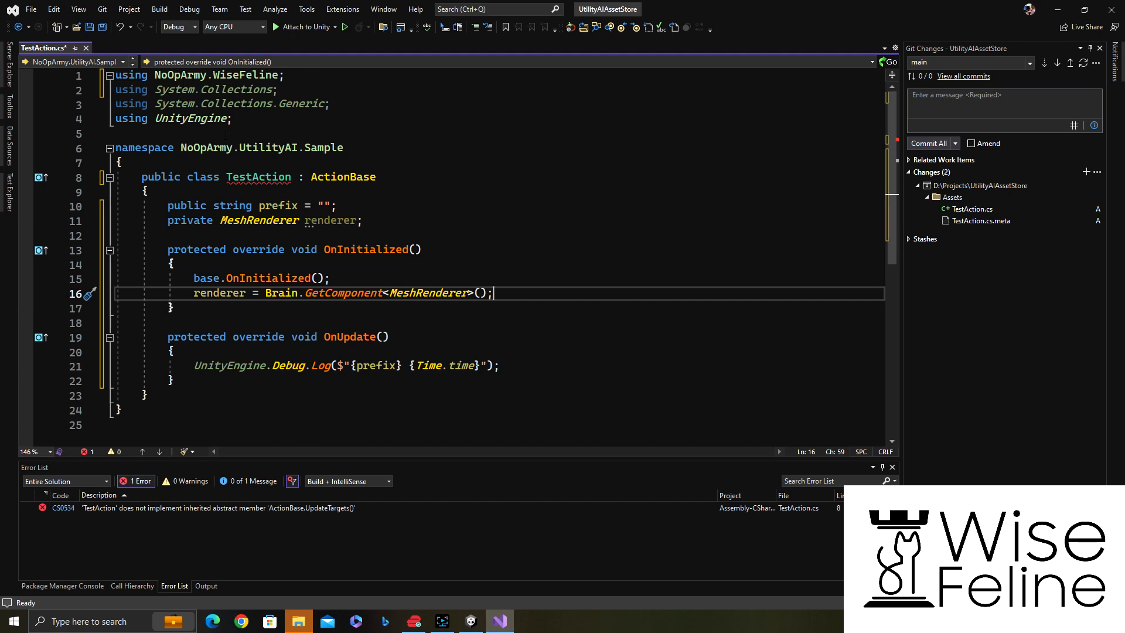
Step: Add an UpdateTargets override stub after OnUpdate, clearing the error list to zero
{"action": "left_click", "coordinate": [172, 308]}
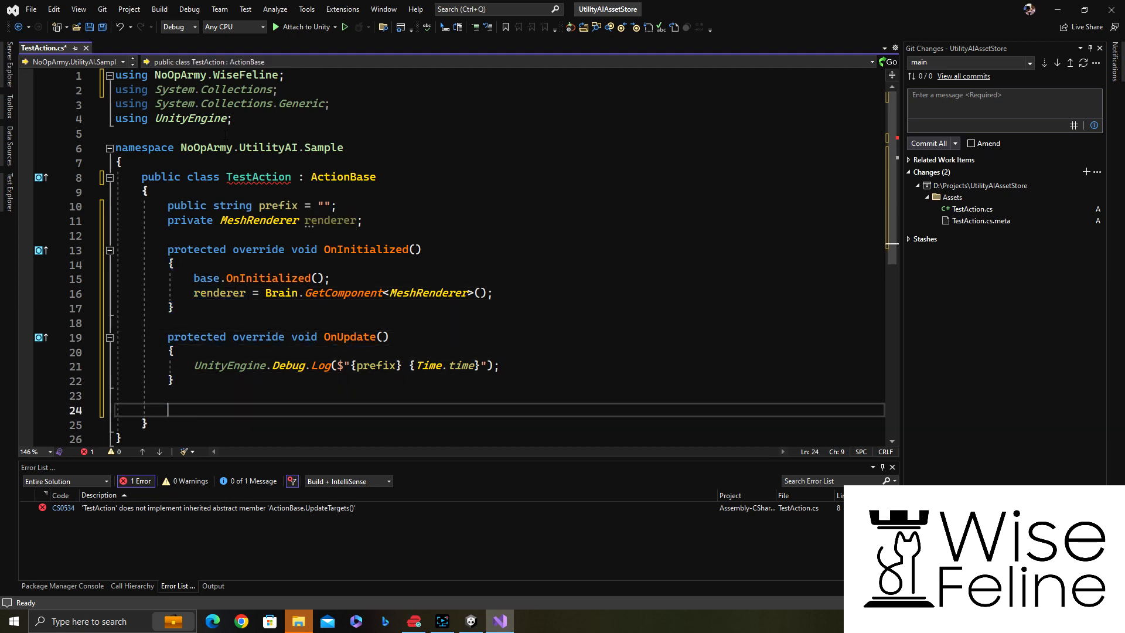
{"action": "type", "text": "override upd"}
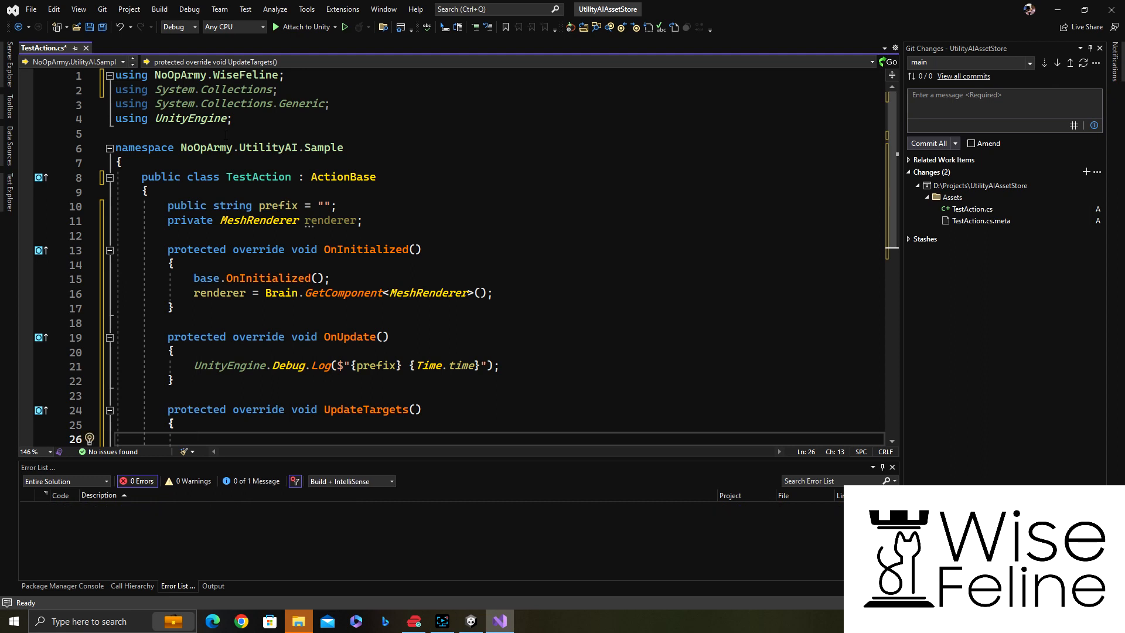
{"action": "left_click", "coordinate": [169, 395]}
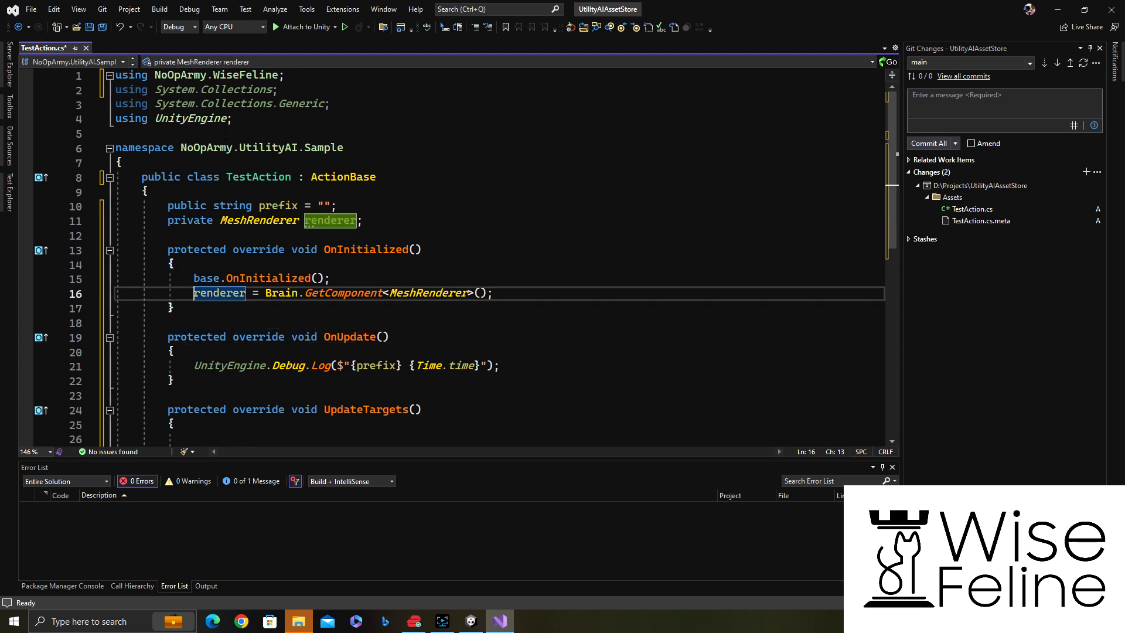
{"action": "key", "text": "Return"}
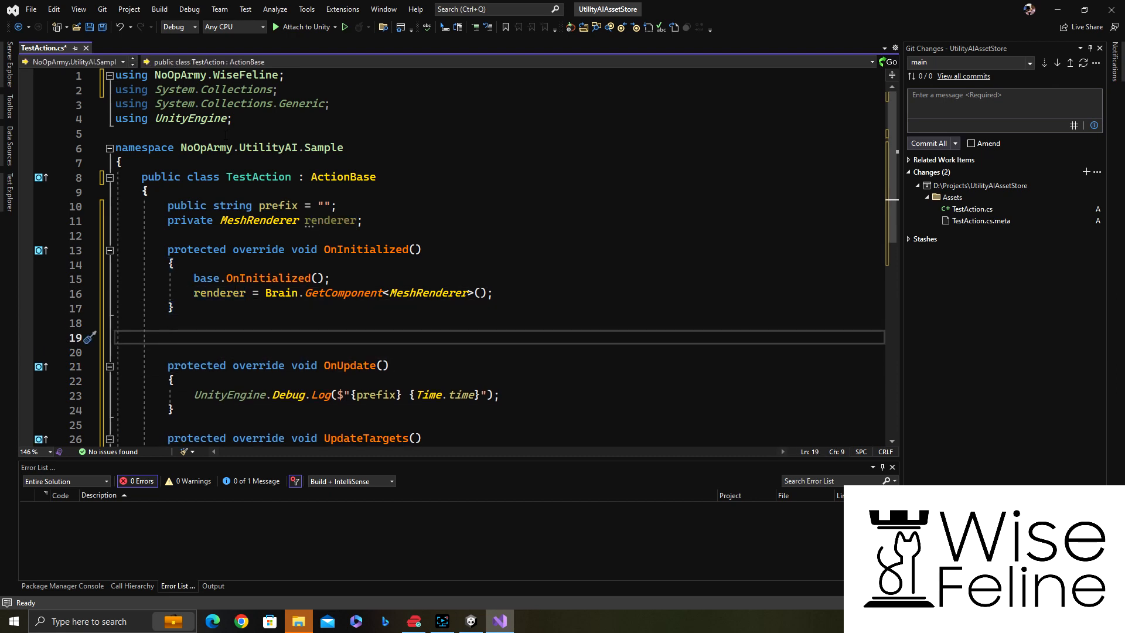
Step: Add an OnStart override setting renderer.material.color to white or black by prefix.Contains("n")
{"action": "type", "text": "over"}
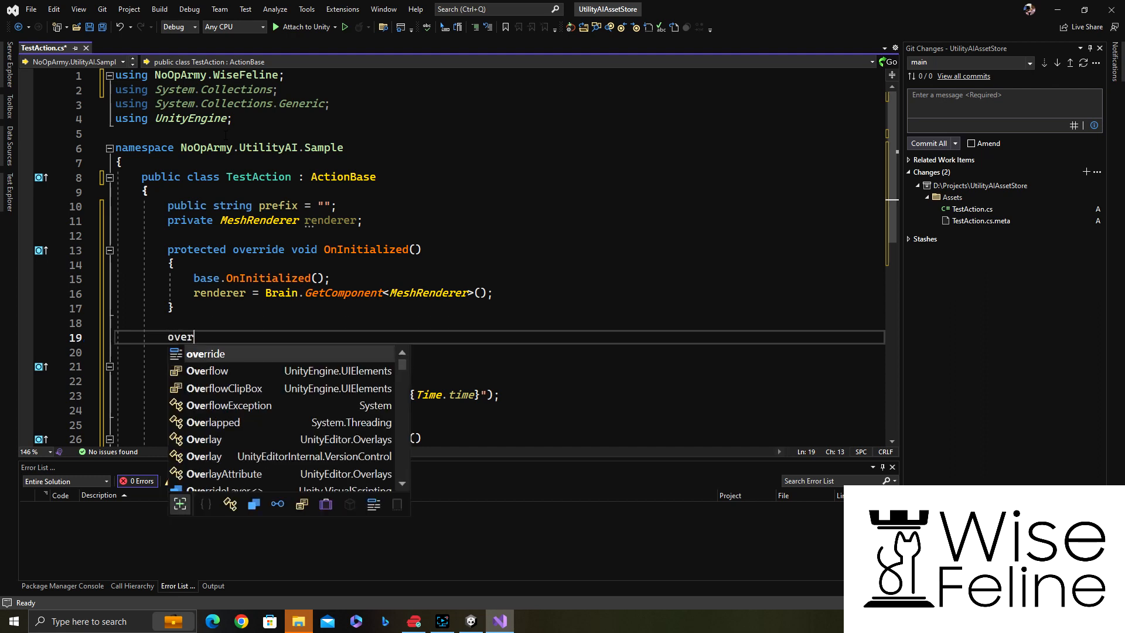
{"action": "type", "text": "ride onini"}
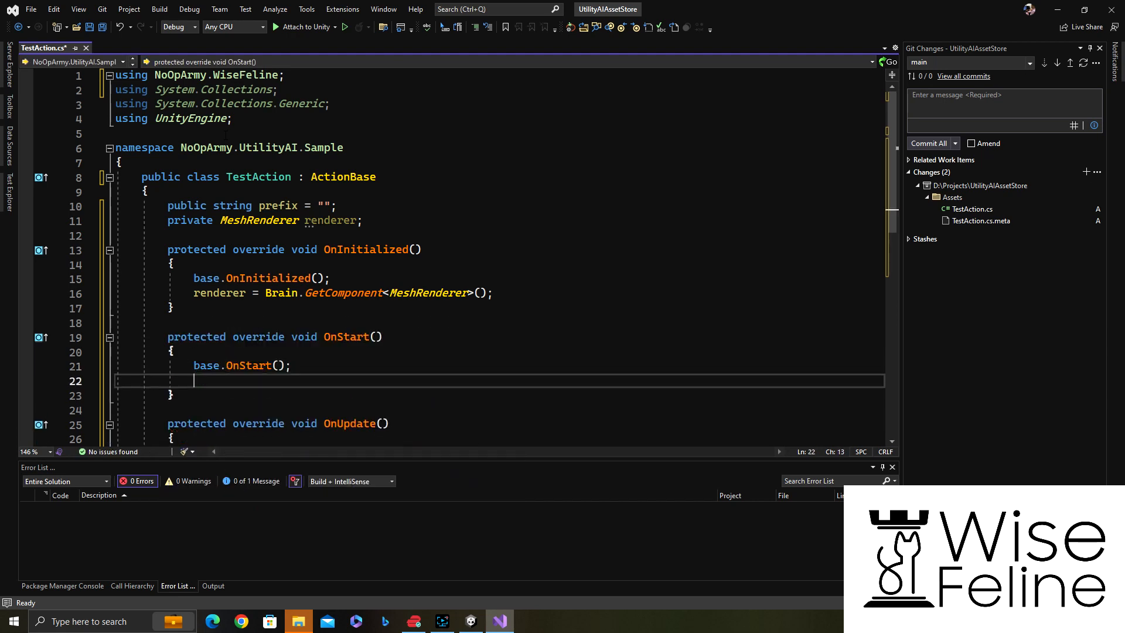
{"action": "type", "text": "renderer."}
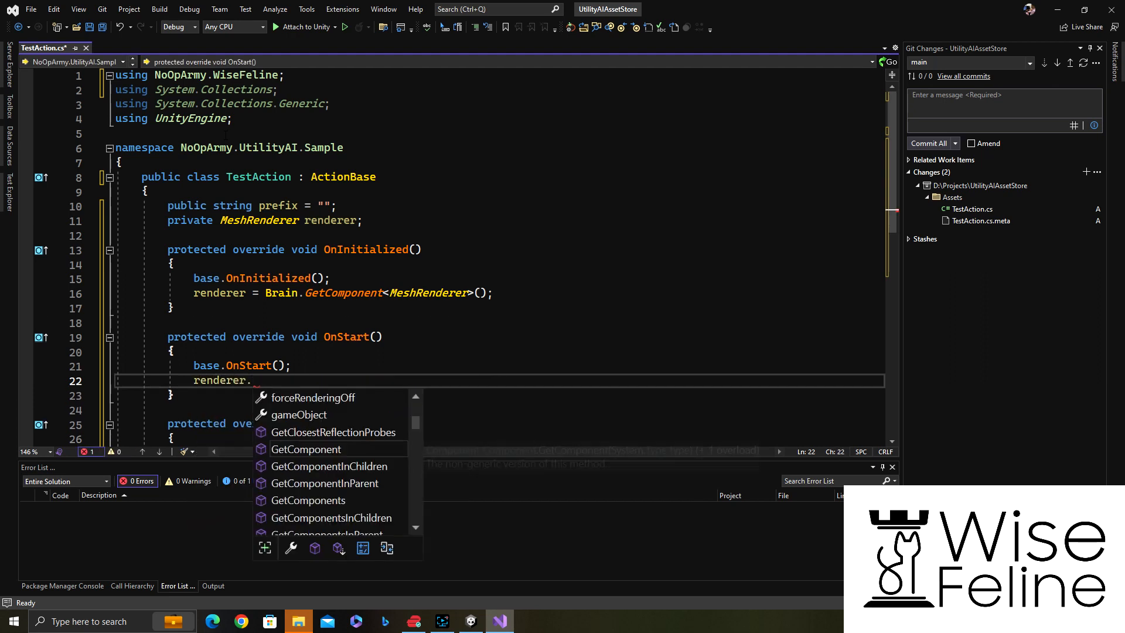
{"action": "type", "text": "material."}
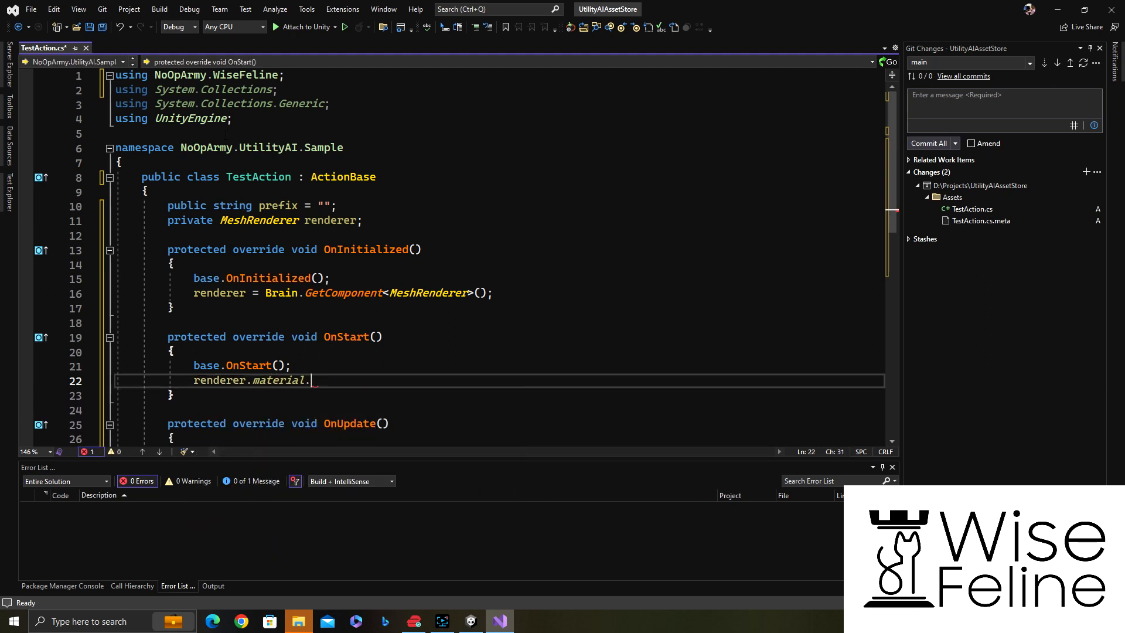
{"action": "type", "text": "color = Color.white;"}
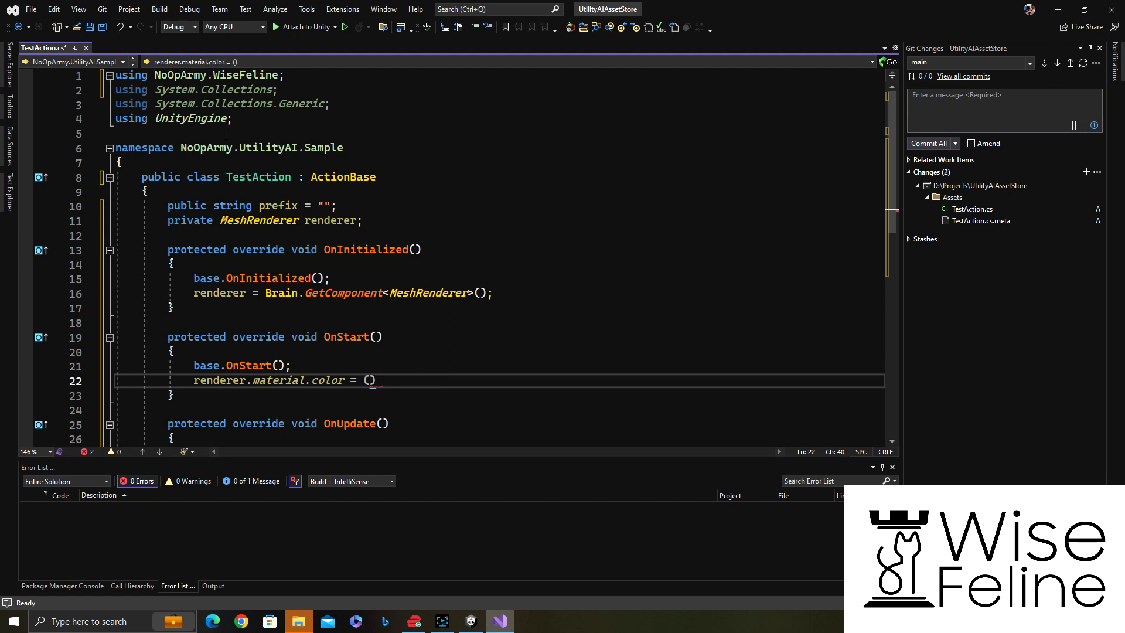
{"action": "type", "text": "prefix.contains(\"n"}
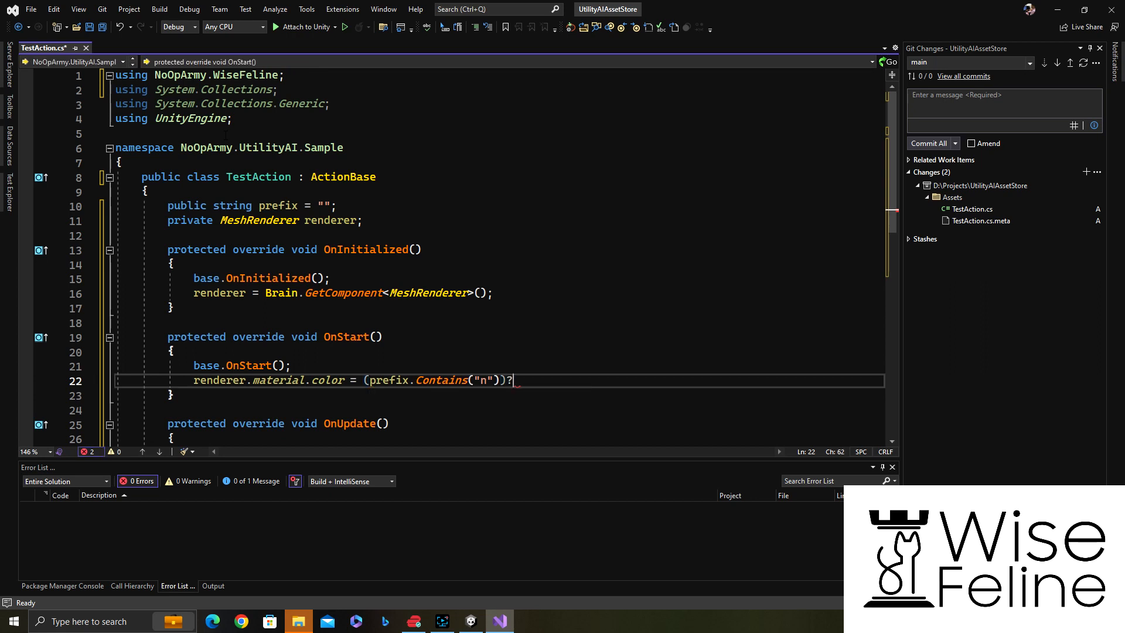
{"action": "type", "text": "Color.white:Color.black;"}
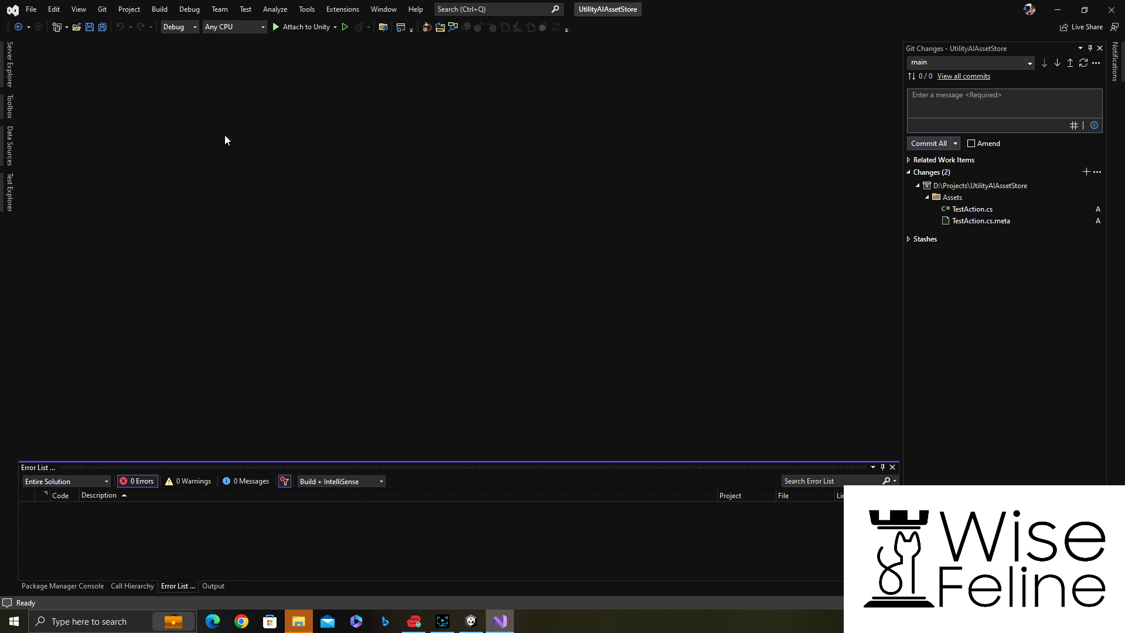
Step: Create a Wise Feline AgentBehavior asset named behavior in the Assets folder
{"action": "left_click", "coordinate": [499, 621]}
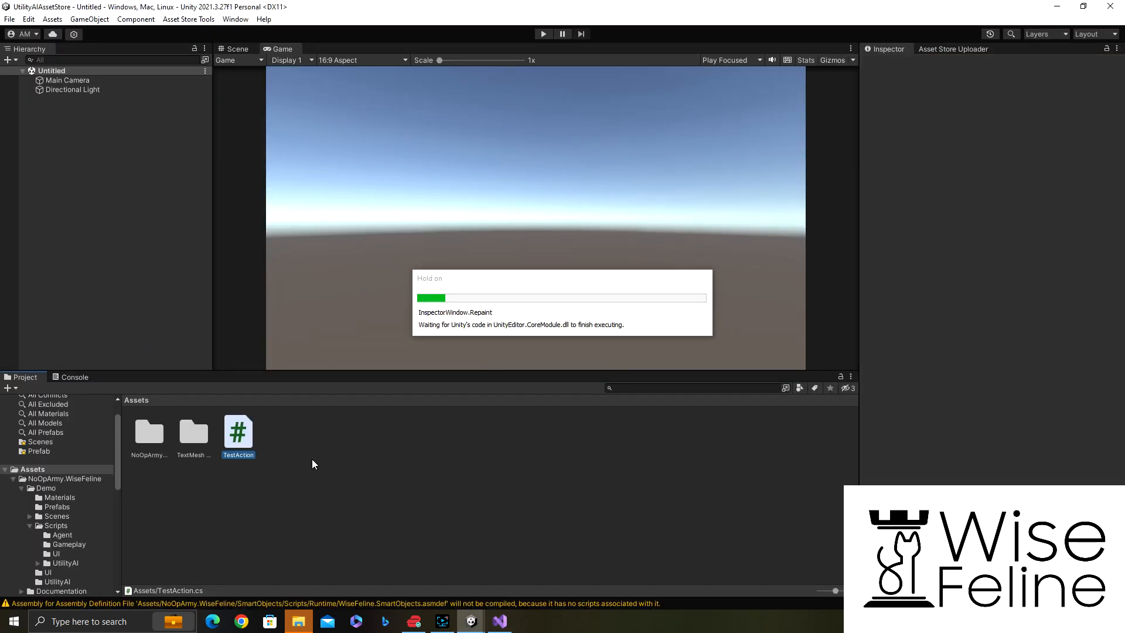
{"action": "right_click", "coordinate": [312, 465]}
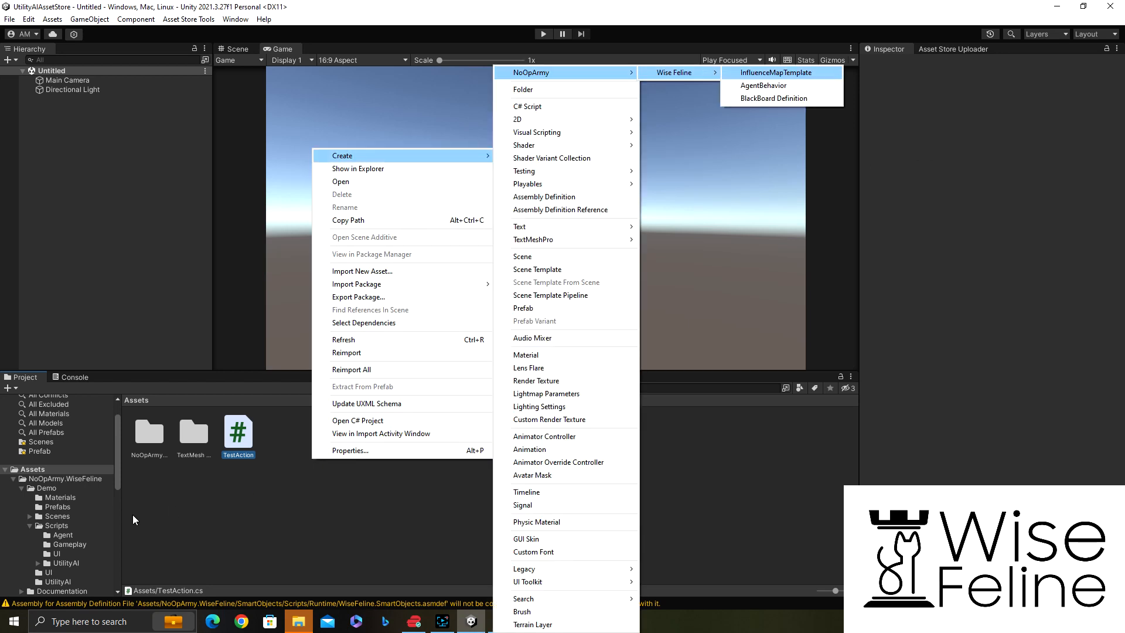
{"action": "mouse_move", "coordinate": [763, 86]}
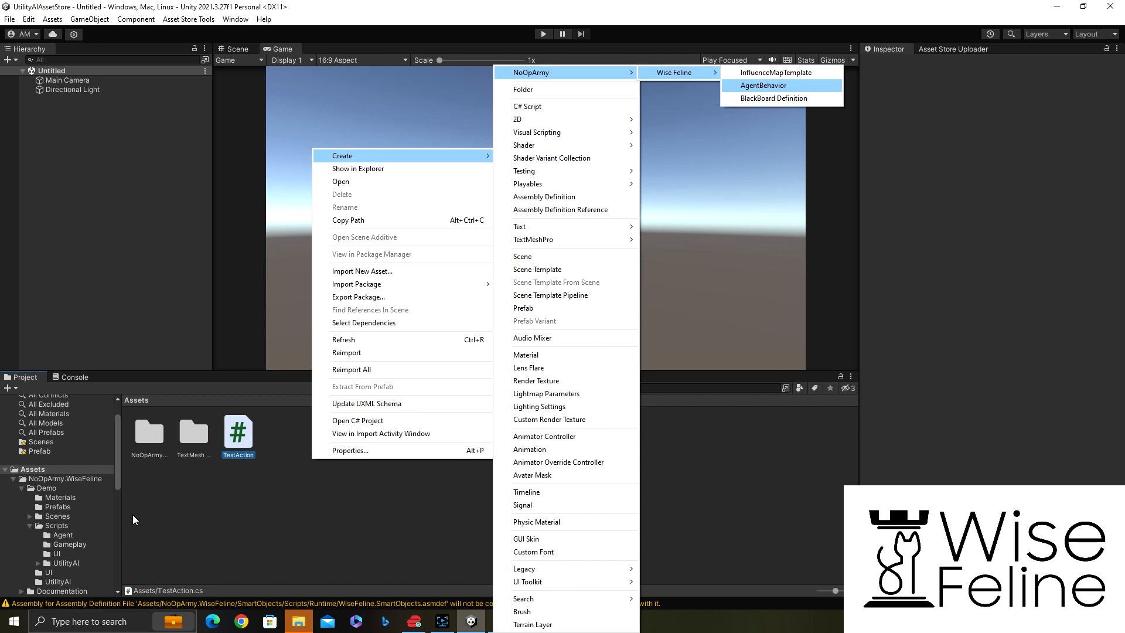
{"action": "left_click", "coordinate": [763, 86]}
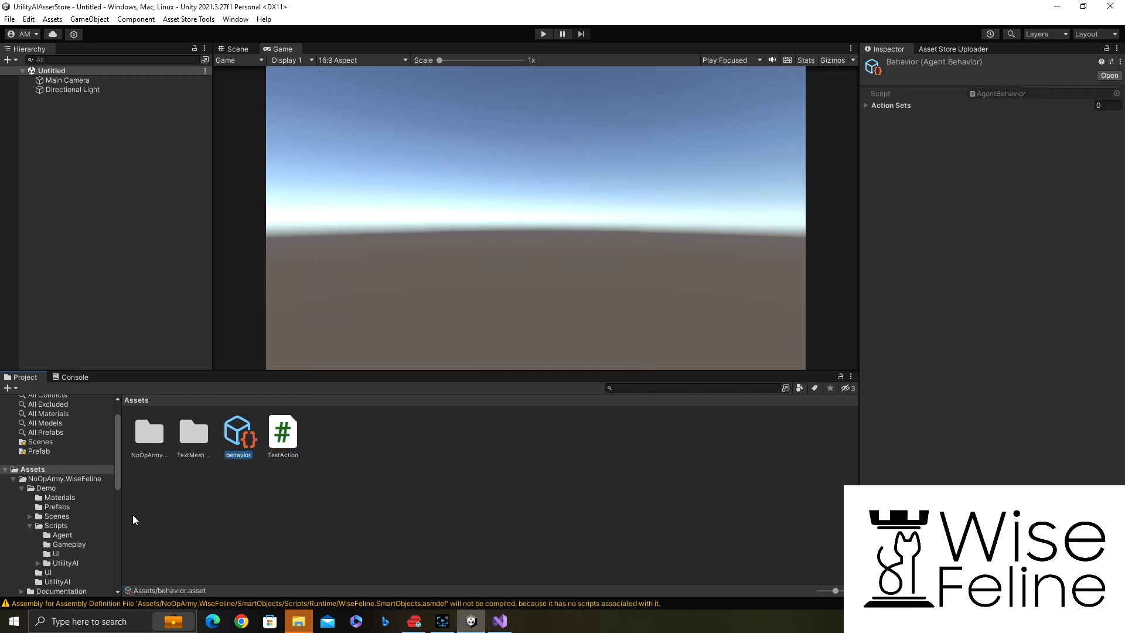
Step: Add a Sphere at 0, 0, -5 with a Brain component using the behavior asset, Think Duration 0.2
{"action": "left_click", "coordinate": [90, 19]}
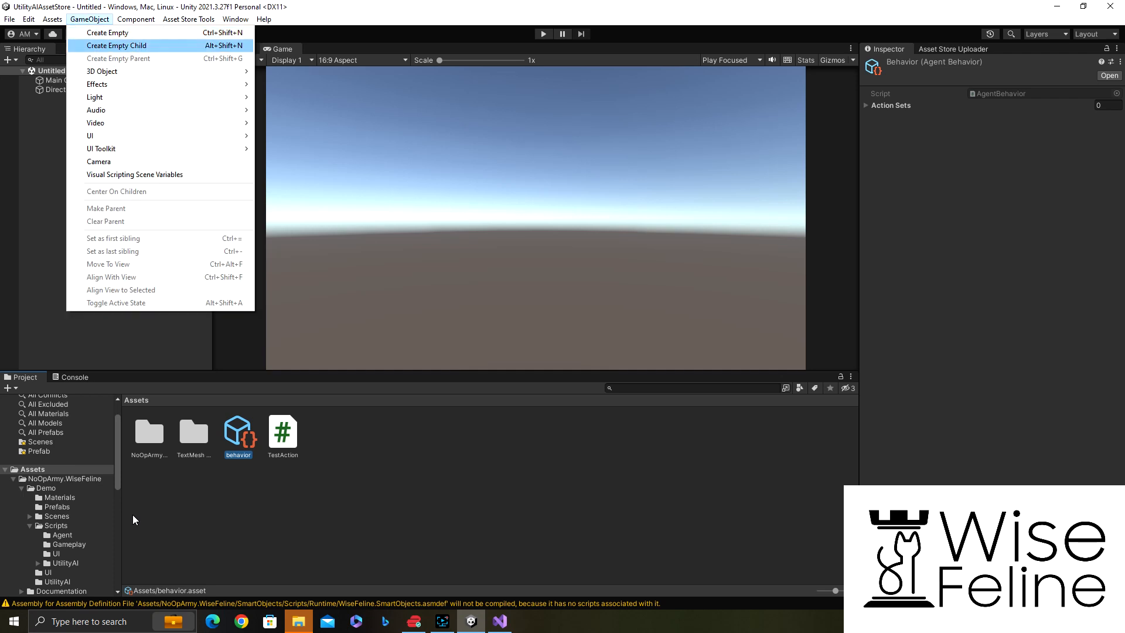
{"action": "mouse_move", "coordinate": [107, 33]}
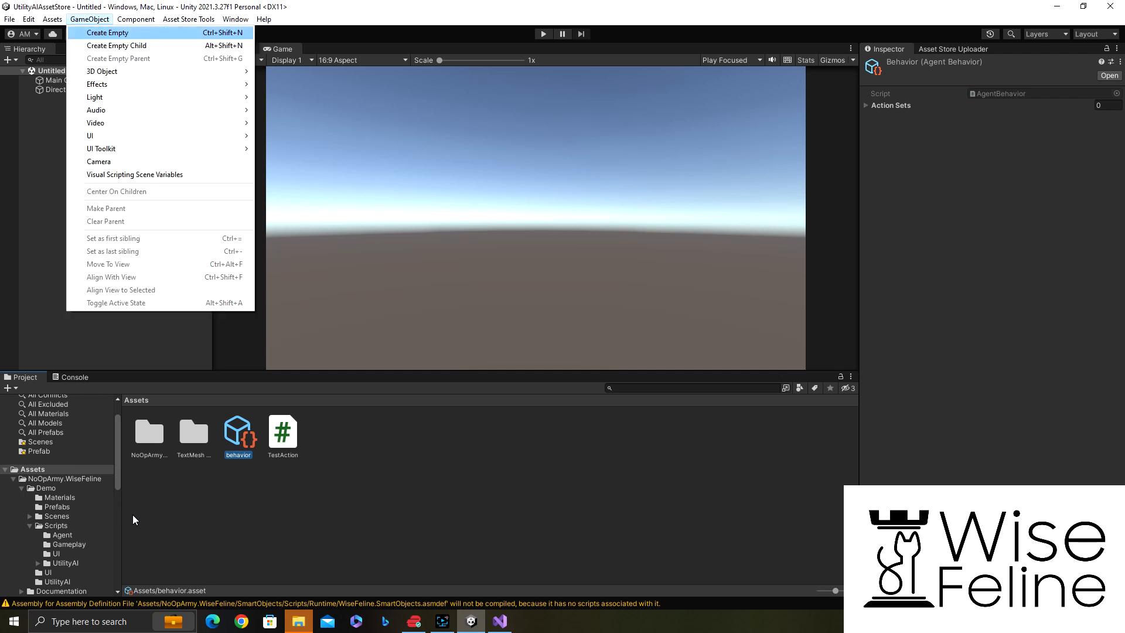
{"action": "mouse_move", "coordinate": [97, 84]}
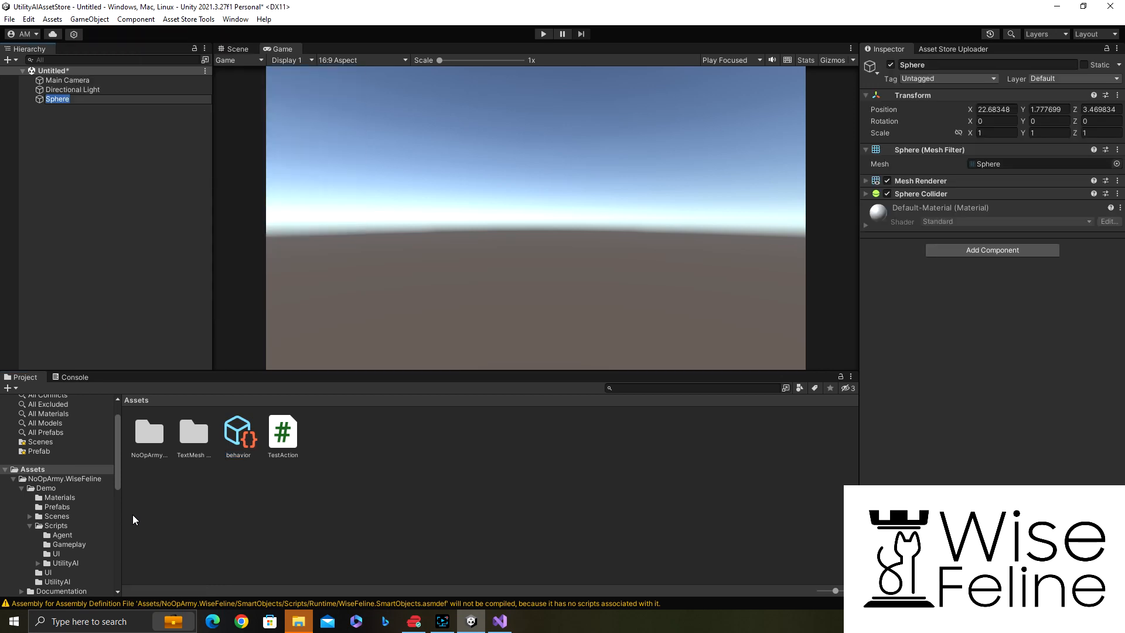
{"action": "mouse_move", "coordinate": [953, 119]}
{"action": "type", "text": "0"}
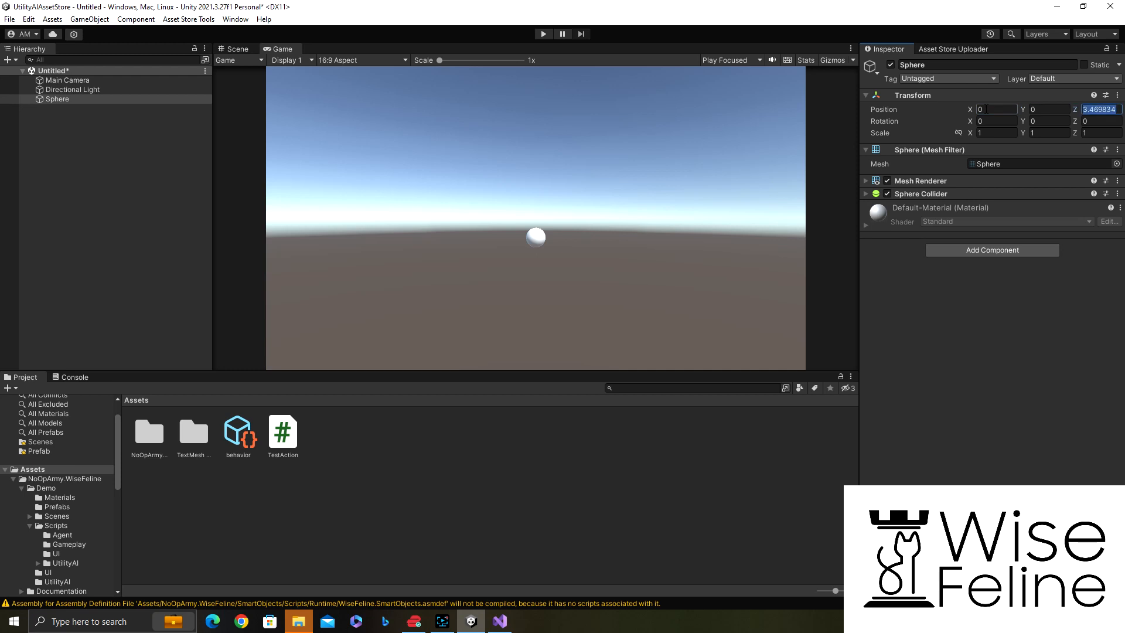
{"action": "type", "text": "-4"}
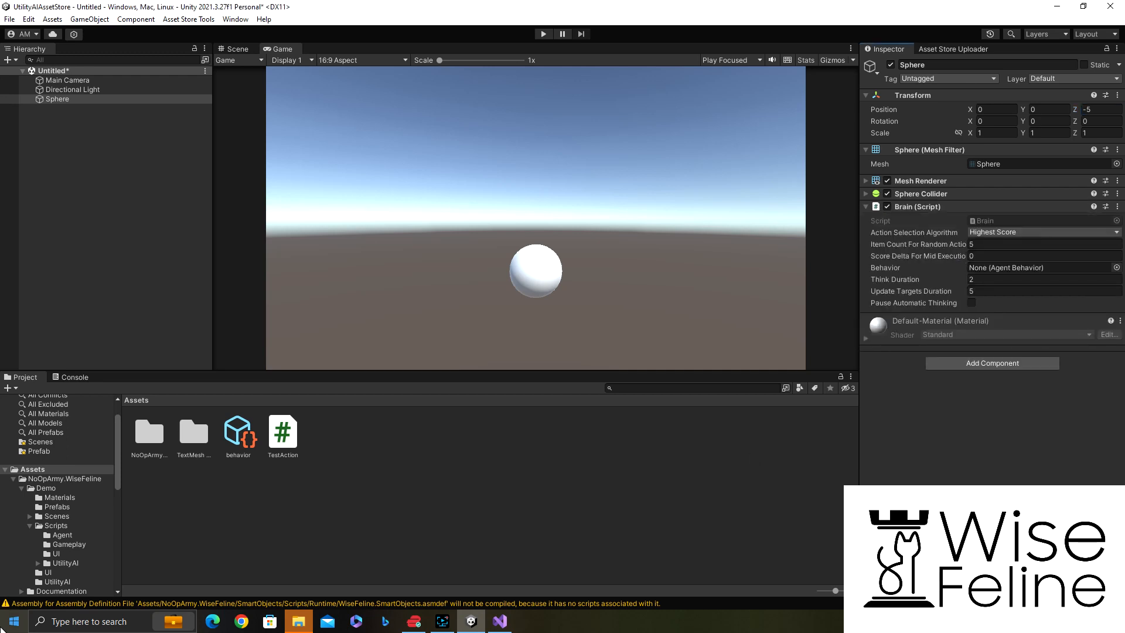
{"action": "mouse_move", "coordinate": [813, 263]}
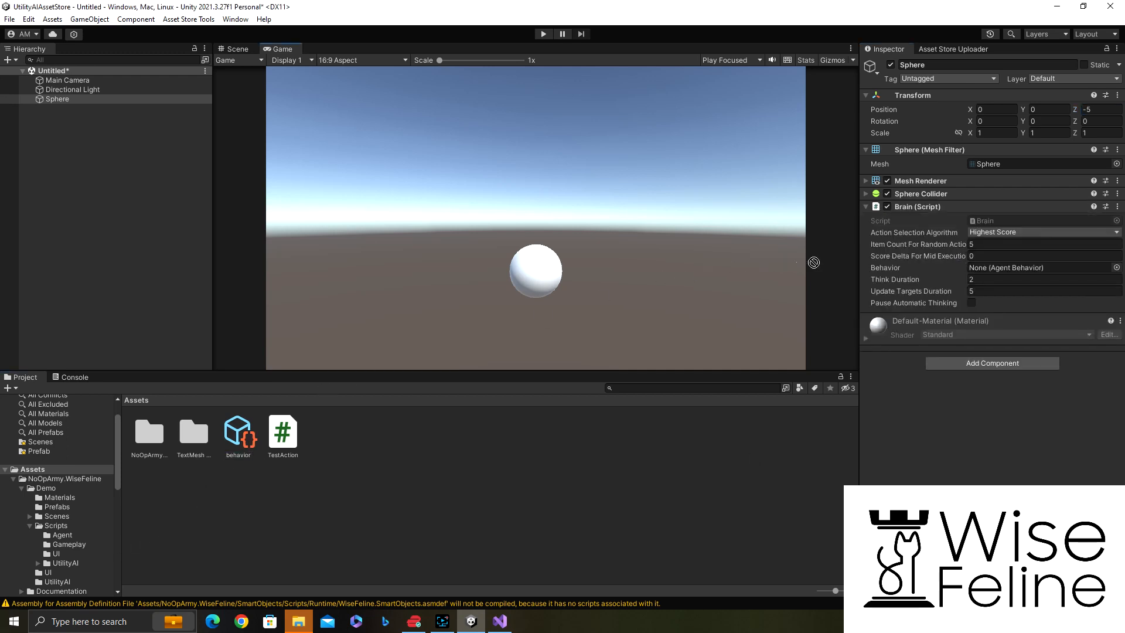
{"action": "left_click", "coordinate": [1041, 267]}
{"action": "type", "text": "0.2"}
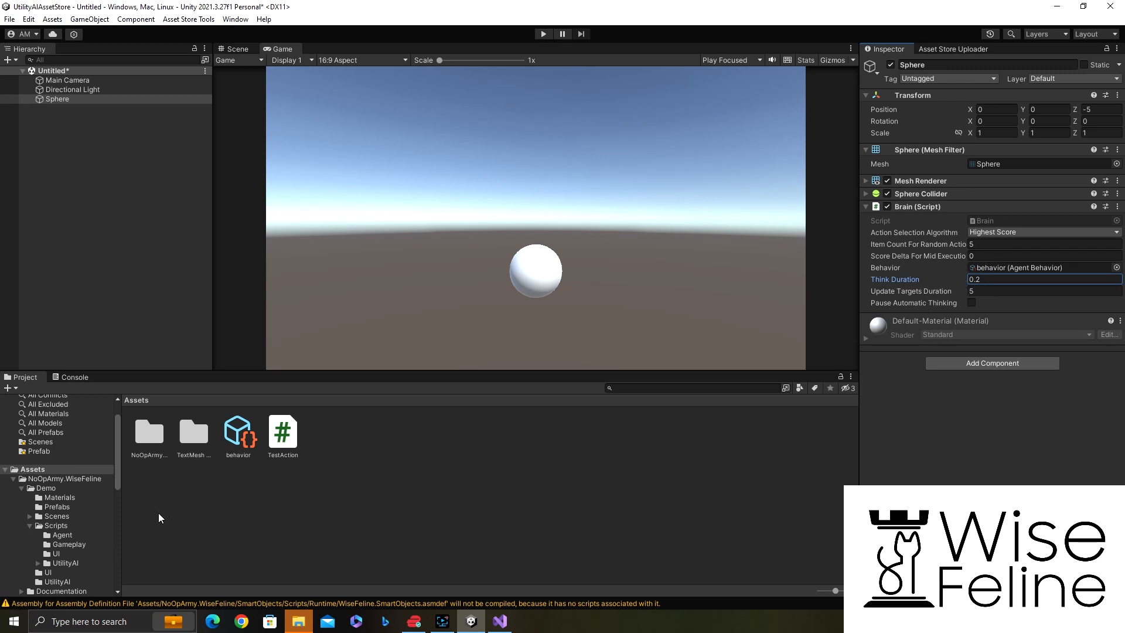
Step: Give the behavior asset an action set containing two TestAction entries
{"action": "double_click", "coordinate": [238, 433]}
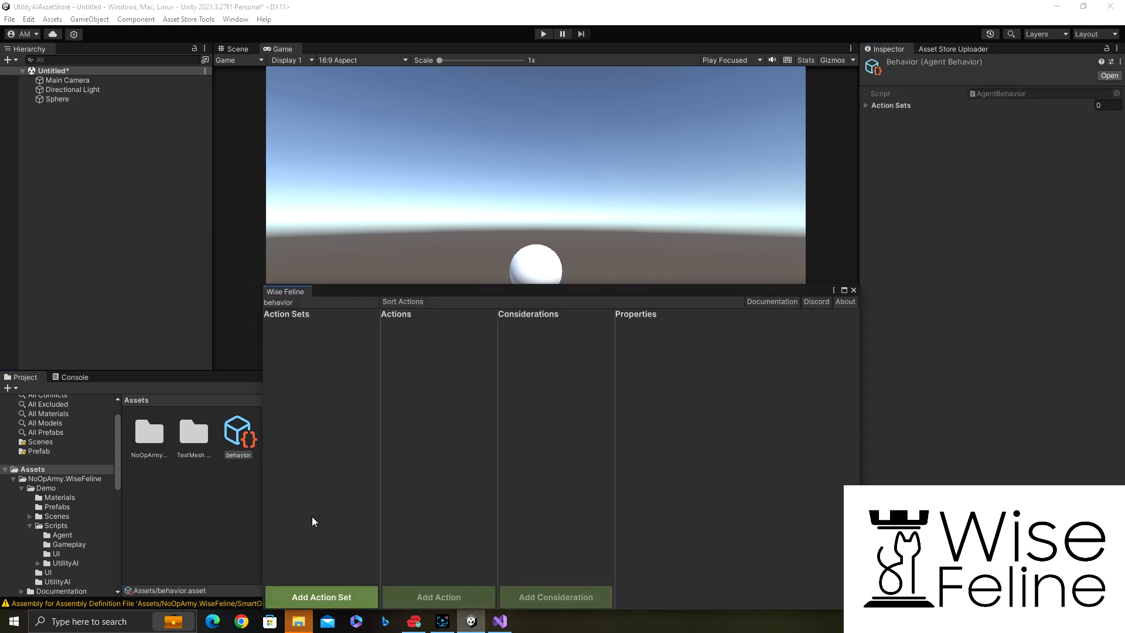
{"action": "left_click", "coordinate": [322, 597]}
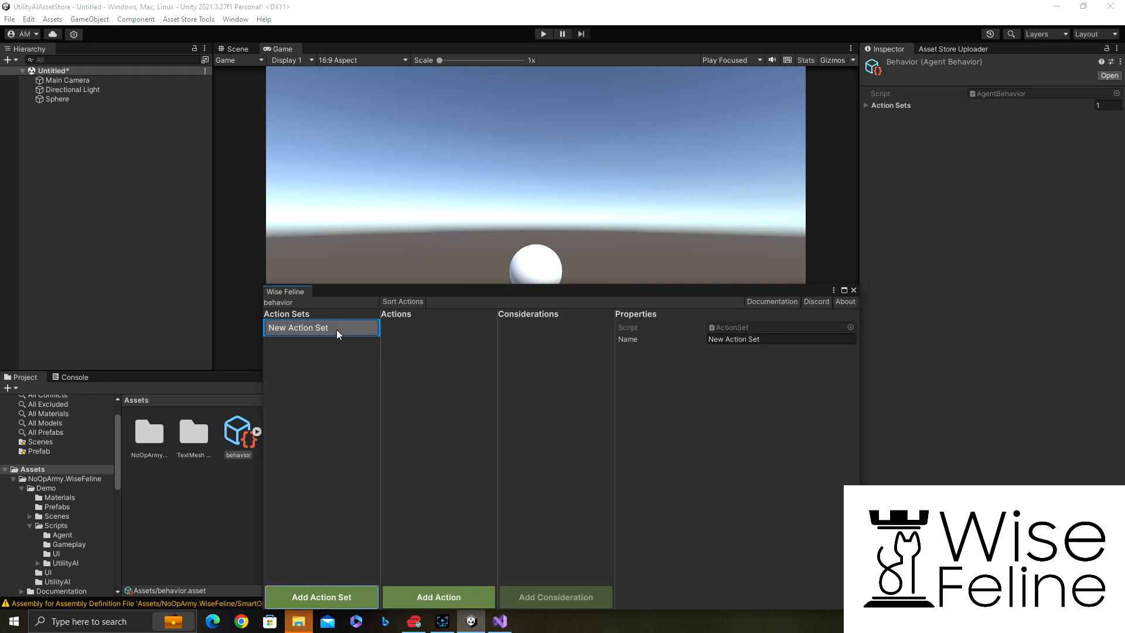
{"action": "mouse_move", "coordinate": [439, 597]}
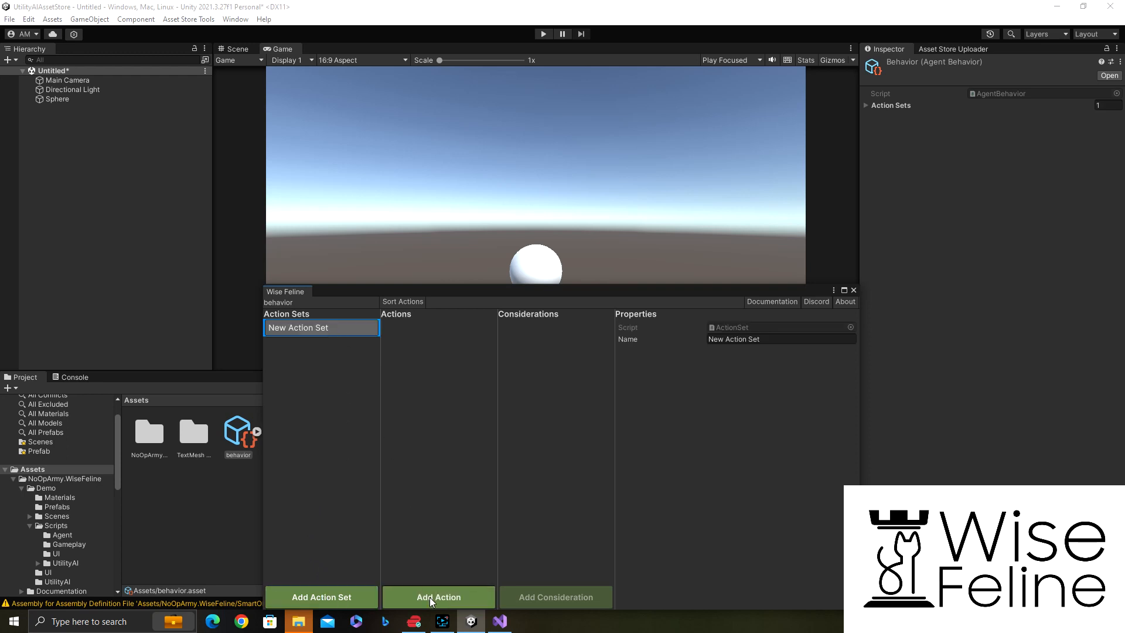
{"action": "left_click", "coordinate": [438, 597]}
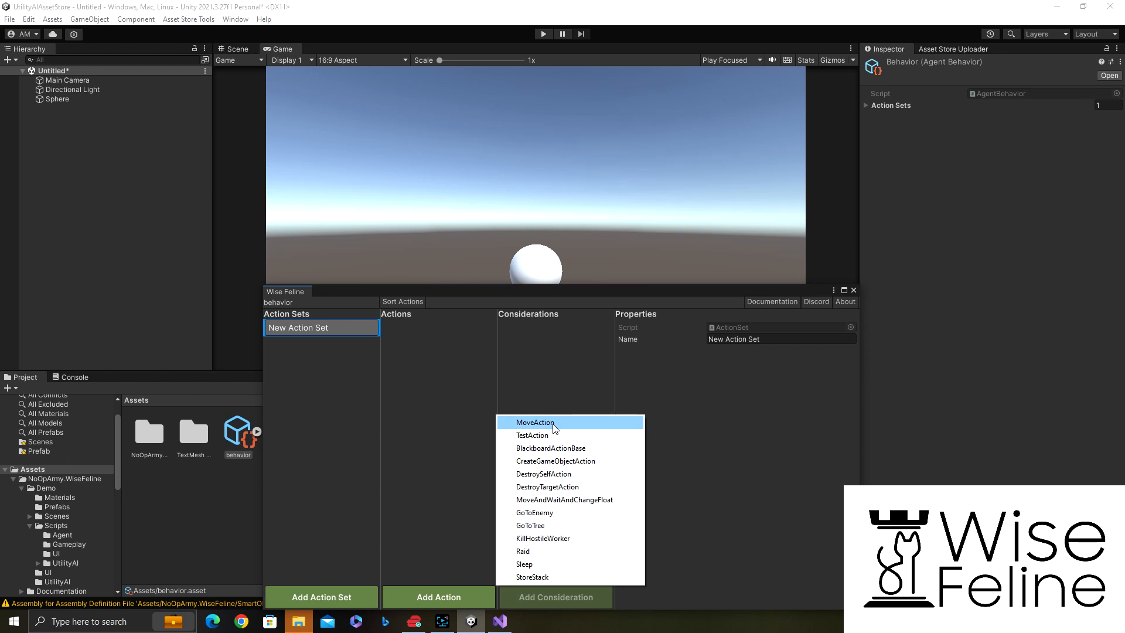
{"action": "left_click", "coordinate": [533, 435]}
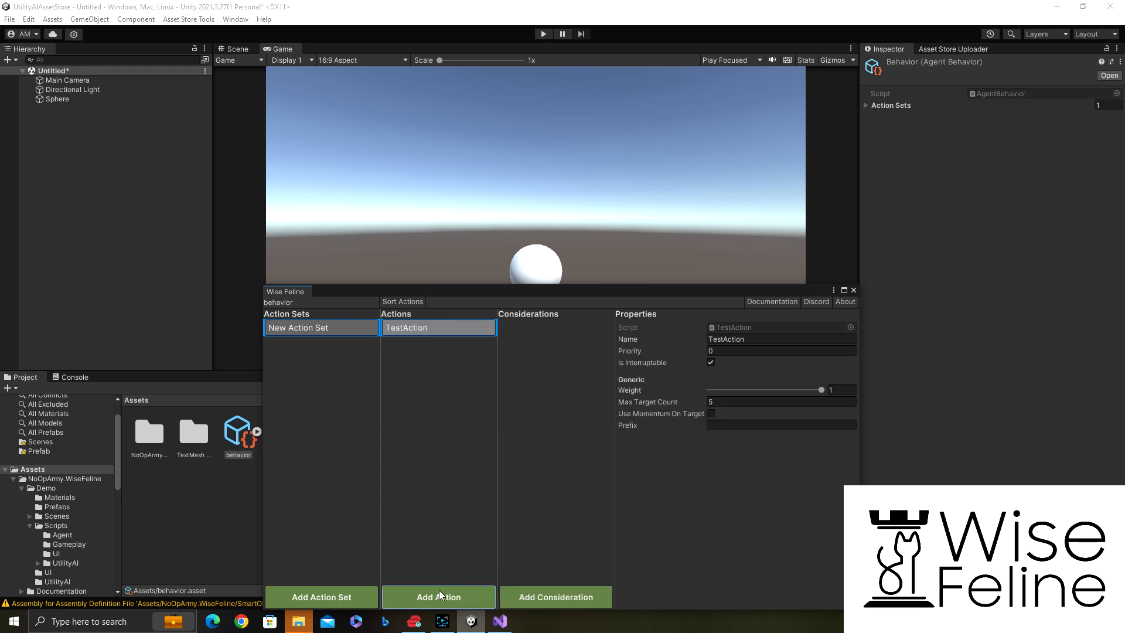
{"action": "left_click", "coordinate": [438, 596]}
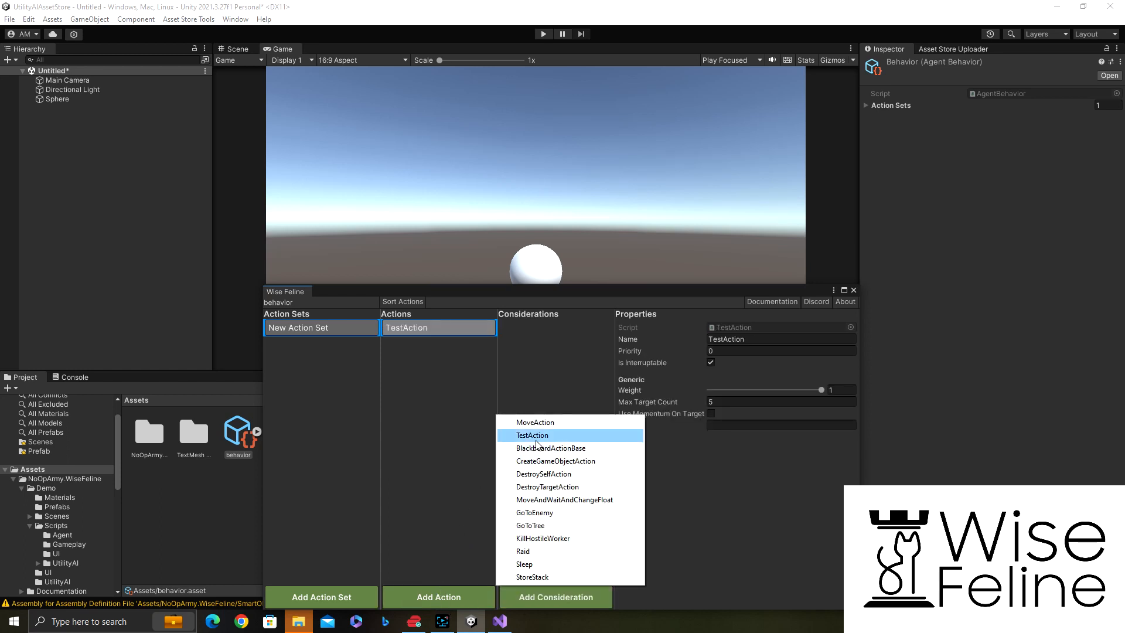
{"action": "left_click", "coordinate": [533, 435]}
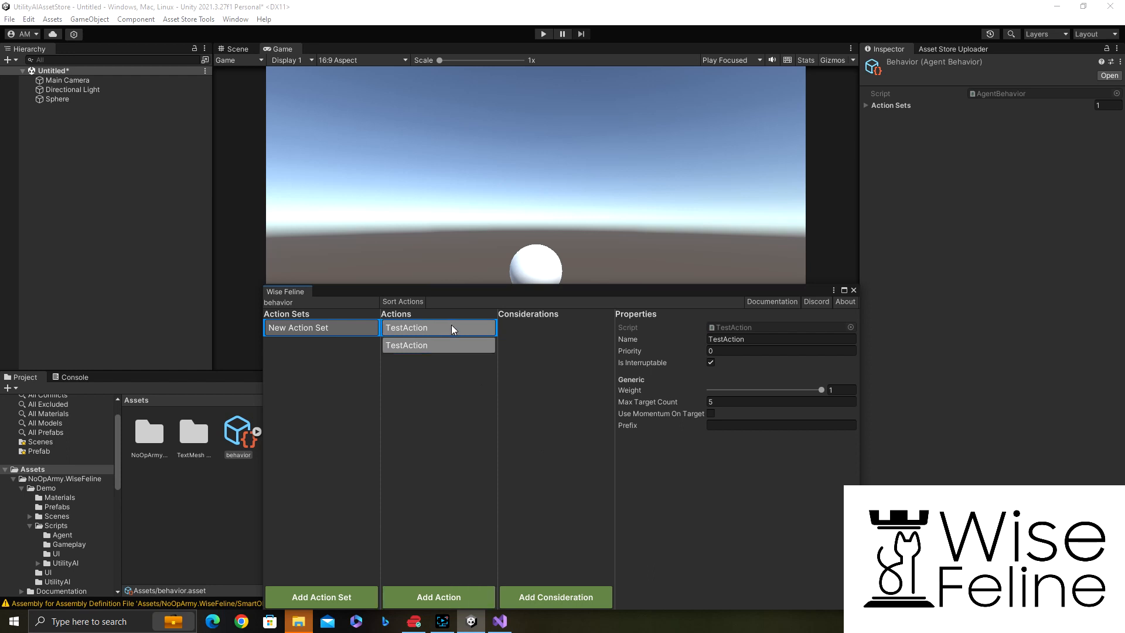
Step: Rename them TestAction1 and TestAction2 with prefixes one and two, then close the editor
{"action": "double_click", "coordinate": [780, 339]}
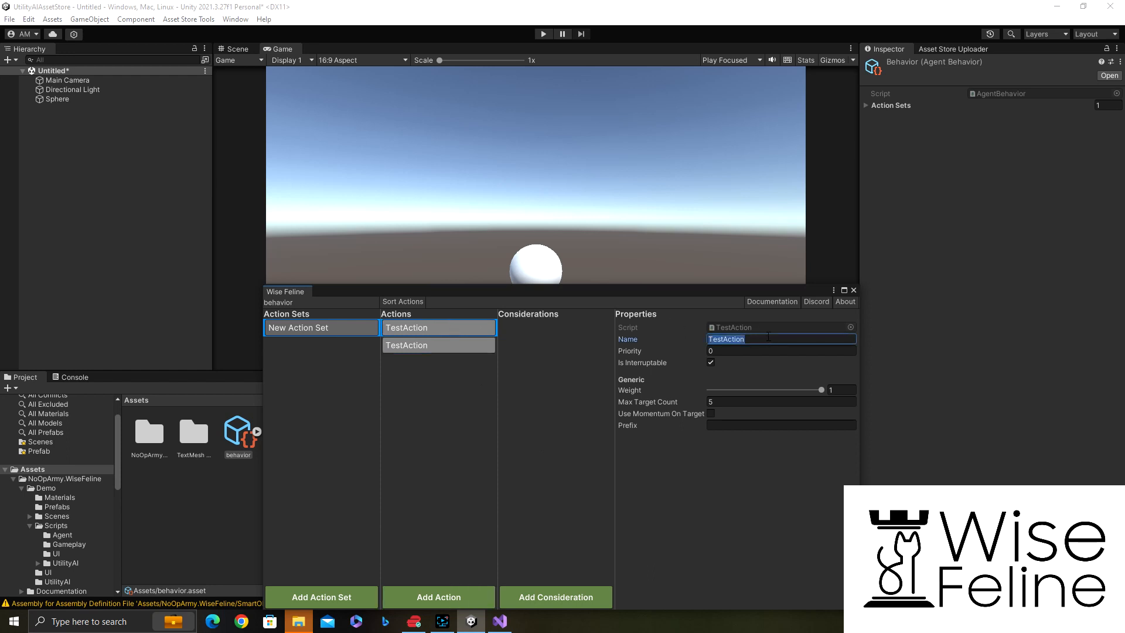
{"action": "type", "text": "1"}
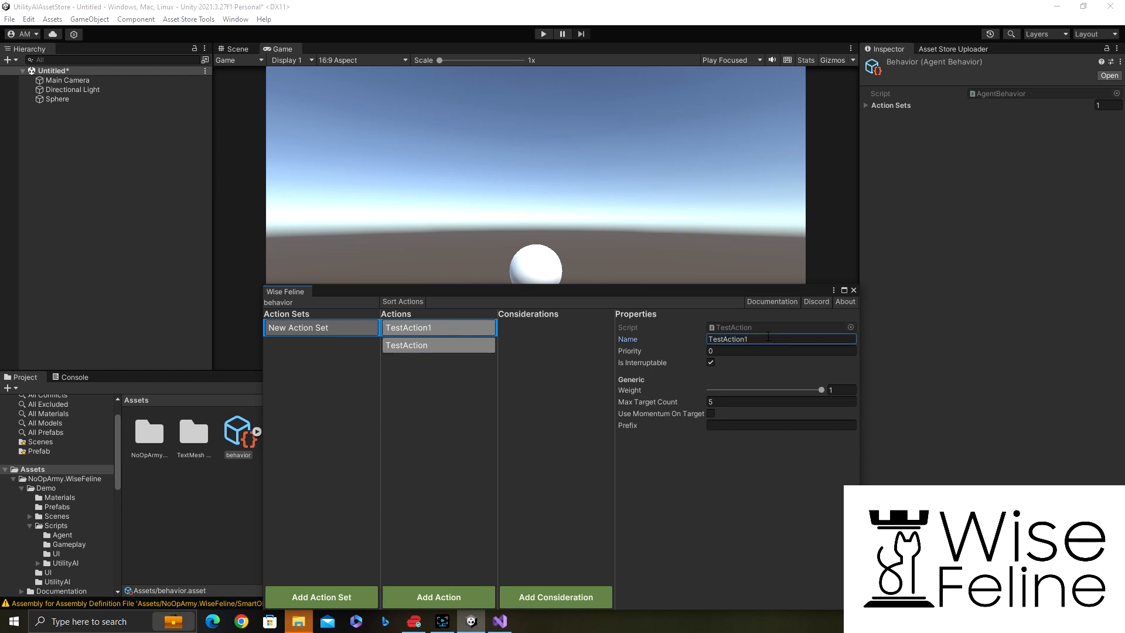
{"action": "left_click", "coordinate": [437, 345]}
{"action": "type", "text": "2"}
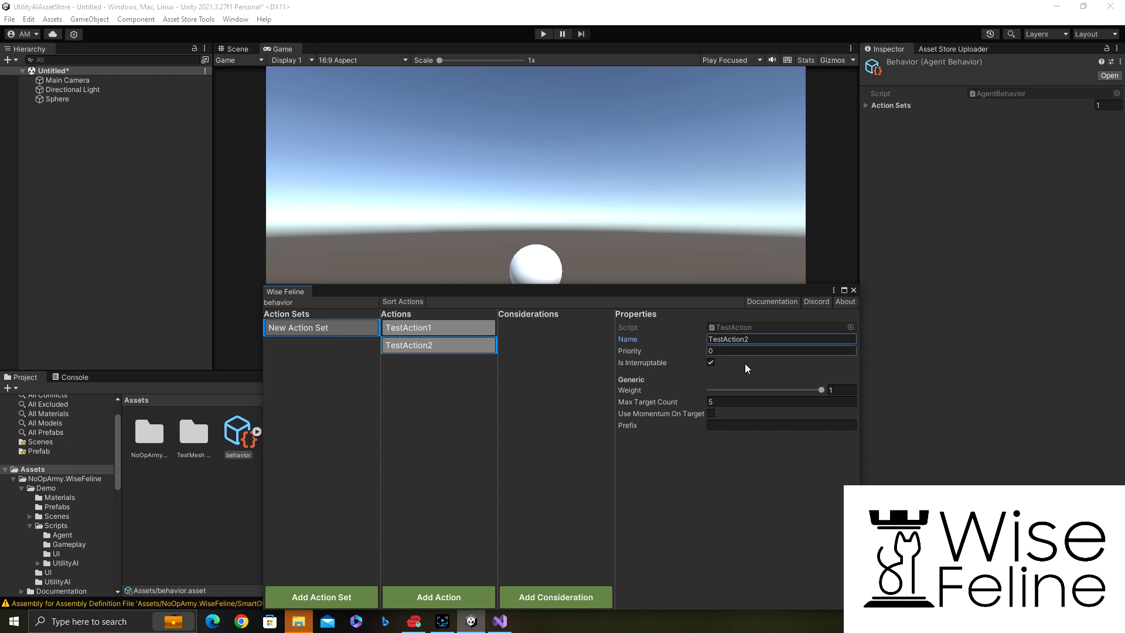
{"action": "type", "text": "two"}
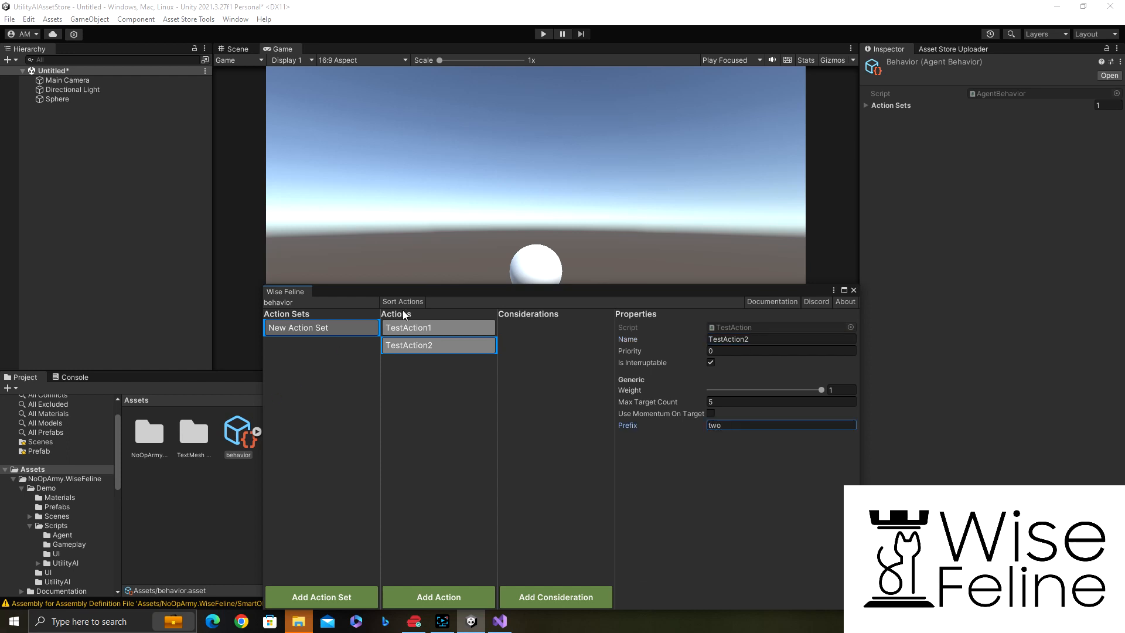
{"action": "left_click", "coordinate": [408, 327]}
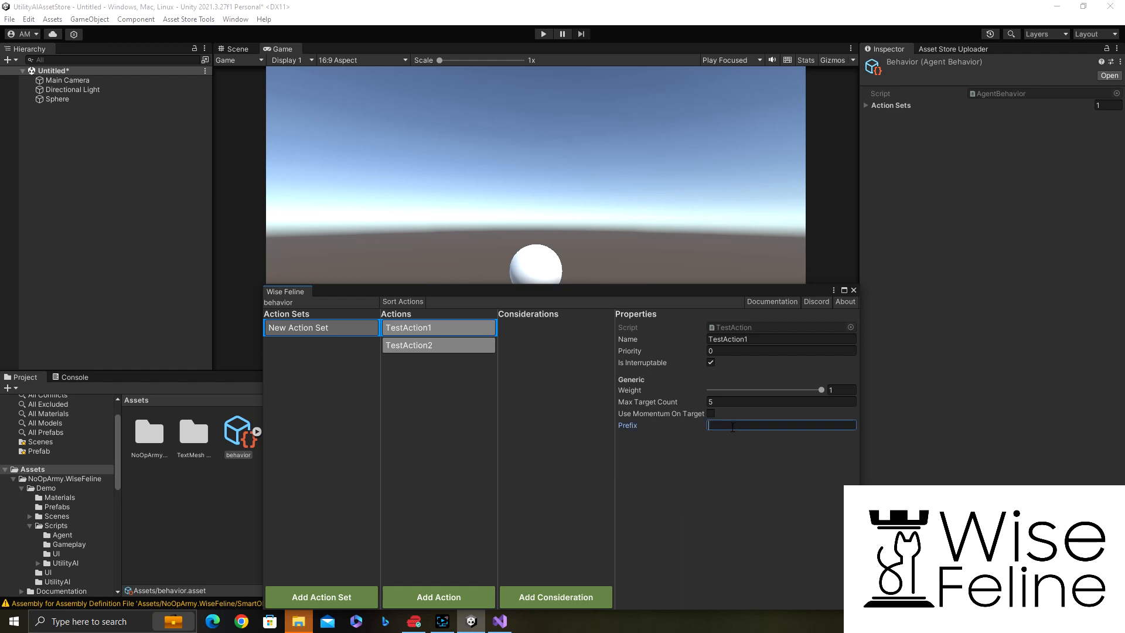
{"action": "type", "text": "one"}
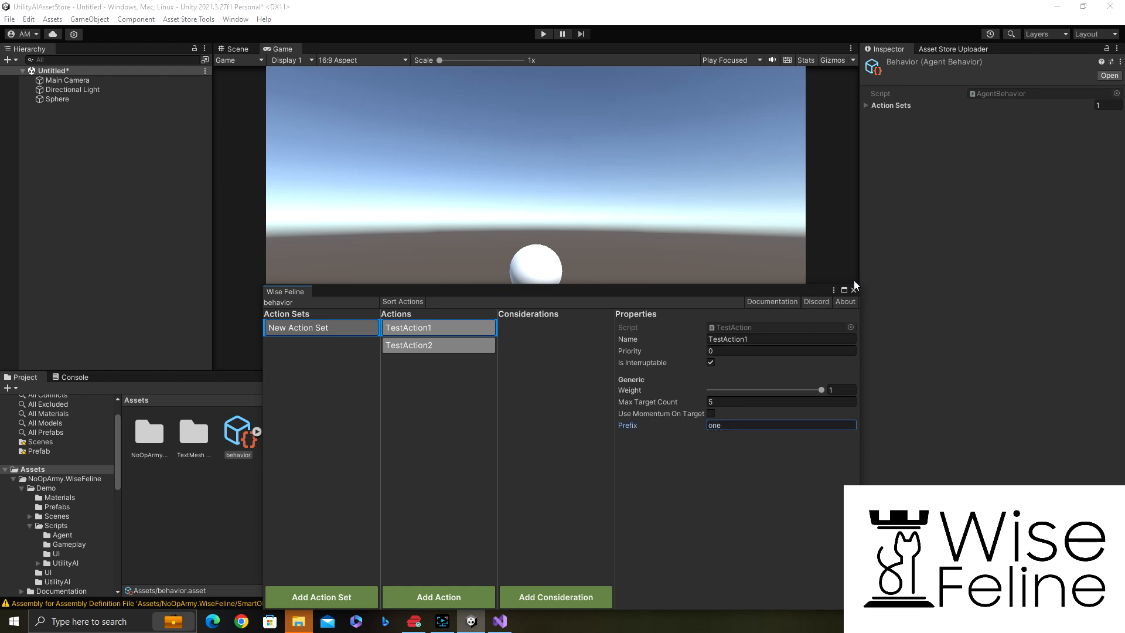
{"action": "left_click", "coordinate": [855, 291]}
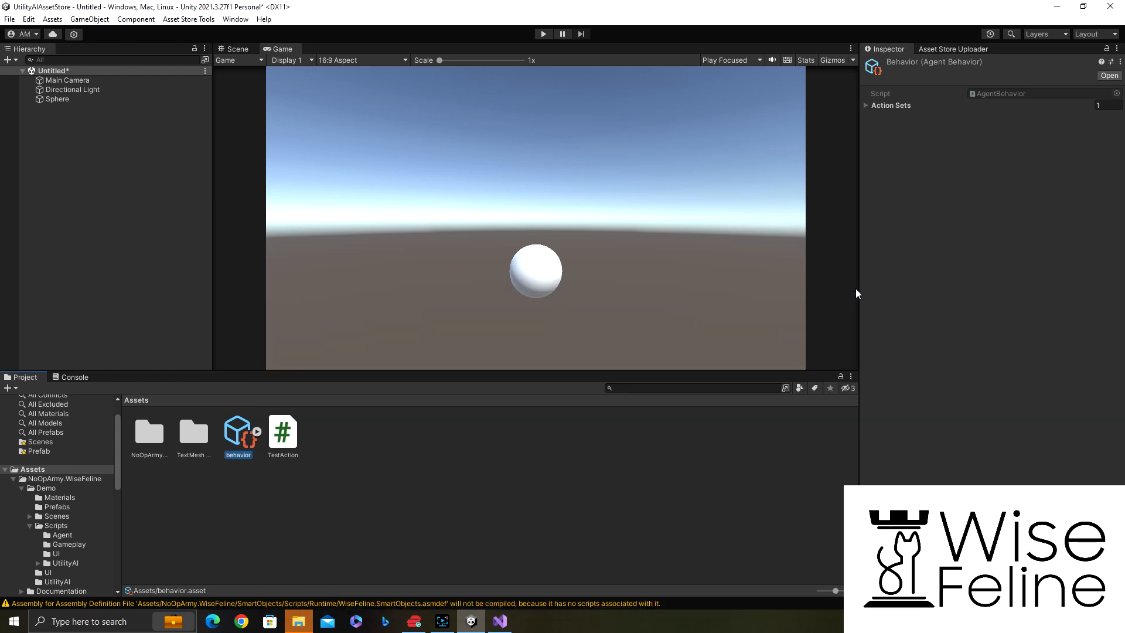
{"action": "mouse_move", "coordinate": [436, 466]}
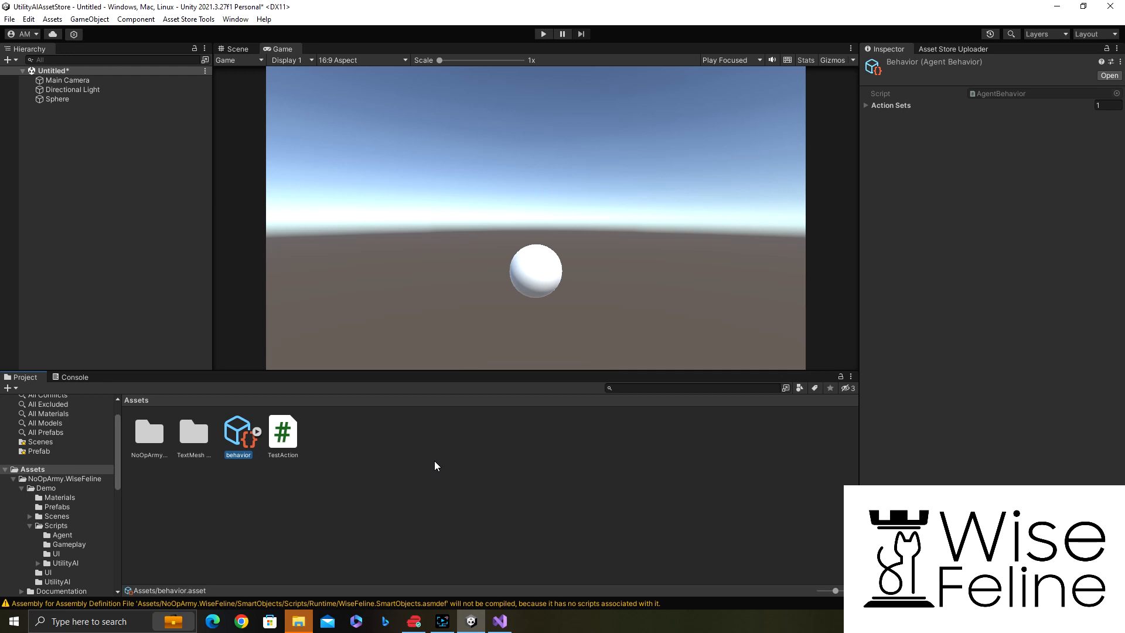
{"action": "mouse_move", "coordinate": [164, 551]}
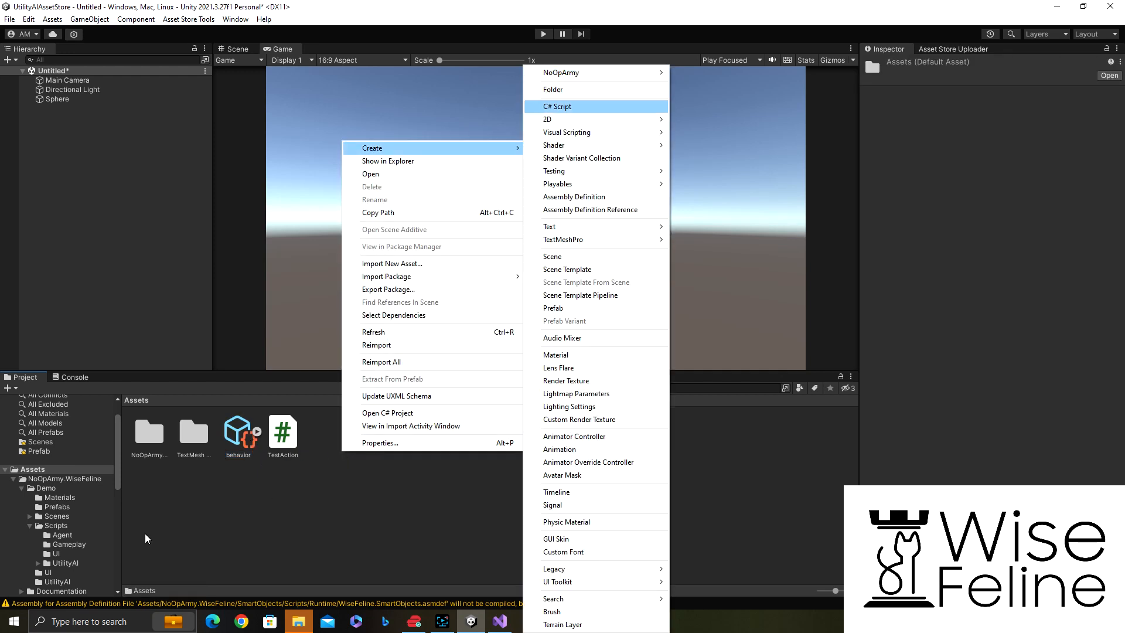
Step: Create a new C# script named TestConsideration in the Assets folder
{"action": "left_click", "coordinate": [558, 107]}
{"action": "type", "text": "TestConsideration"}
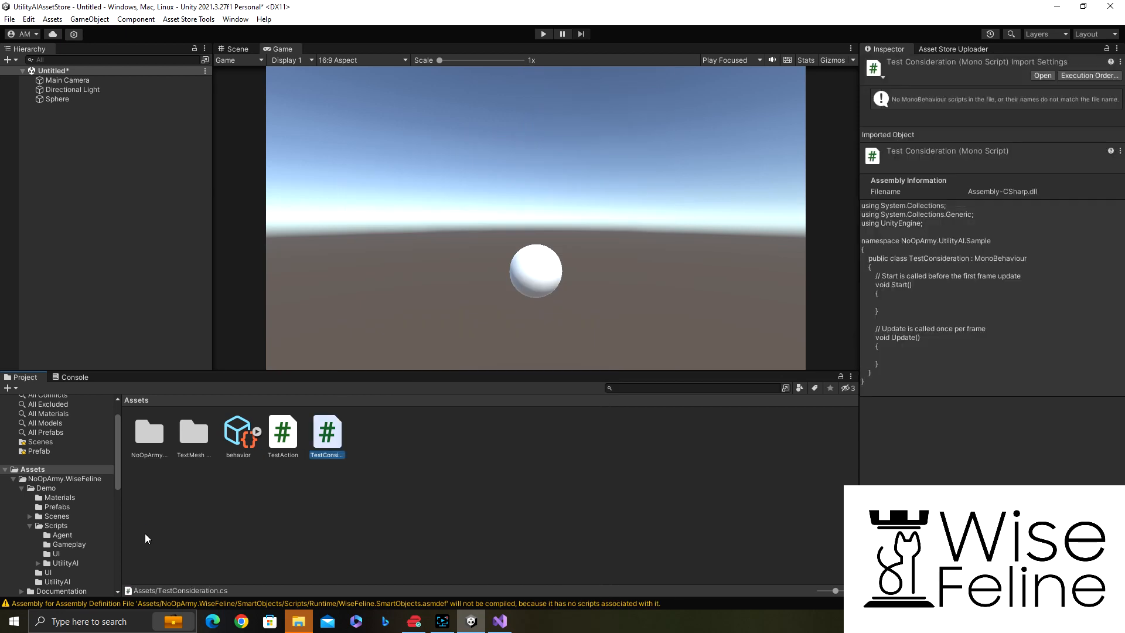
{"action": "mouse_move", "coordinate": [112, 568]}
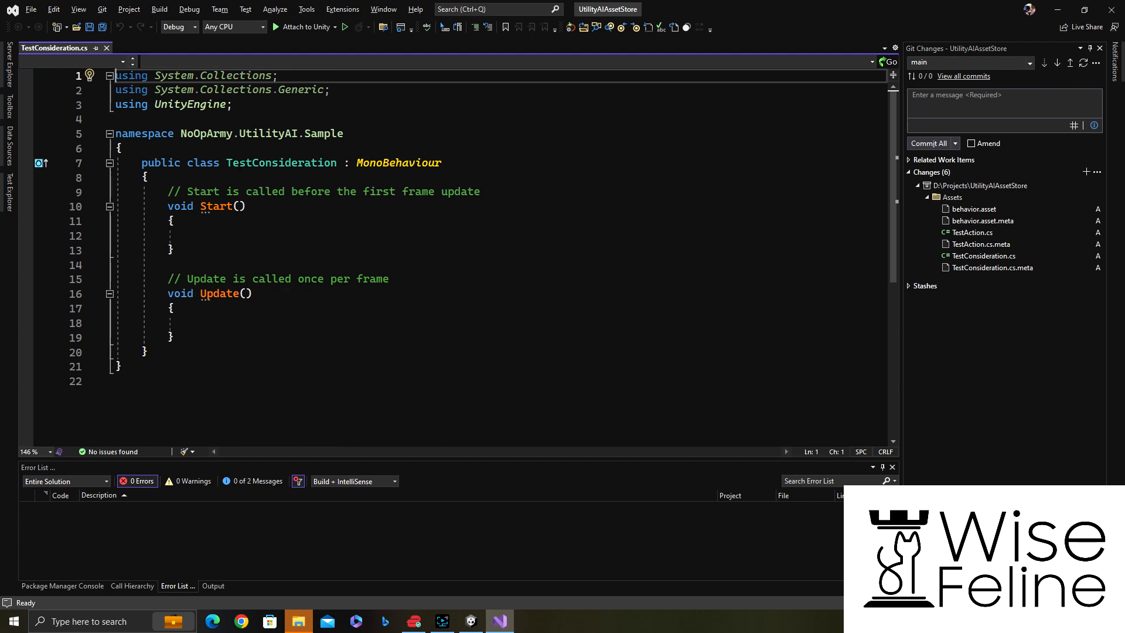
Step: Derive TestConsideration from ConsiderationBase and override GetValue to return UnityEngine.Random.value
{"action": "double_click", "coordinate": [398, 163]}
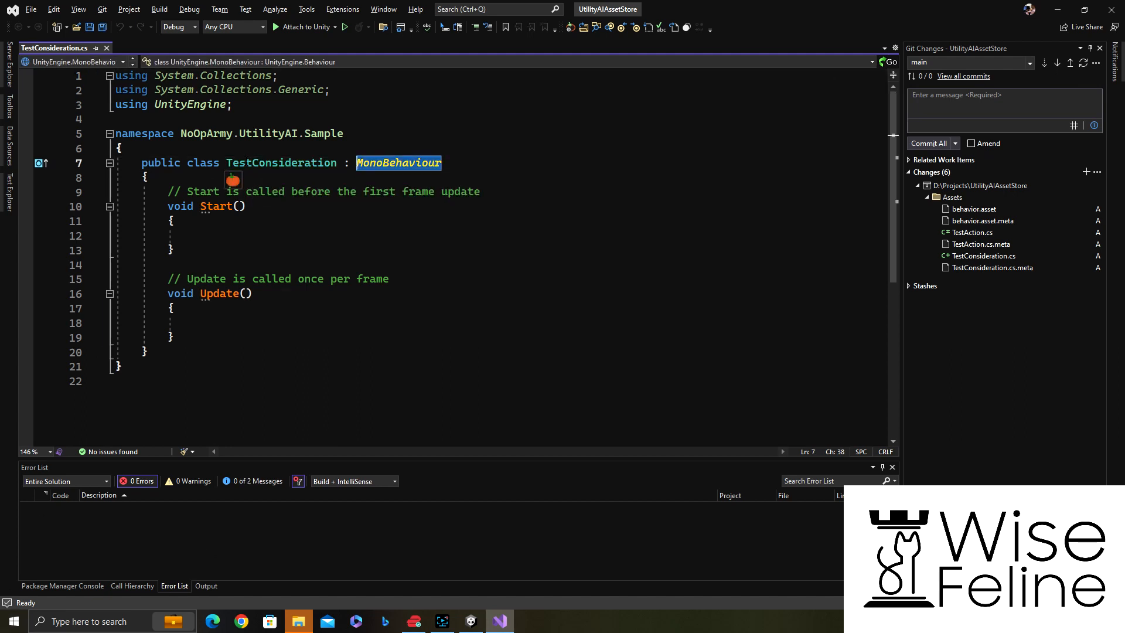
{"action": "type", "text": "considera"}
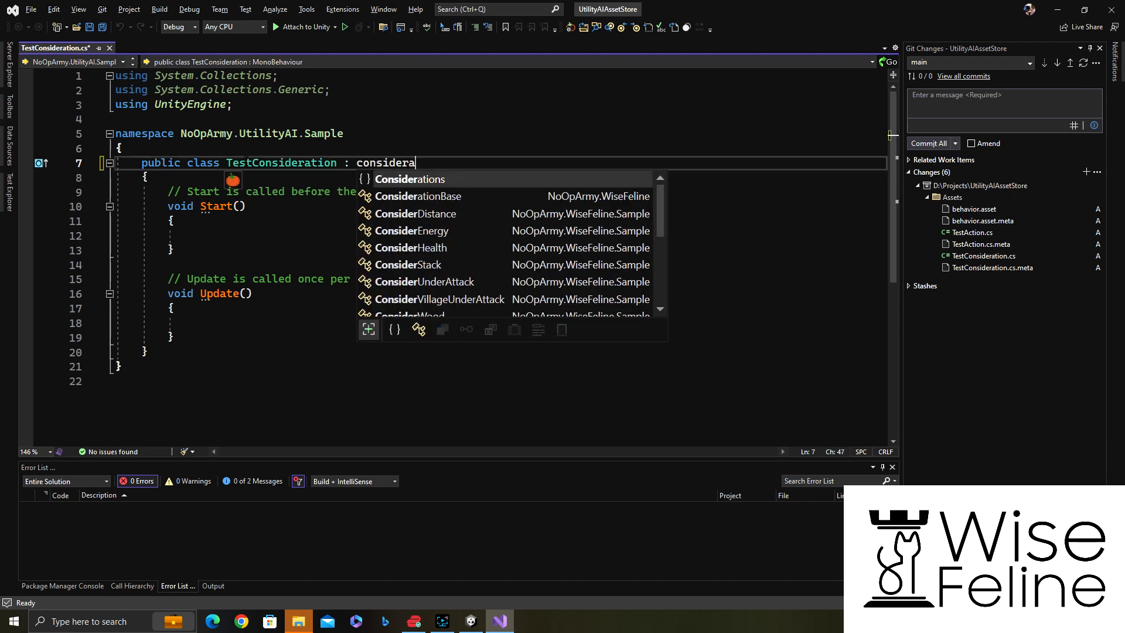
{"action": "left_click", "coordinate": [417, 196]}
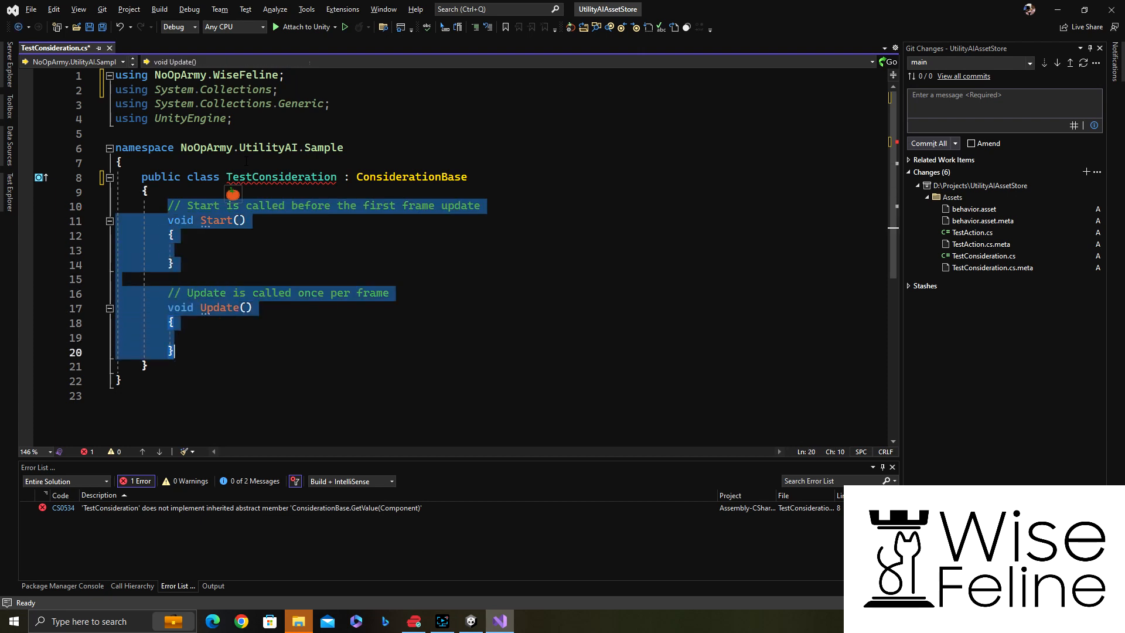
{"action": "type", "text": "override ge"}
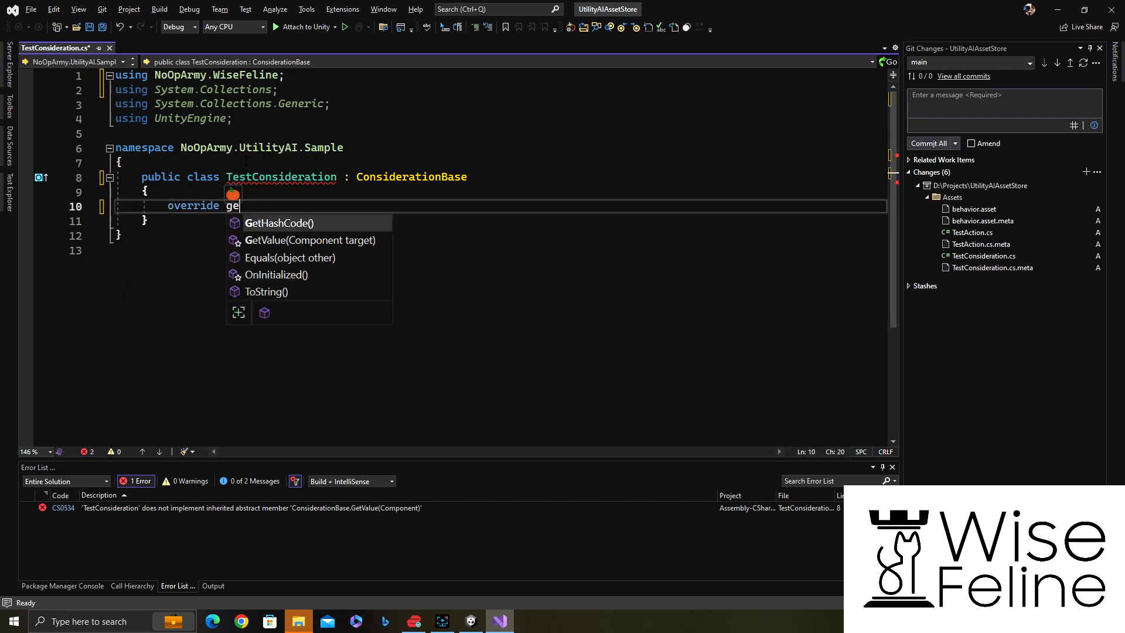
{"action": "left_click", "coordinate": [312, 239]}
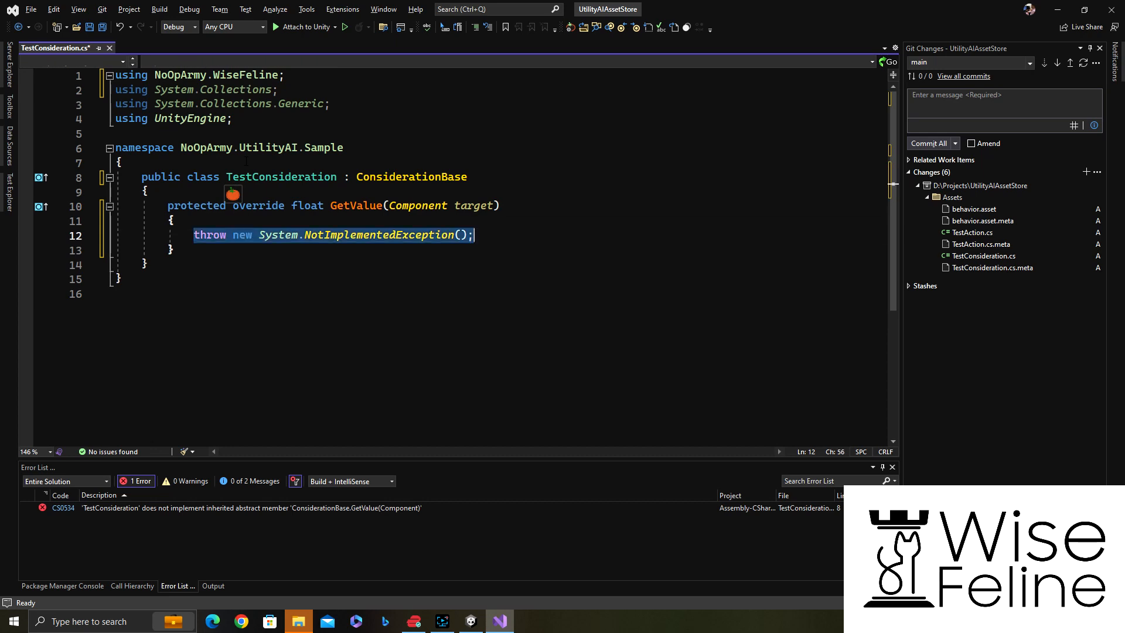
{"action": "type", "text": "return Unity"}
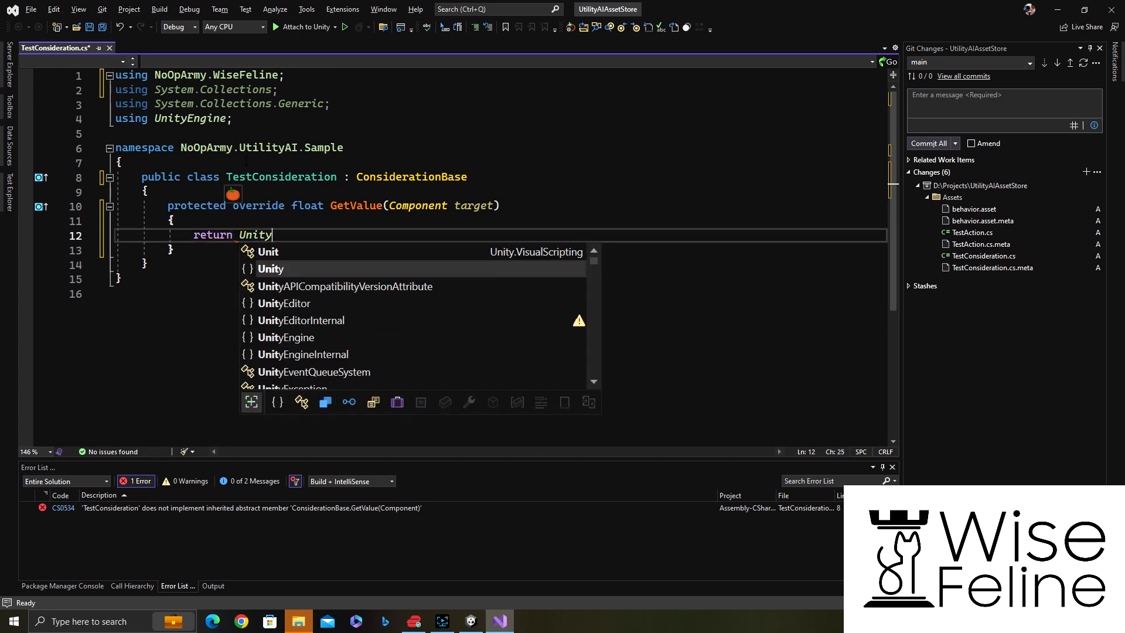
{"action": "type", "text": "Engine.Random.value;"}
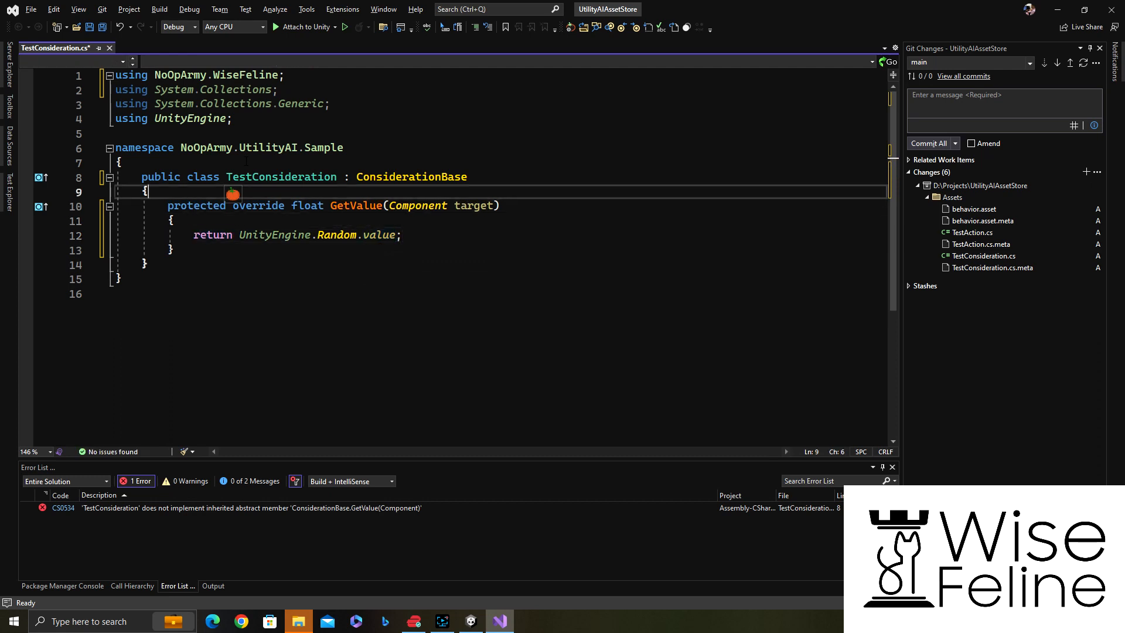
Step: Add public fields float maxRange and int health = 30
{"action": "type", "text": "public"}
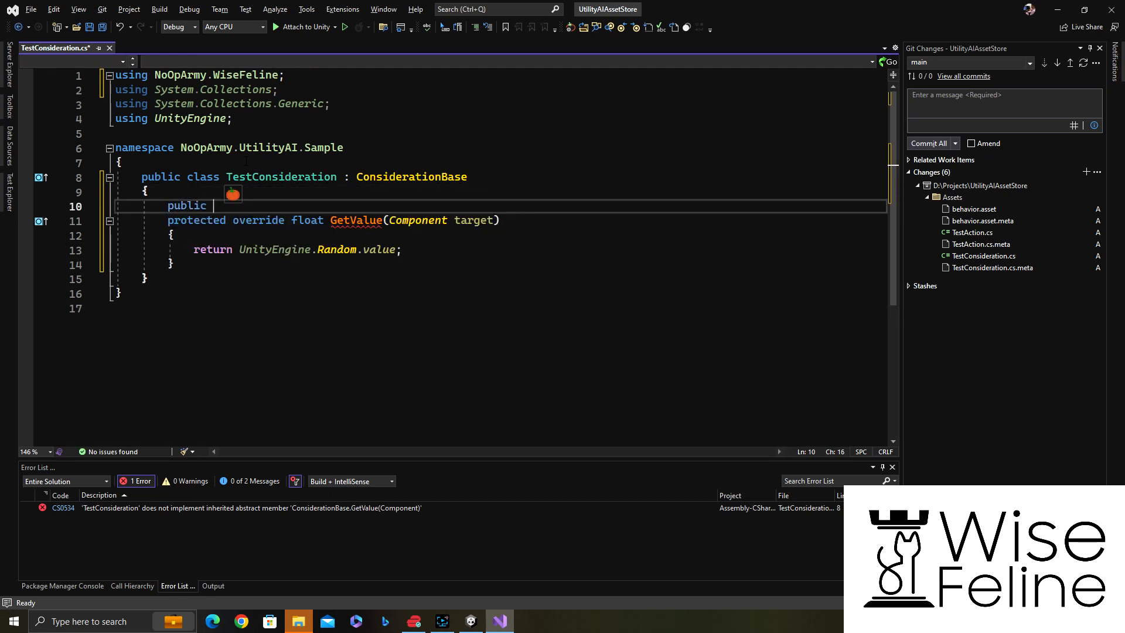
{"action": "type", "text": "float maxRan"}
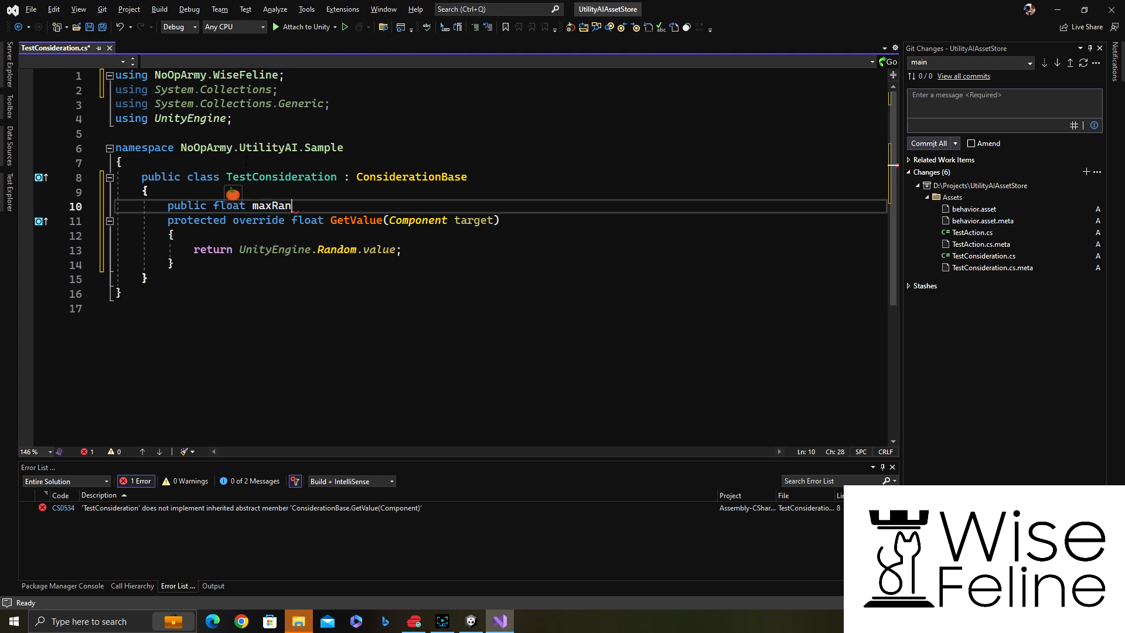
{"action": "type", "text": "ge;"}
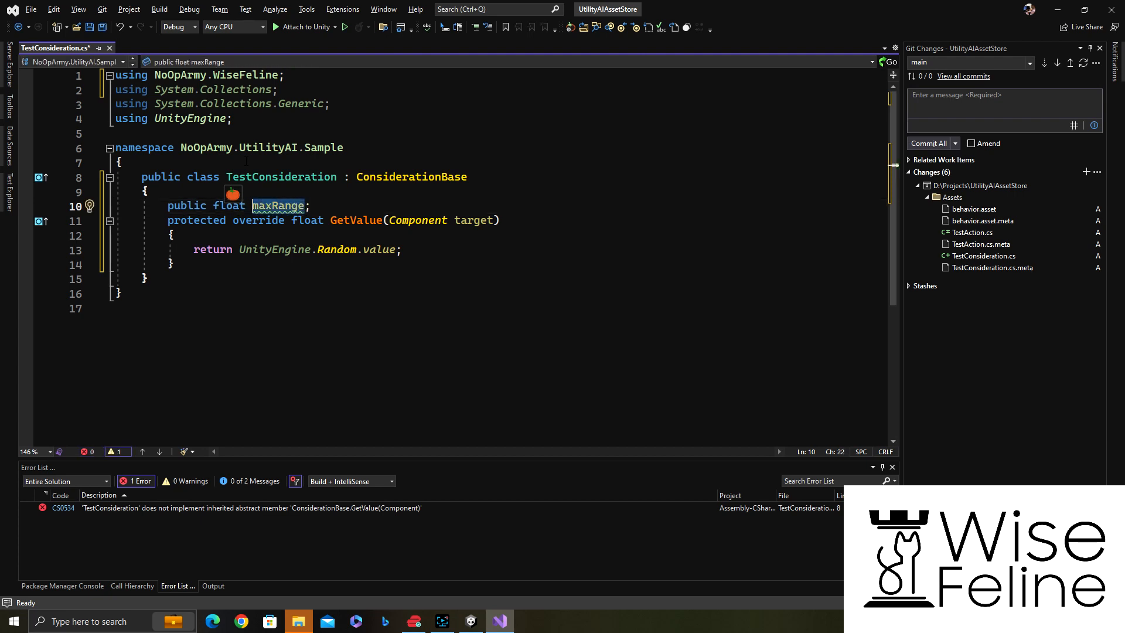
{"action": "type", "text": "int ;"}
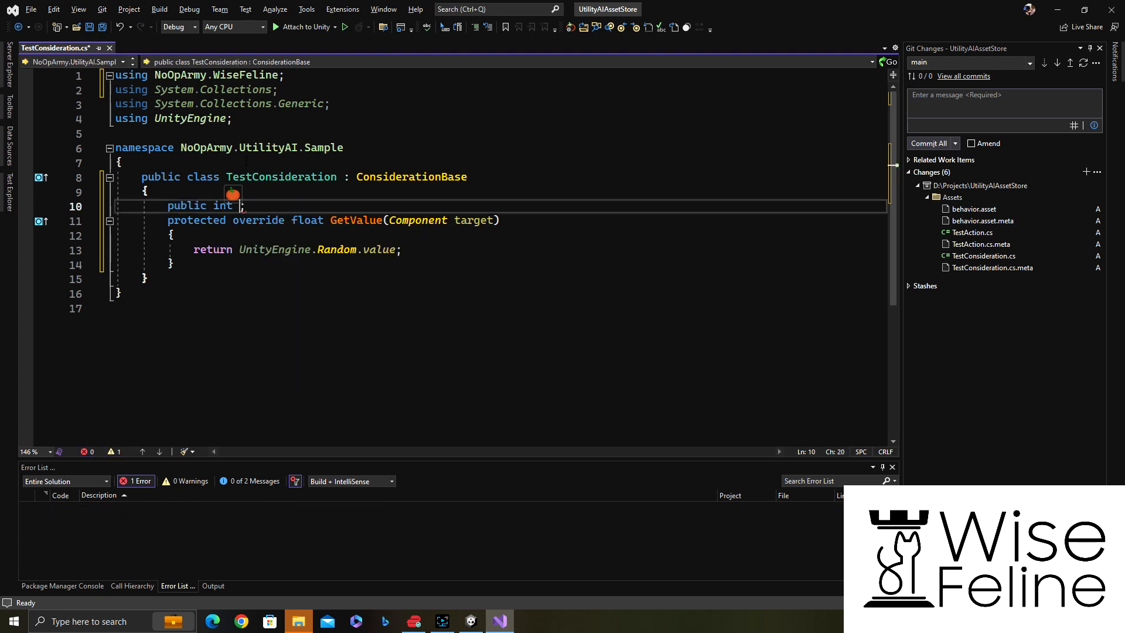
{"action": "type", "text": "health"}
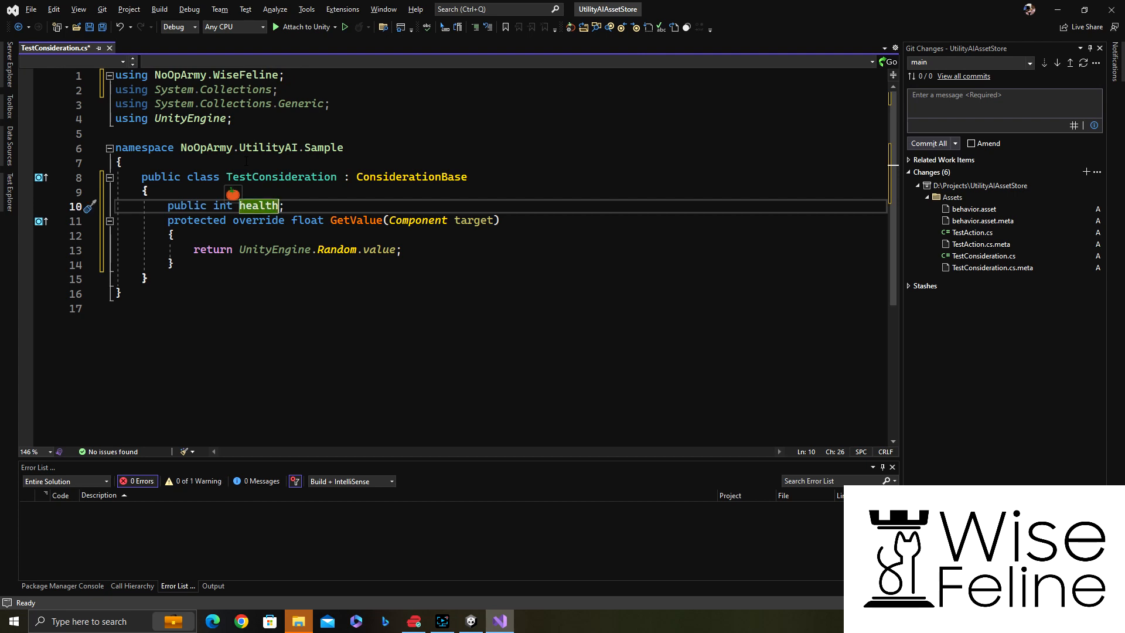
{"action": "left_click", "coordinate": [279, 206]}
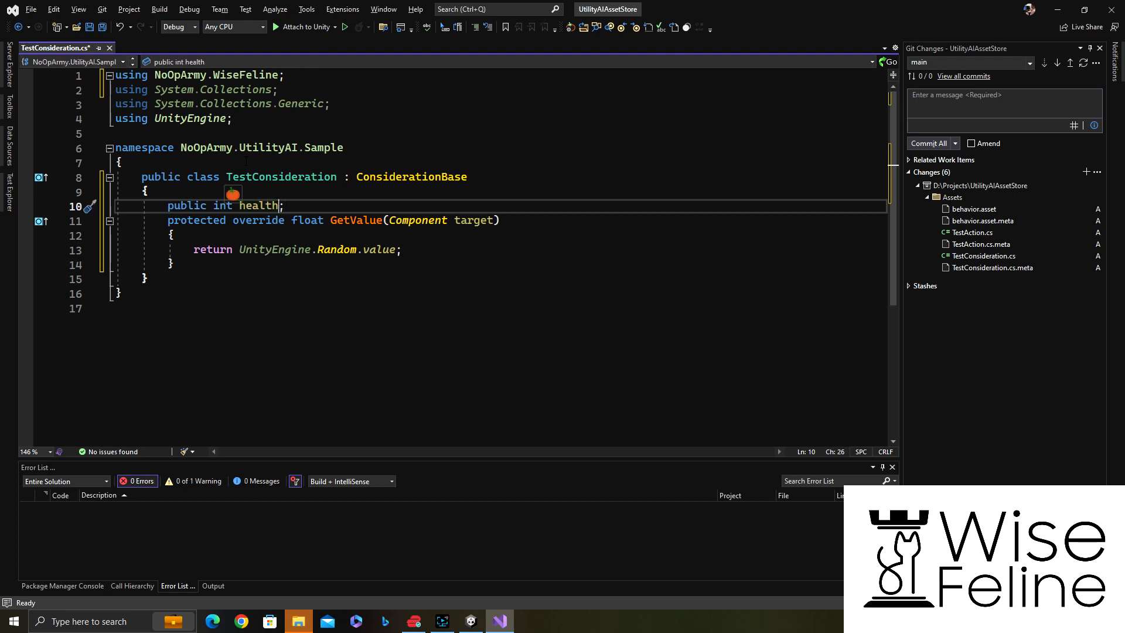
{"action": "type", "text": "= 30"}
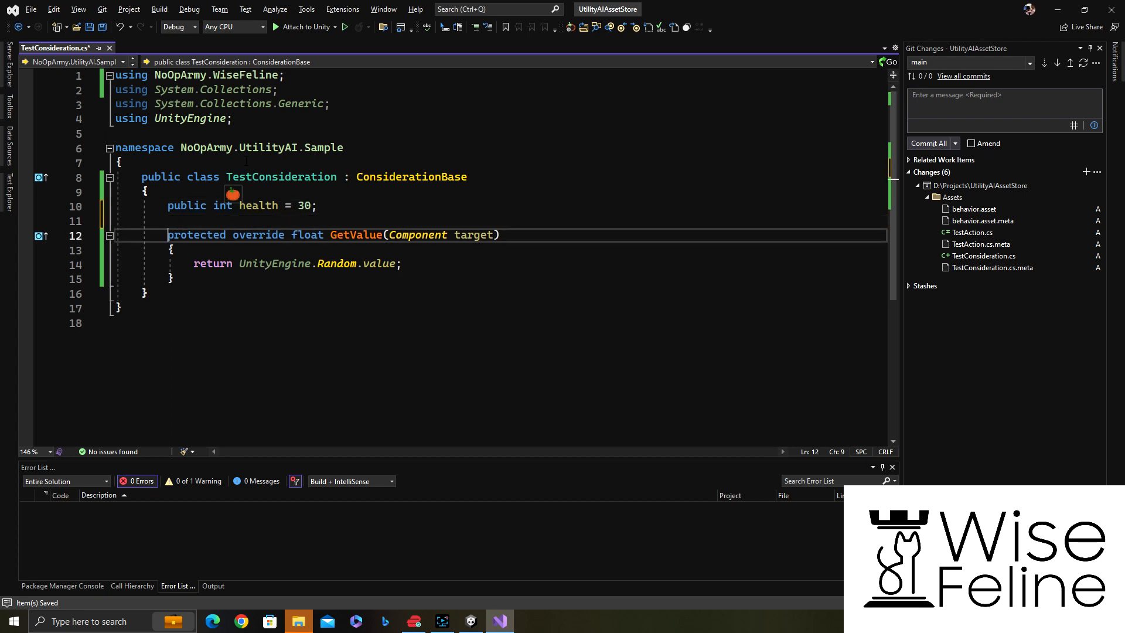
Step: Override OnInitialized to call Brain.GetComponent<Transform>()
{"action": "type", "text": "override void OnInitialized("}
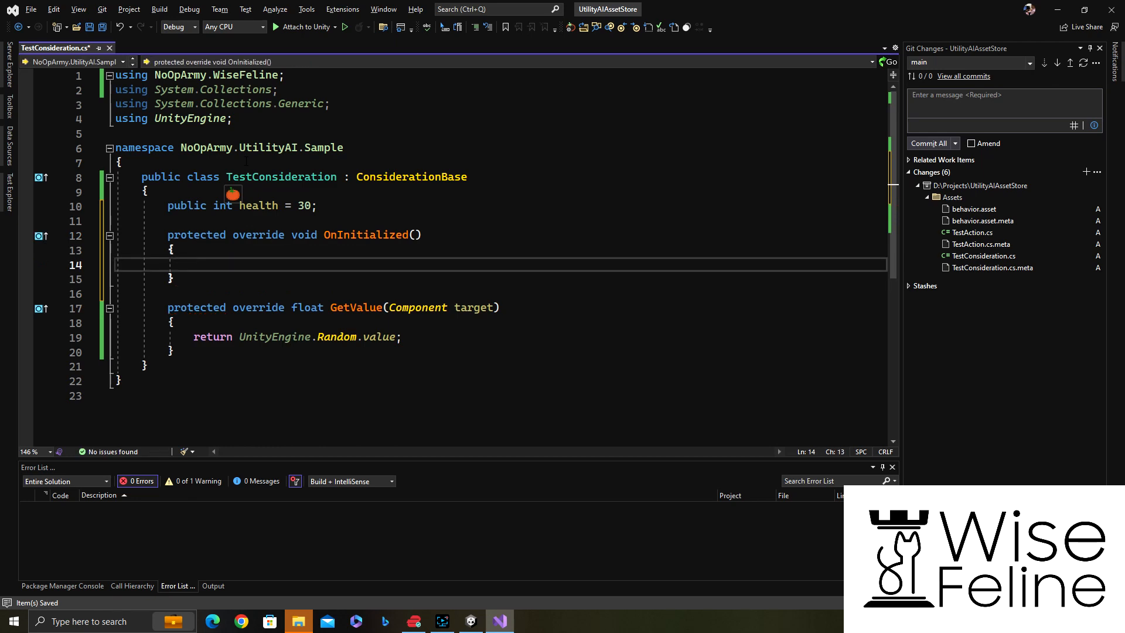
{"action": "type", "text": "Brain.c"}
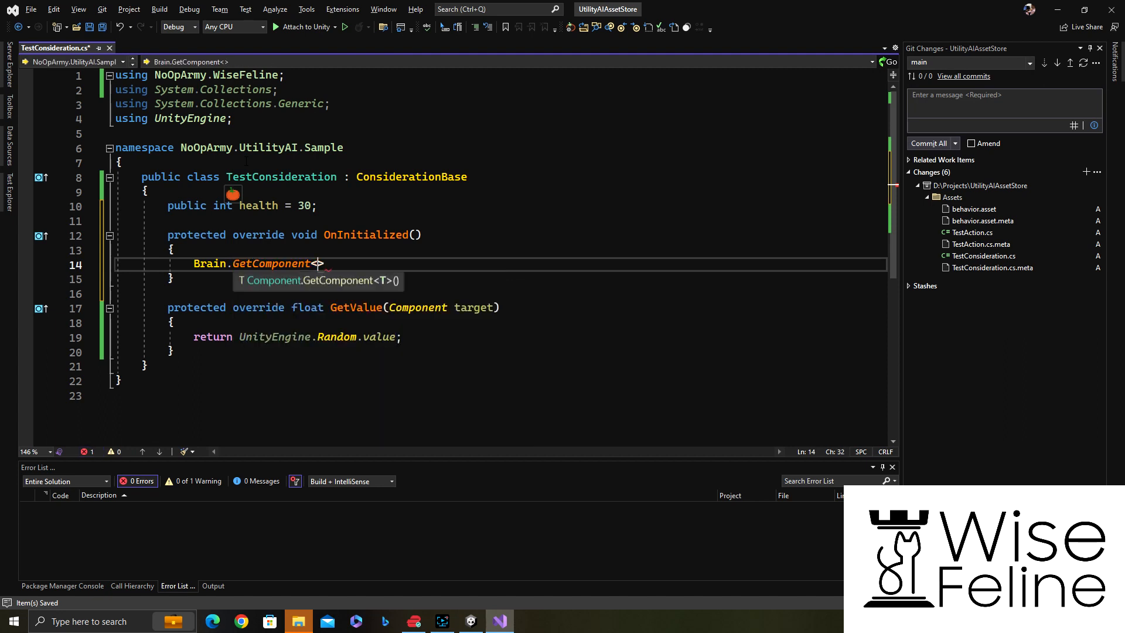
{"action": "type", "text": "Transform"}
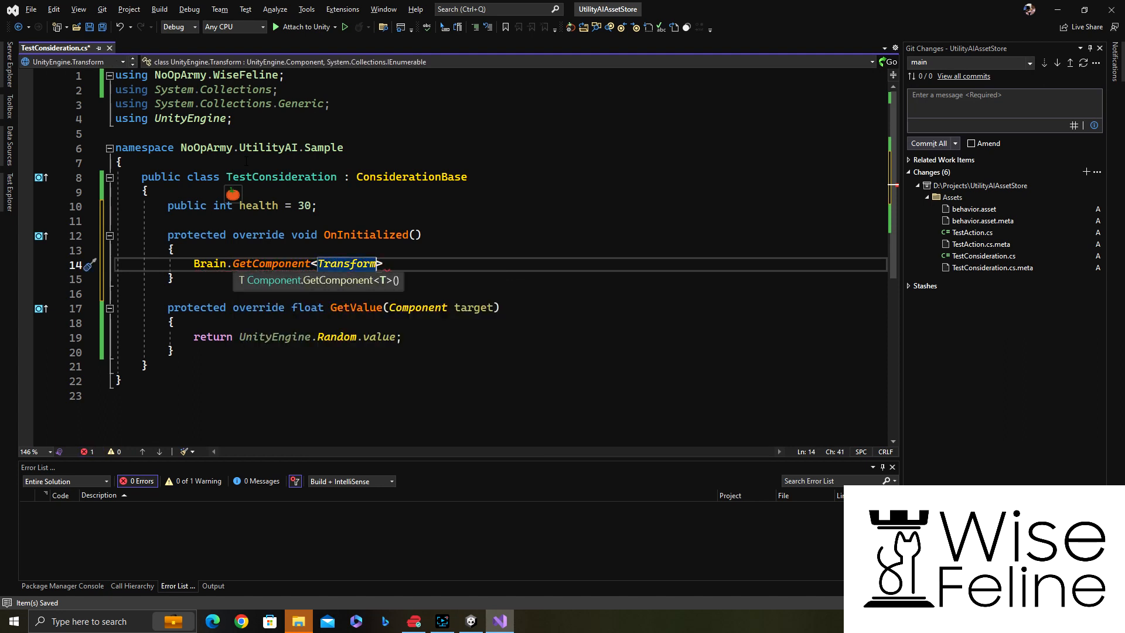
{"action": "type", "text": "();"}
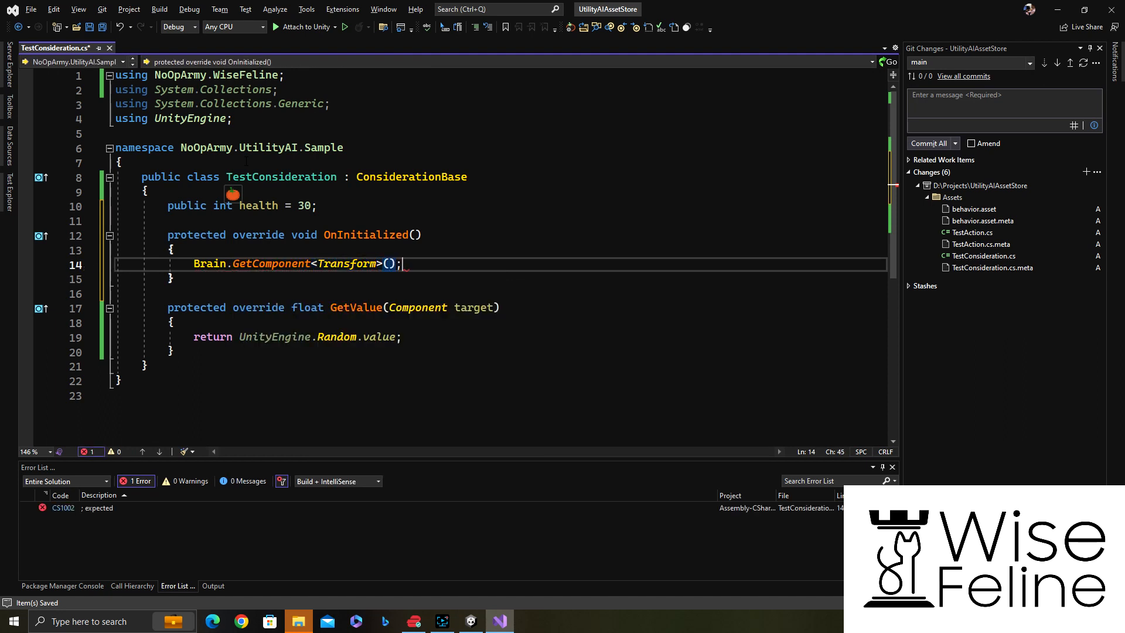
Step: Store the fetched Transform in a new private Transform t field, then return to Unity
{"action": "double_click", "coordinate": [209, 263]}
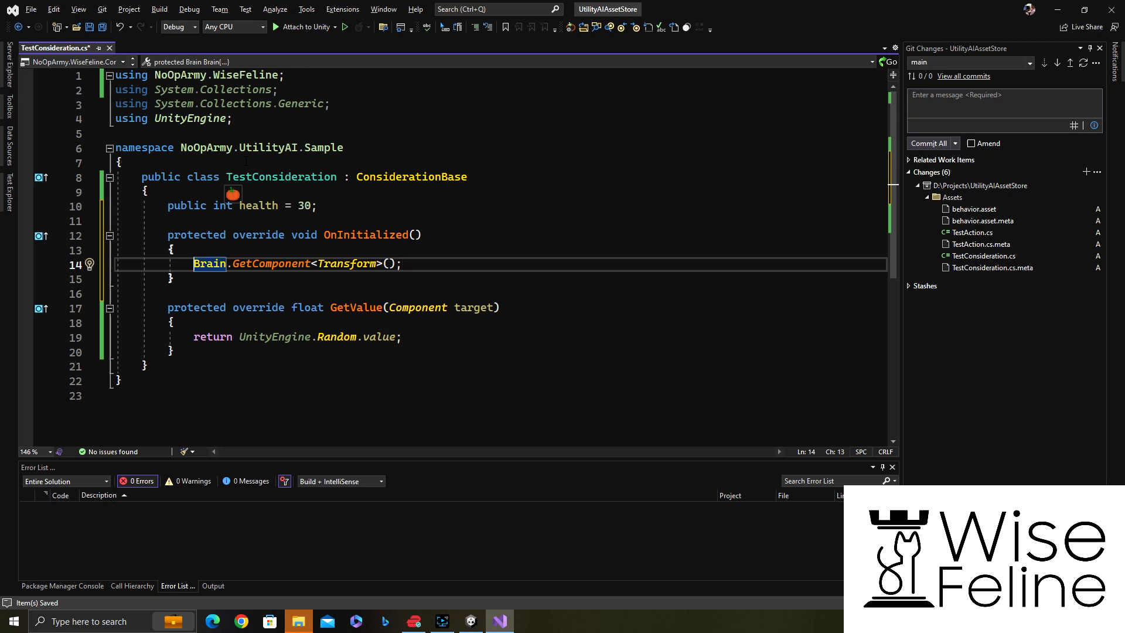
{"action": "left_click", "coordinate": [172, 279]}
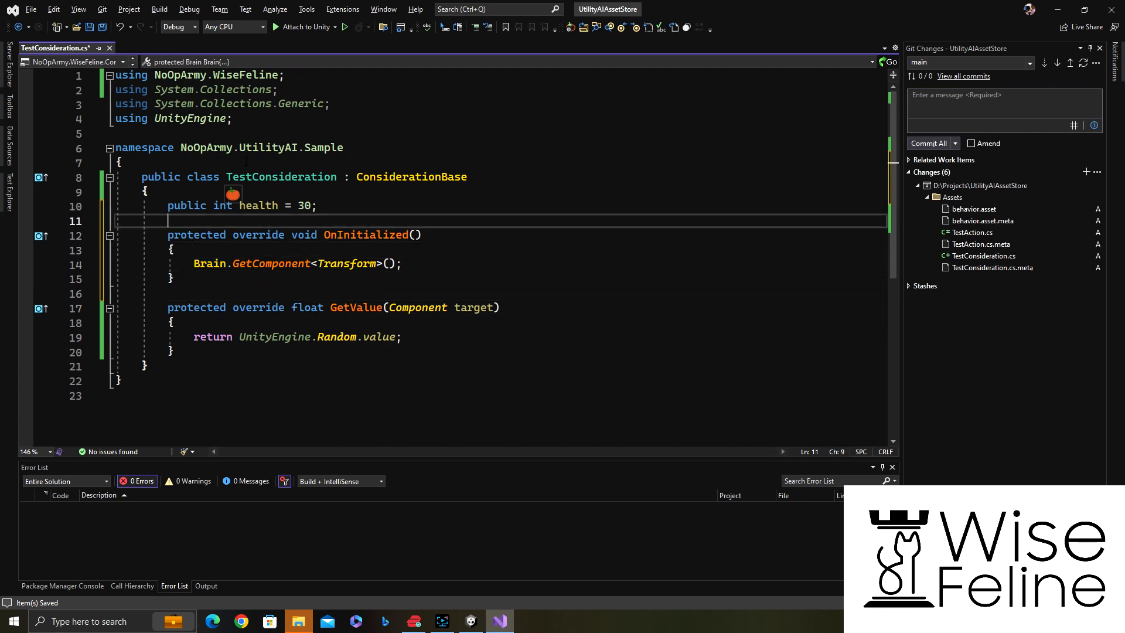
{"action": "type", "text": "privat"}
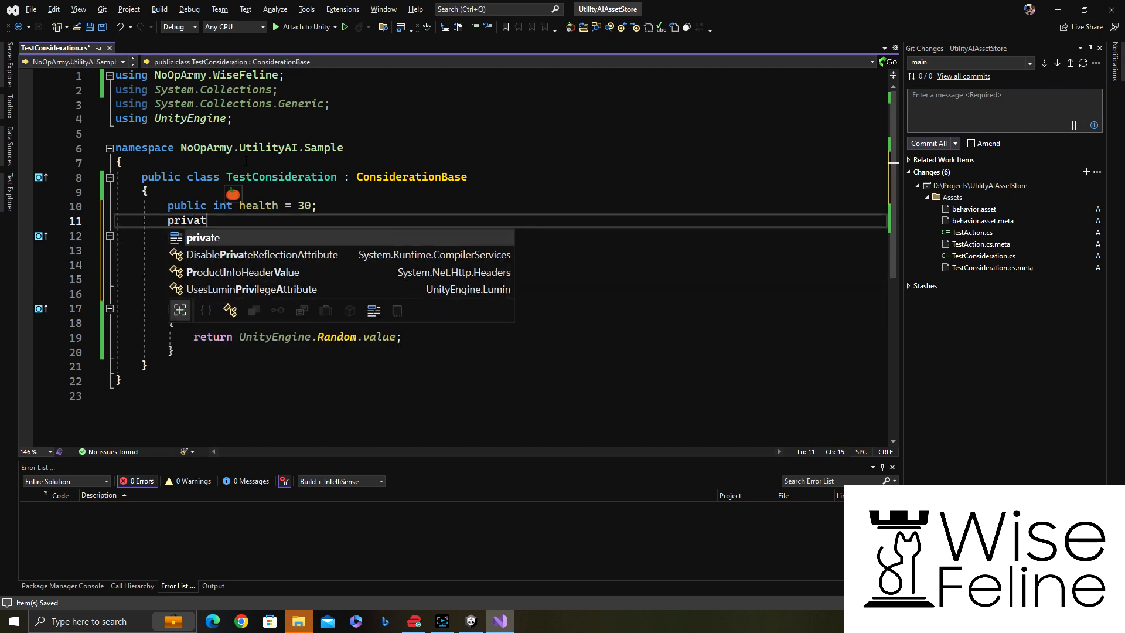
{"action": "type", "text": "Transform t;"}
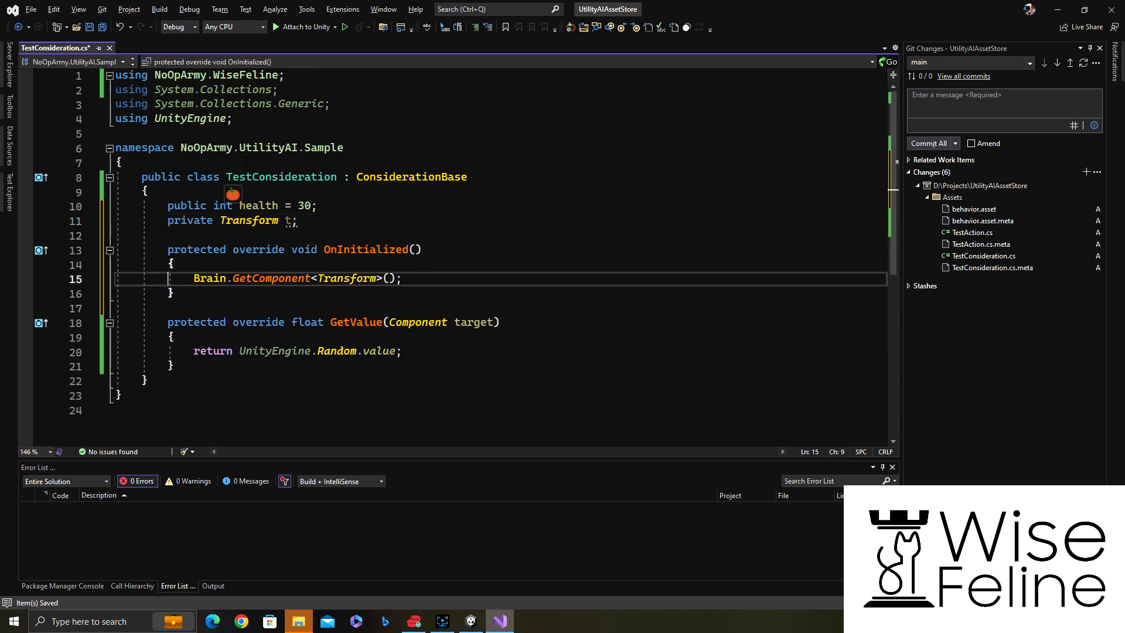
{"action": "type", "text": "t ="}
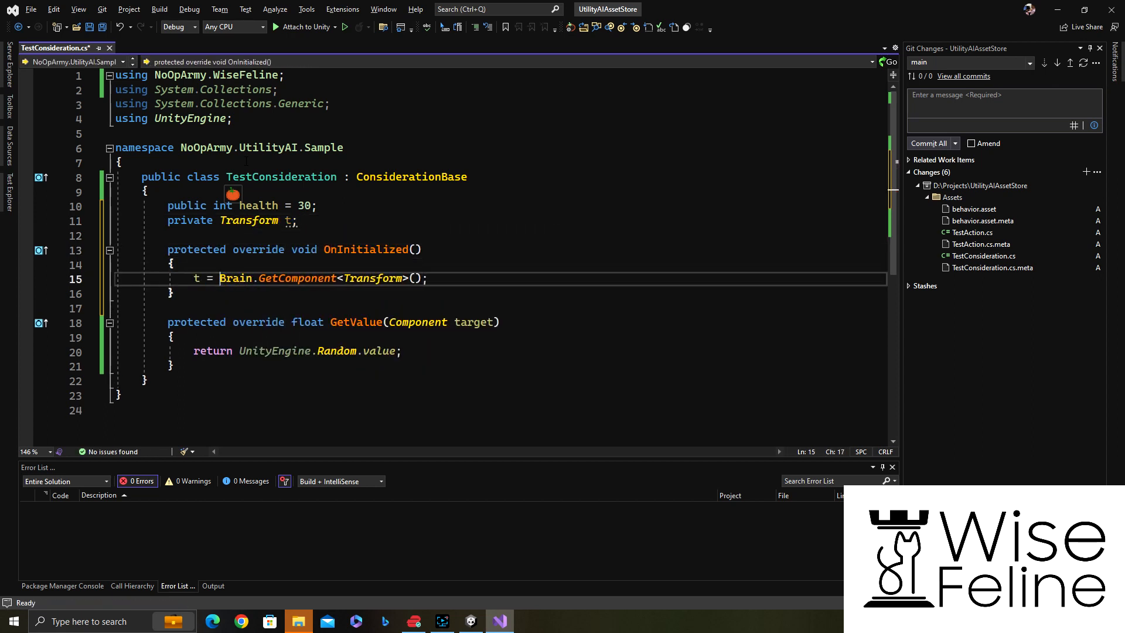
{"action": "double_click", "coordinate": [236, 279]}
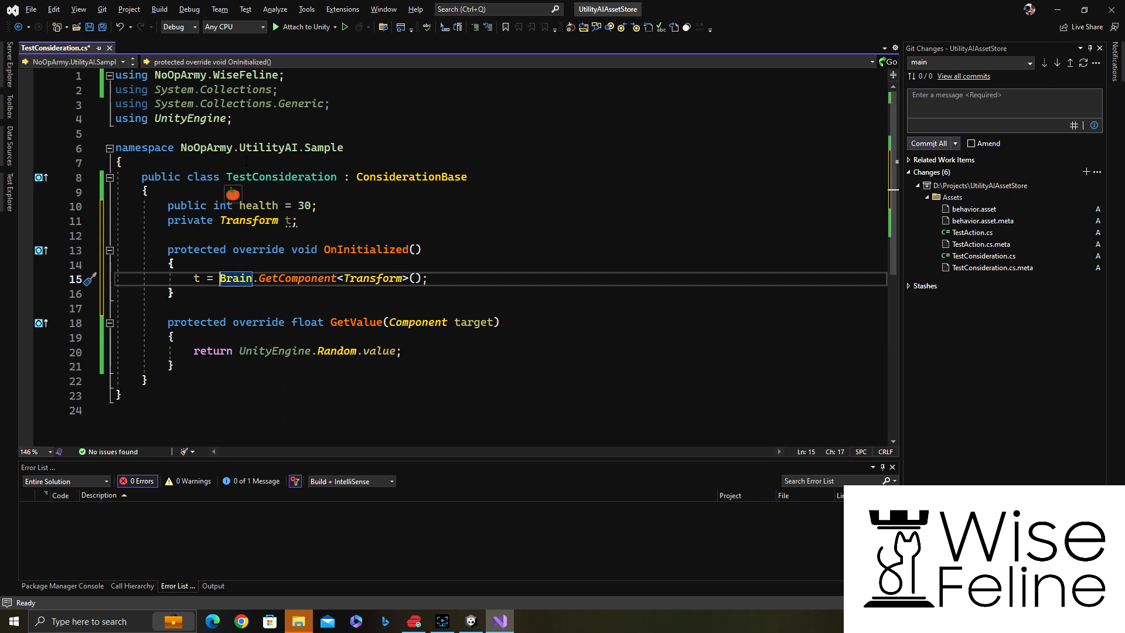
{"action": "left_click", "coordinate": [499, 321]}
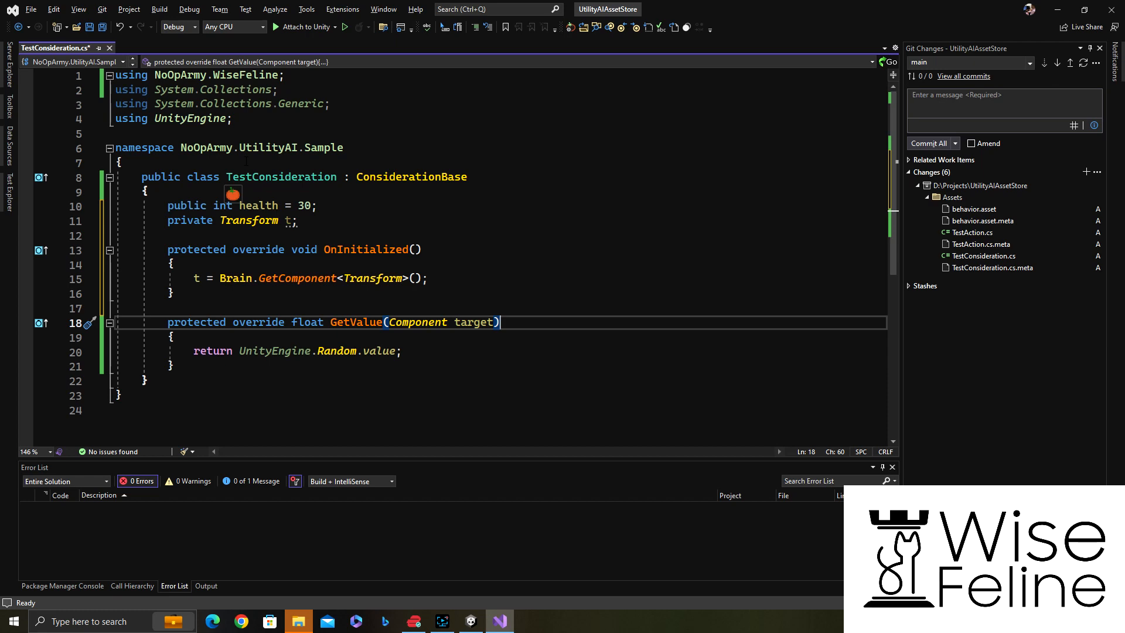
{"action": "left_click", "coordinate": [499, 621]}
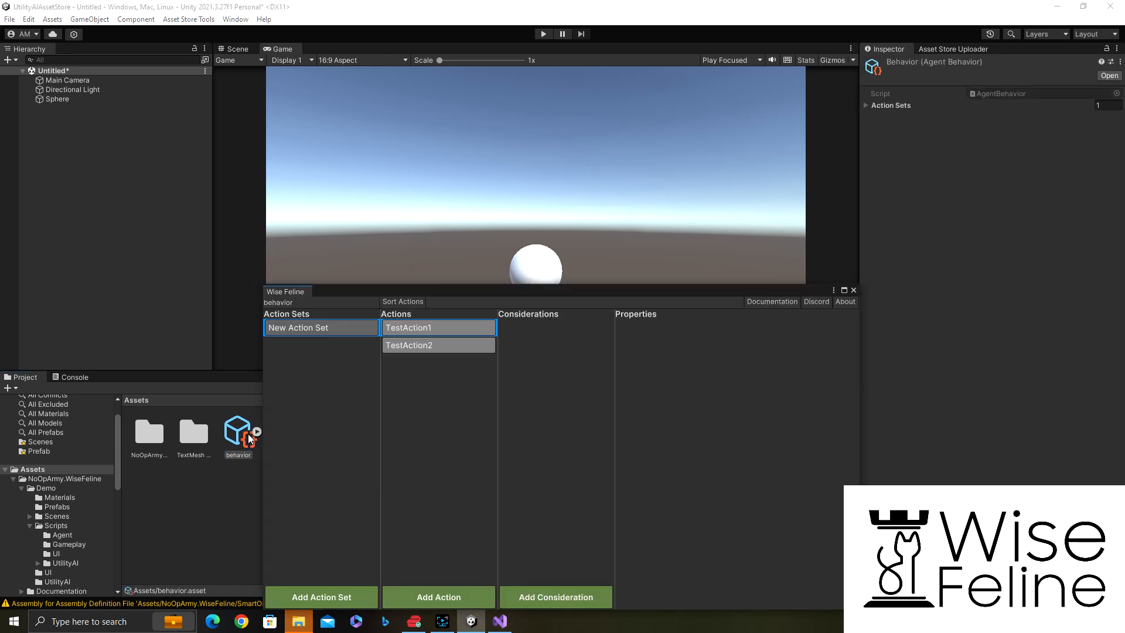
Step: Add a TestConsideration to TestAction1
{"action": "left_click", "coordinate": [408, 327]}
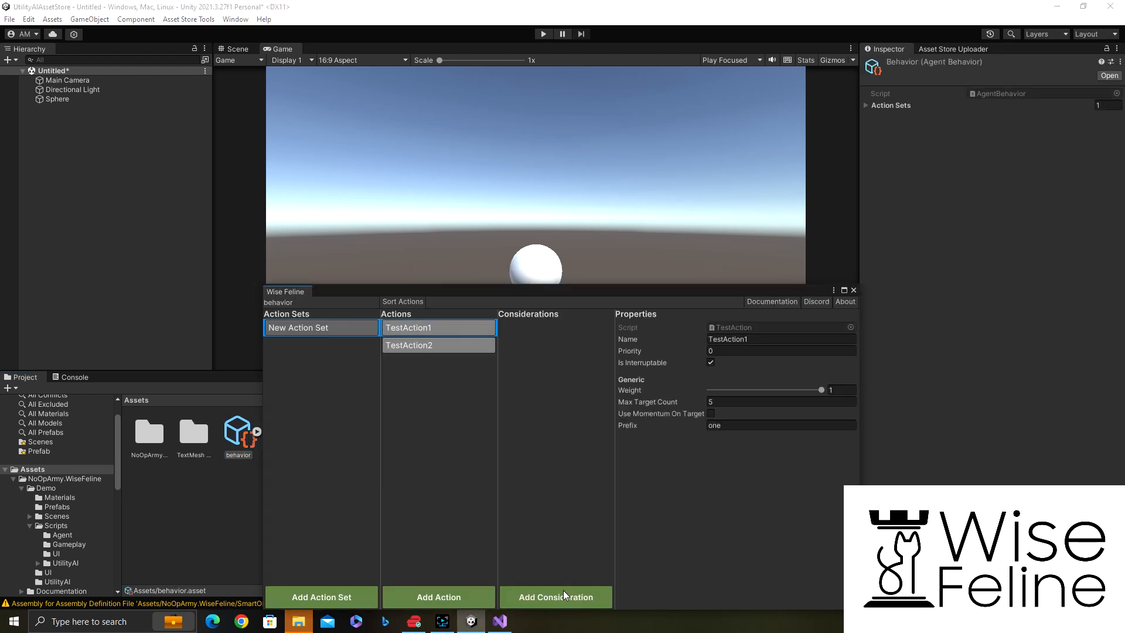
{"action": "left_click", "coordinate": [556, 596]}
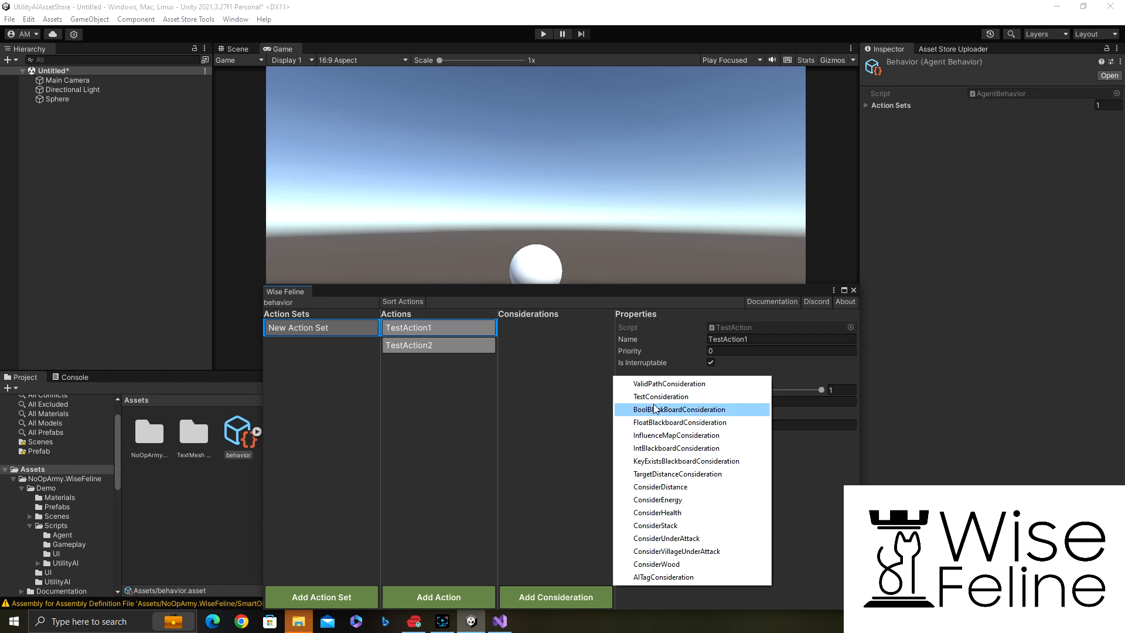
{"action": "left_click", "coordinate": [660, 396]}
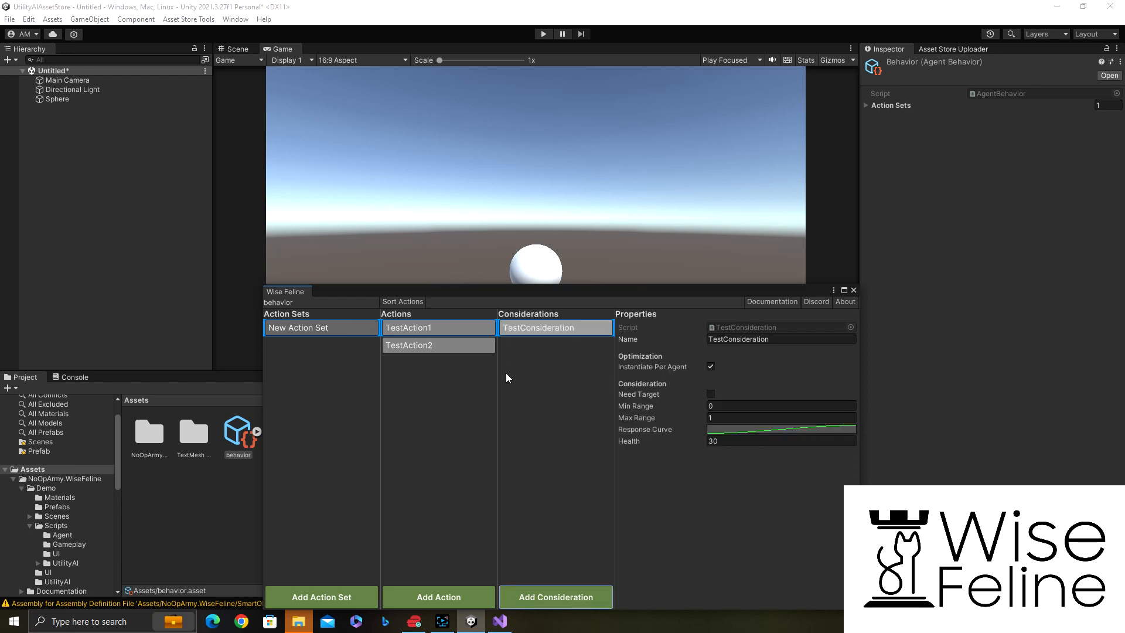
Step: Add a TestConsideration to TestAction2 and set its Health to 50
{"action": "left_click", "coordinate": [409, 344]}
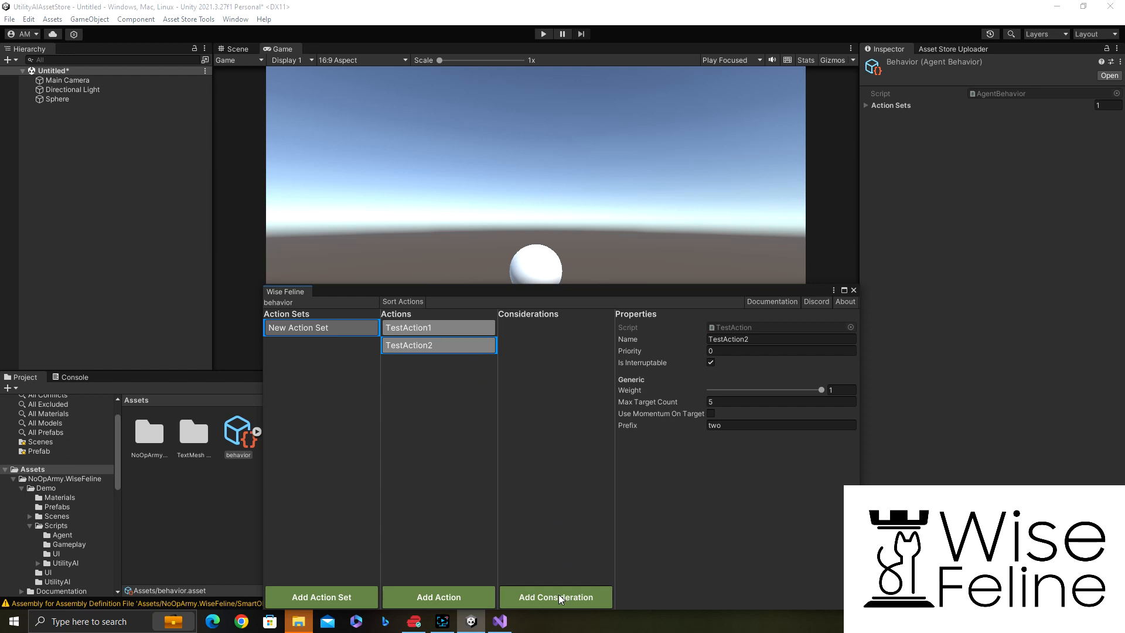
{"action": "left_click", "coordinate": [555, 596]}
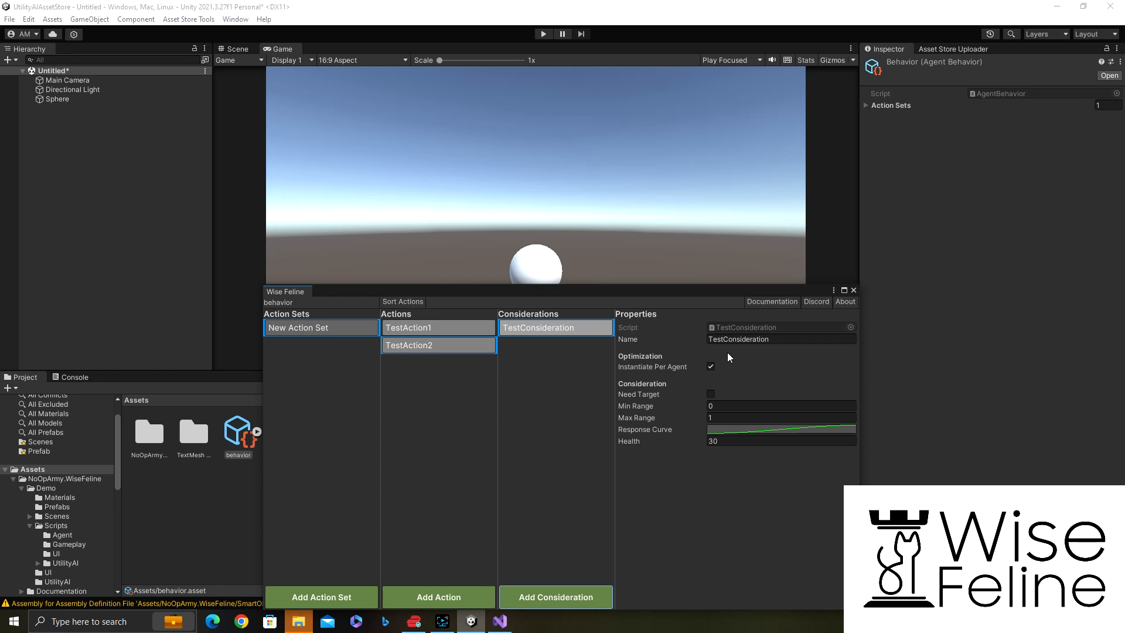
{"action": "left_click", "coordinate": [781, 441]}
{"action": "type", "text": "50"}
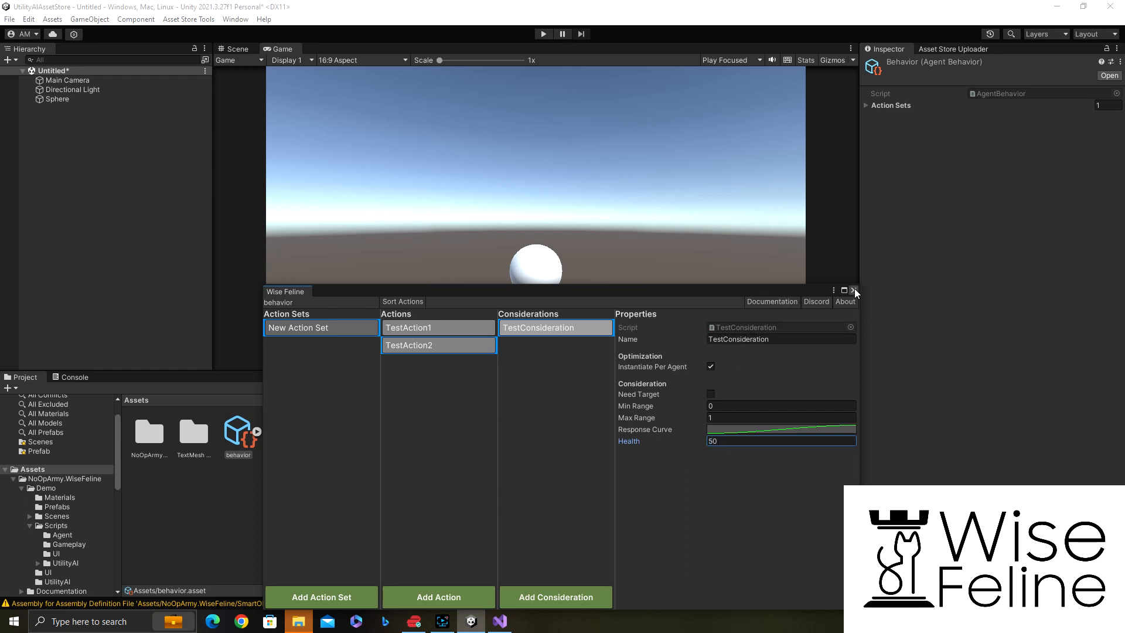
Step: Close the behaviour editor and confirm the Sphere's Brain uses Highest Score action selection
{"action": "left_click", "coordinate": [855, 291]}
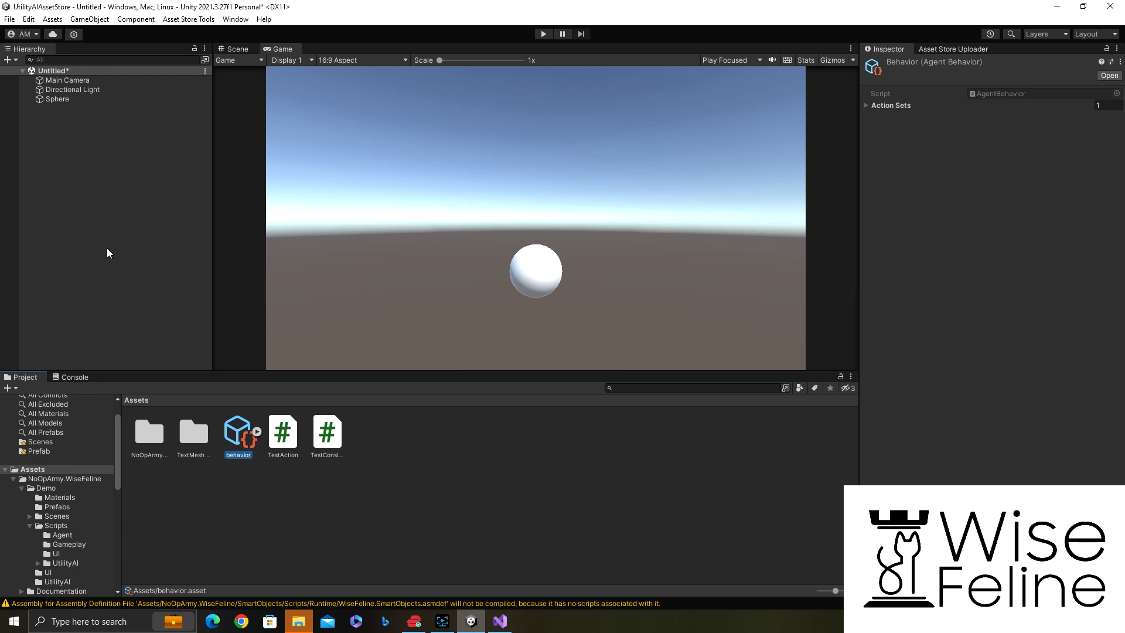
{"action": "left_click", "coordinate": [57, 98]}
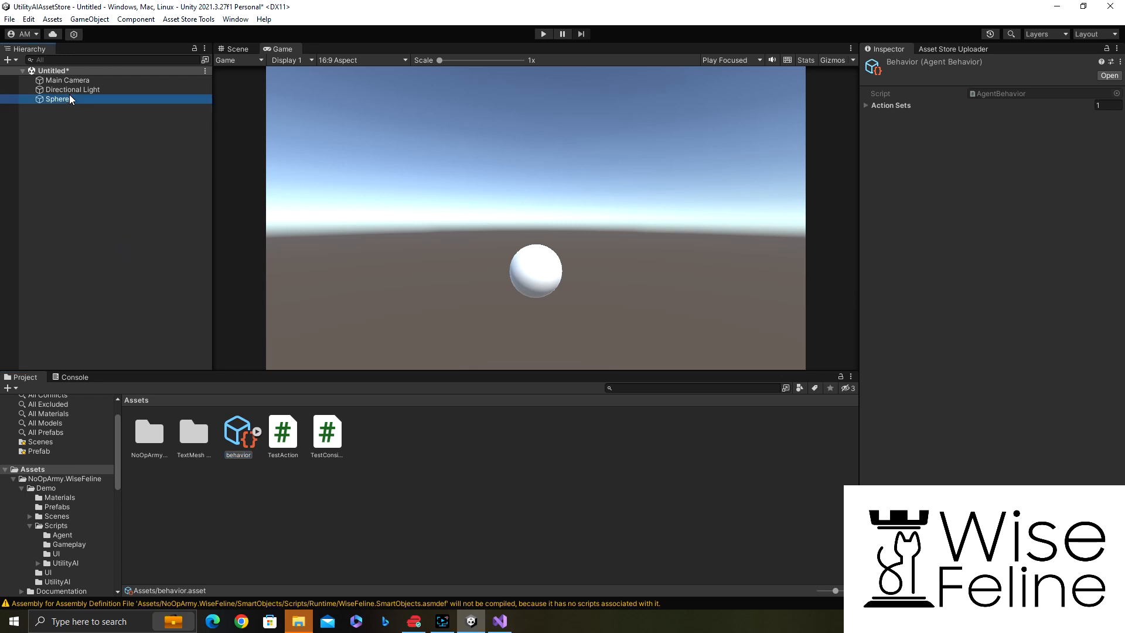
{"action": "left_click", "coordinate": [56, 98]}
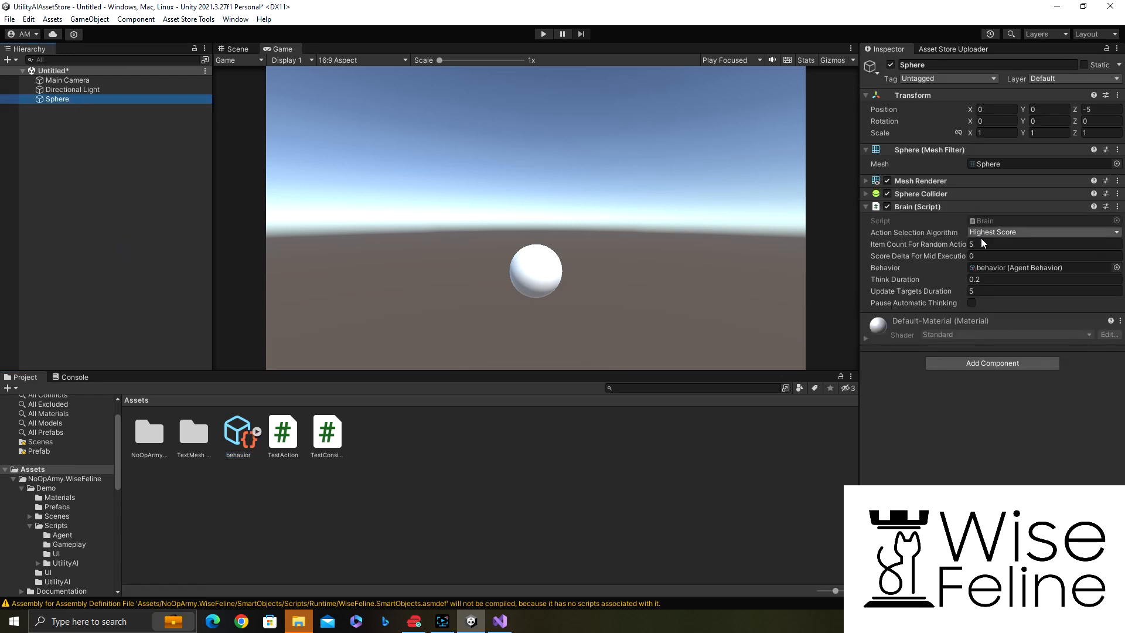
{"action": "left_click", "coordinate": [1040, 232]}
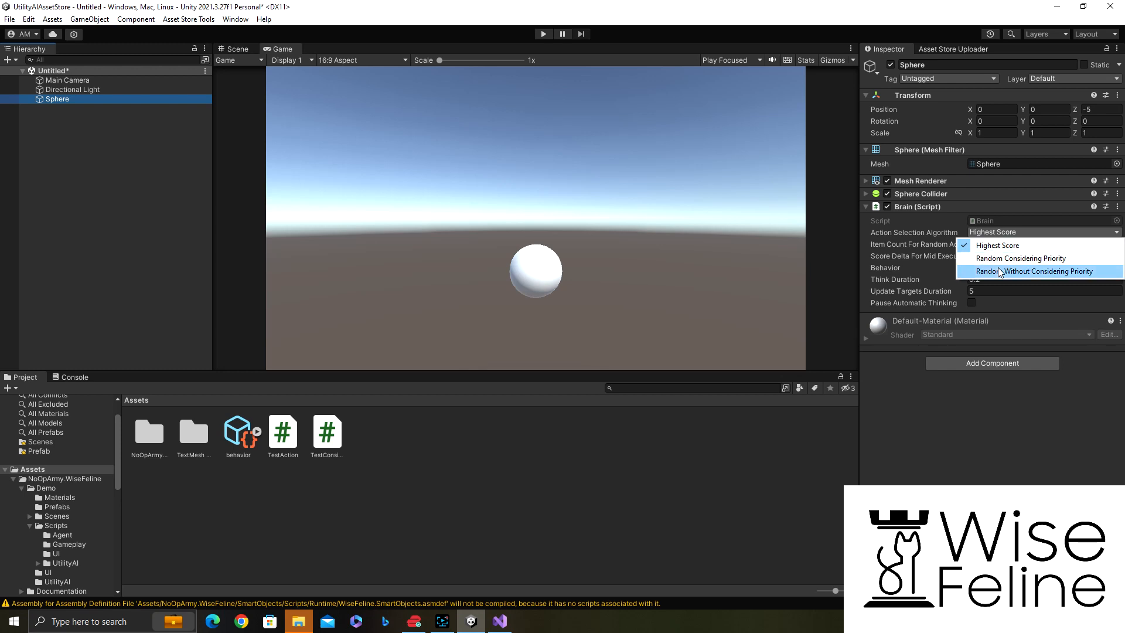
{"action": "left_click", "coordinate": [997, 245]}
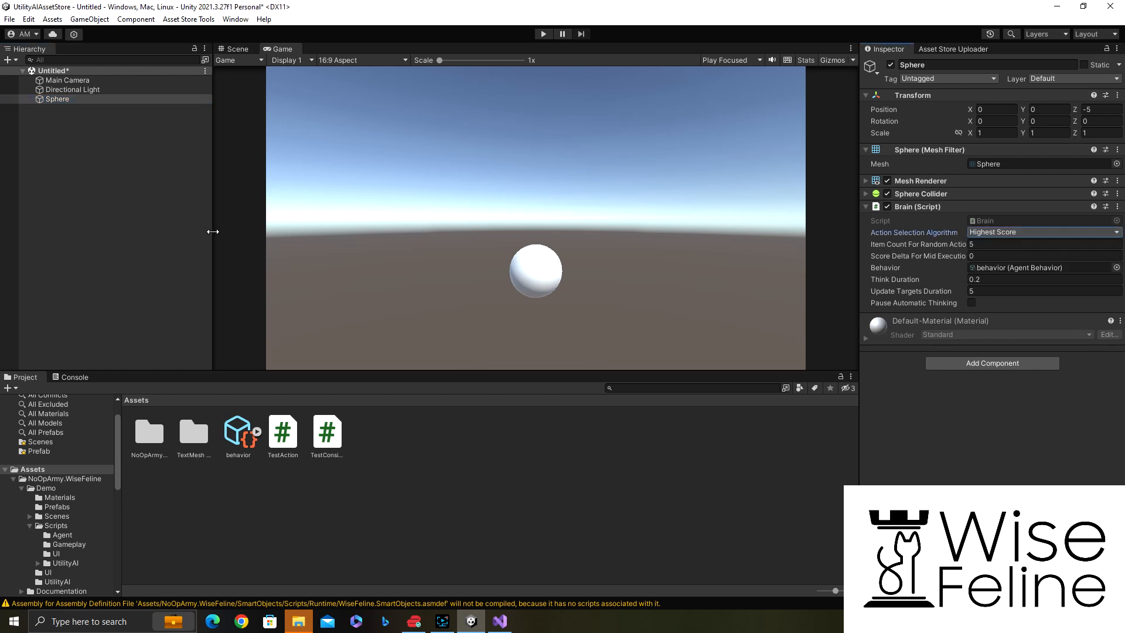
{"action": "mouse_move", "coordinate": [231, 242]}
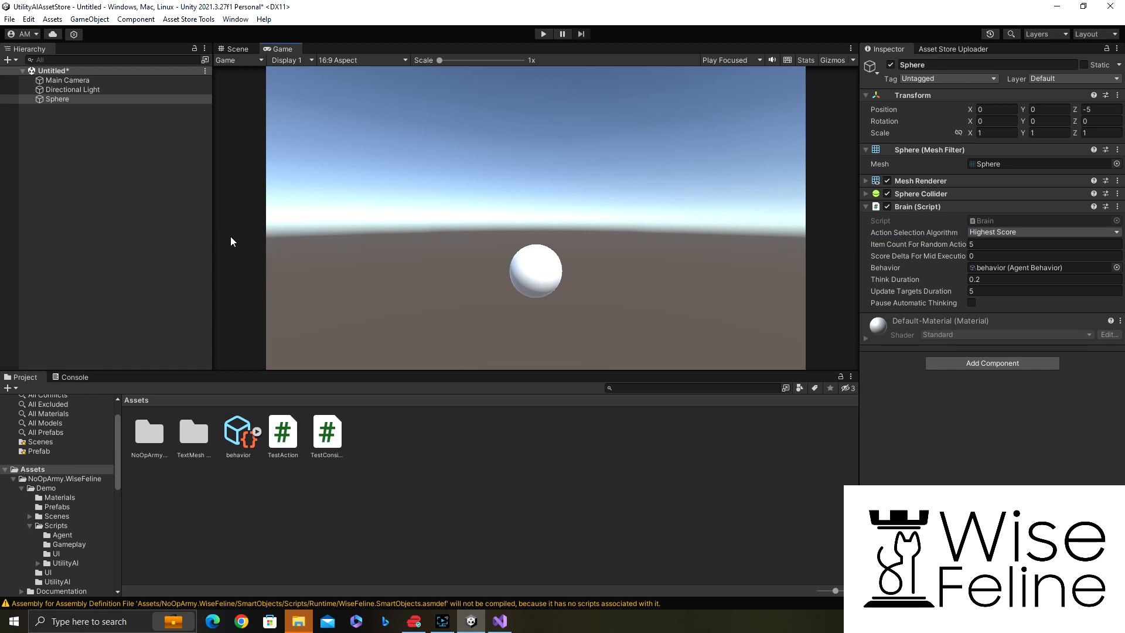
Step: Play the scene, watch live scores in Window > NoOpArmy > Wise Feline, then stop and close it
{"action": "left_click", "coordinate": [543, 34]}
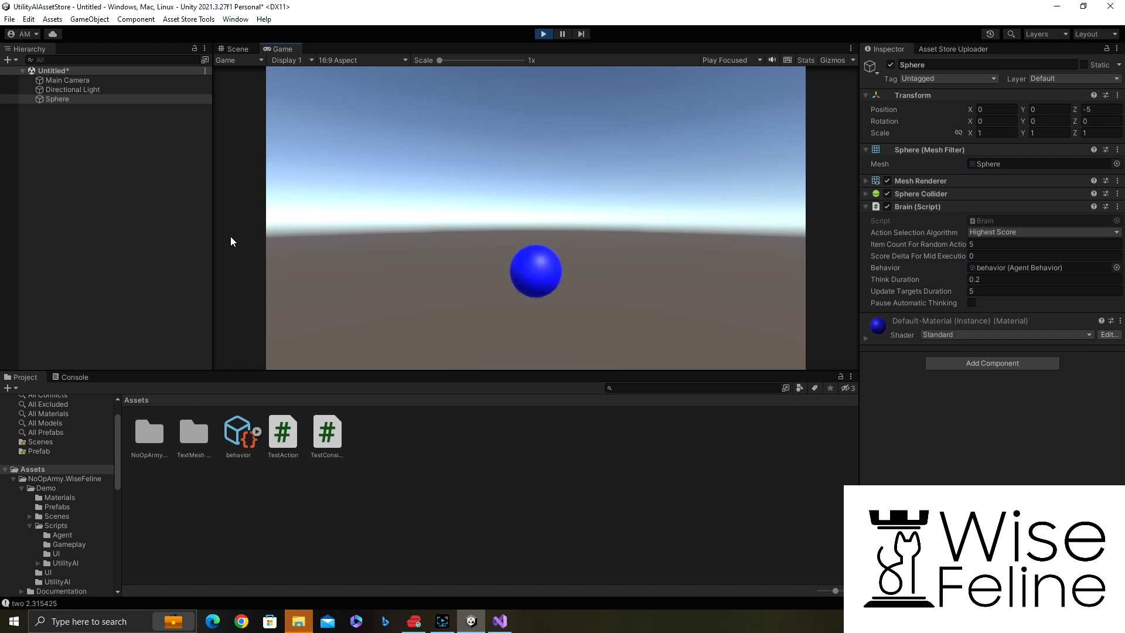
{"action": "left_click", "coordinate": [235, 18]}
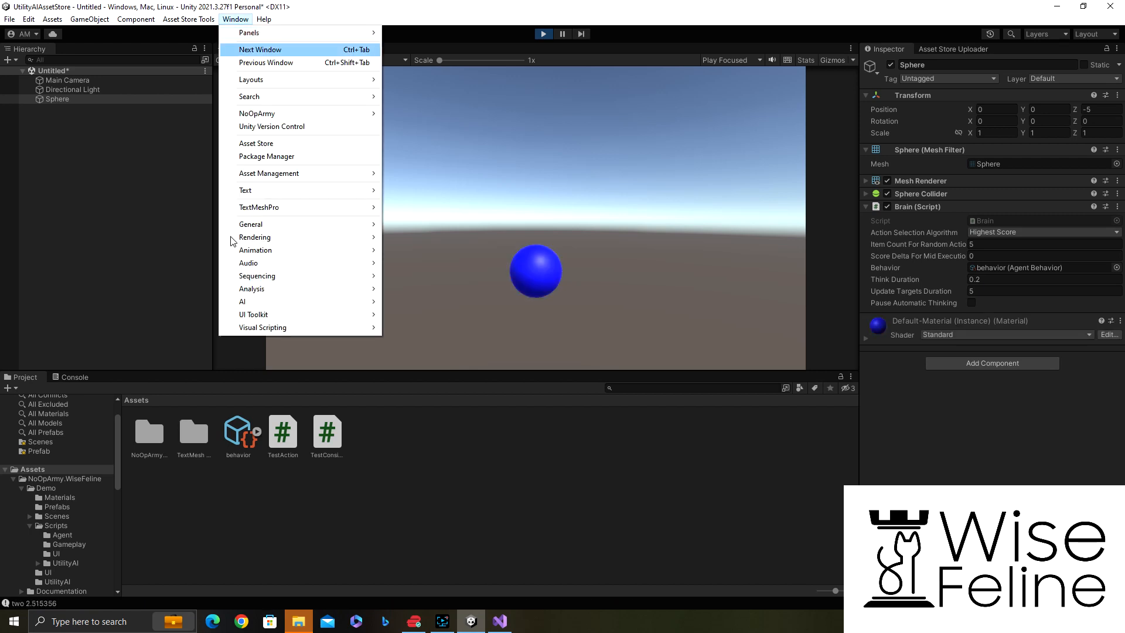
{"action": "mouse_move", "coordinate": [257, 113]}
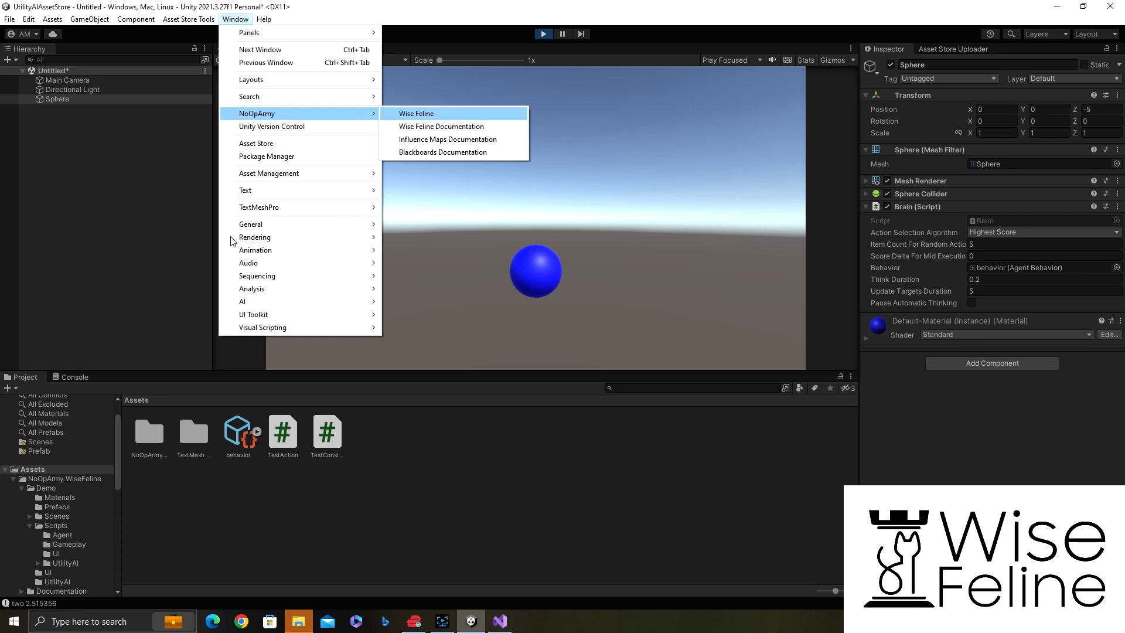
{"action": "left_click", "coordinate": [416, 114]}
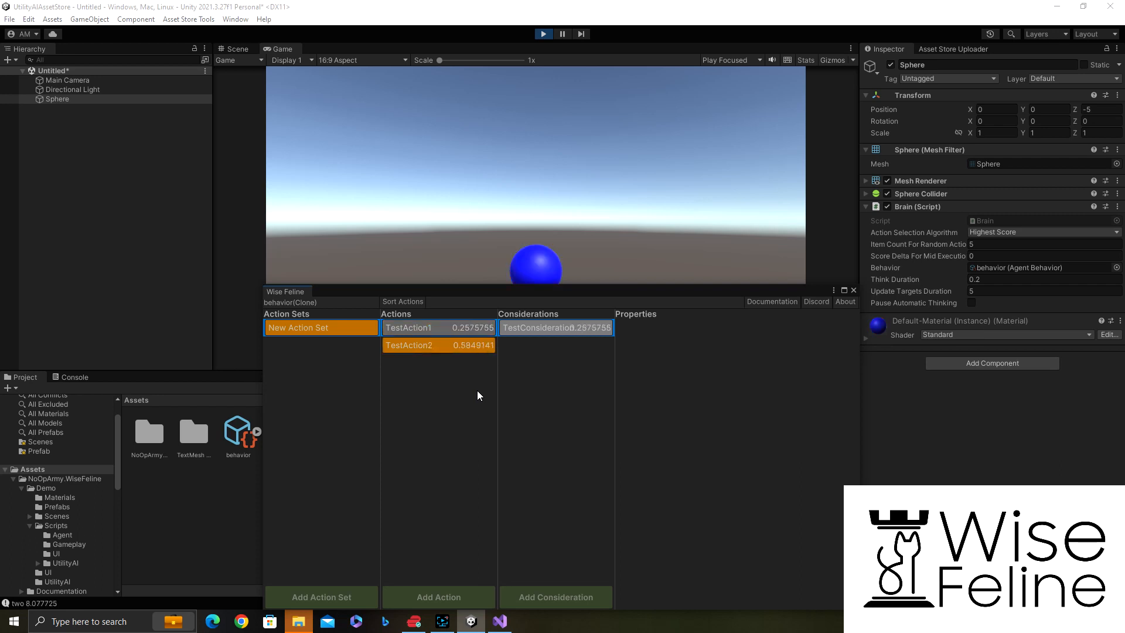
{"action": "left_click", "coordinate": [544, 34]}
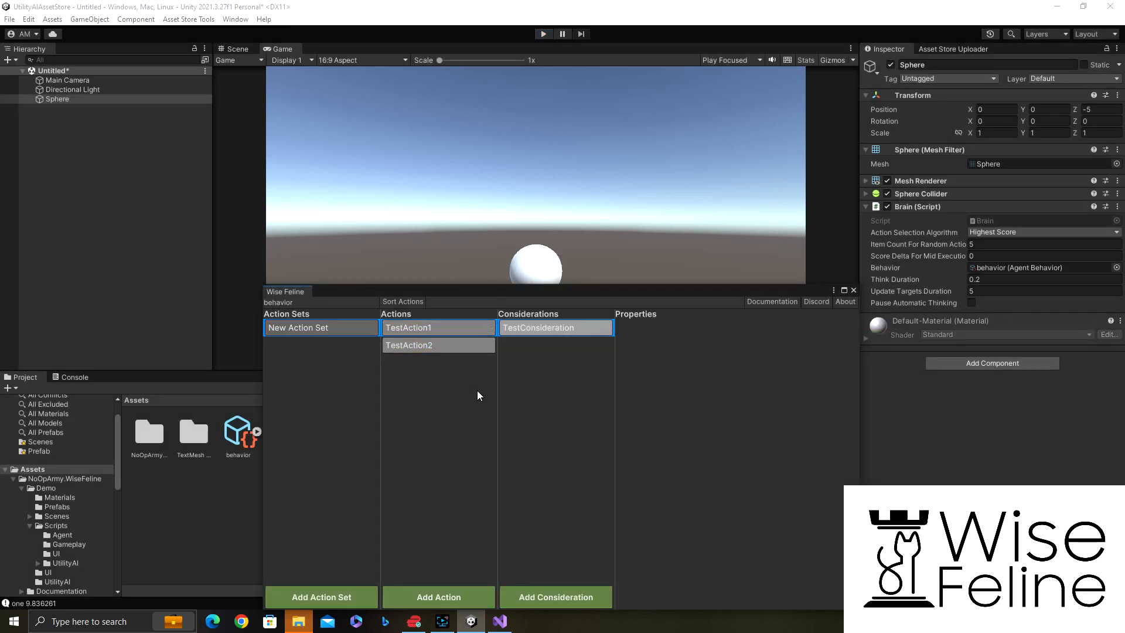
{"action": "mouse_move", "coordinate": [766, 328]}
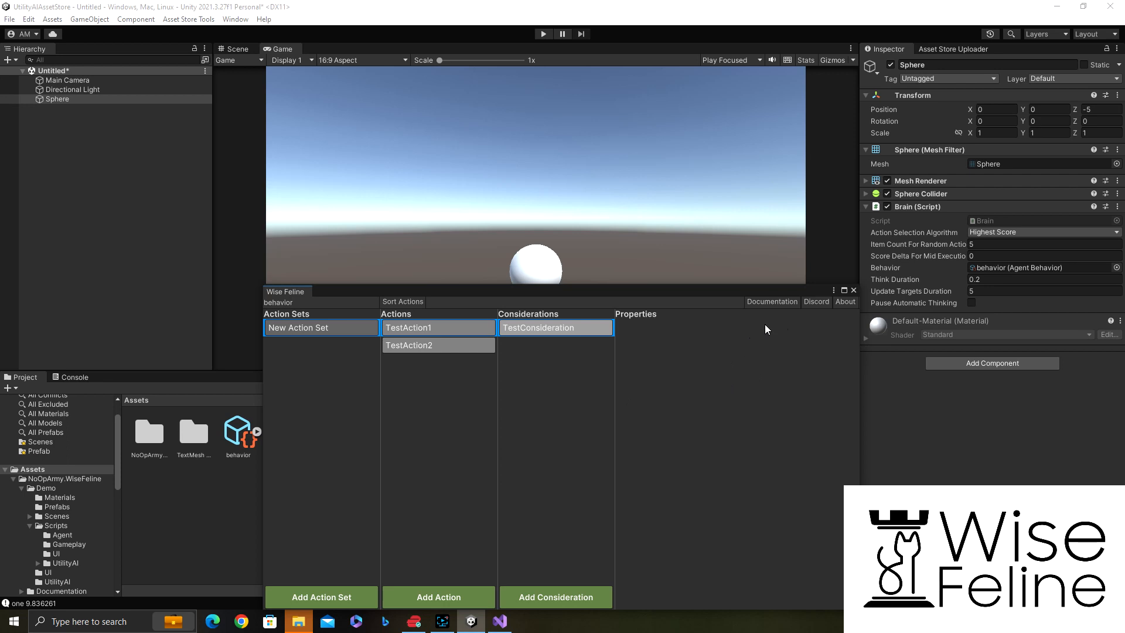
{"action": "left_click", "coordinate": [853, 290]}
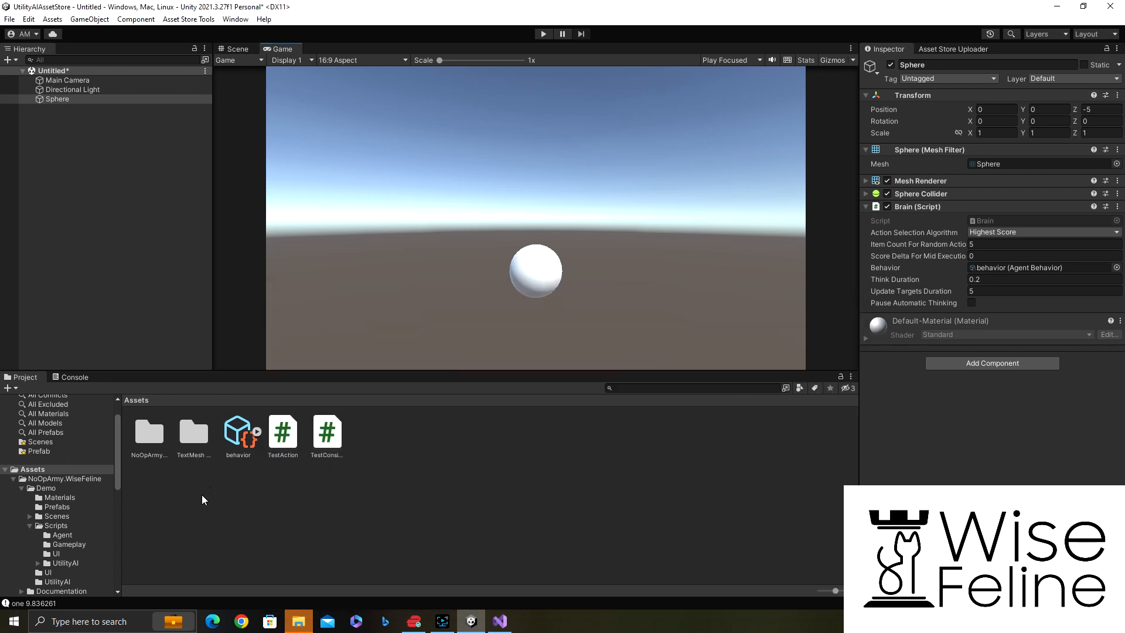
Step: Edit TestAction2's TestConsideration response curve, adding a key so it rises steeply then levels off
{"action": "double_click", "coordinate": [238, 433]}
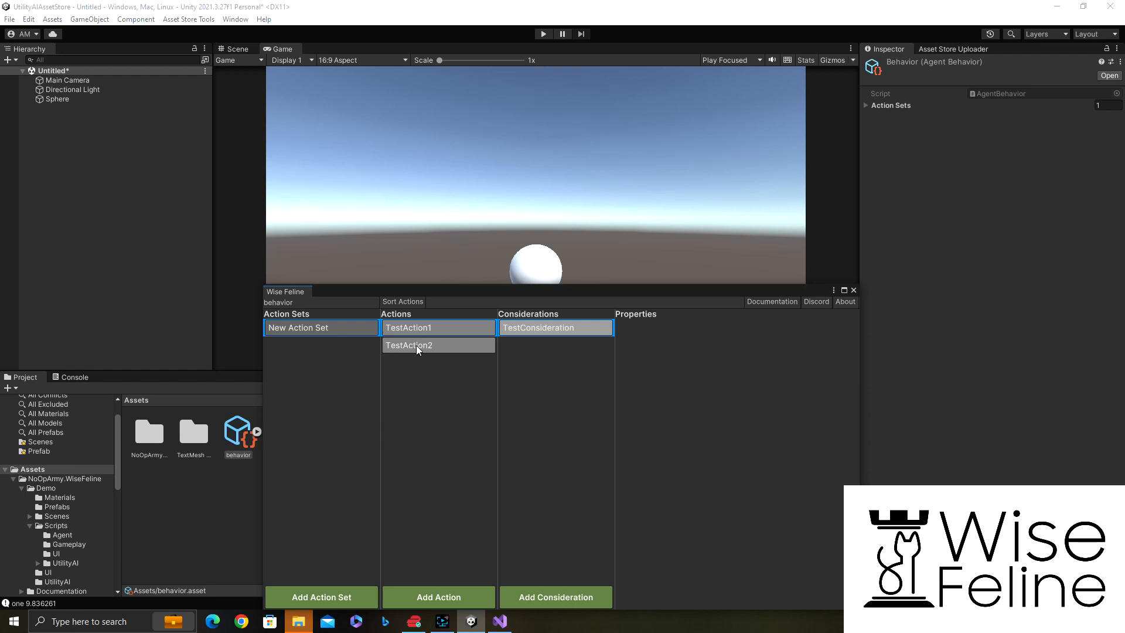
{"action": "mouse_move", "coordinate": [437, 341]}
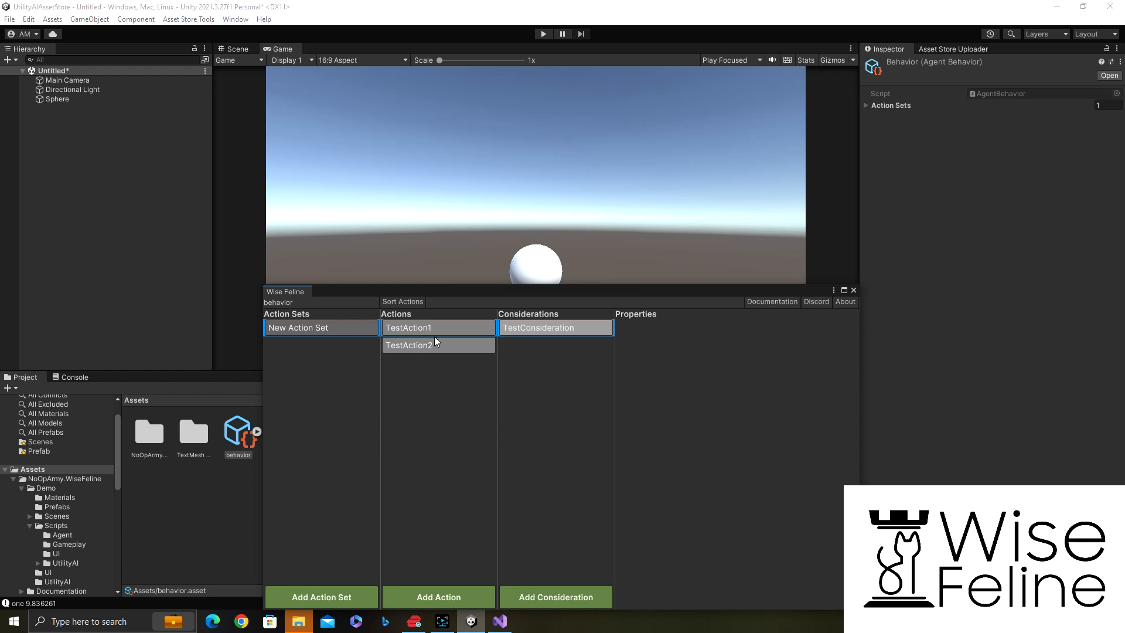
{"action": "left_click", "coordinate": [538, 327]}
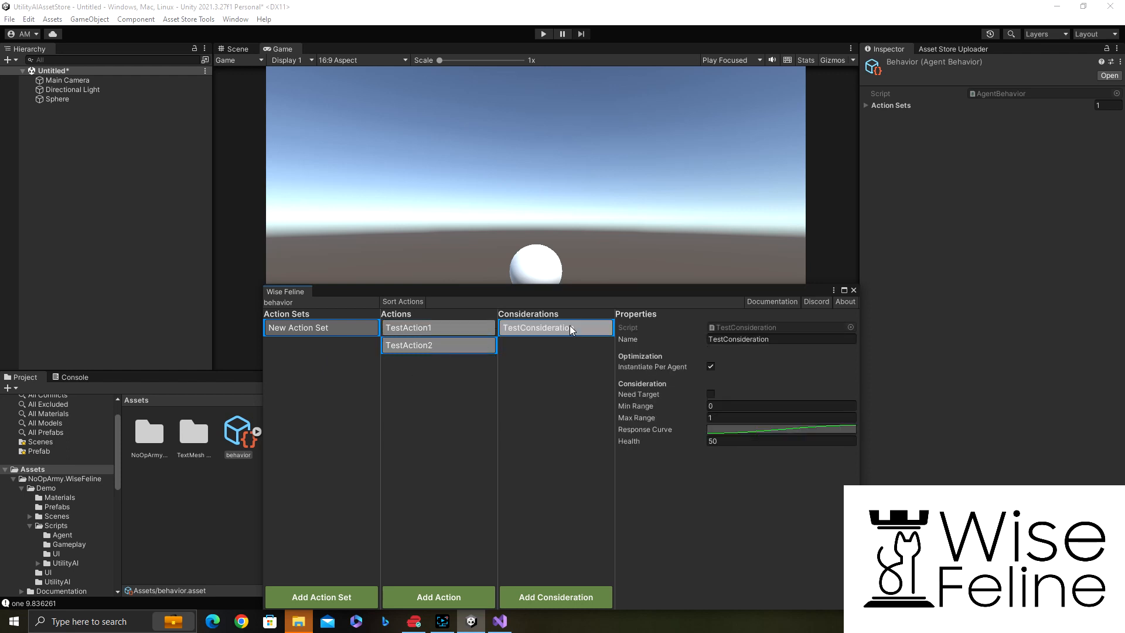
{"action": "mouse_move", "coordinate": [743, 438]}
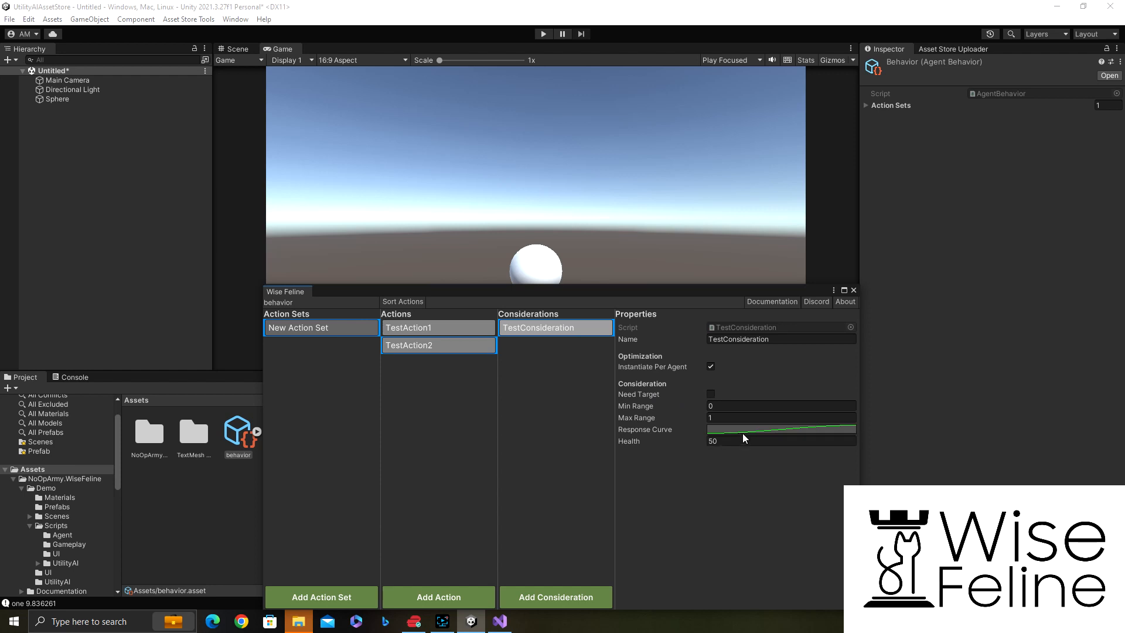
{"action": "left_click", "coordinate": [781, 429]}
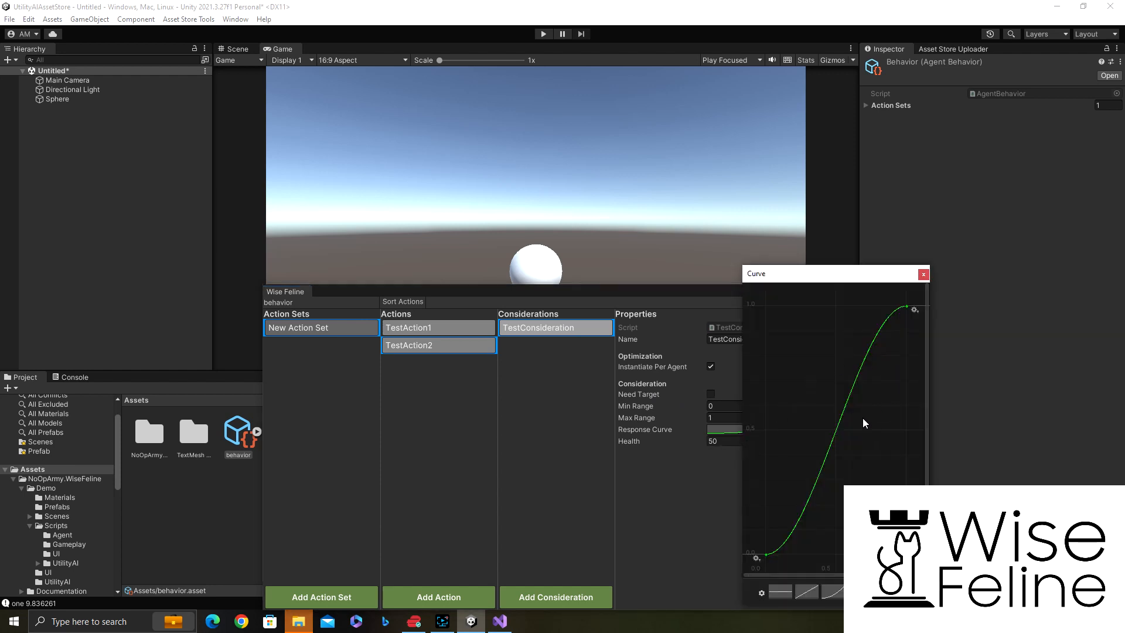
{"action": "mouse_move", "coordinate": [833, 465]}
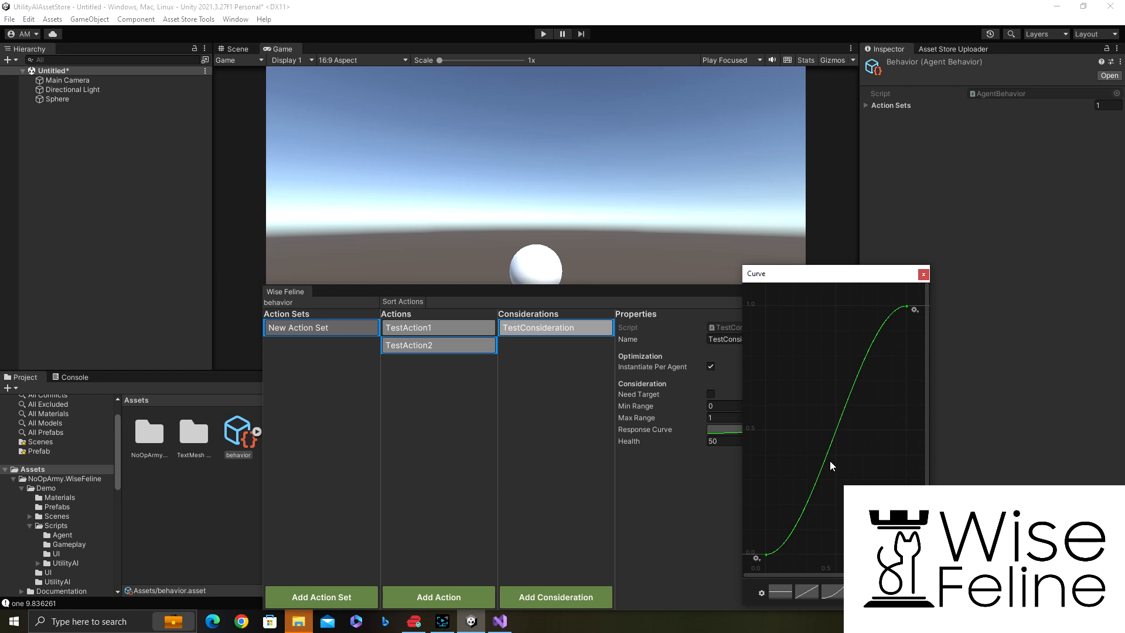
{"action": "mouse_move", "coordinate": [805, 514]}
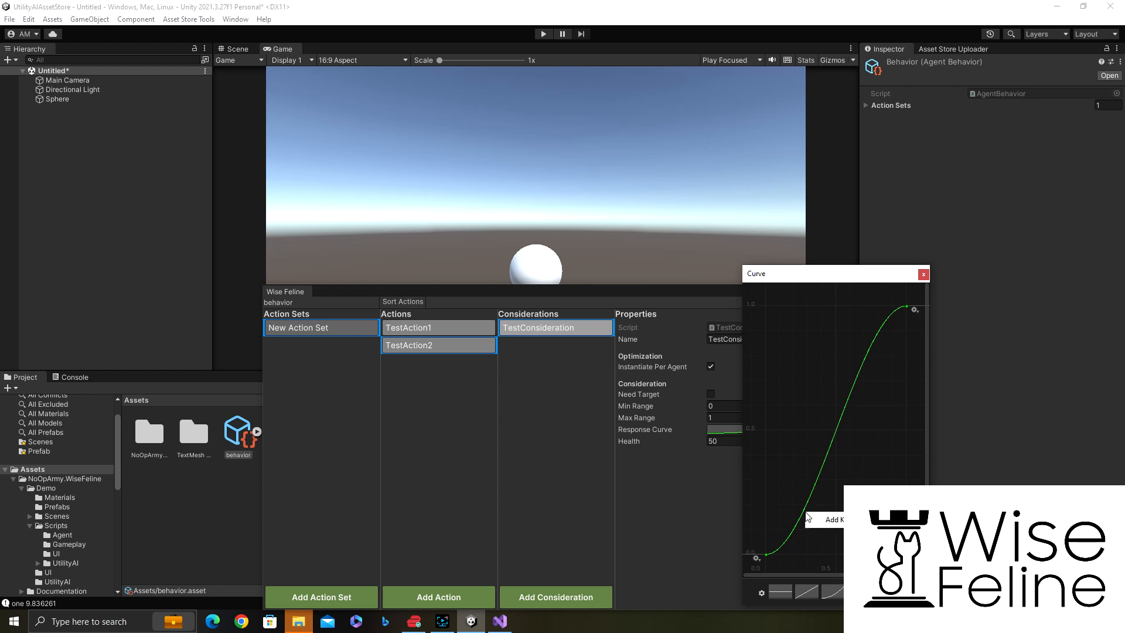
{"action": "mouse_move", "coordinate": [800, 453]}
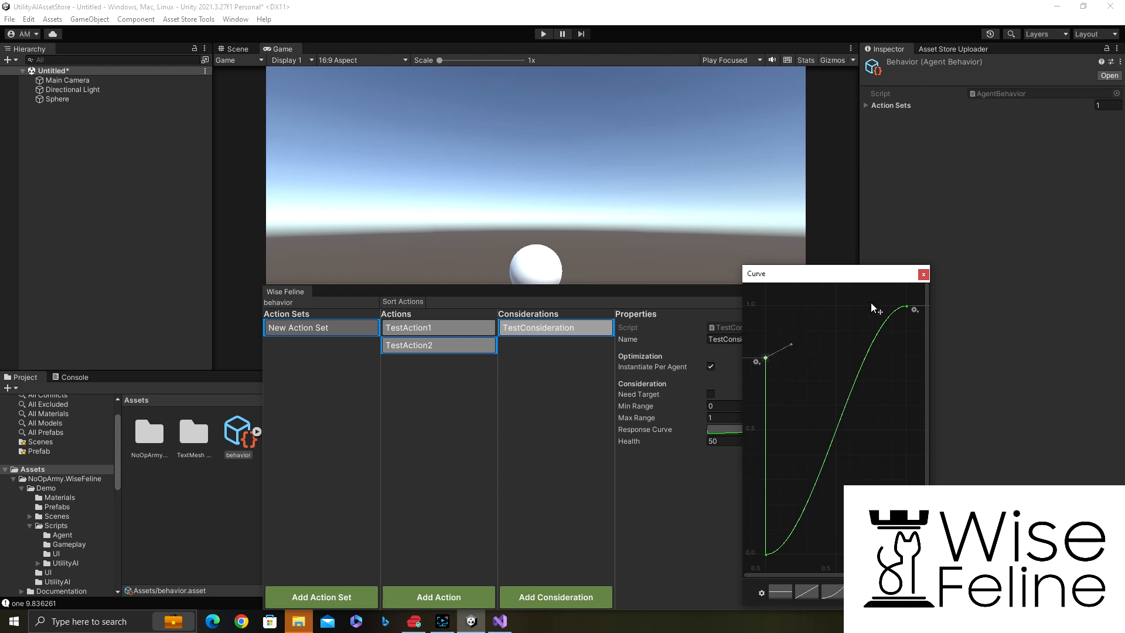
{"action": "mouse_move", "coordinate": [801, 449]}
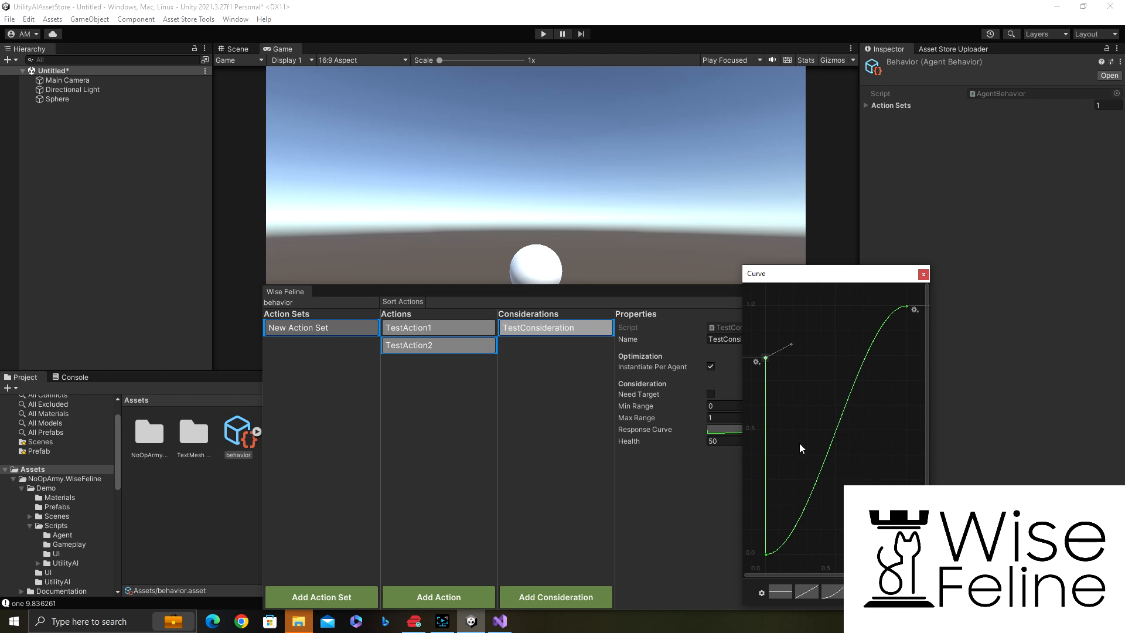
{"action": "mouse_move", "coordinate": [767, 491]}
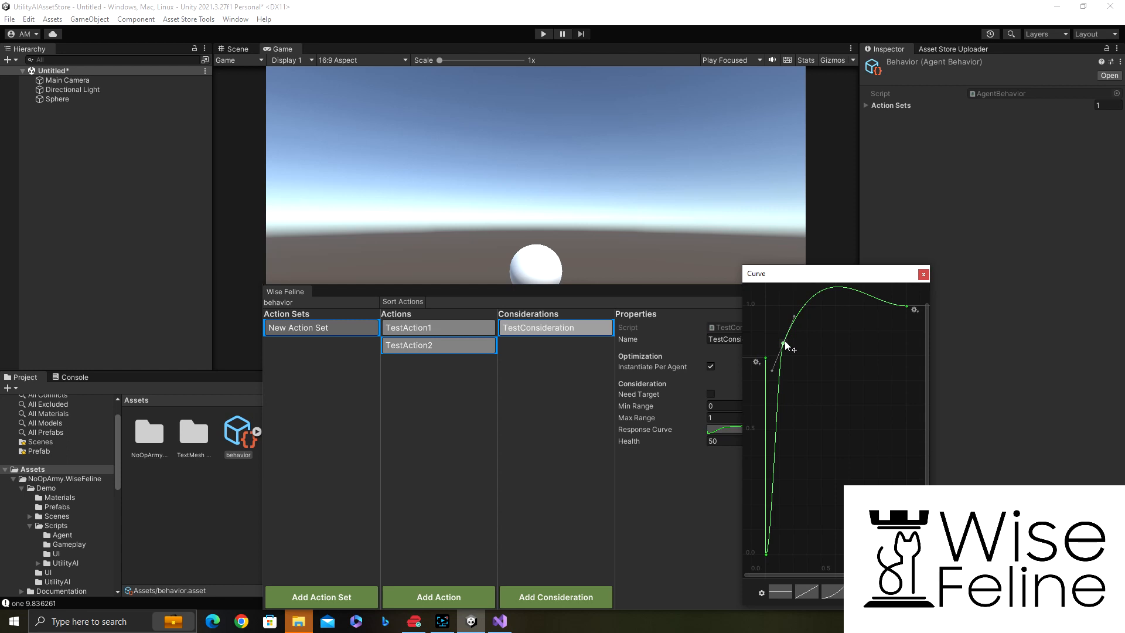
{"action": "mouse_move", "coordinate": [874, 319]}
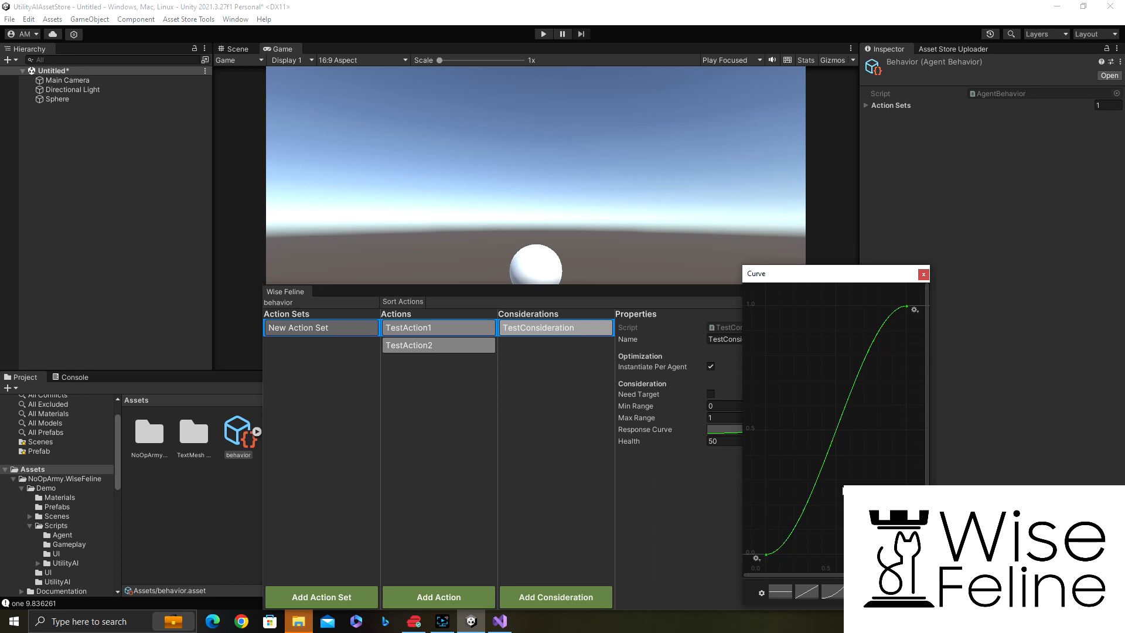
{"action": "mouse_move", "coordinate": [831, 461]}
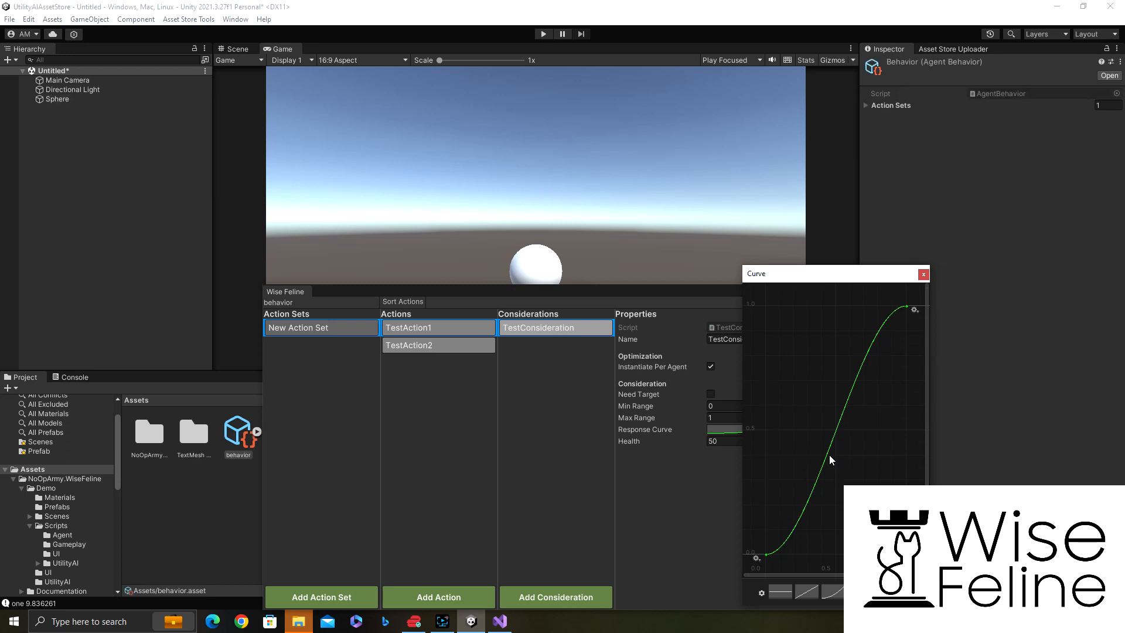
{"action": "right_click", "coordinate": [830, 460]}
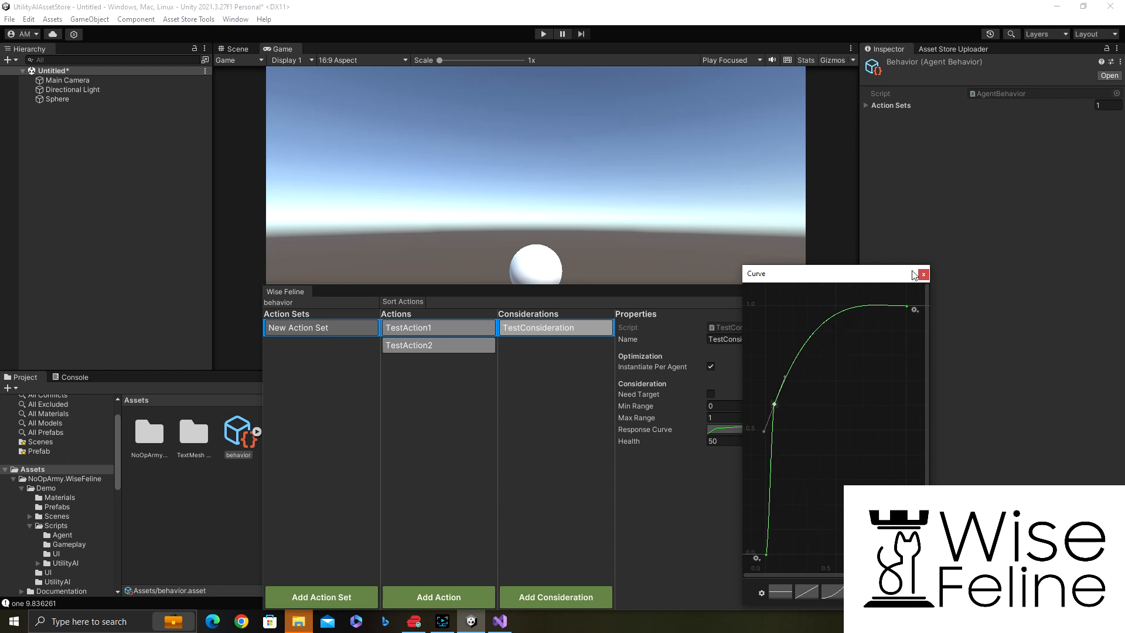
{"action": "left_click", "coordinate": [925, 275]}
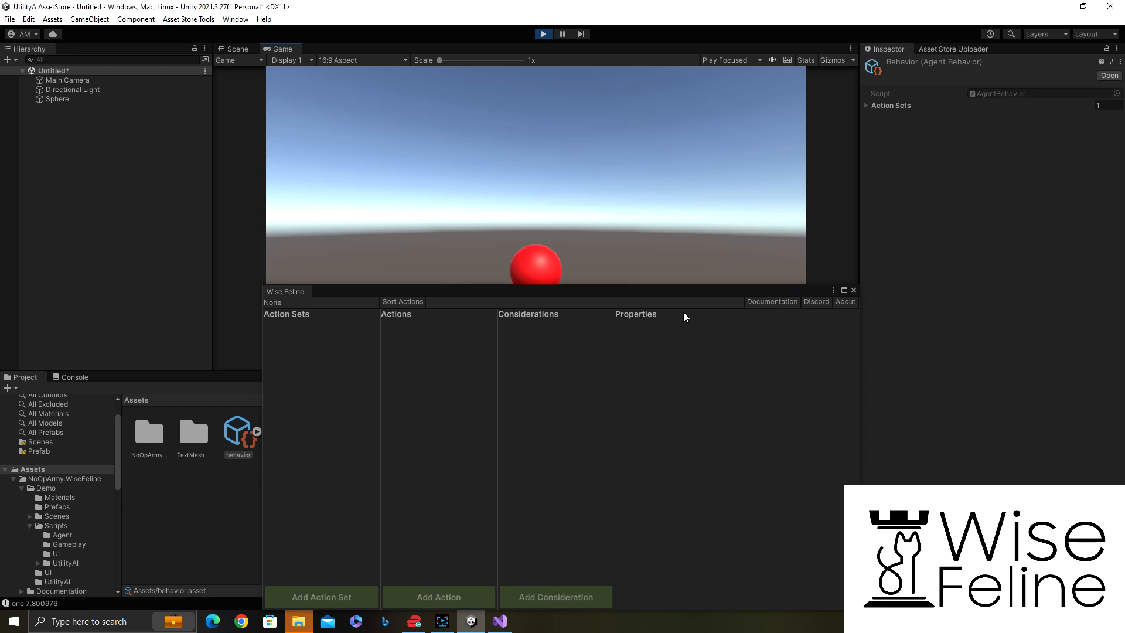
Step: Stop play mode, review TestAction2's TestConsideration settings and close the Wise Feline editor
{"action": "left_click", "coordinate": [56, 98]}
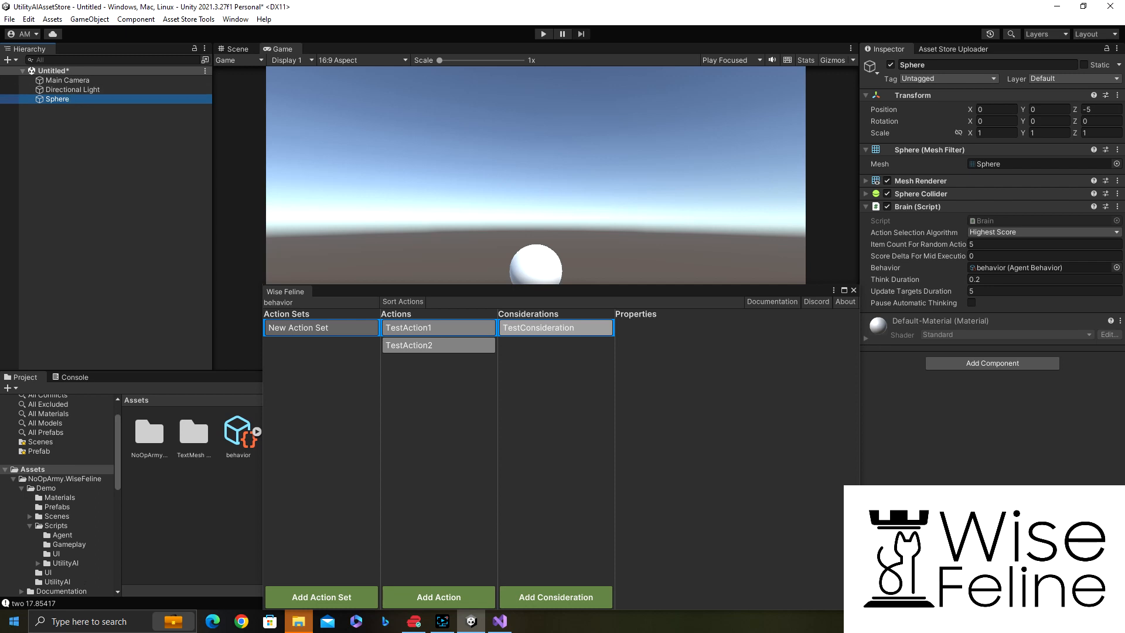
{"action": "left_click", "coordinate": [409, 345]}
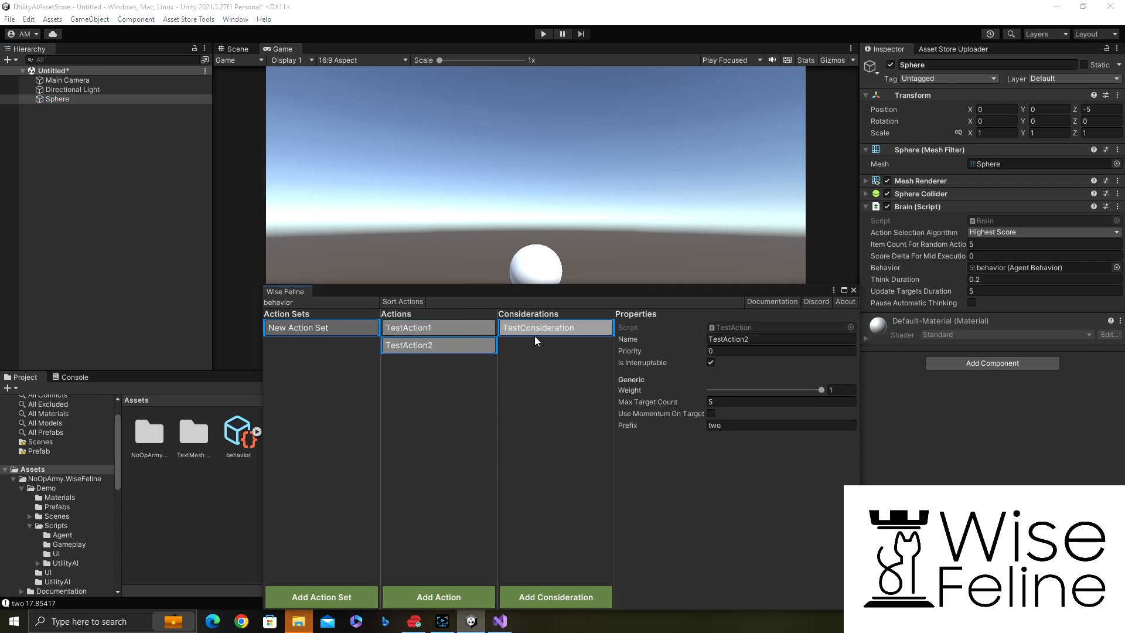
{"action": "left_click", "coordinate": [538, 327]}
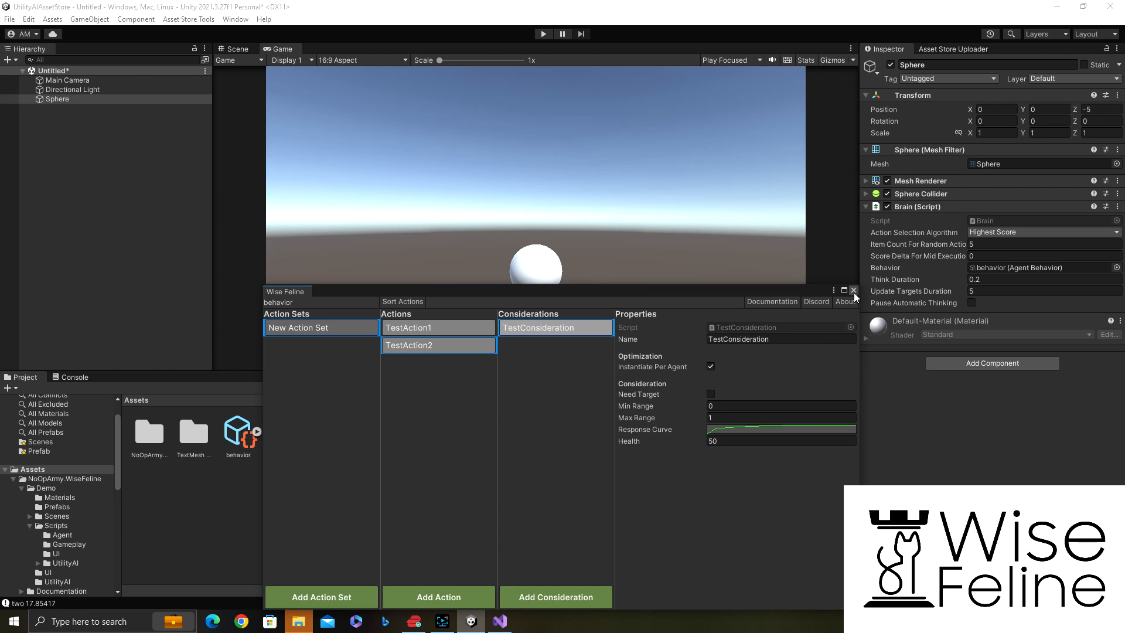
{"action": "left_click", "coordinate": [853, 291]}
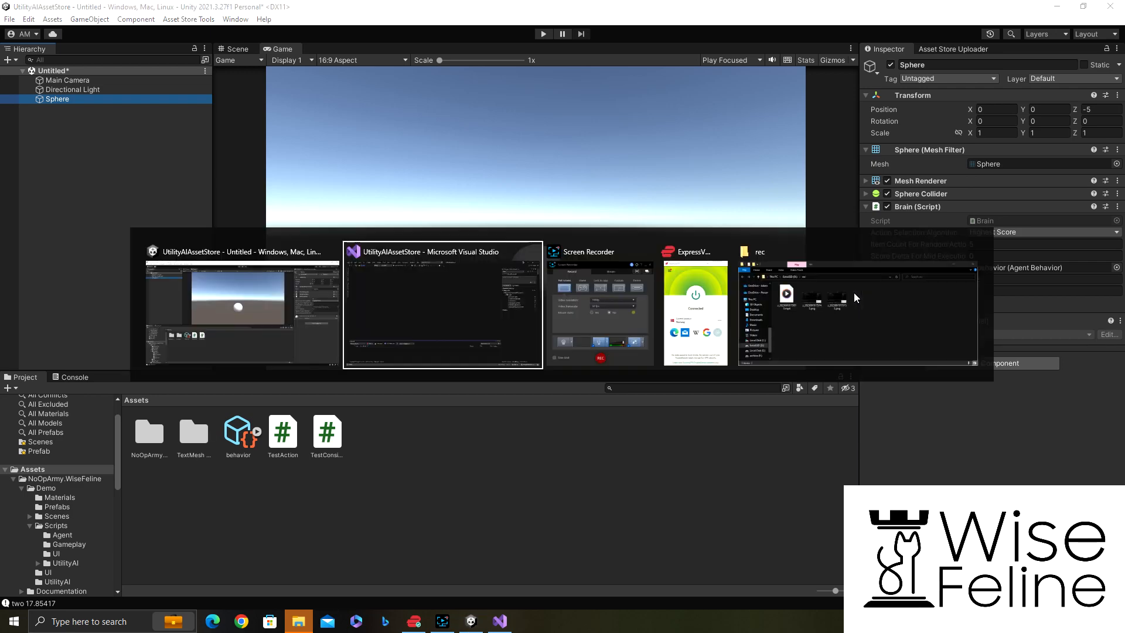
{"action": "left_click", "coordinate": [443, 305]}
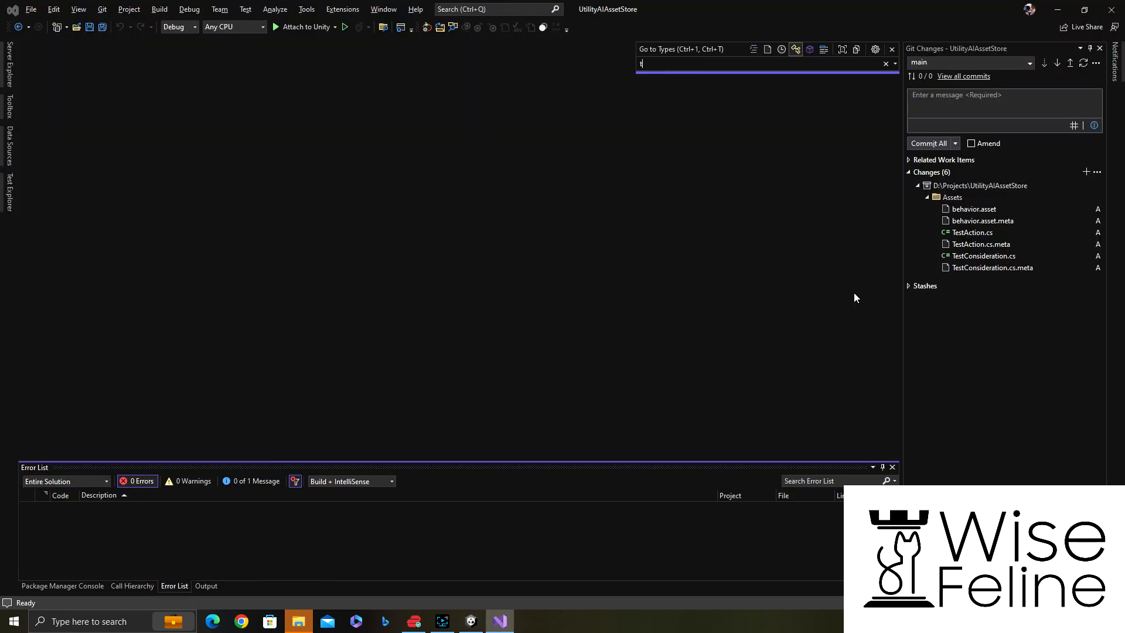
{"action": "key", "text": "Return"}
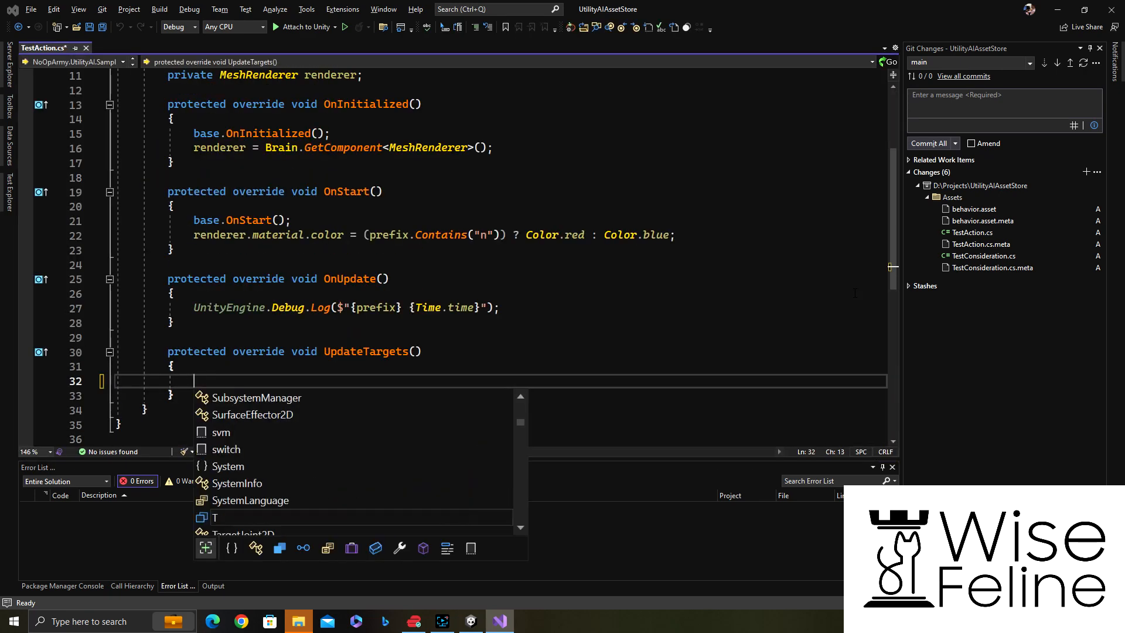
{"action": "type", "text": "base.targ"}
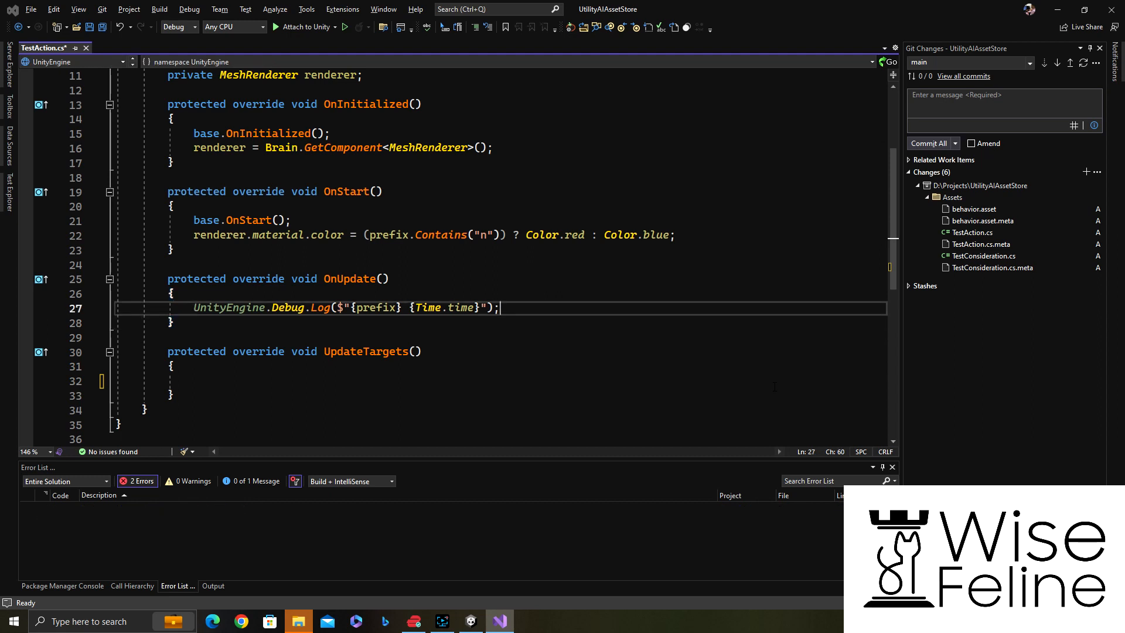
{"action": "type", "text": "ChosenTarget"}
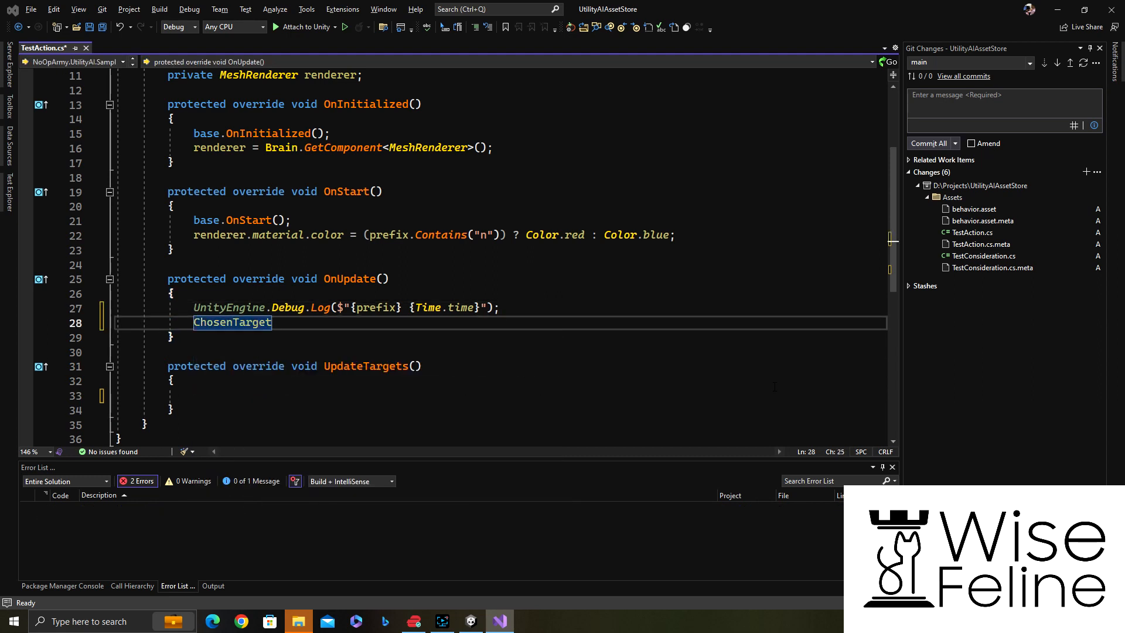
{"action": "key", "text": "Delete"}
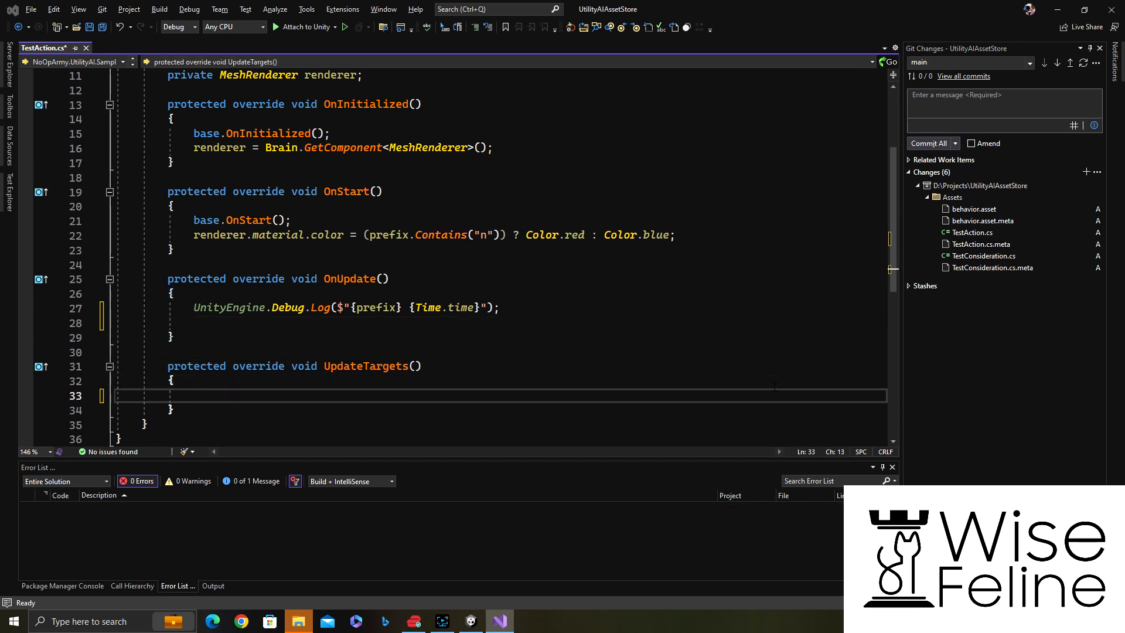
{"action": "left_click", "coordinate": [193, 395]}
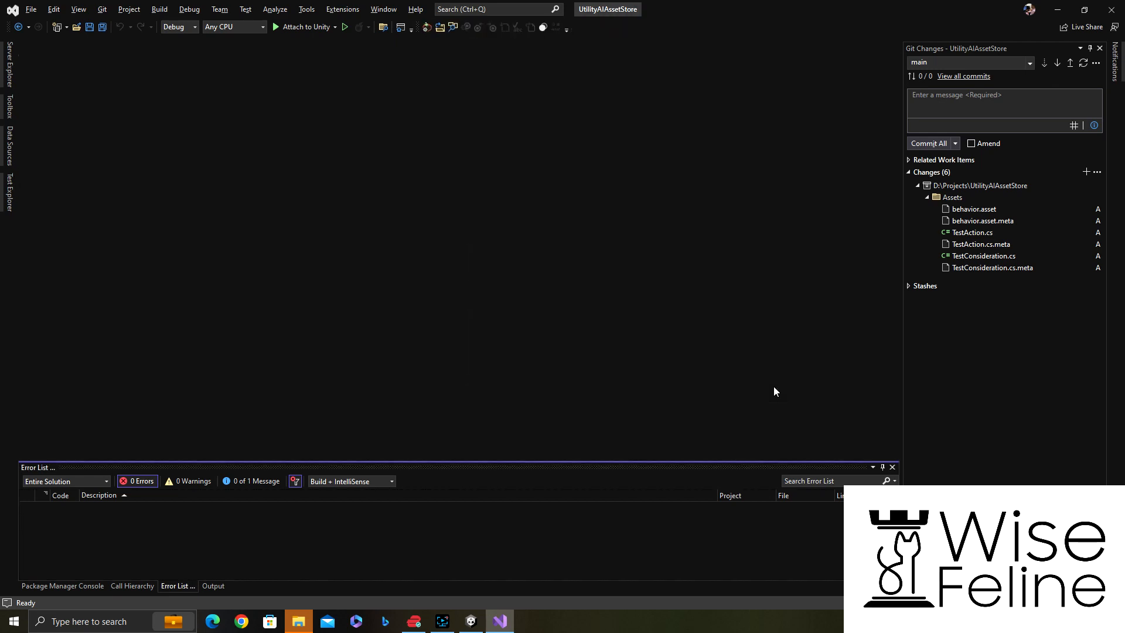
{"action": "key", "text": "alt+tab"}
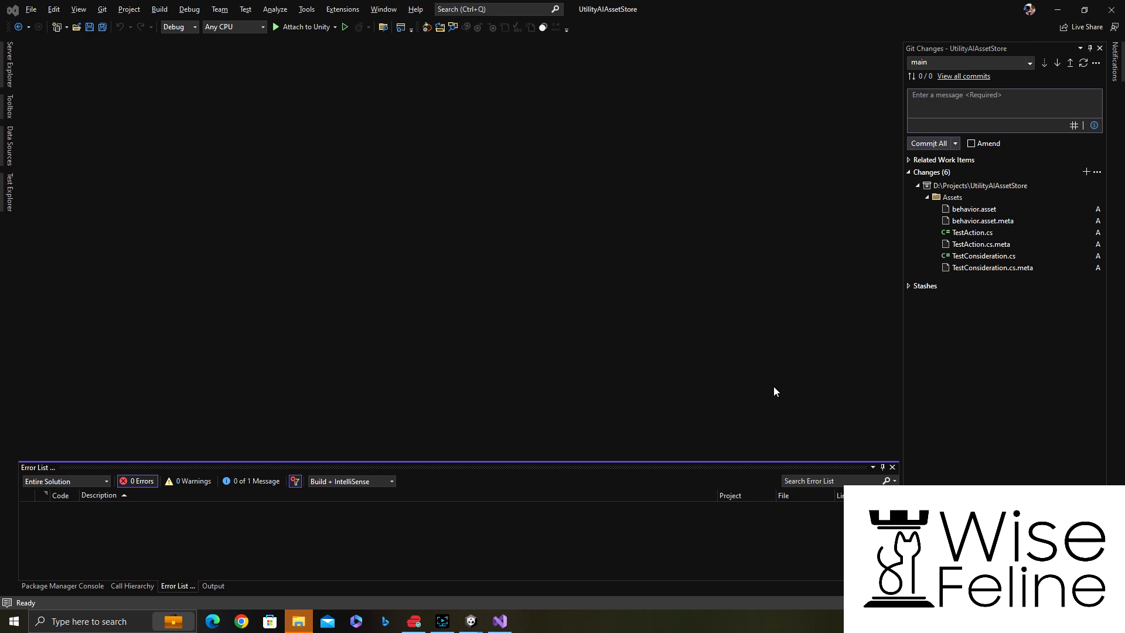
{"action": "left_click", "coordinate": [471, 621]}
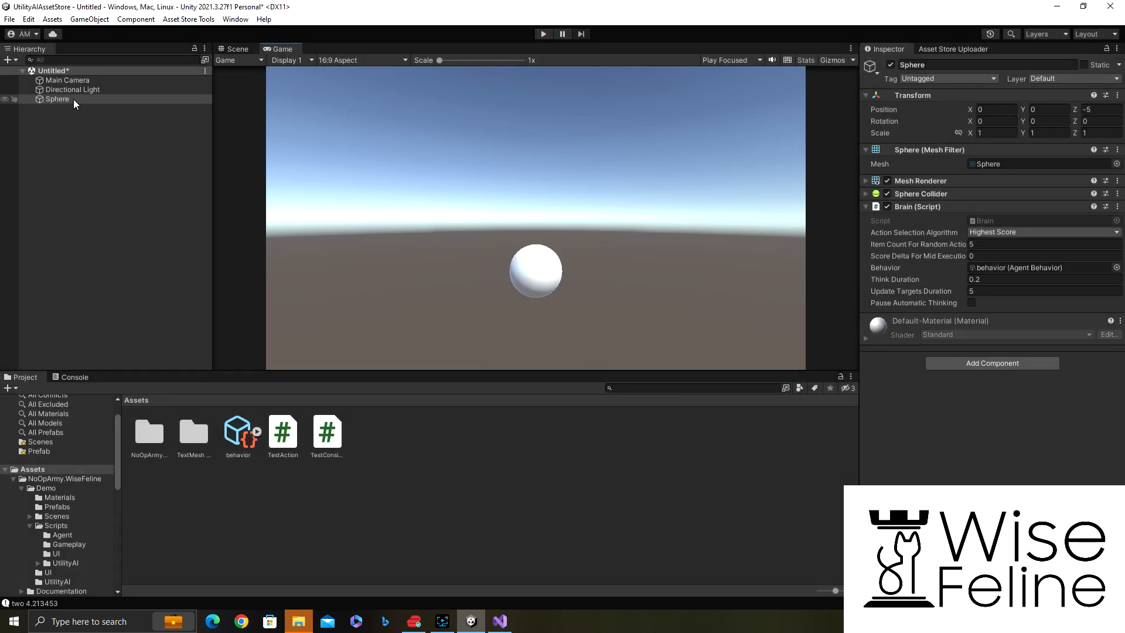
Step: Set the Sphere Brain's algorithm to Random Without Considering Priority and edit Item Count For Random Actions
{"action": "left_click", "coordinate": [56, 98]}
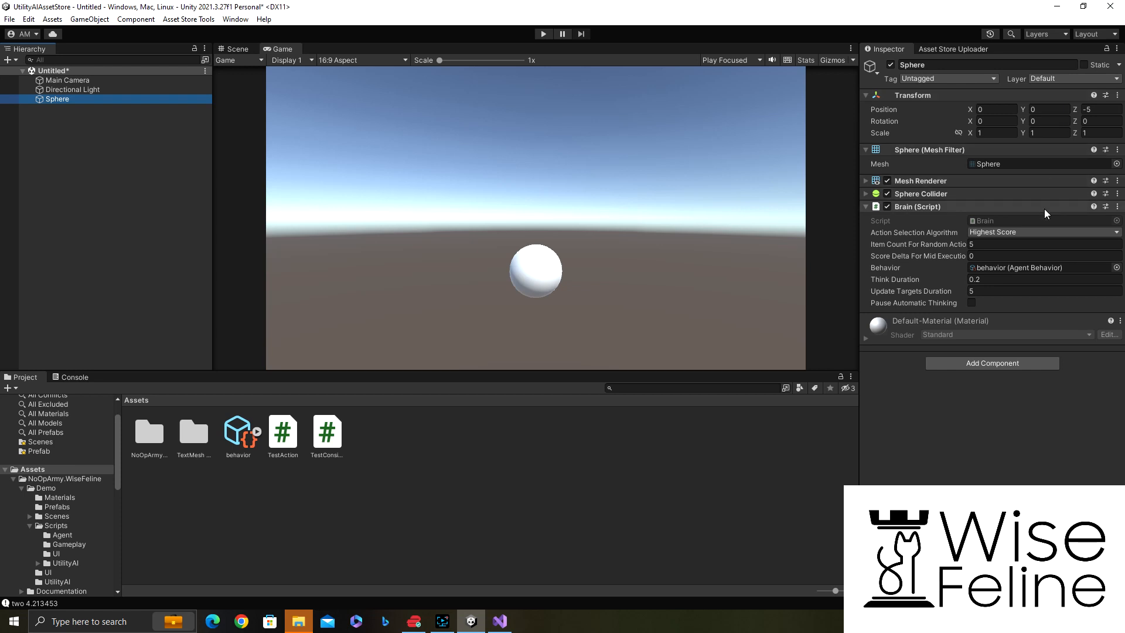
{"action": "left_click", "coordinate": [1041, 232]}
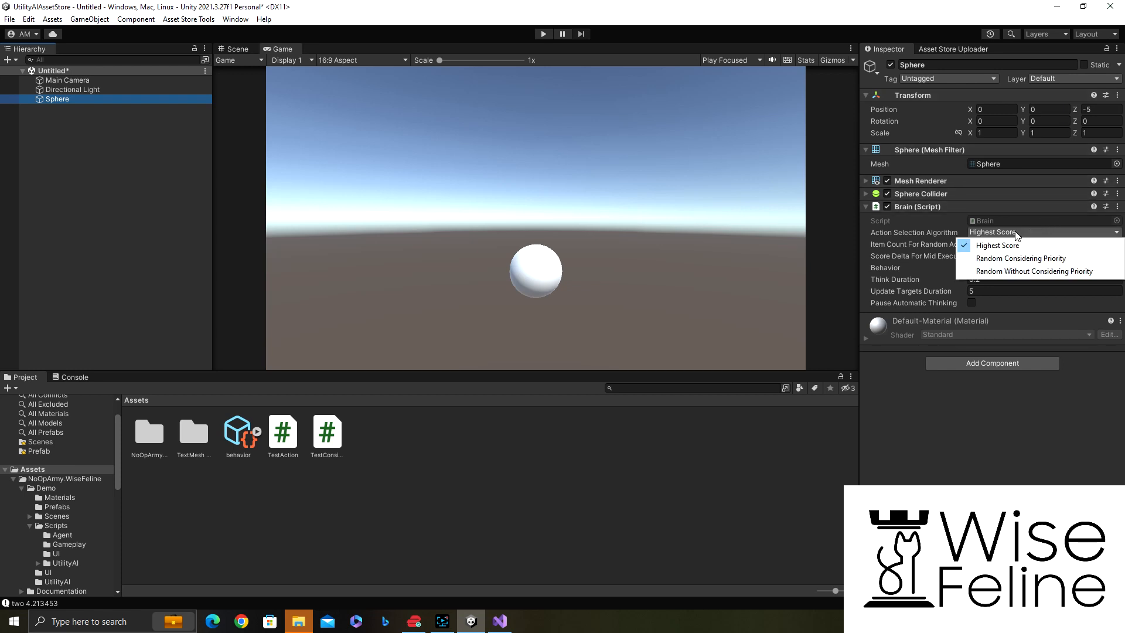
{"action": "mouse_move", "coordinate": [1019, 258]}
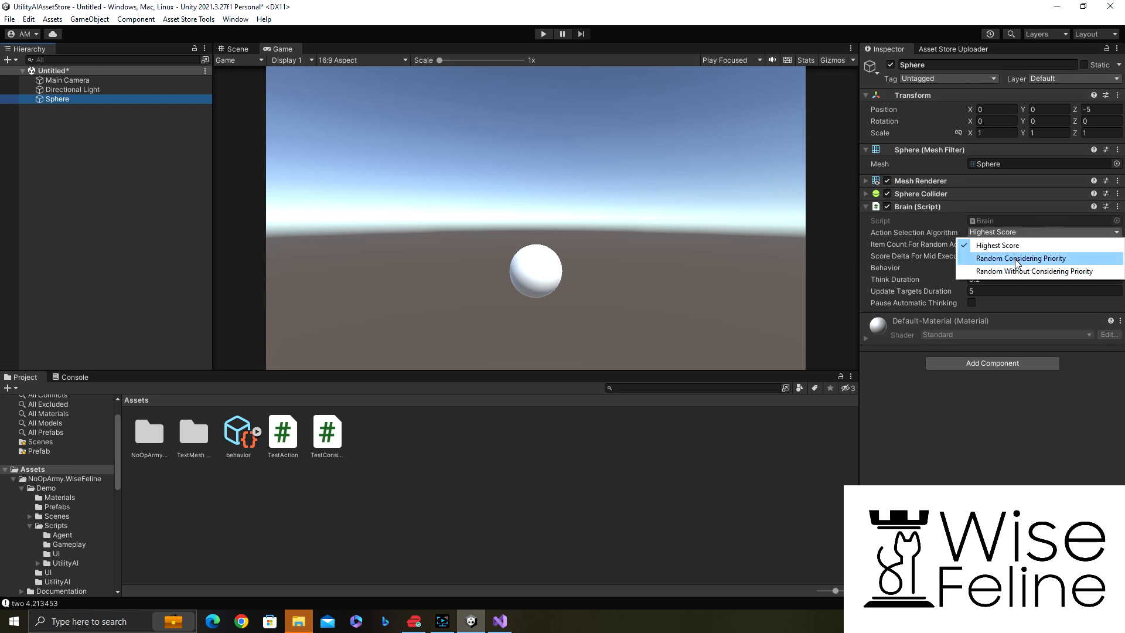
{"action": "mouse_move", "coordinate": [1015, 267]}
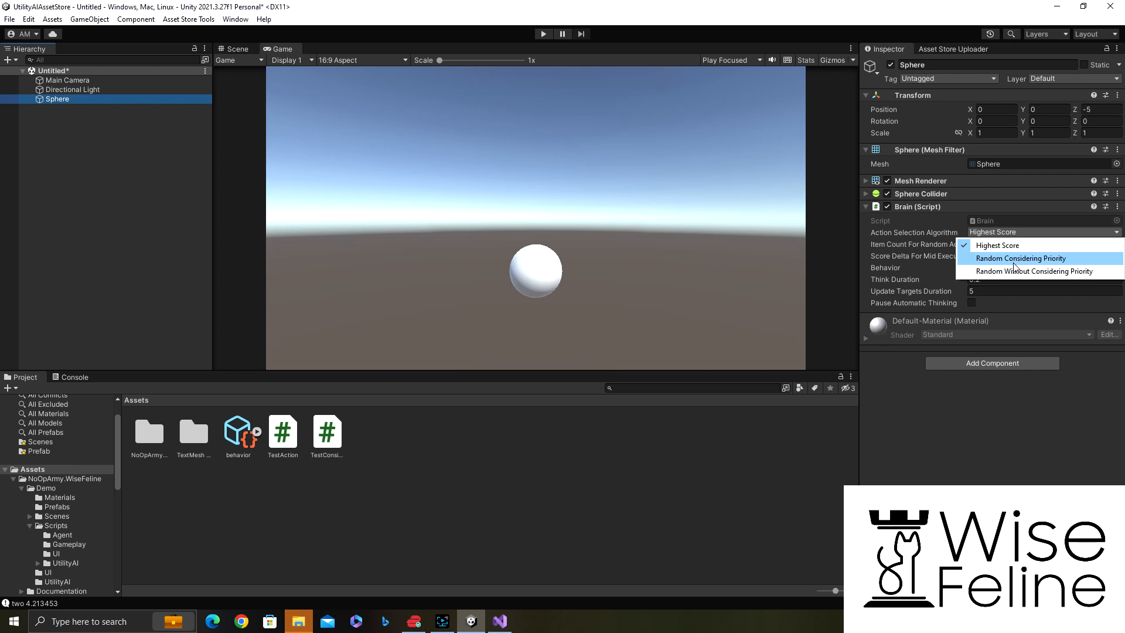
{"action": "mouse_move", "coordinate": [1014, 271]}
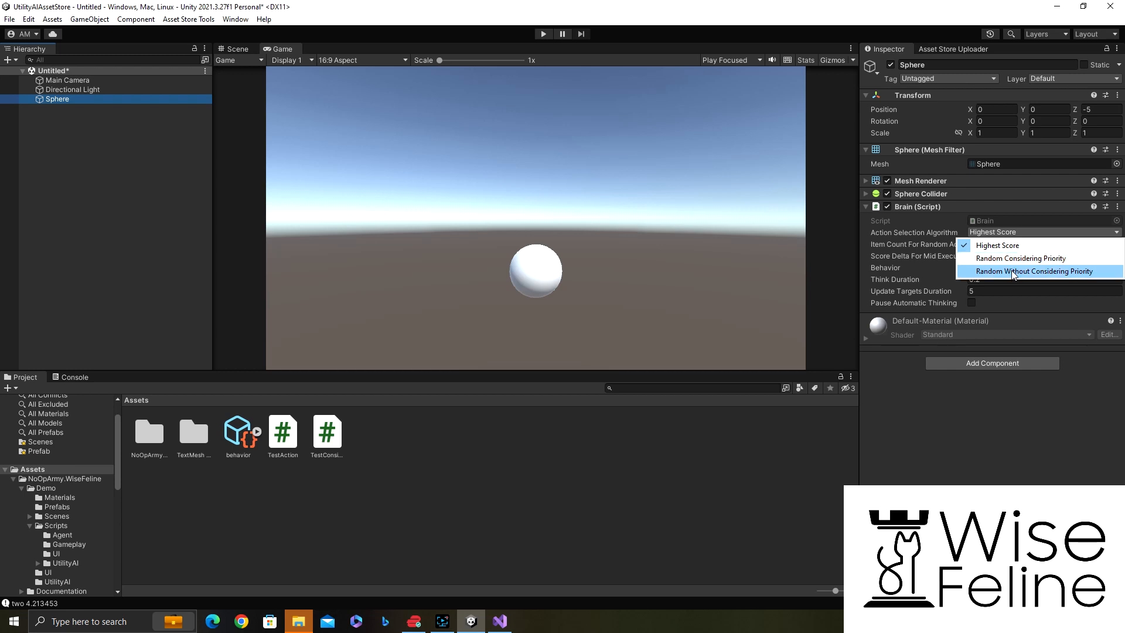
{"action": "left_click", "coordinate": [1033, 271]}
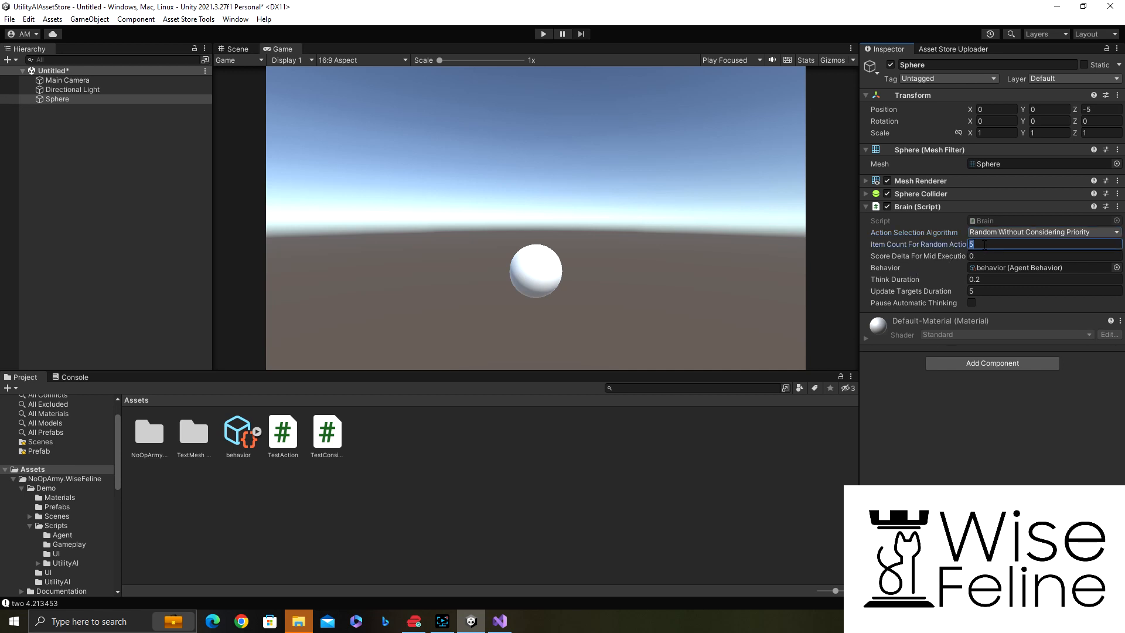
{"action": "type", "text": "2"}
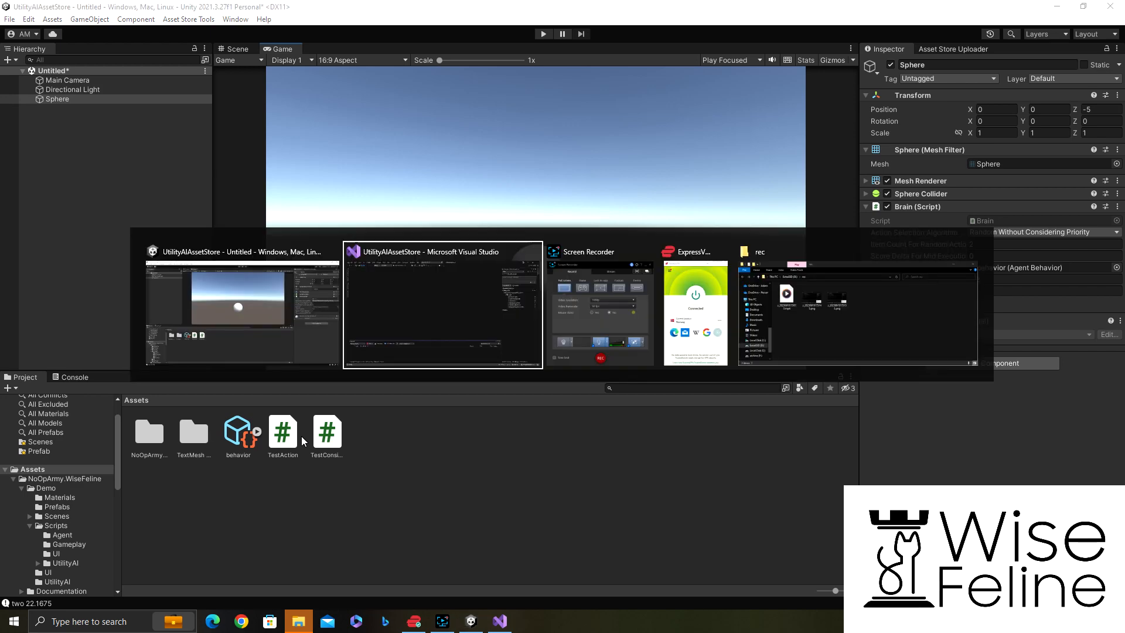
Step: In OnUpdate create a Cube primitive positioned at Vector3(0, Random.value*20, 0) and save
{"action": "left_click", "coordinate": [442, 305]}
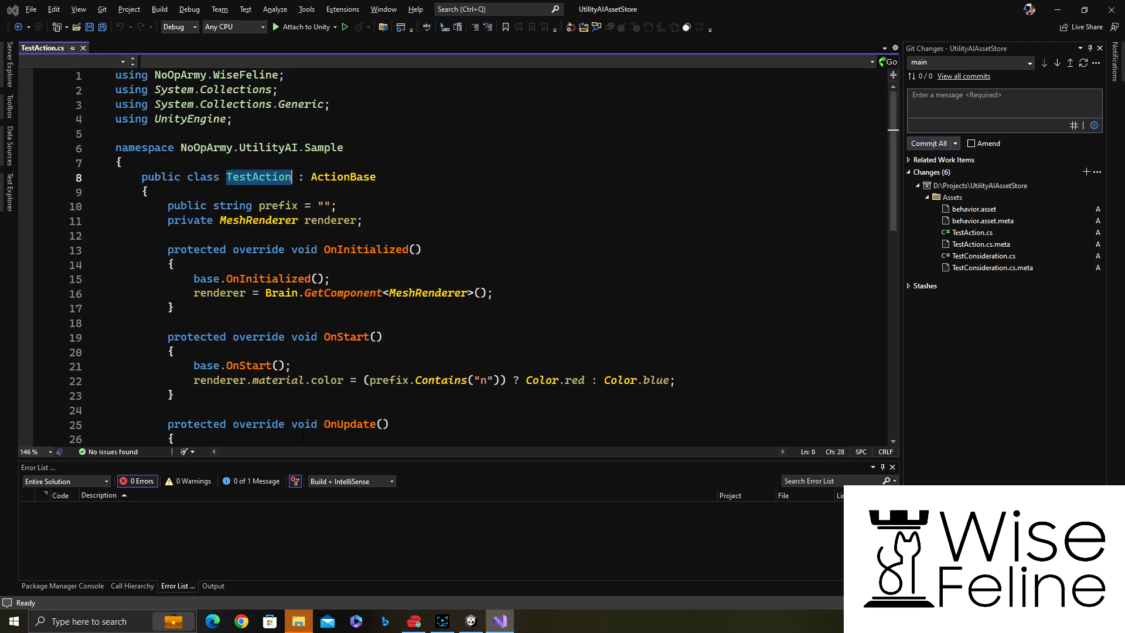
{"action": "scroll", "scroll_direction": "down", "scroll_amount": 3}
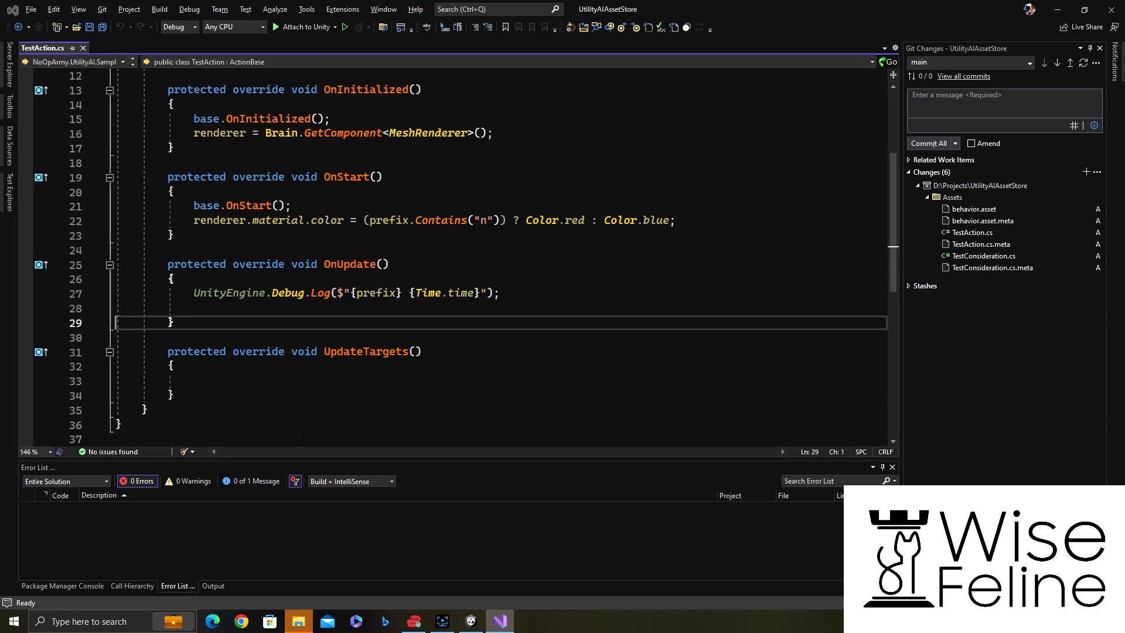
{"action": "left_click", "coordinate": [194, 308]}
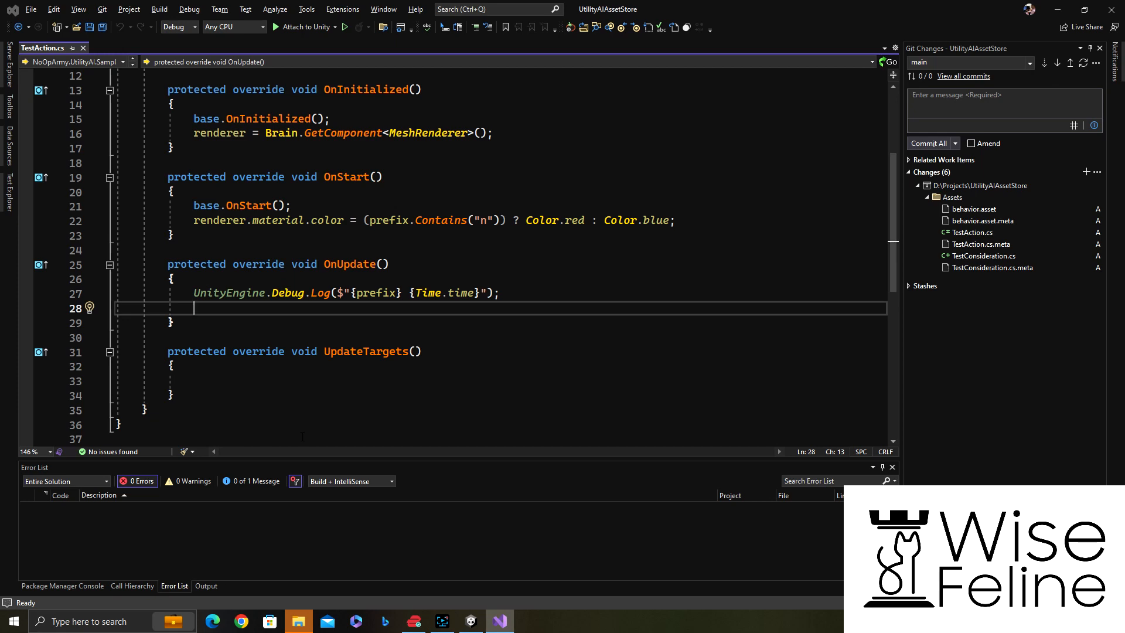
{"action": "type", "text": "GameObject"}
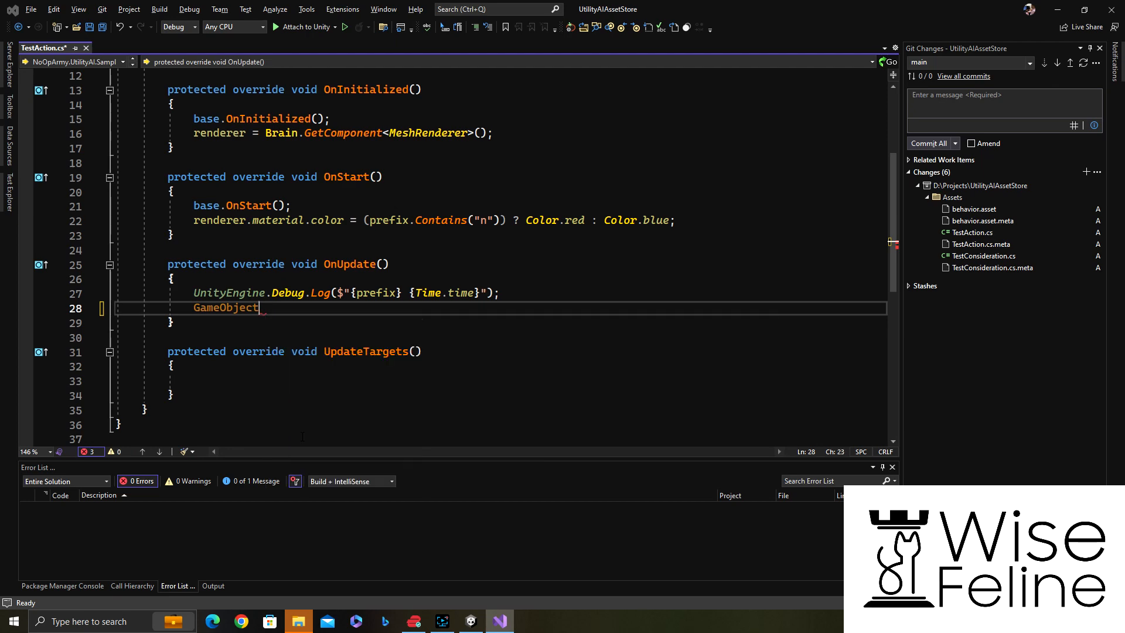
{"action": "type", "text": "go ="}
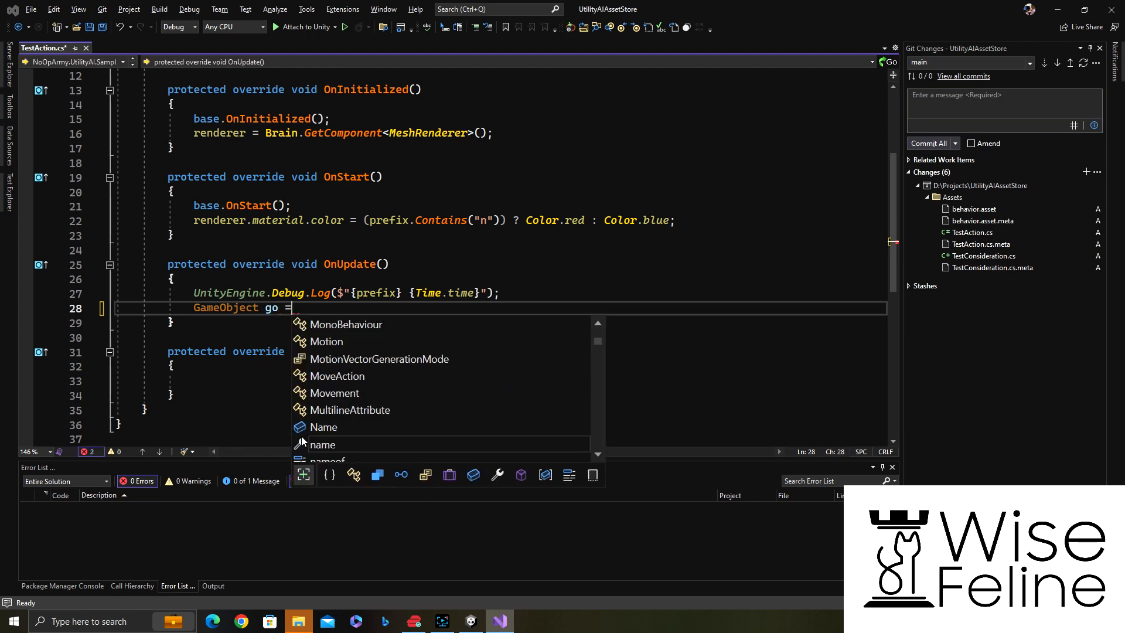
{"action": "type", "text": "Gameob"}
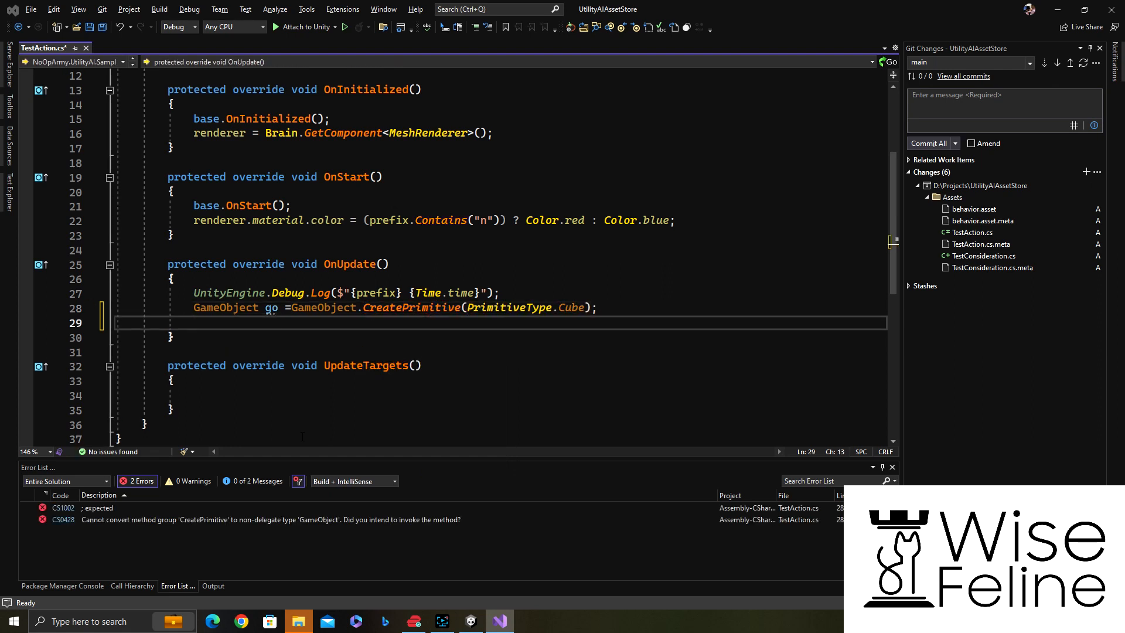
{"action": "type", "text": "go.transform.position = new Vector3(0,Random.val"}
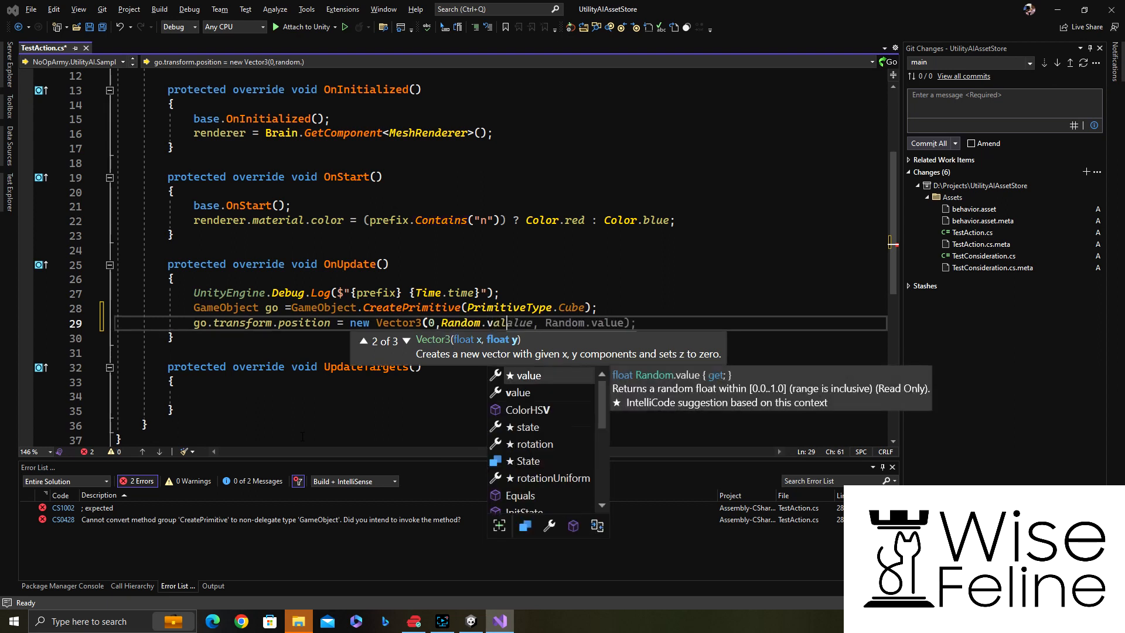
{"action": "type", "text": "*20)"}
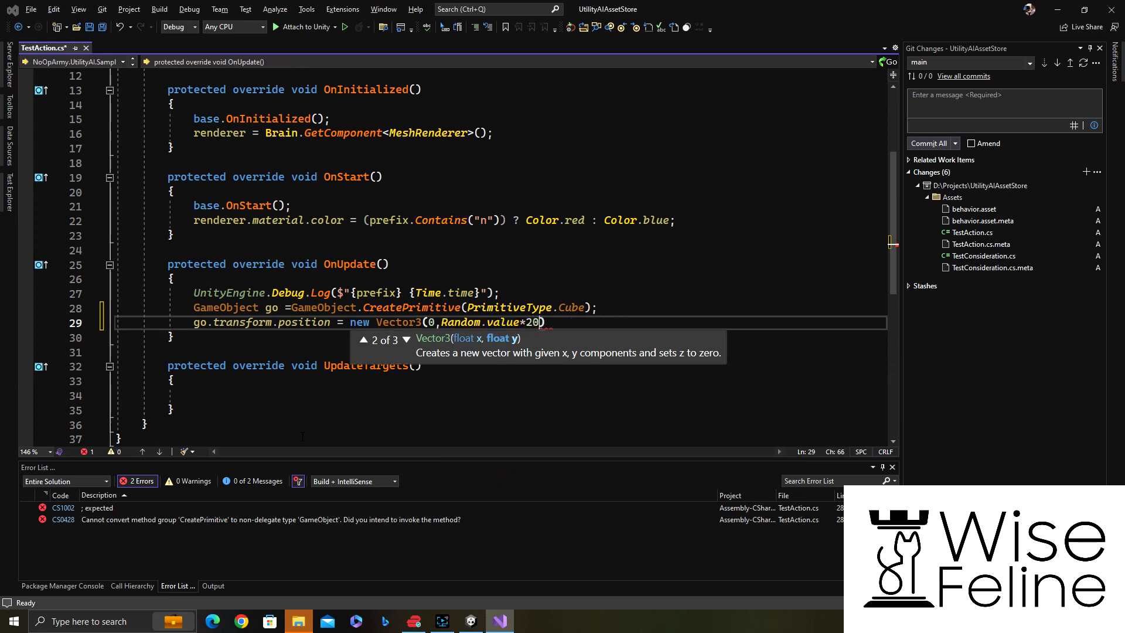
{"action": "type", "text": ", 0);"}
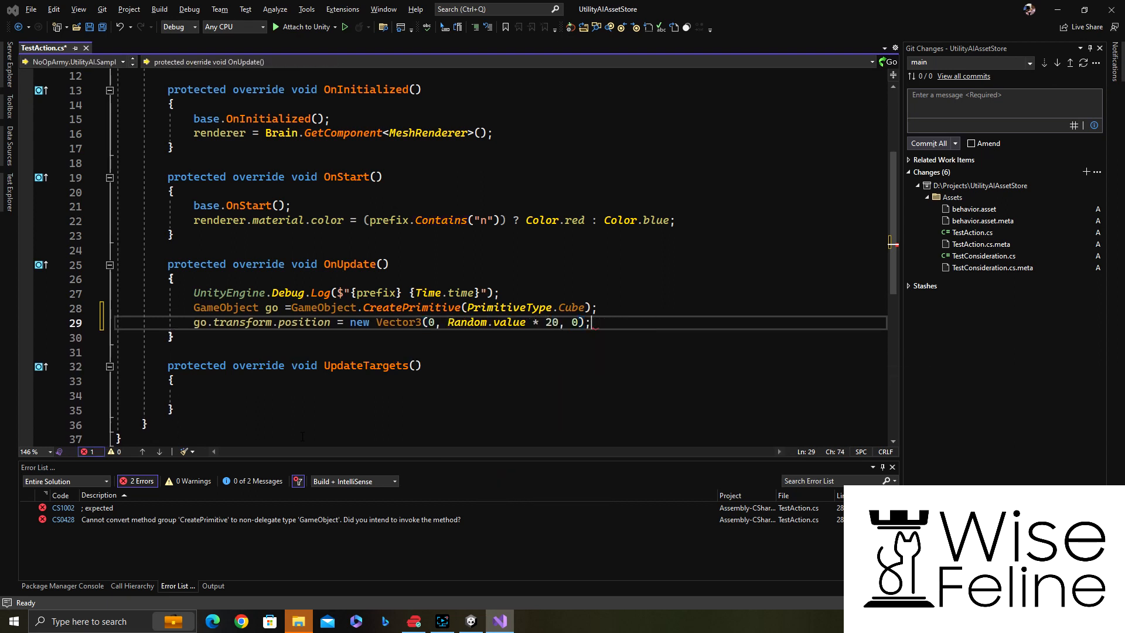
{"action": "key", "text": "ctrl+s"}
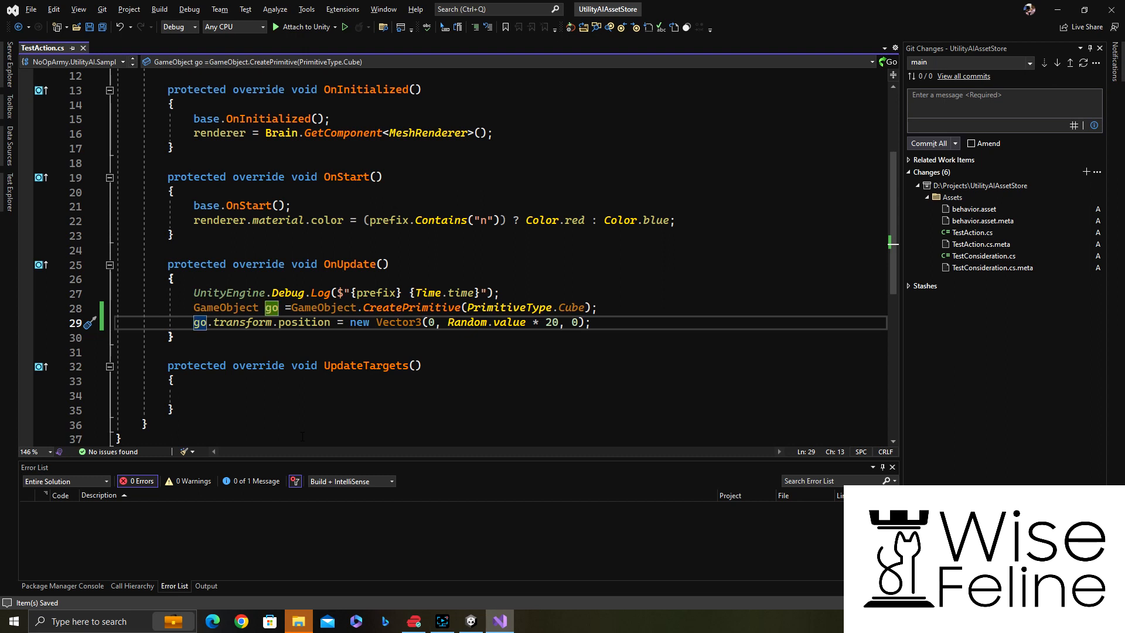
Step: Set the cube's MeshRenderer material colour to red or blue depending on prefix.Contains("n")
{"action": "left_click", "coordinate": [287, 220]}
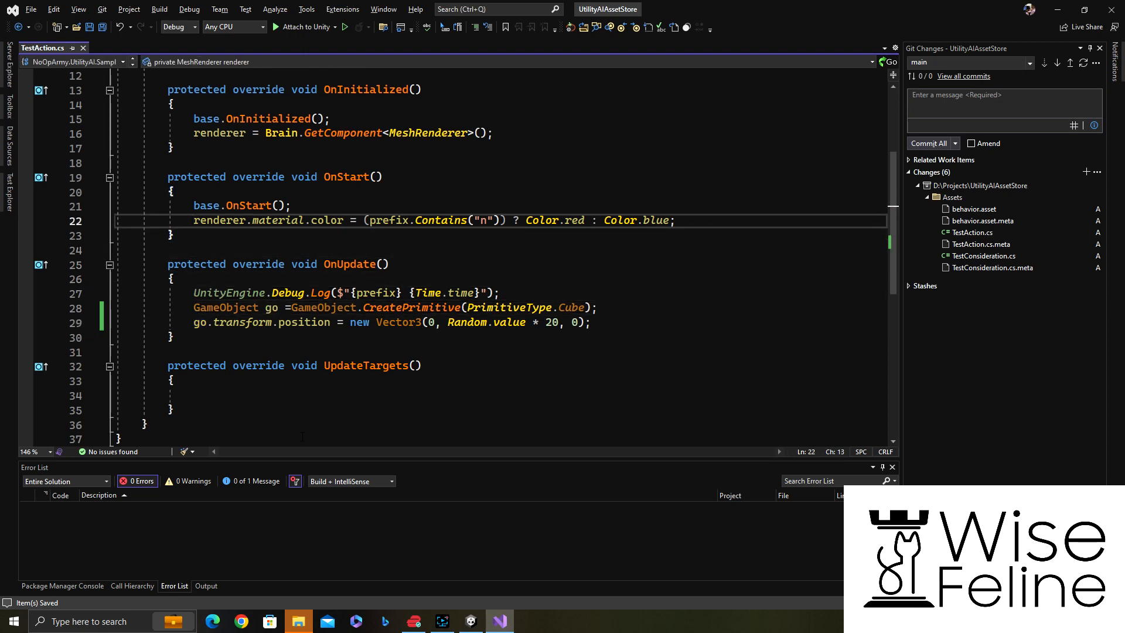
{"action": "double_click", "coordinate": [327, 220]}
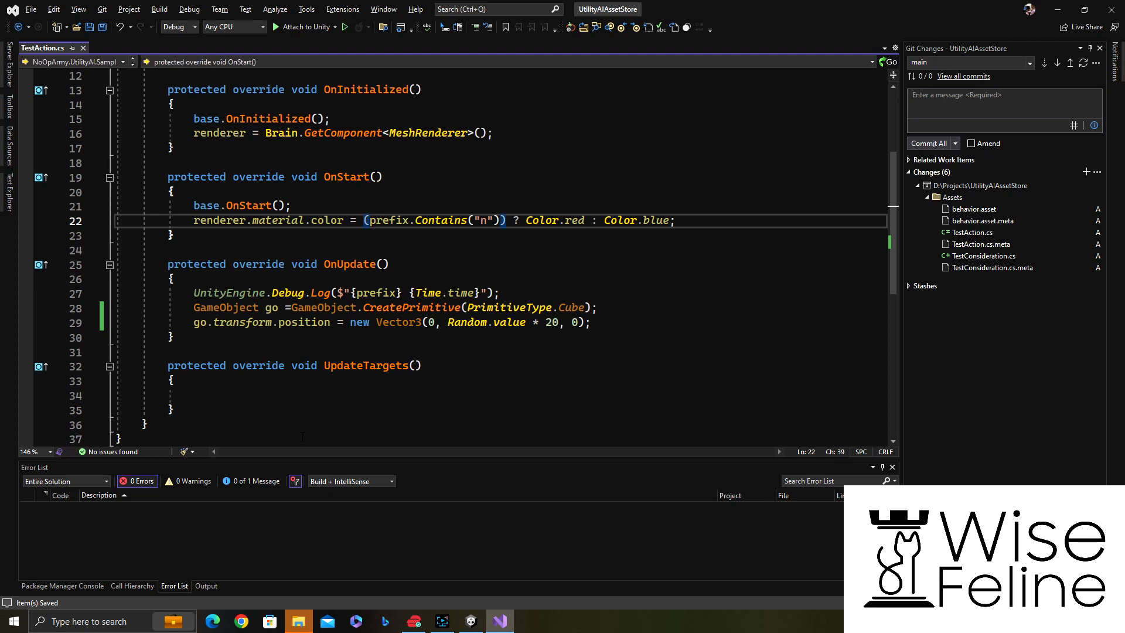
{"action": "left_click", "coordinate": [167, 249]}
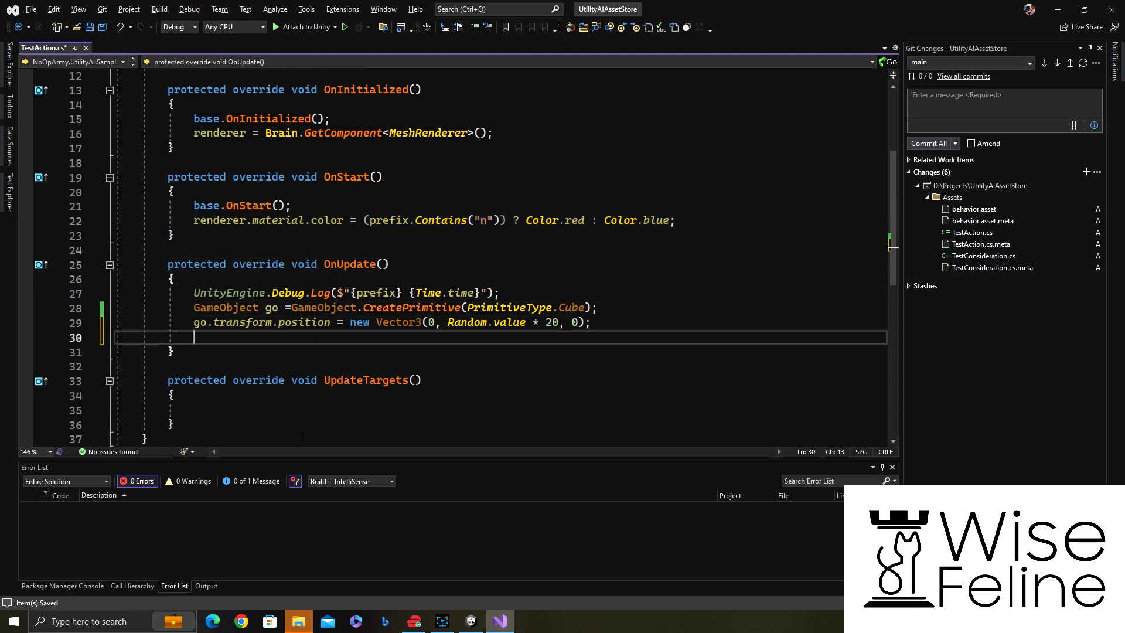
{"action": "type", "text": "go.getComponent<>"}
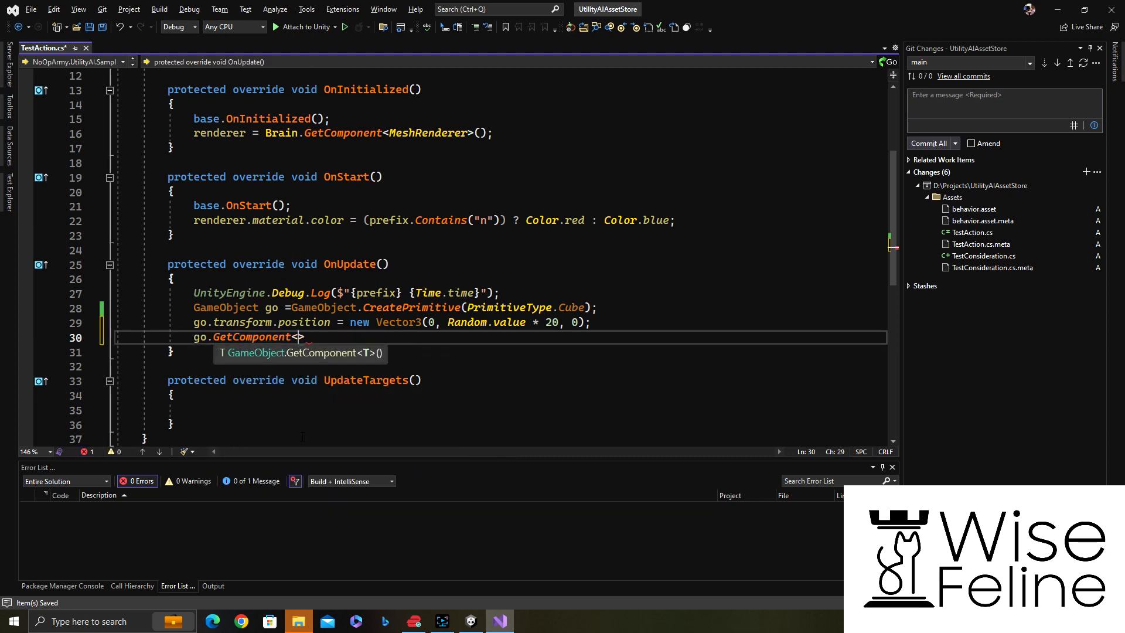
{"action": "type", "text": "MeshRenderer"}
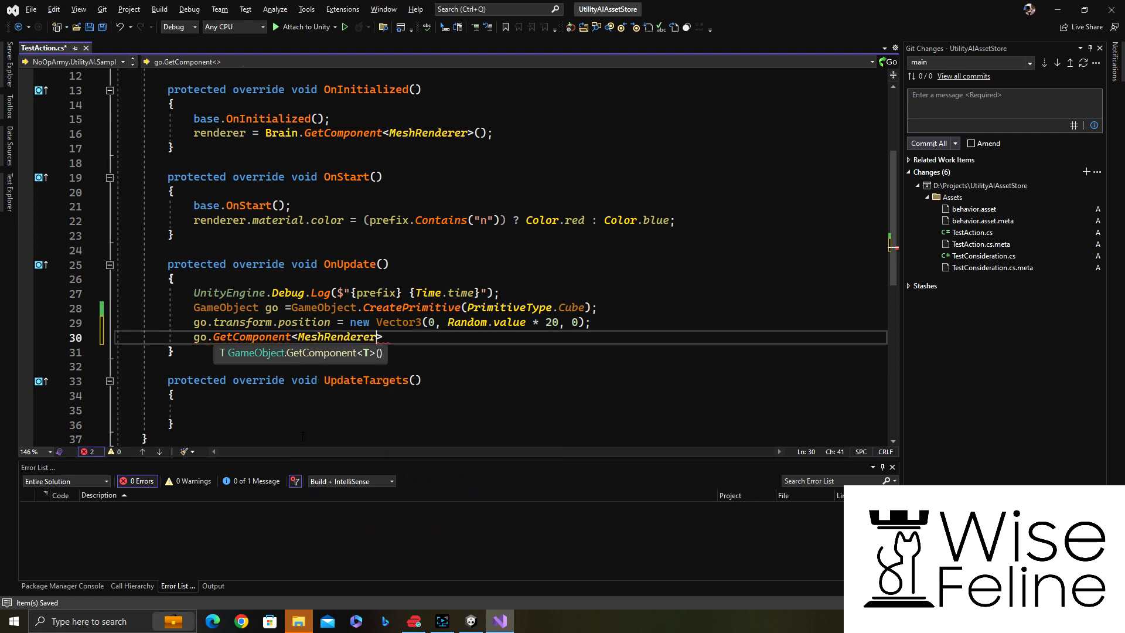
{"action": "type", "text": "()"}
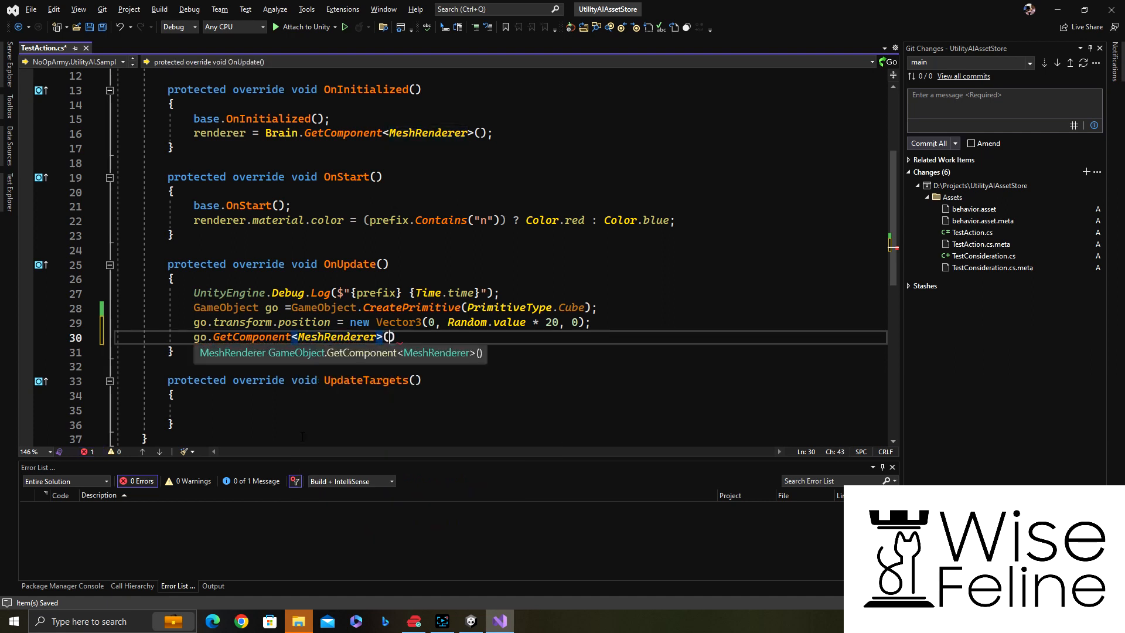
{"action": "type", "text": ")"}
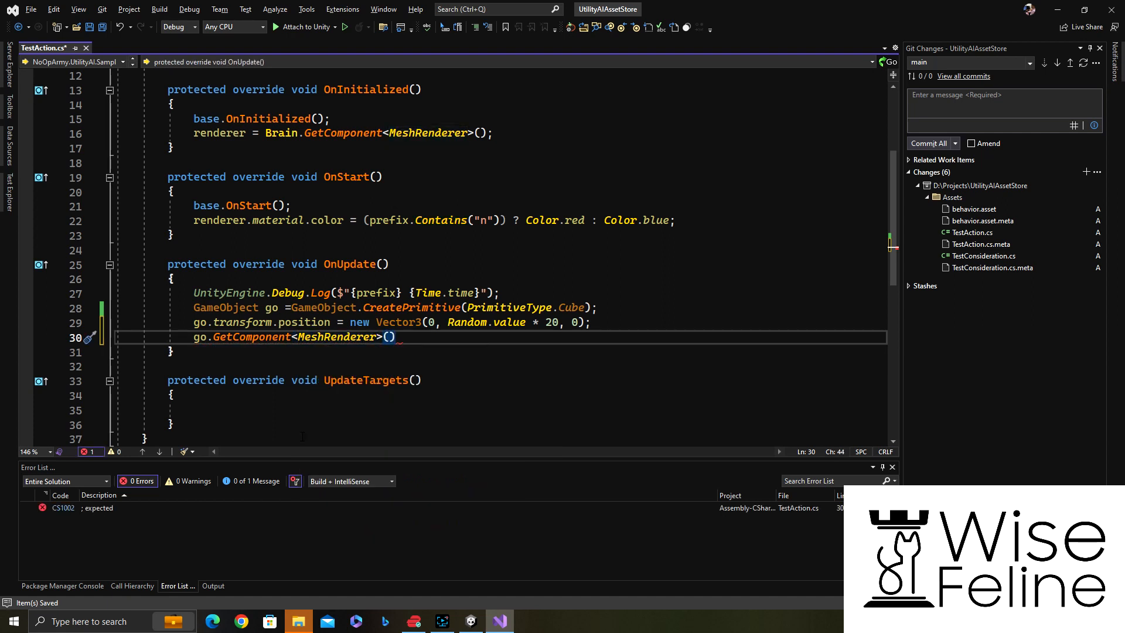
{"action": "type", "text": ".m"}
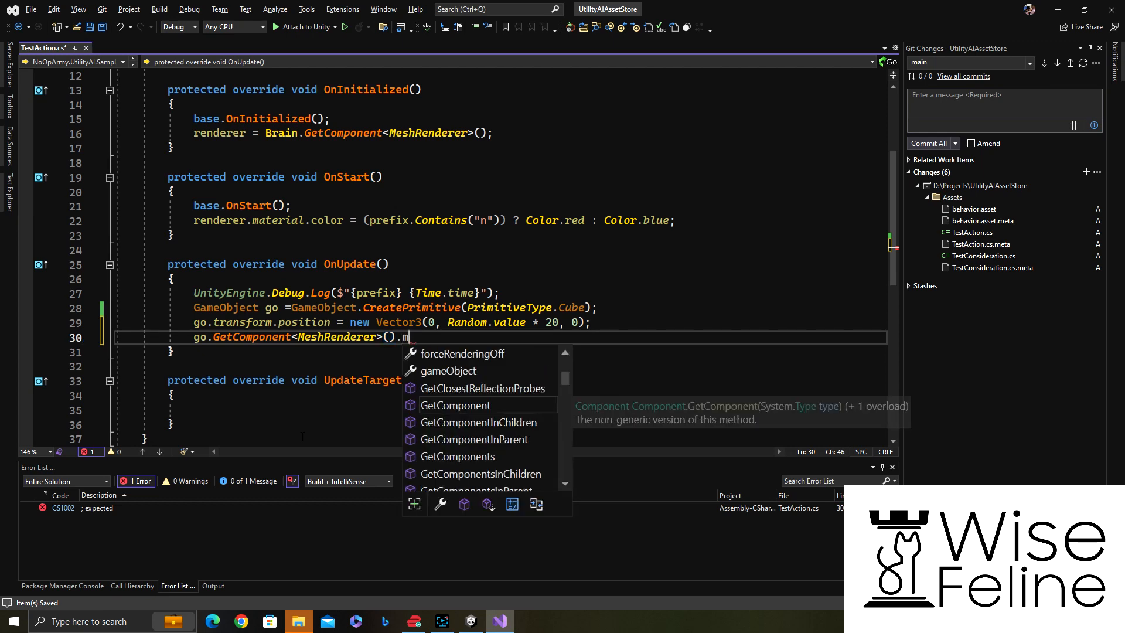
{"action": "type", "text": "aterial.color ="}
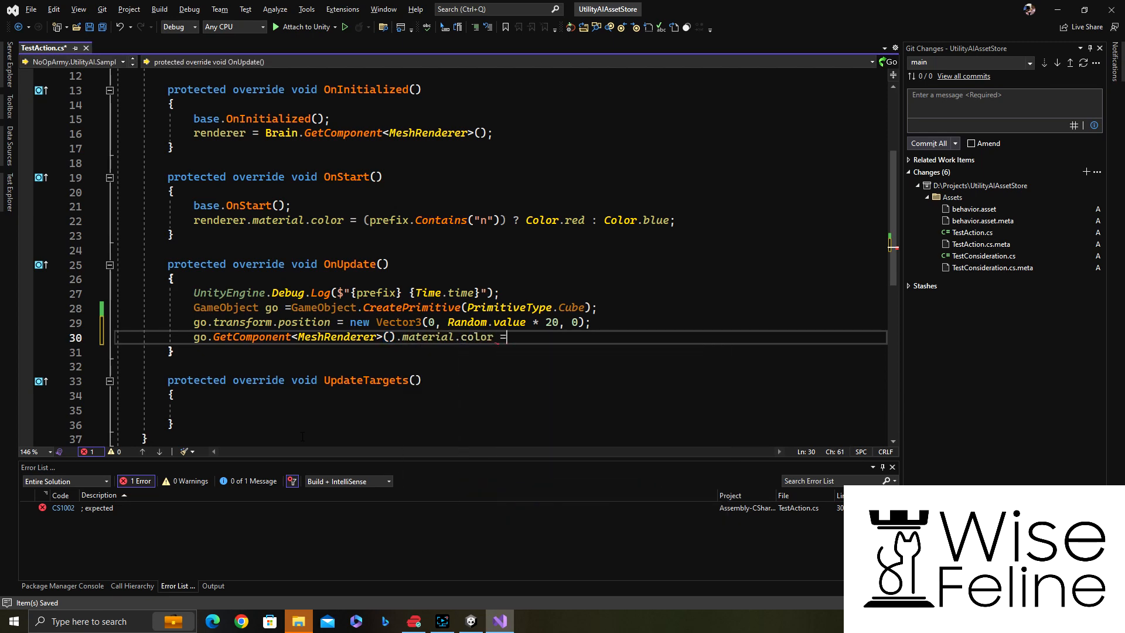
{"action": "type", "text": "(prefix.Contains(\"n\")) ? Color.red : Color.blue;"}
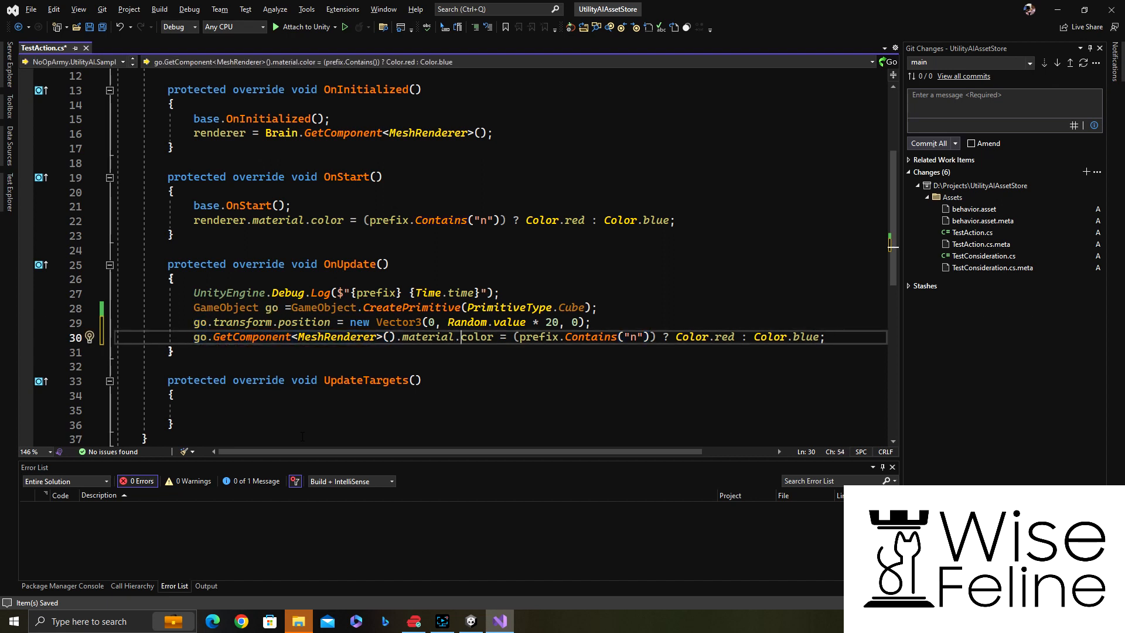
Step: Negate the cube's prefix.Contains("n") check and add a public Color actionColor field
{"action": "double_click", "coordinate": [537, 336]}
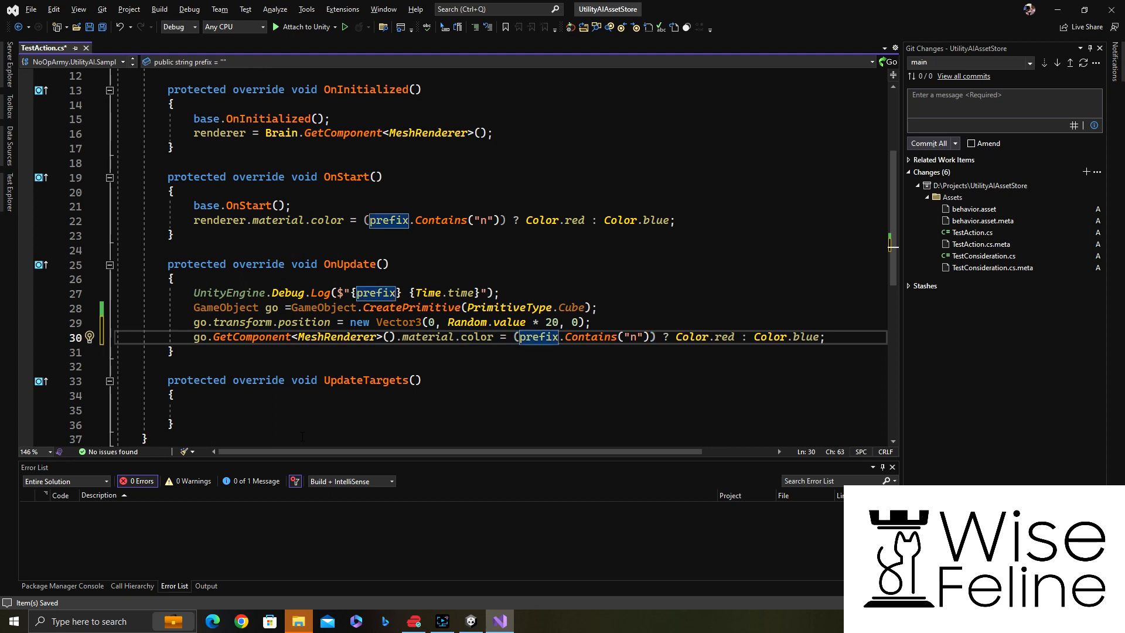
{"action": "type", "text": "!"}
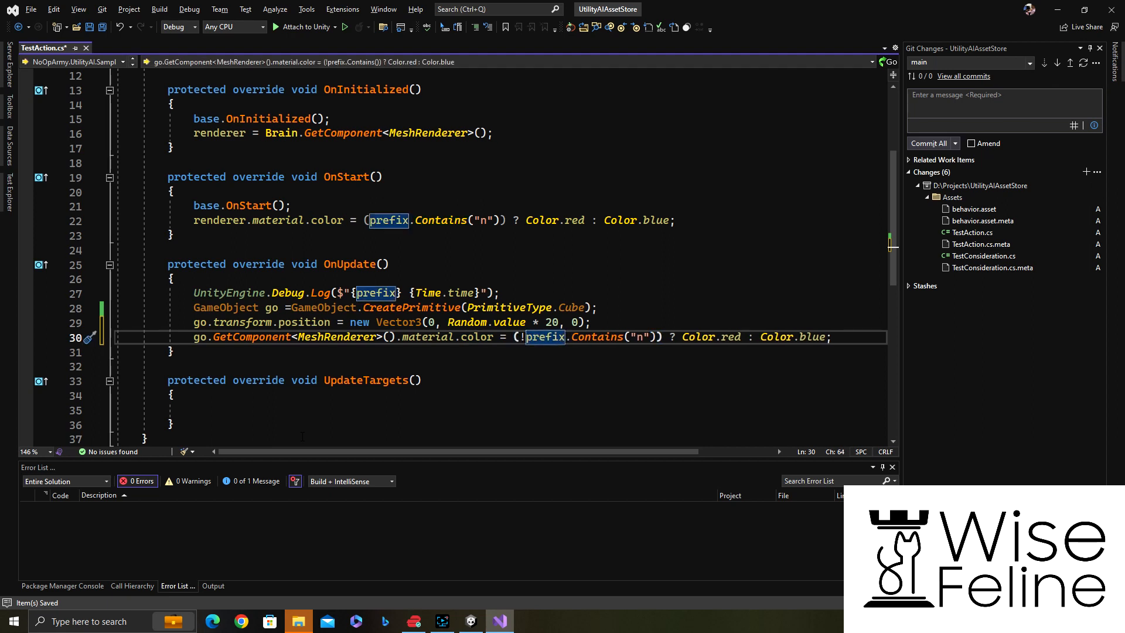
{"action": "left_click", "coordinate": [171, 104]}
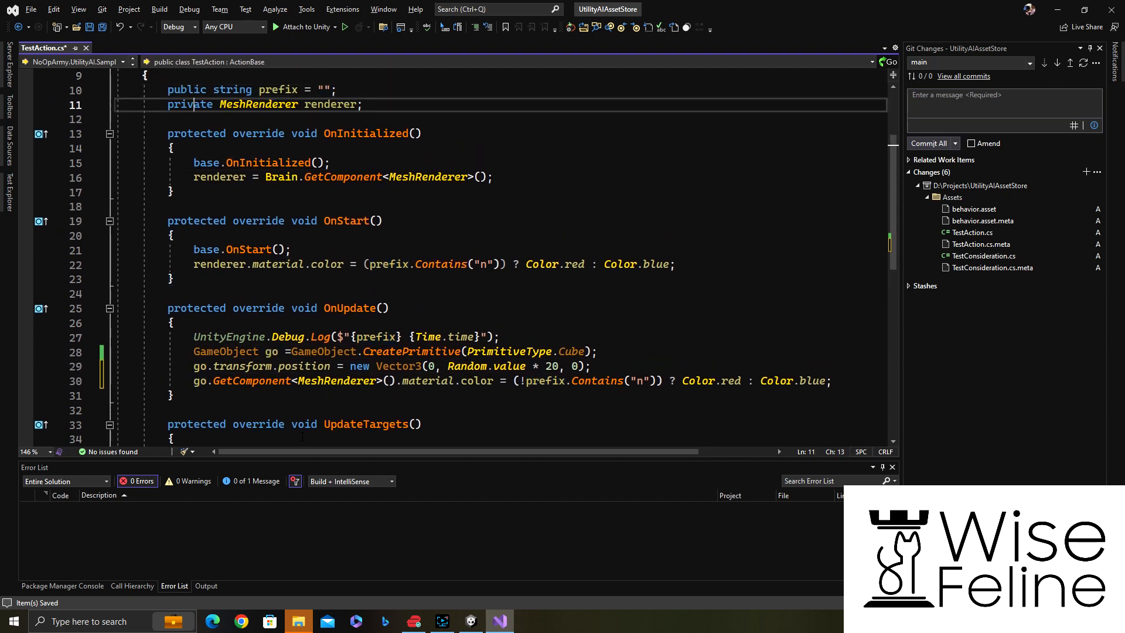
{"action": "type", "text": "public"}
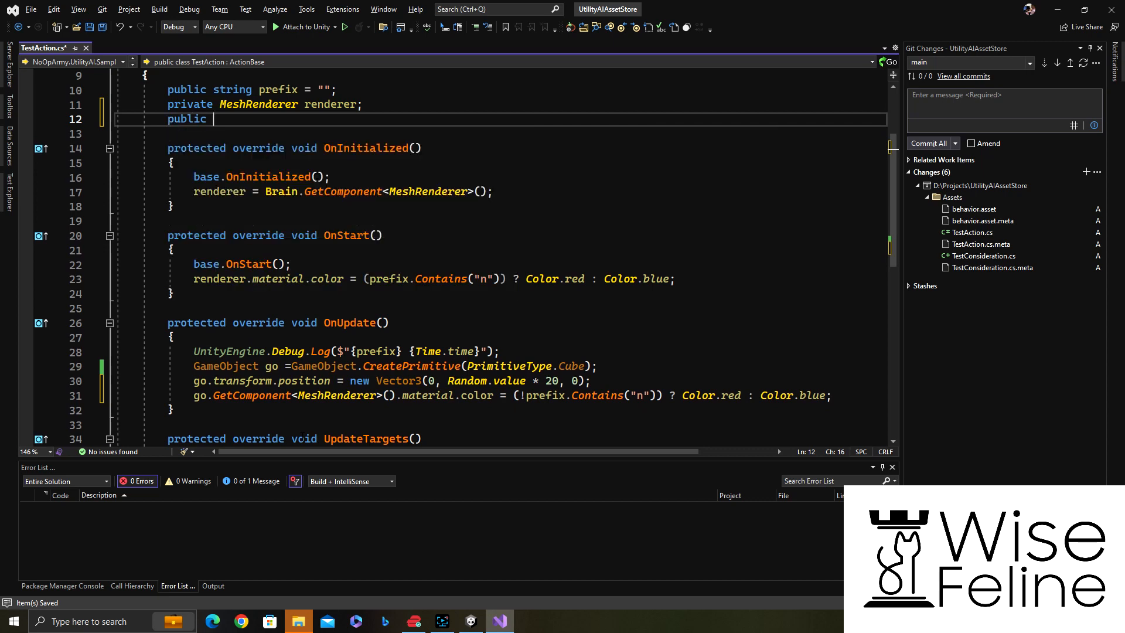
{"action": "type", "text": "Color"}
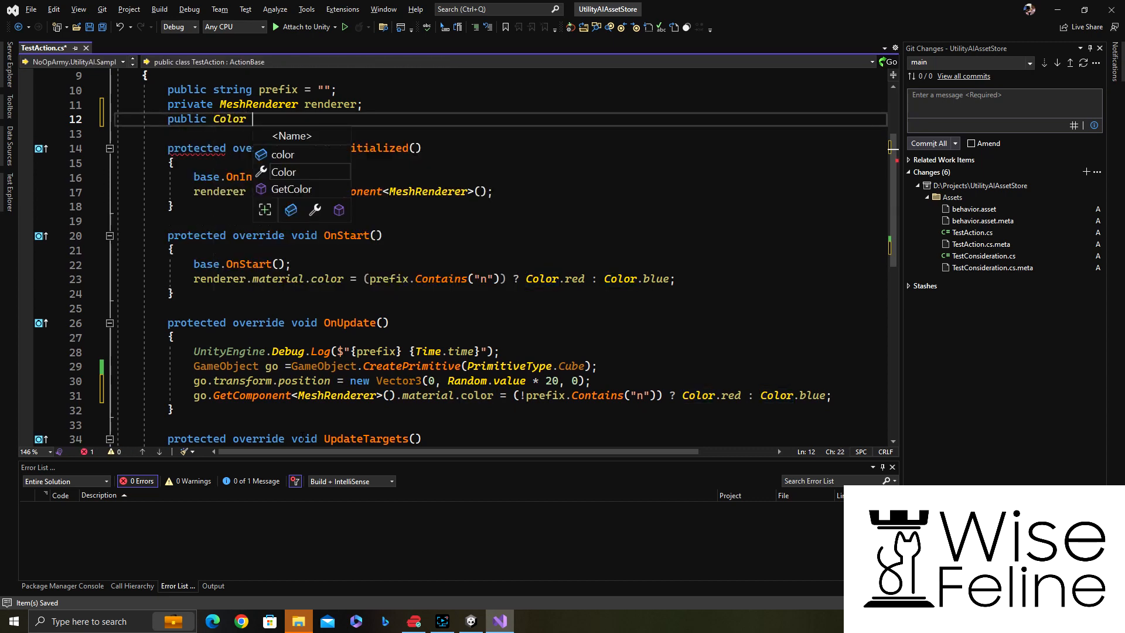
{"action": "type", "text": "actionColor;"}
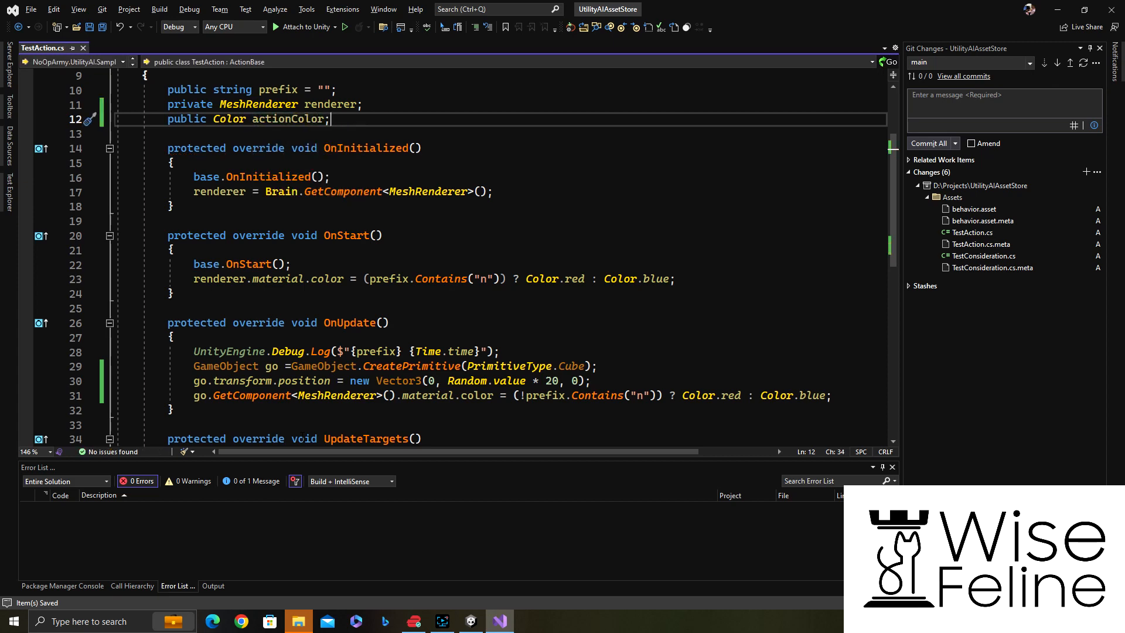
Step: Return to Unity and reopen the behavior asset in the Wise Feline editor
{"action": "left_click", "coordinate": [83, 48]}
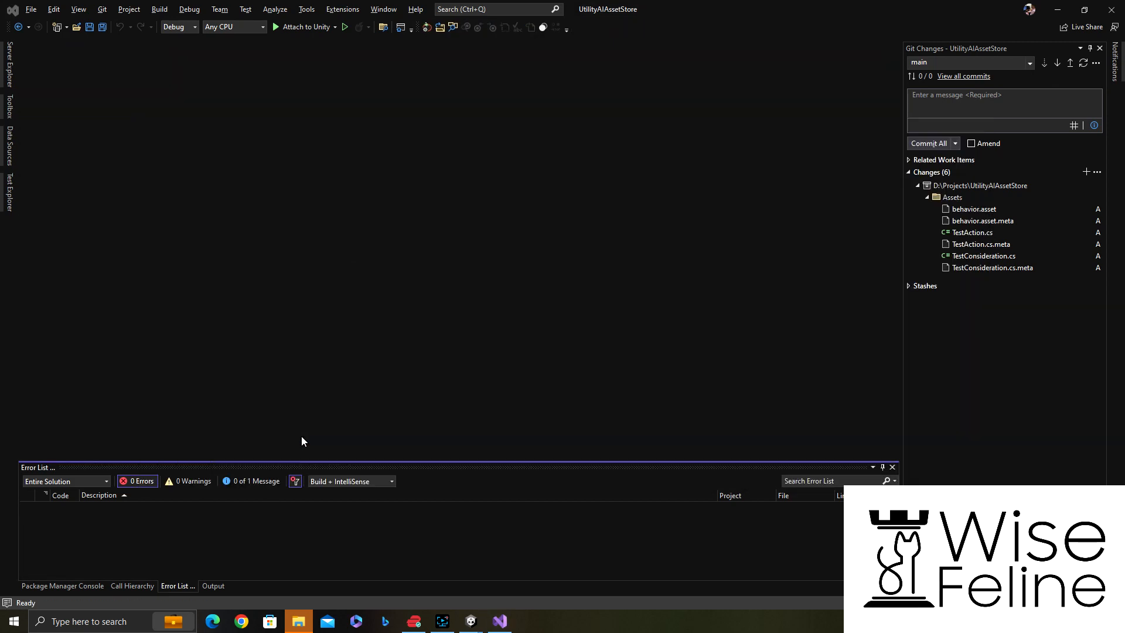
{"action": "mouse_move", "coordinate": [531, 239]}
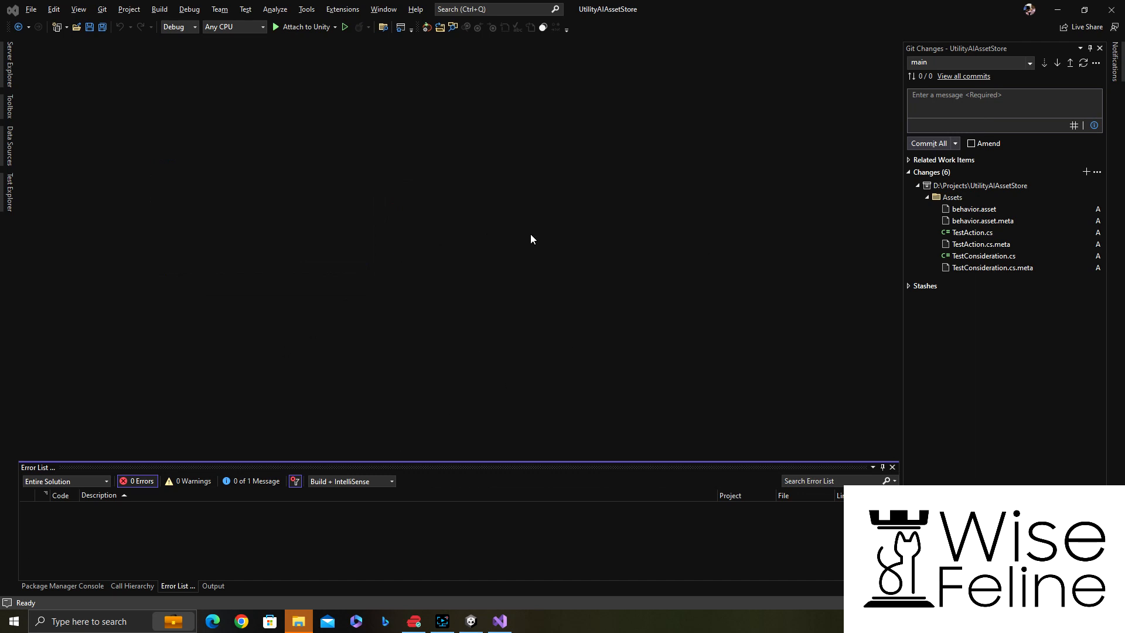
{"action": "left_click", "coordinate": [471, 621]}
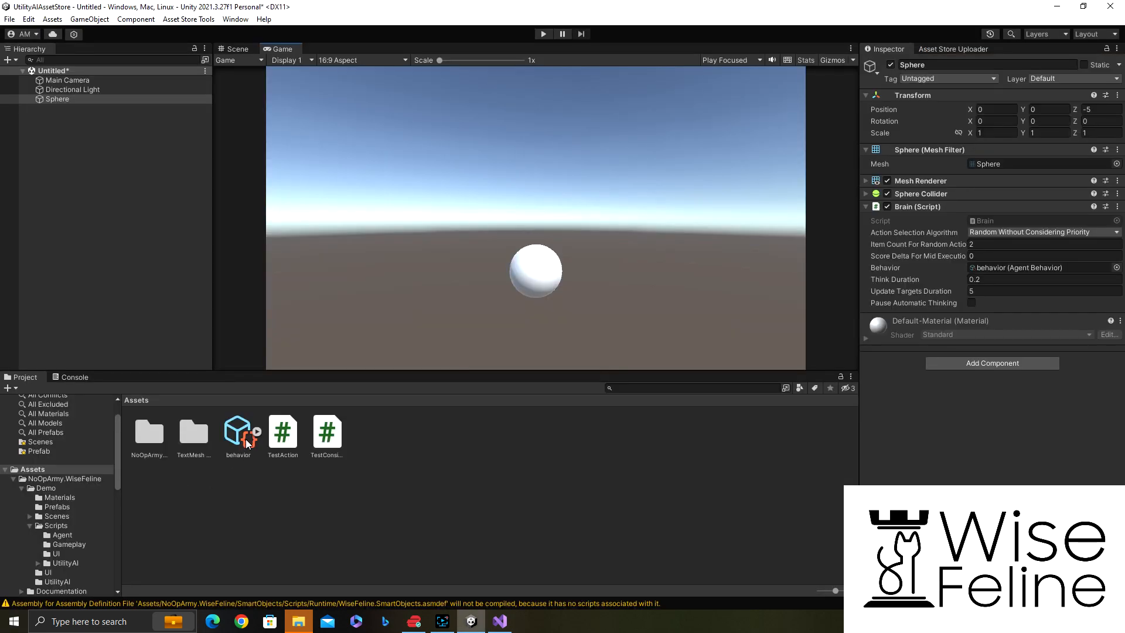
{"action": "double_click", "coordinate": [238, 433]}
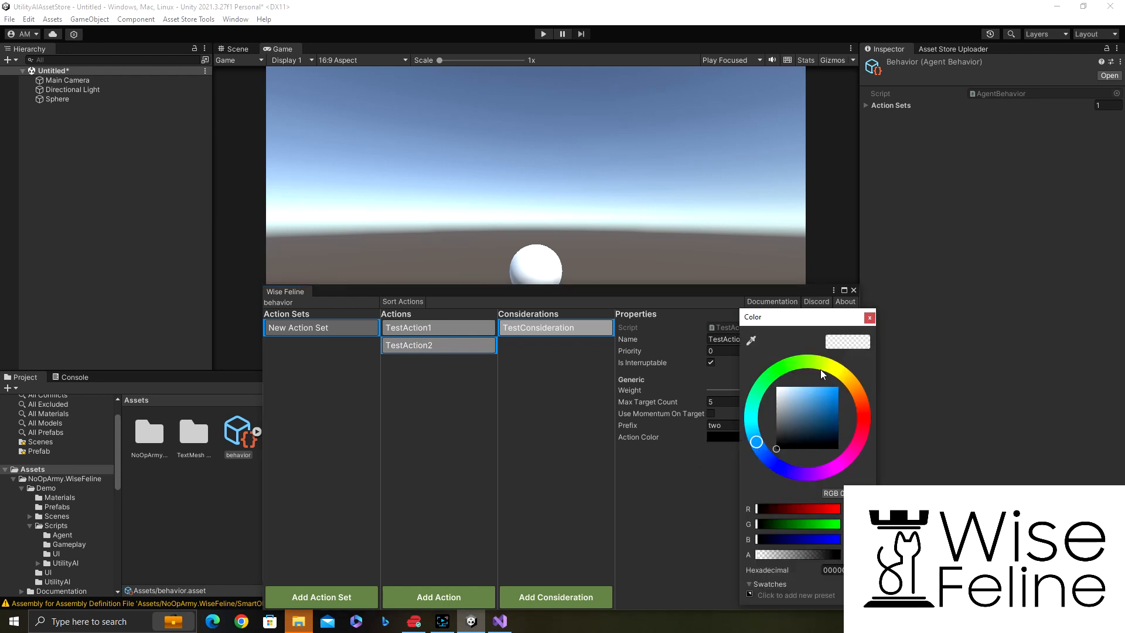
Step: Set TestAction2's Action Color to blue in the colour picker
{"action": "left_click", "coordinate": [816, 404]}
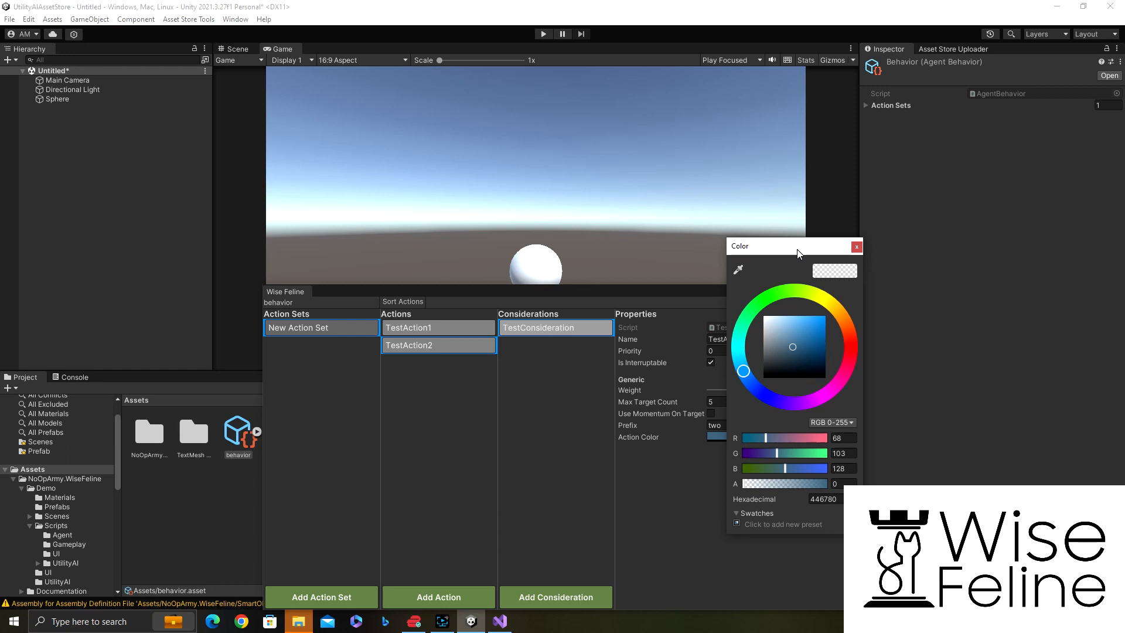
{"action": "left_click", "coordinate": [851, 347]}
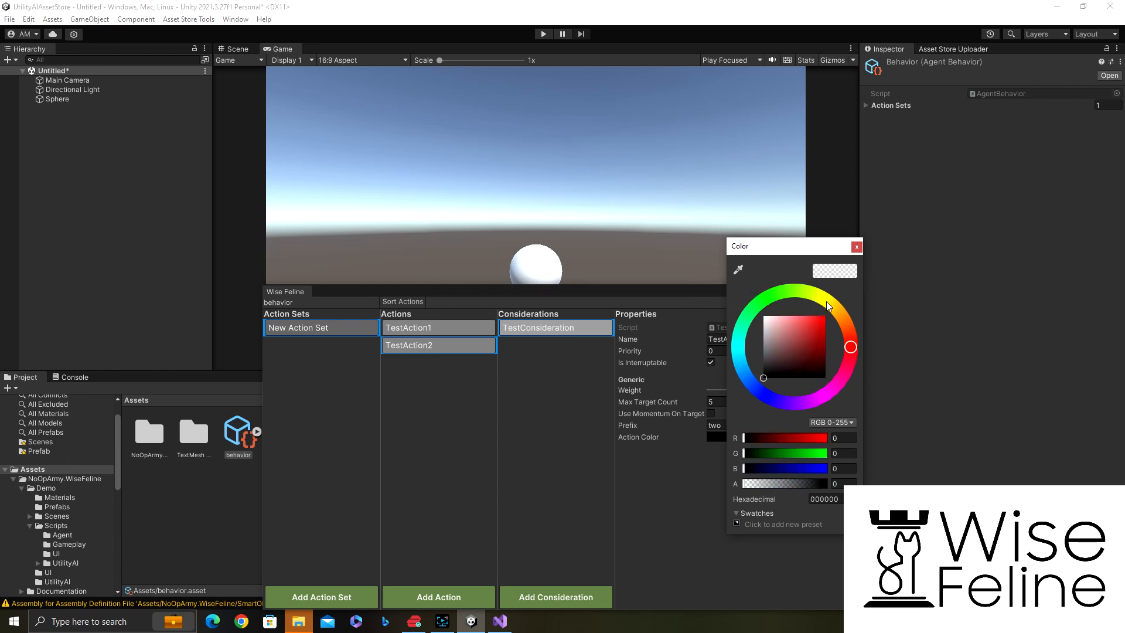
{"action": "left_click", "coordinate": [788, 340]}
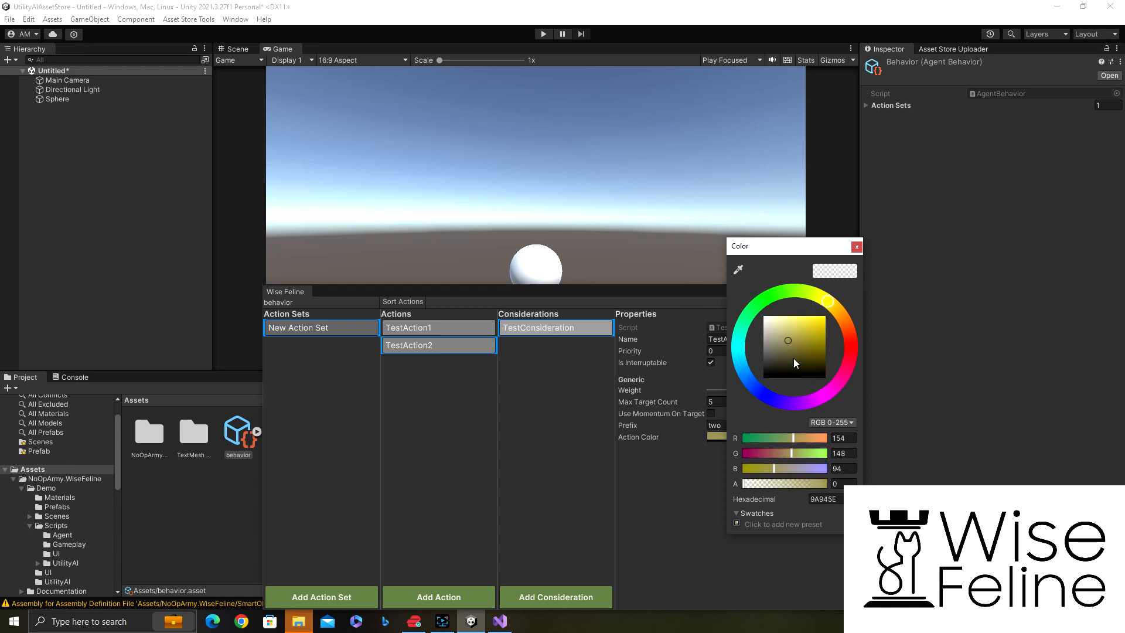
{"action": "left_click", "coordinate": [857, 246]}
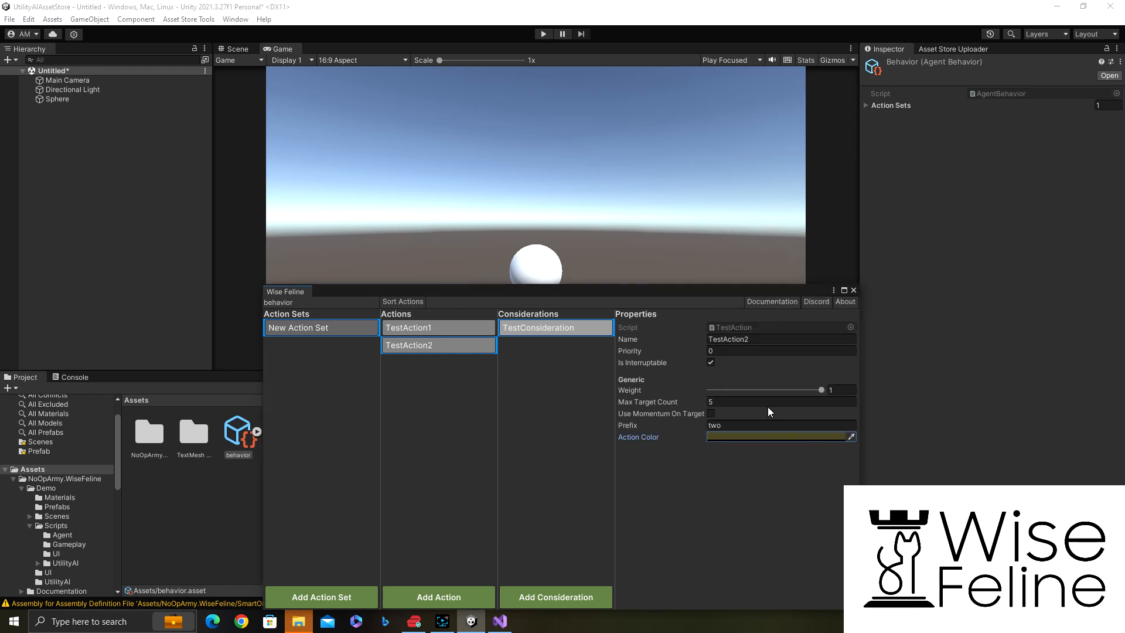
{"action": "left_click", "coordinate": [780, 436]}
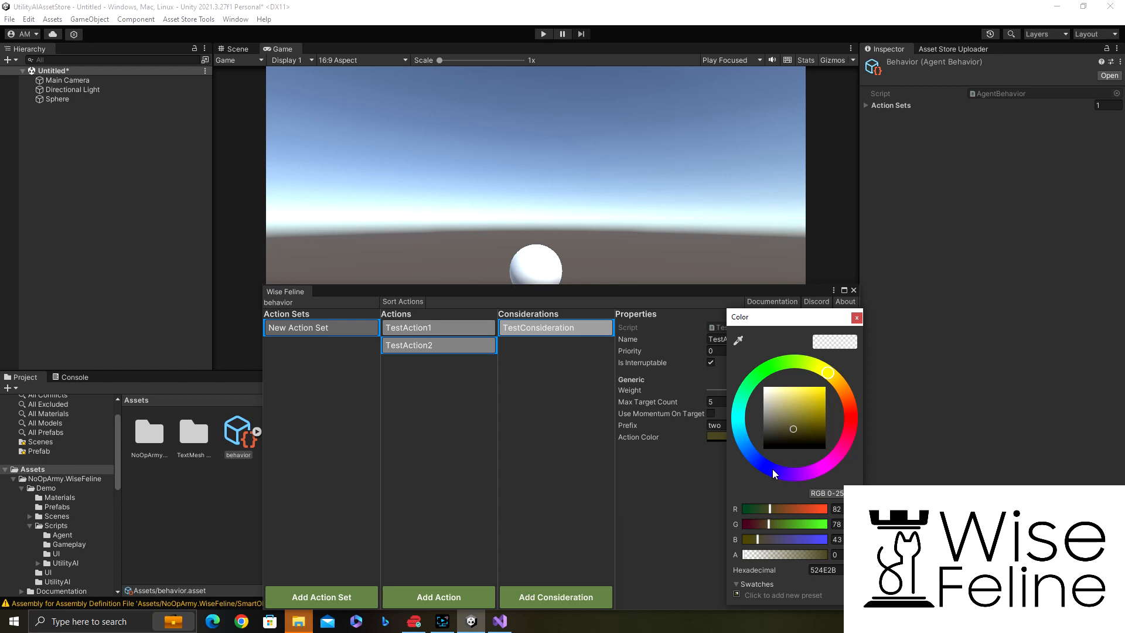
{"action": "left_click", "coordinate": [773, 469]}
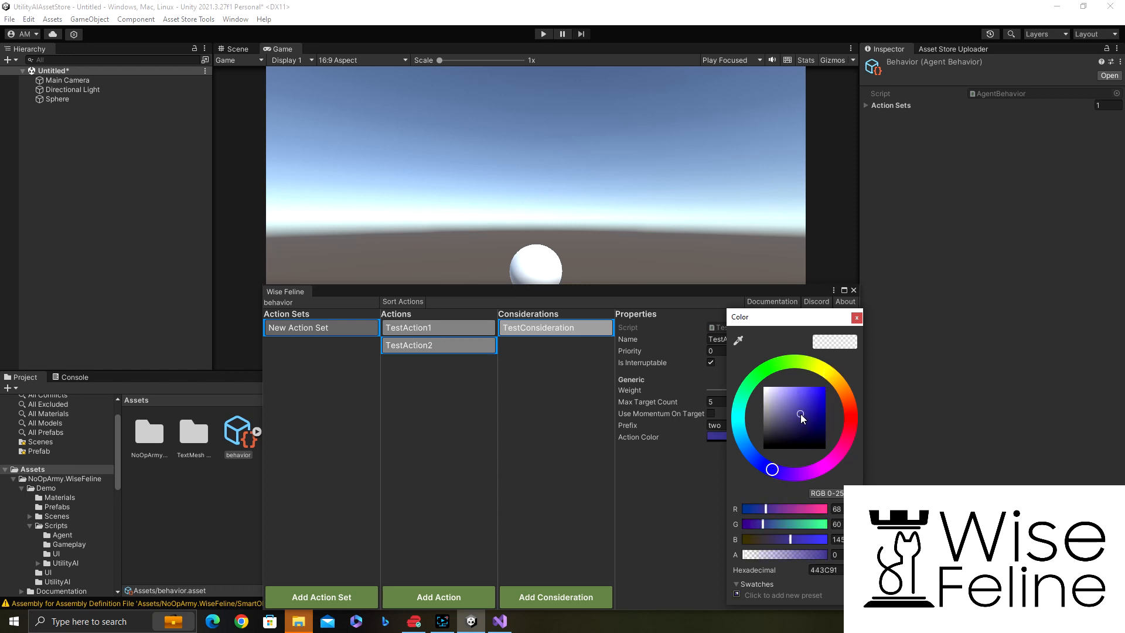
{"action": "left_click", "coordinate": [856, 318]}
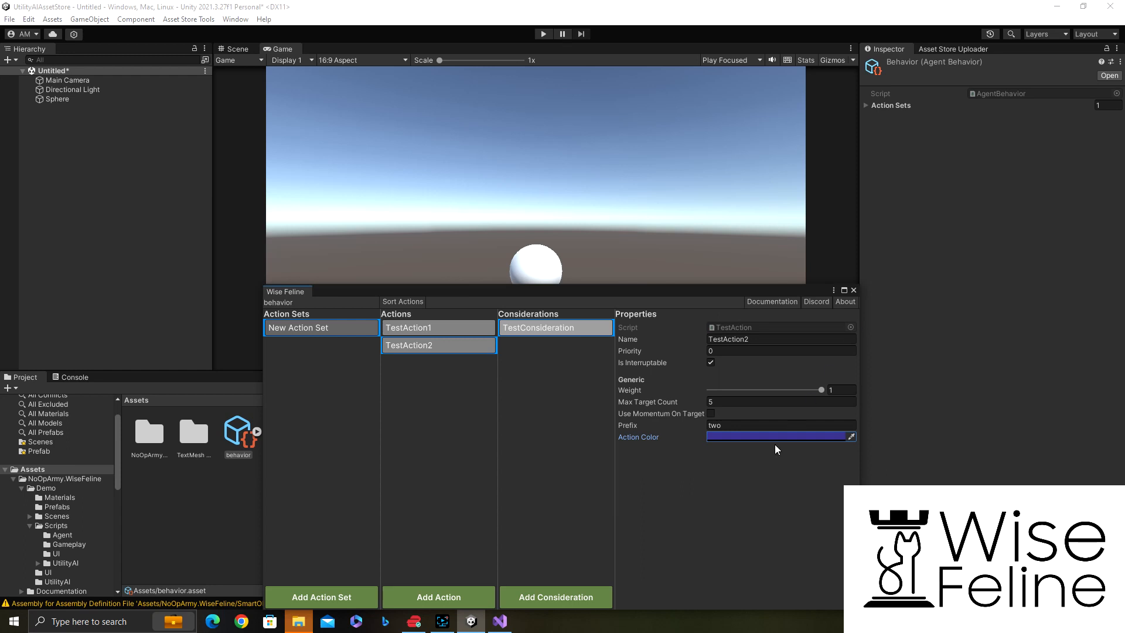
Step: Set TestAction1's Action Color to green and close the behaviour editor
{"action": "left_click", "coordinate": [408, 327]}
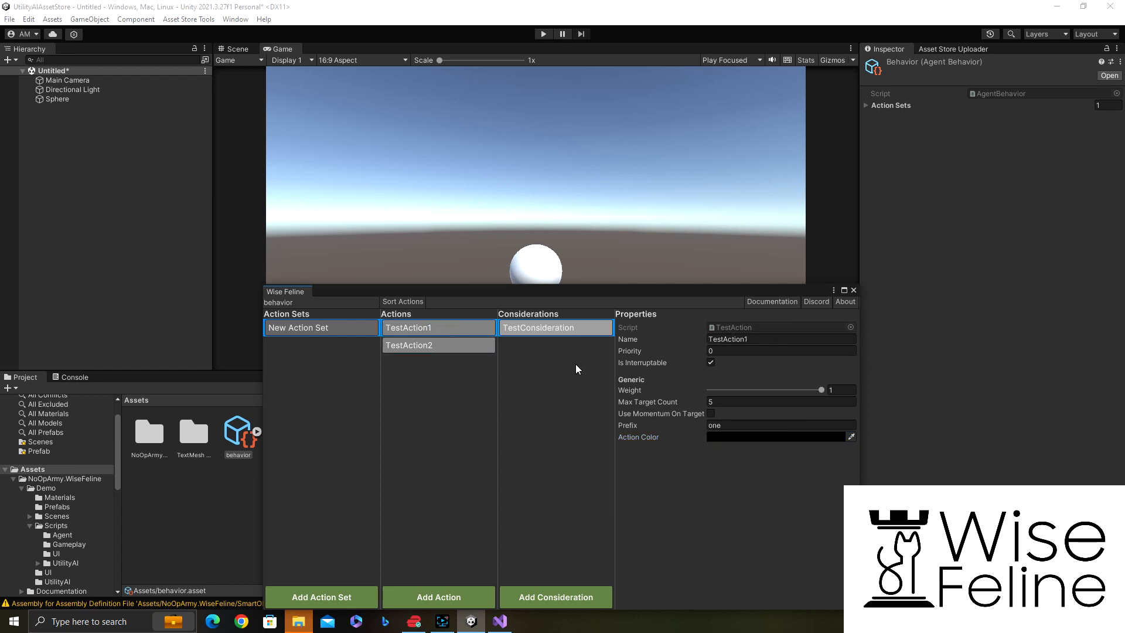
{"action": "left_click", "coordinate": [778, 436]}
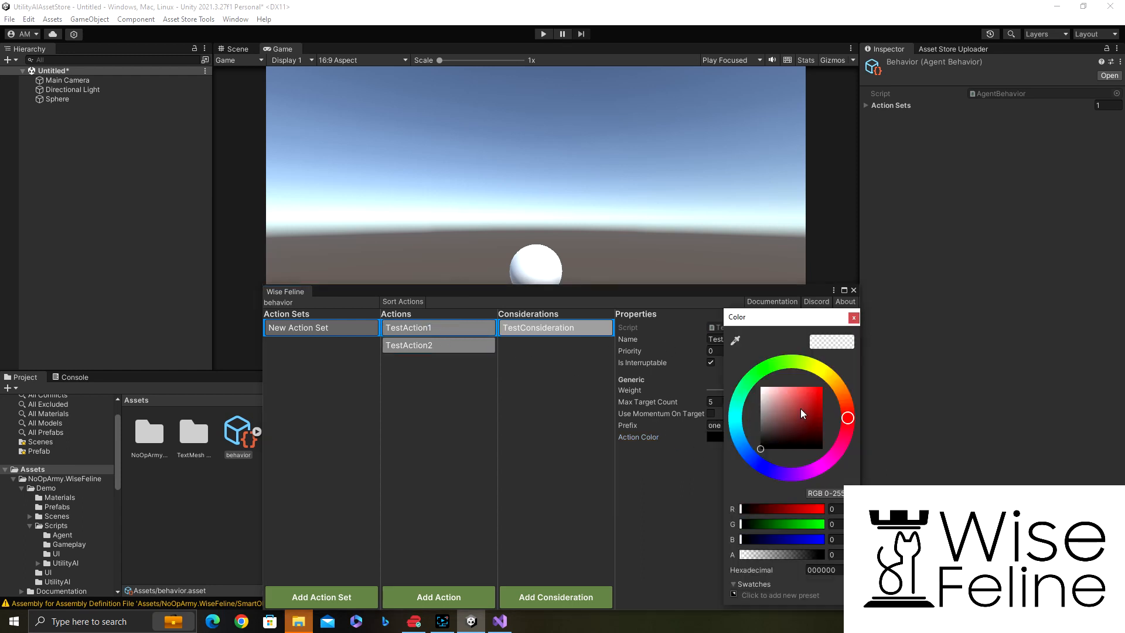
{"action": "left_click", "coordinate": [853, 317]}
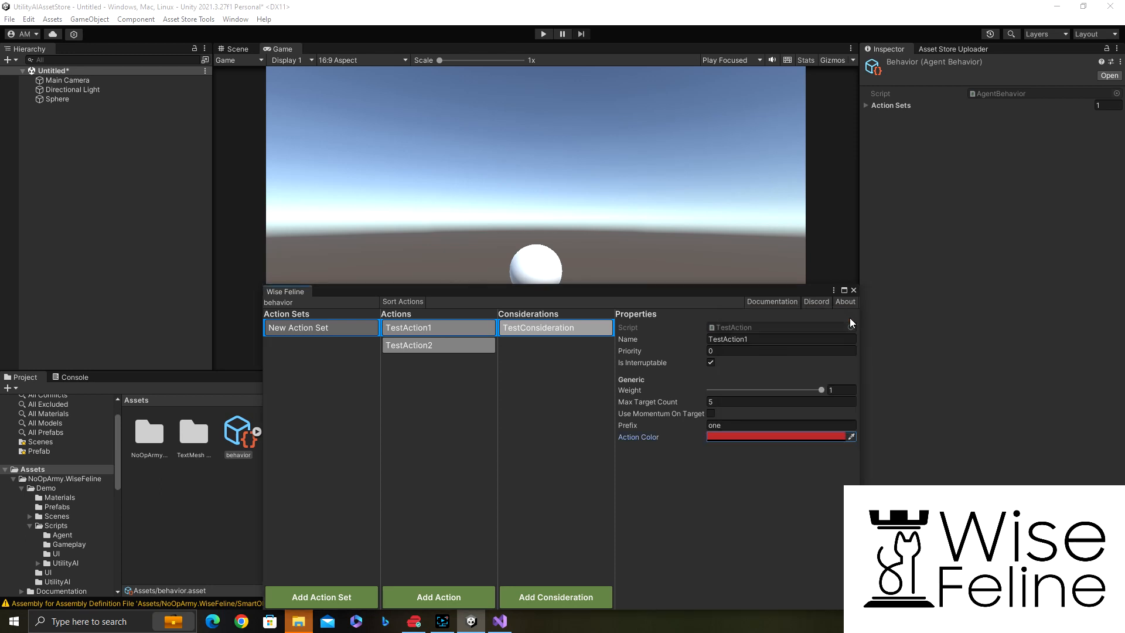
{"action": "mouse_move", "coordinate": [715, 443]}
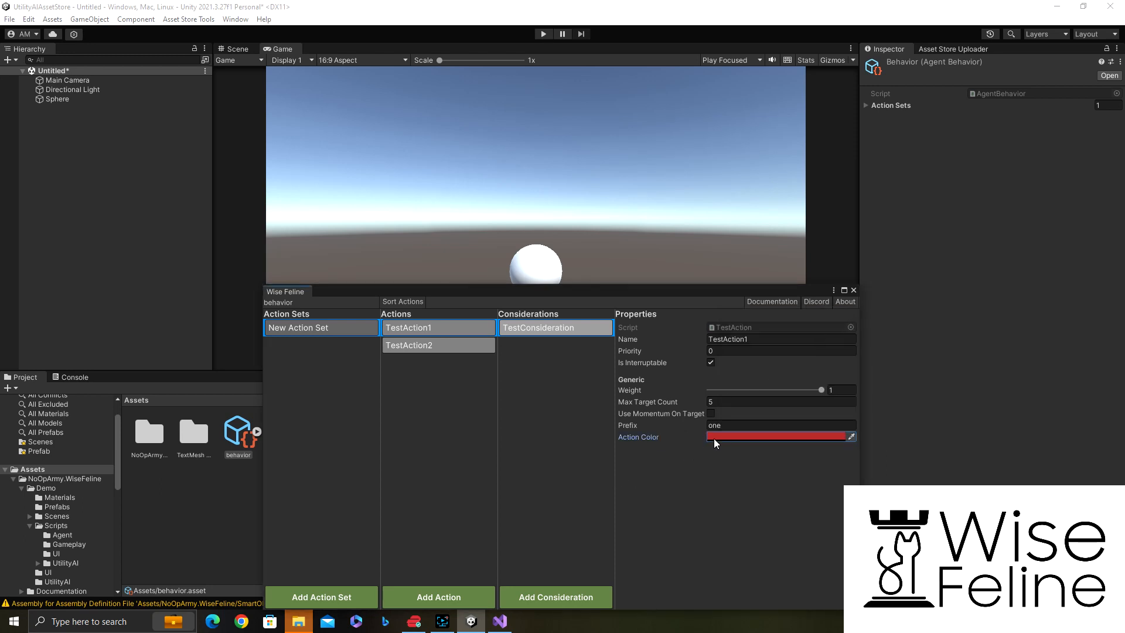
{"action": "left_click", "coordinate": [778, 436]}
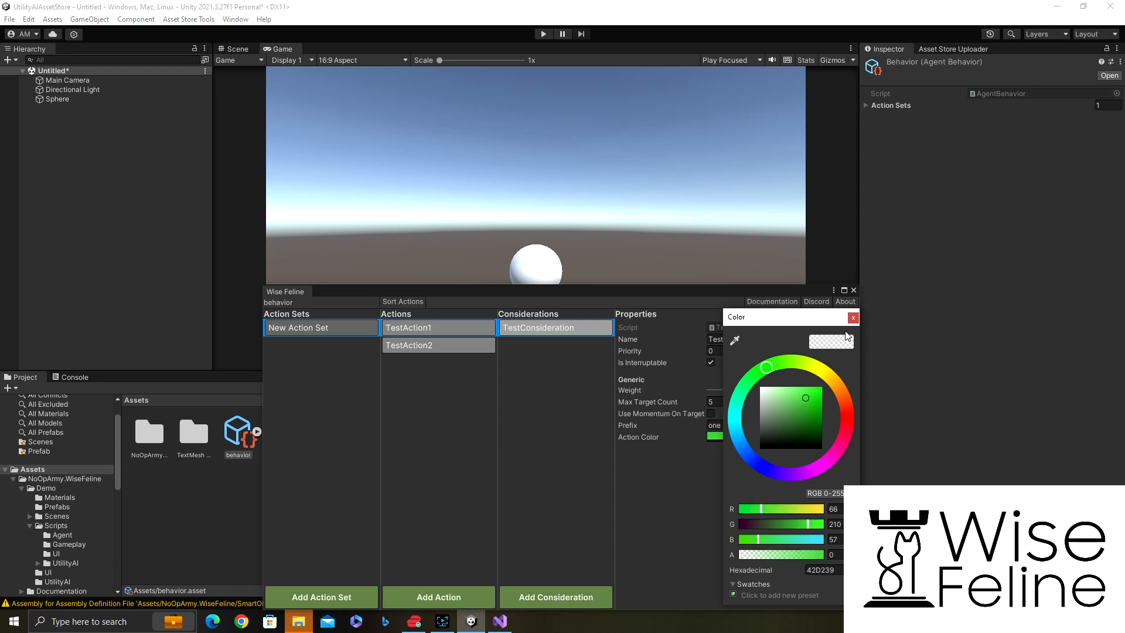
{"action": "left_click", "coordinate": [853, 317]}
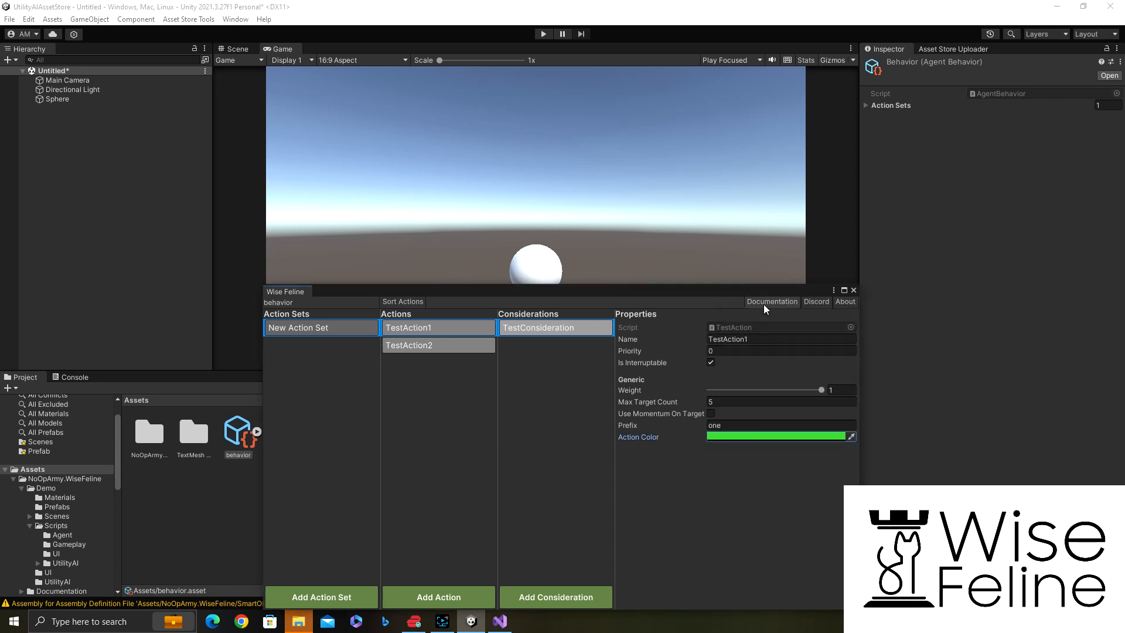
{"action": "left_click", "coordinate": [853, 290]}
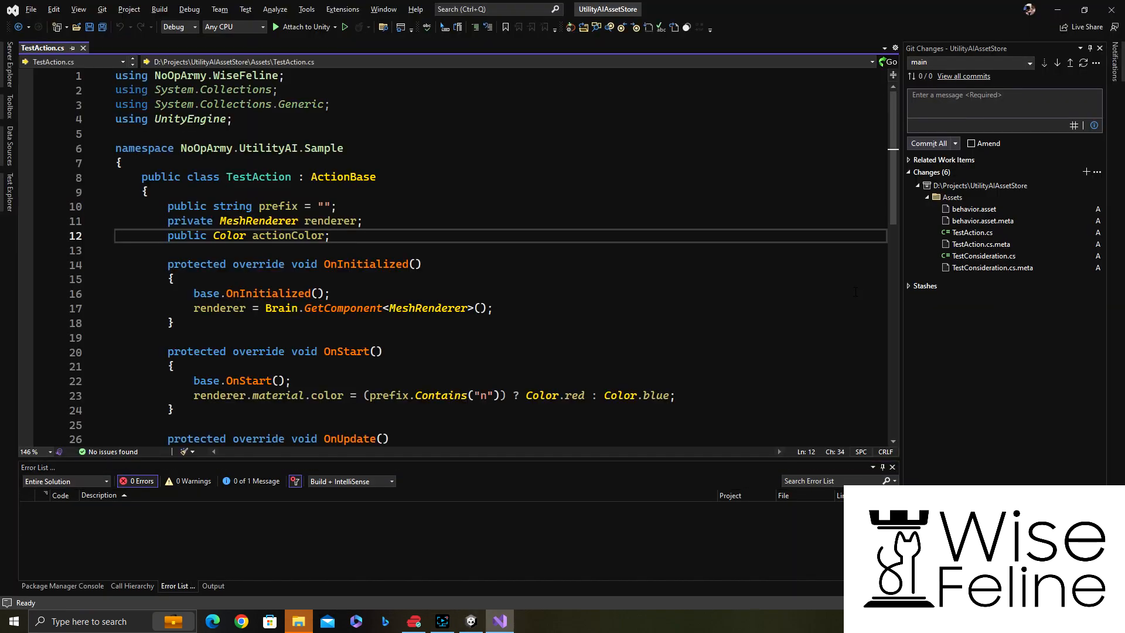
Step: Replace the red/blue ternary so the cube material uses actionColor
{"action": "scroll", "scroll_direction": "down", "scroll_amount": 3}
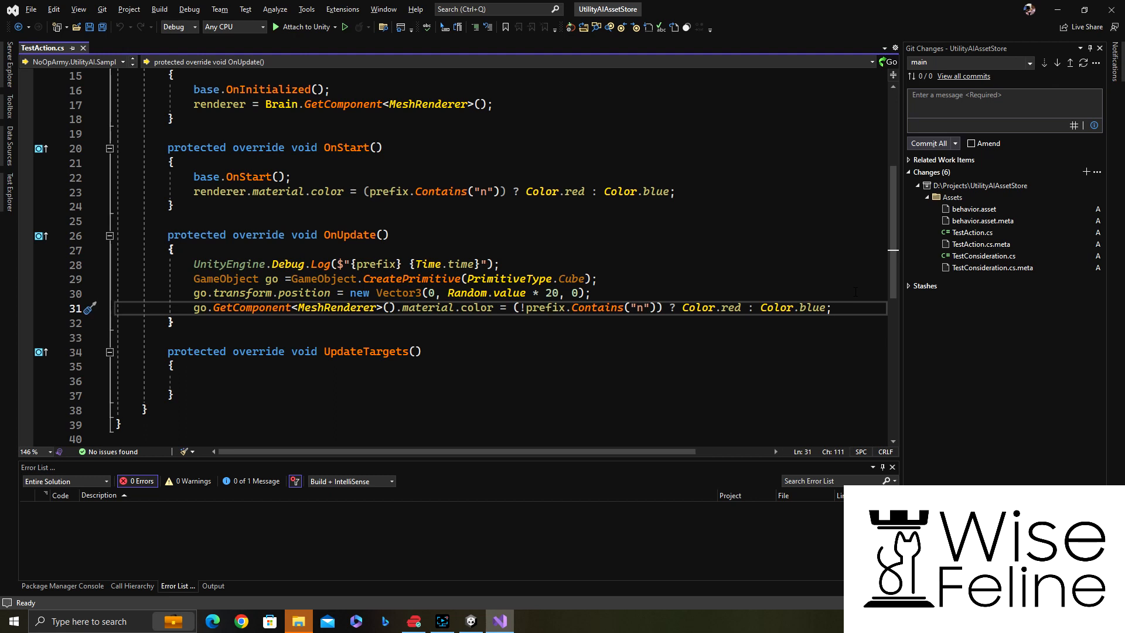
{"action": "double_click", "coordinate": [338, 307]}
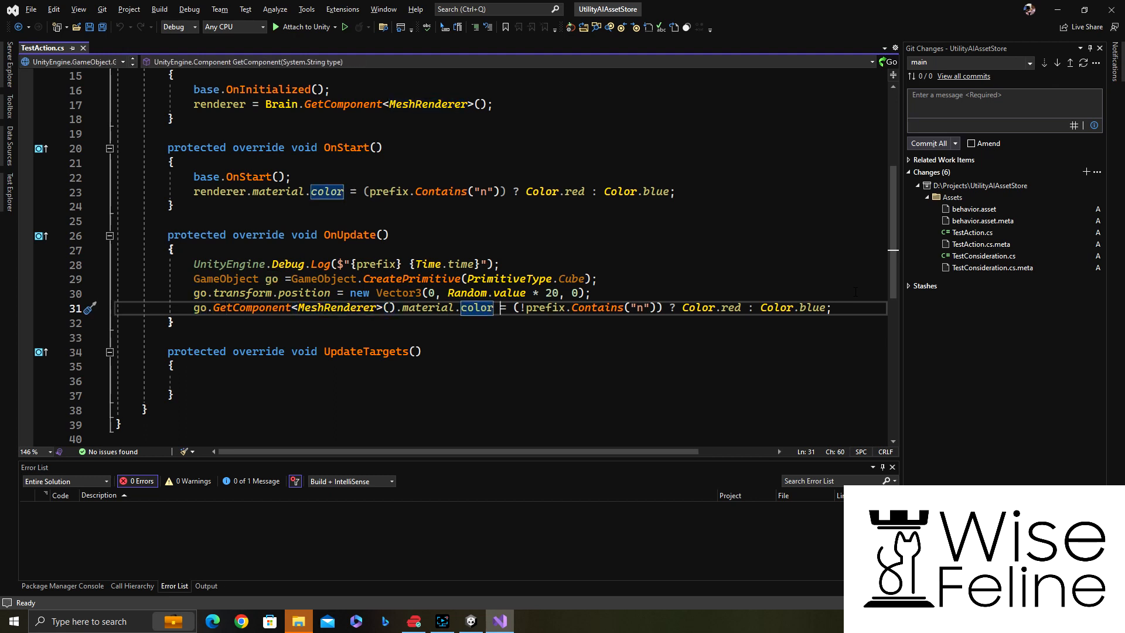
{"action": "type", "text": "action"}
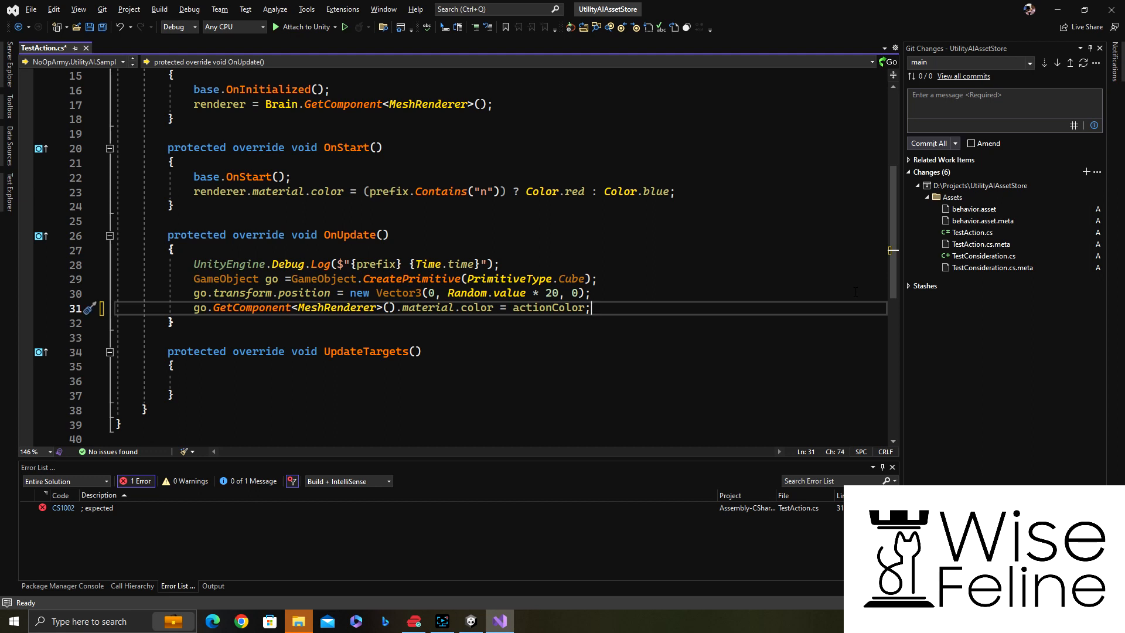
Step: Raise the cube height multiplier from 20 to 200 and save the script
{"action": "left_click", "coordinate": [237, 293]}
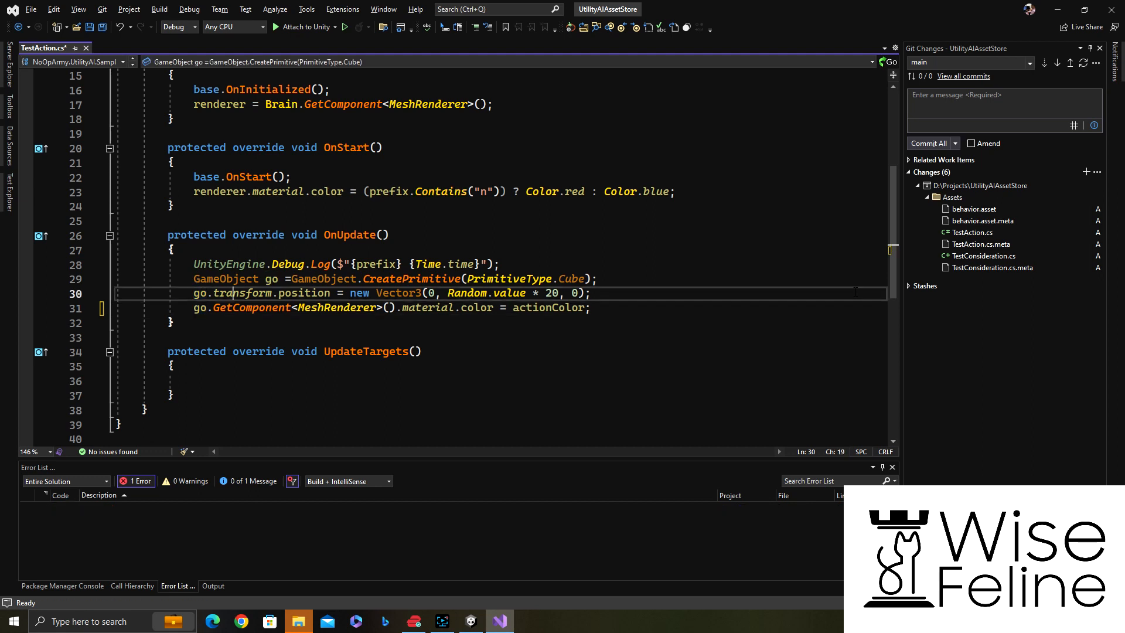
{"action": "left_click", "coordinate": [555, 293]}
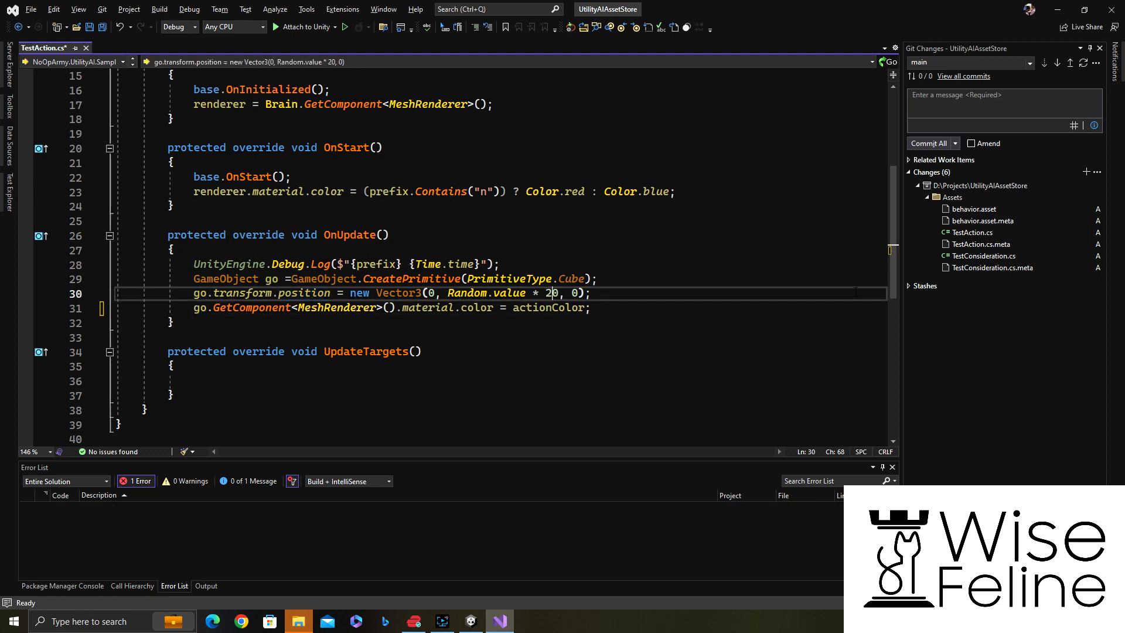
{"action": "type", "text": "0"}
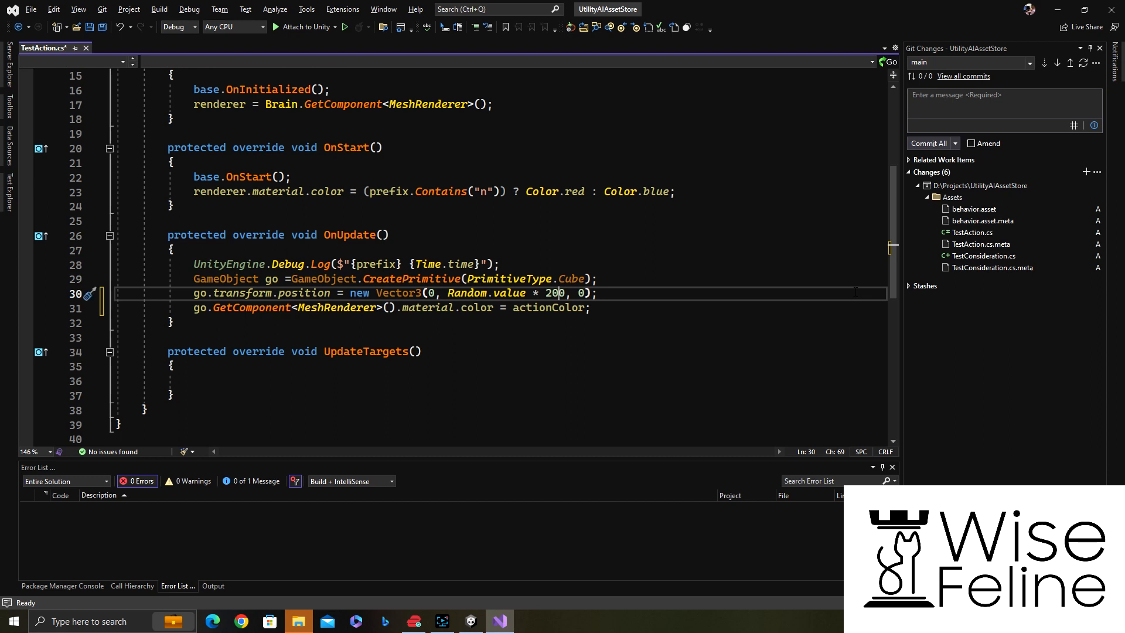
{"action": "key", "text": "Ctrl+S"}
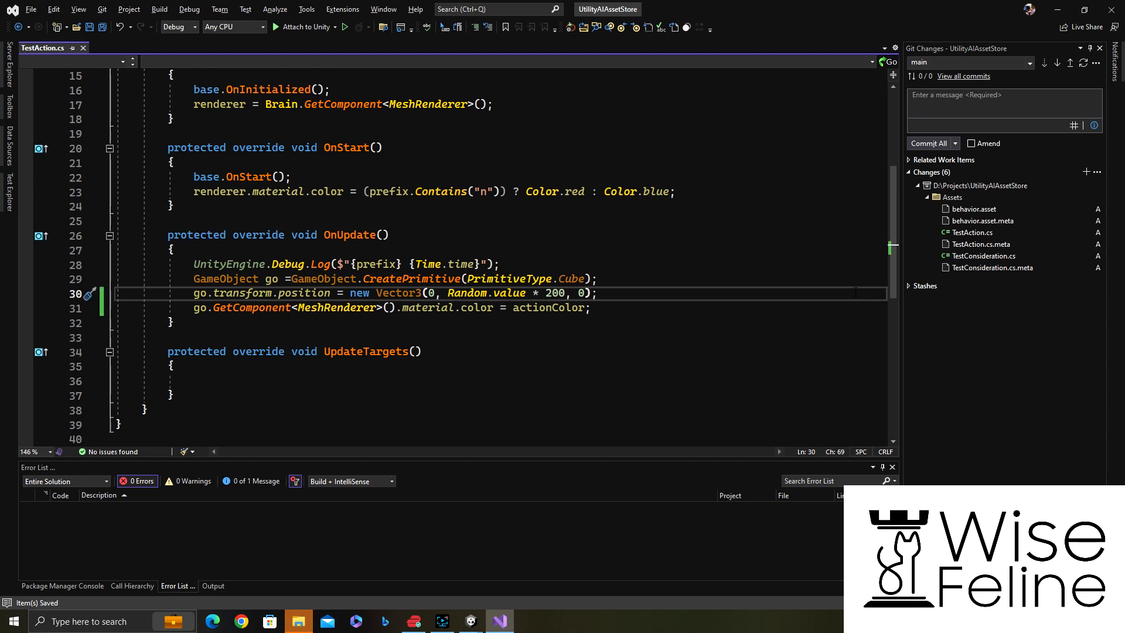
Step: Set the cube's localEulerAngles to Vector3.one + Vector3.one * Random.value
{"action": "type", "text": "go.transform.localEulerAngles"}
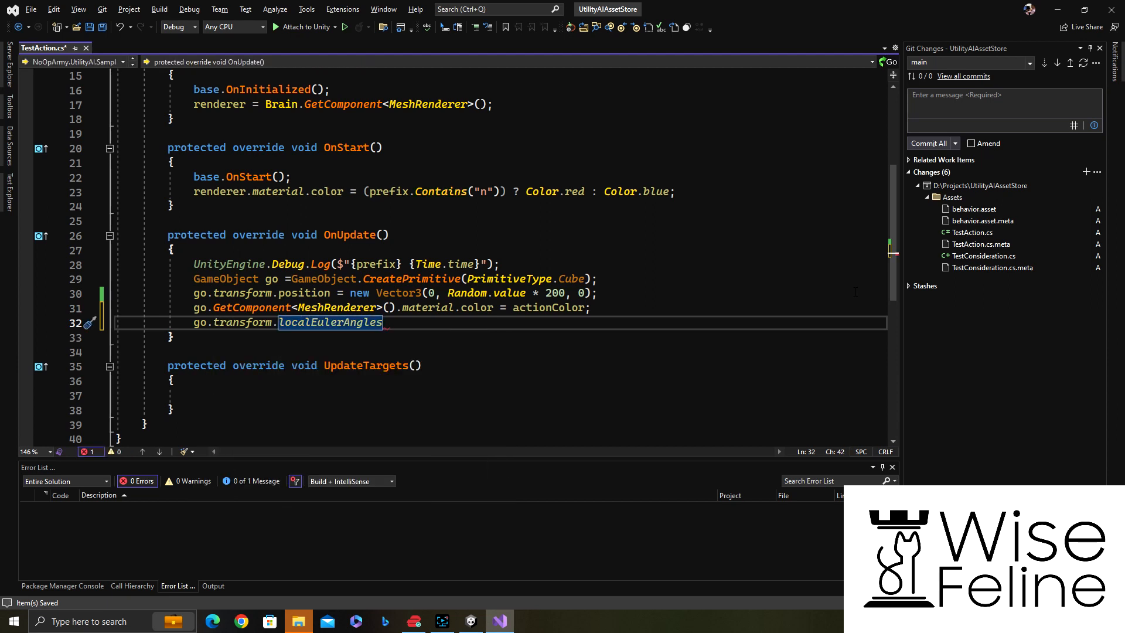
{"action": "type", "text": "=vector"}
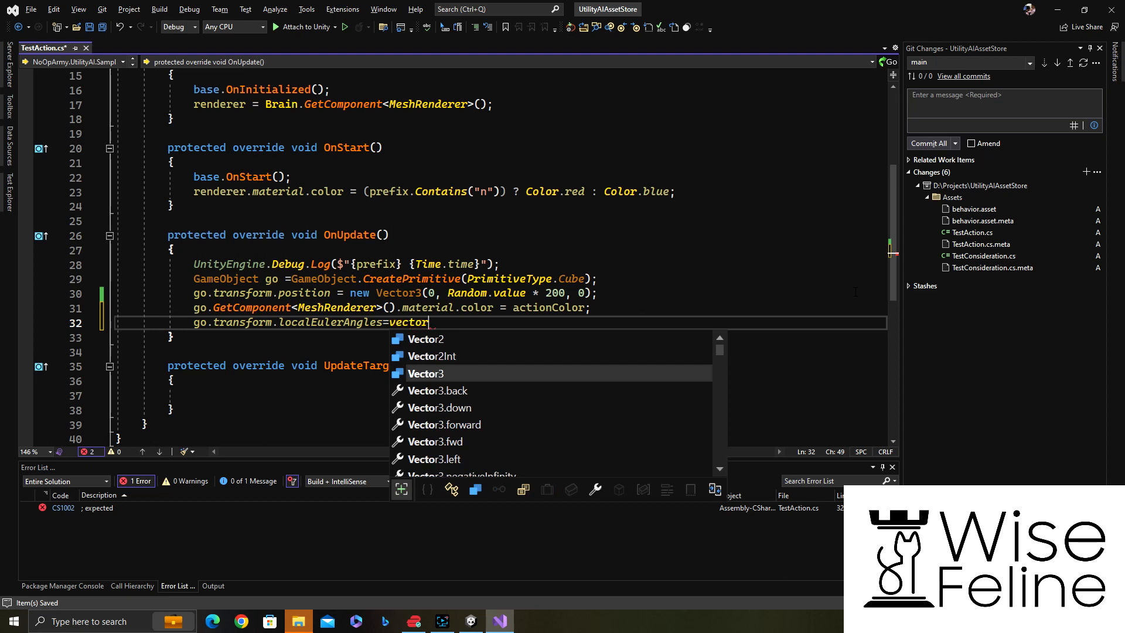
{"action": "type", "text": "Vector3.one"}
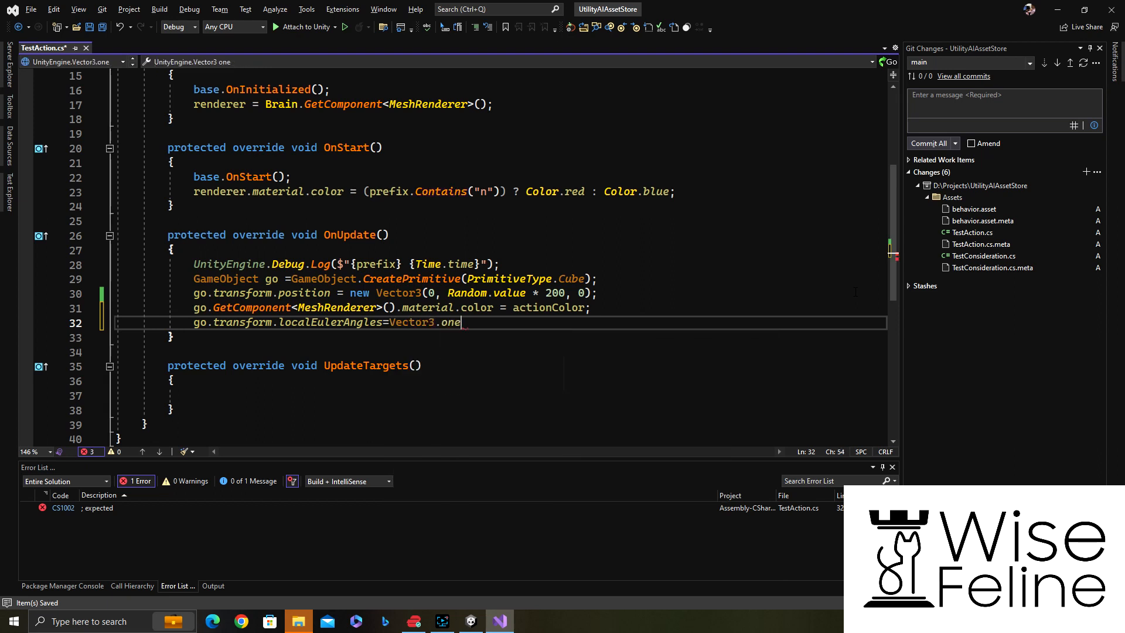
{"action": "type", "text": "+vector"}
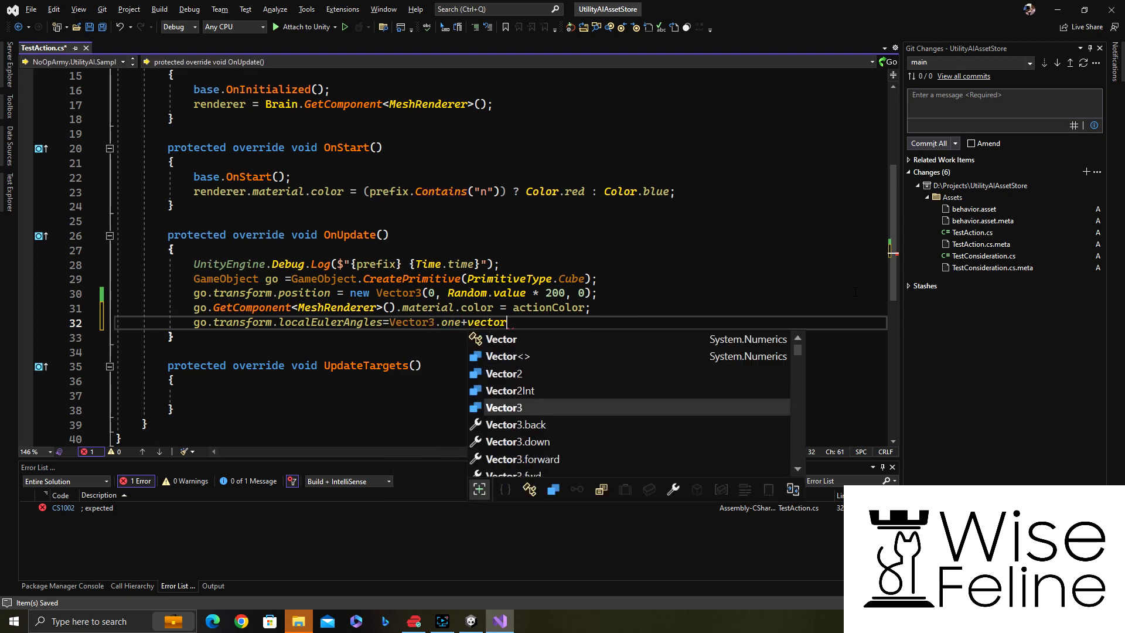
{"action": "type", "text": "Vector3.one*random"}
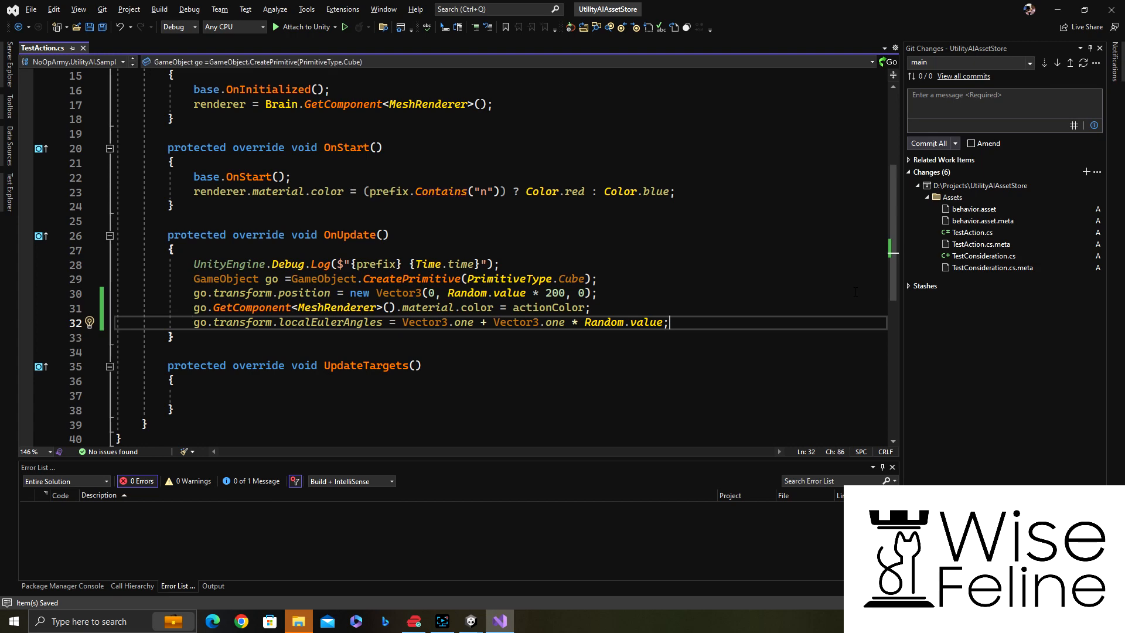
Step: Add go.transform.Rotate(0, Random.value * 300, 0) and return to Unity for the reload
{"action": "type", "text": "got"}
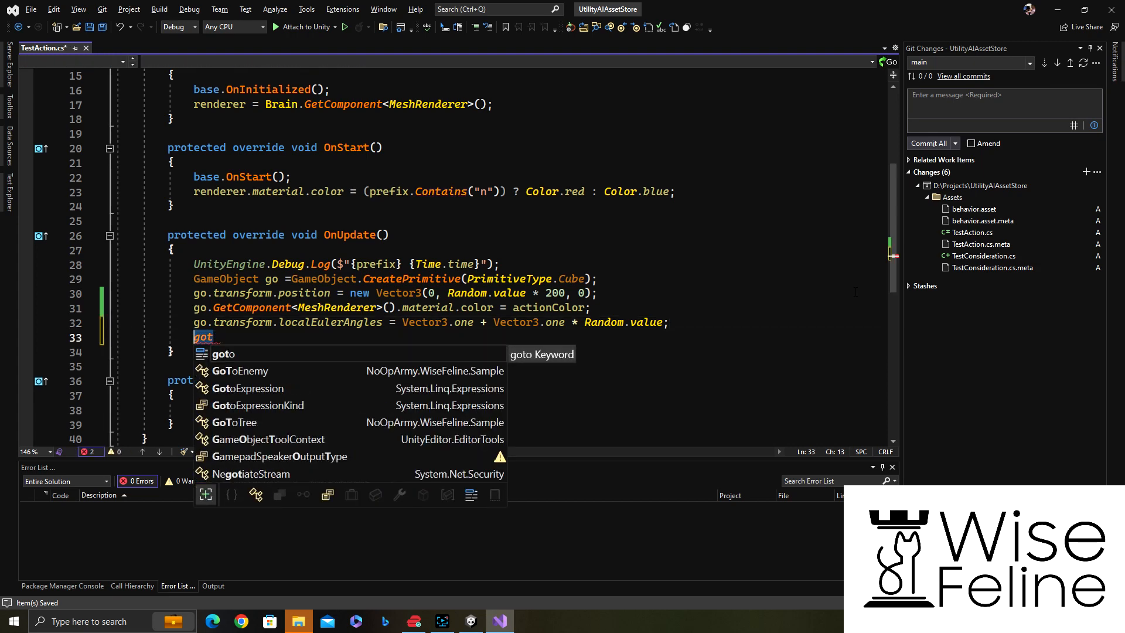
{"action": "type", "text": "go.trans"}
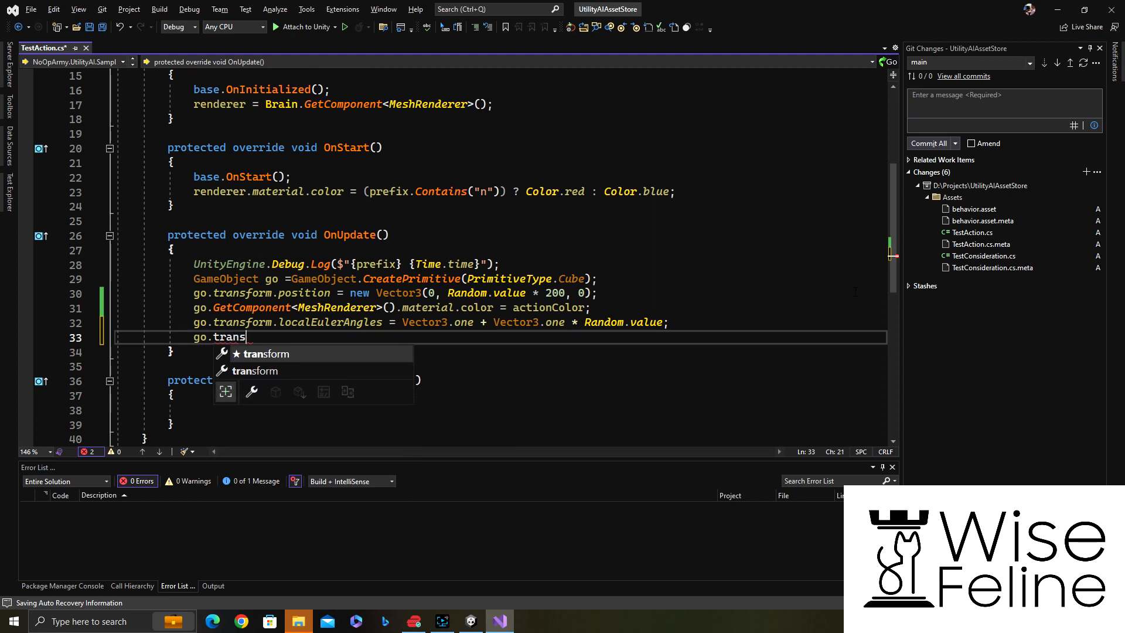
{"action": "type", "text": "form.rotate(0,"}
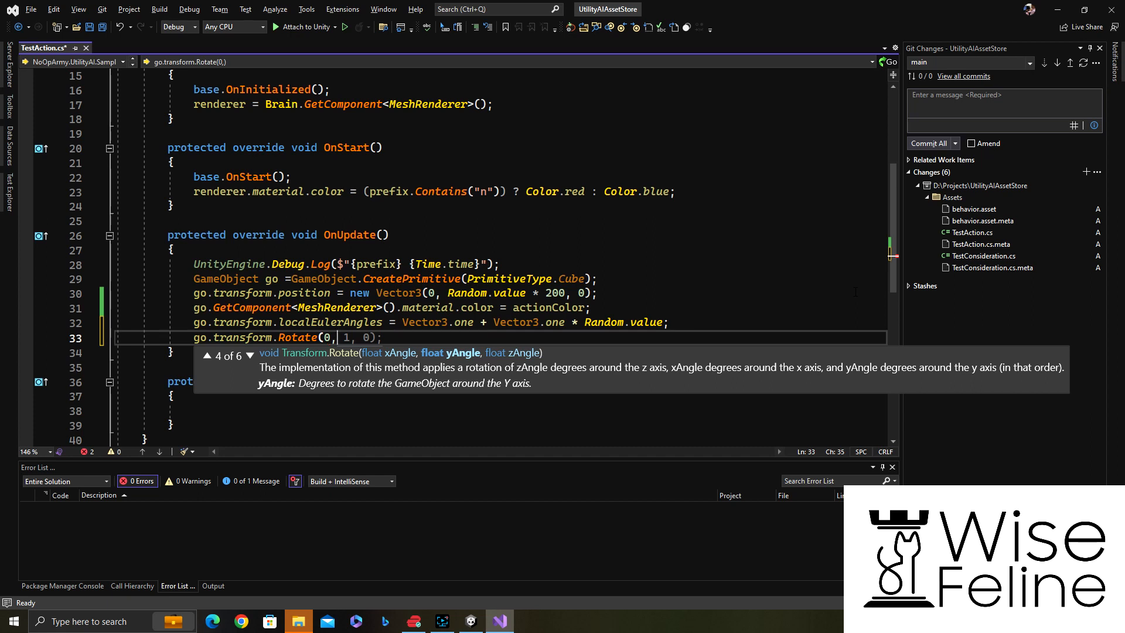
{"action": "type", "text": "Random.valu)"}
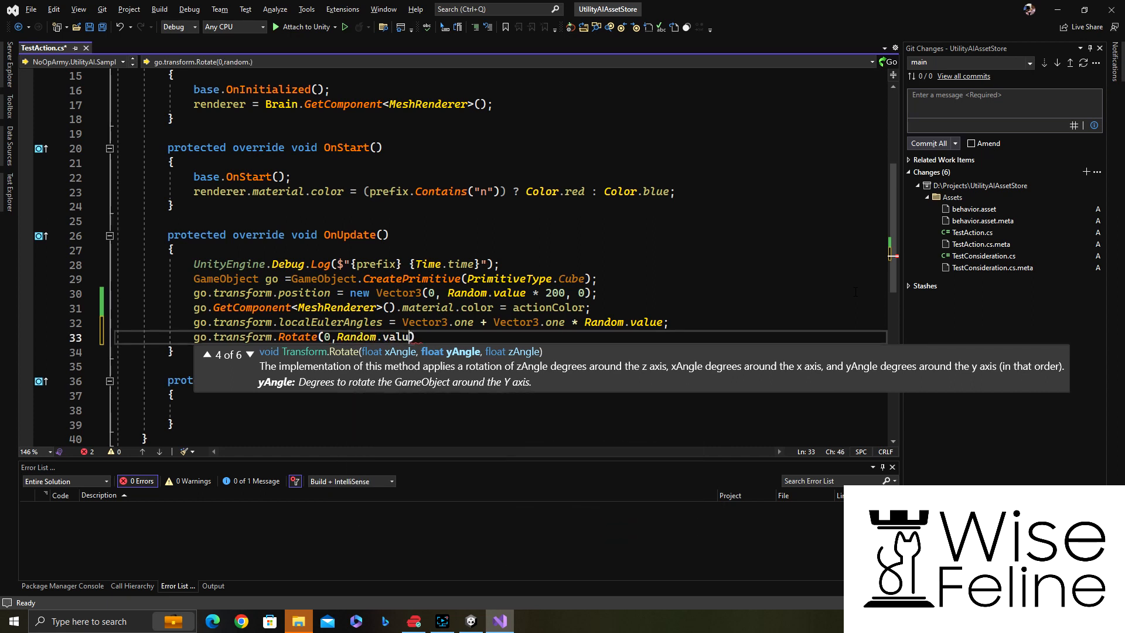
{"action": "type", "text": "*30"}
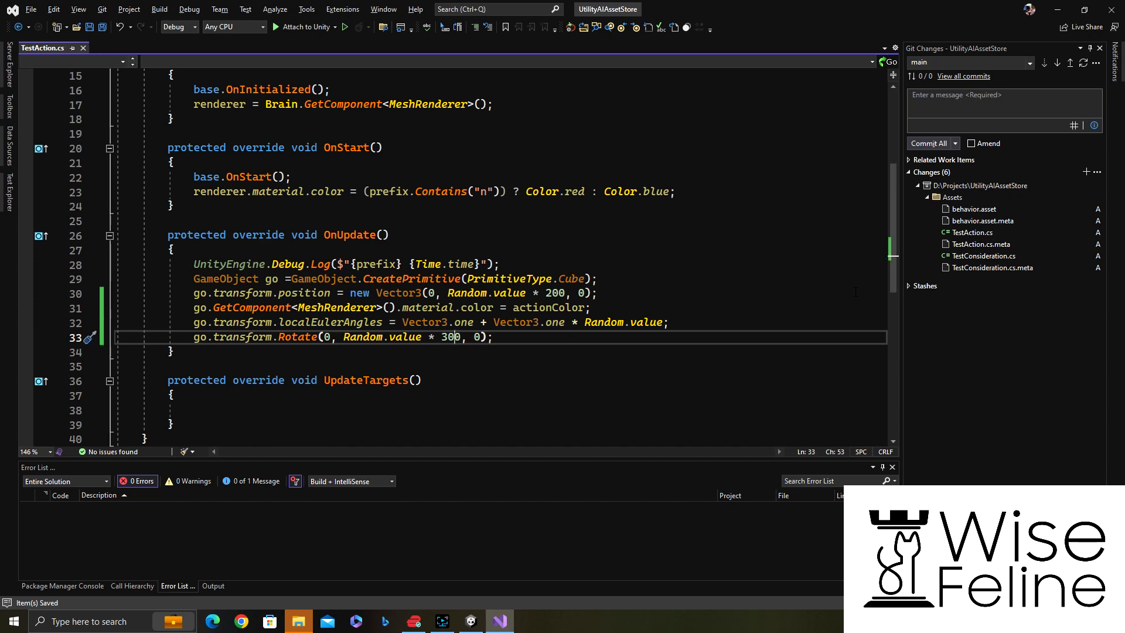
{"action": "left_click", "coordinate": [498, 622]}
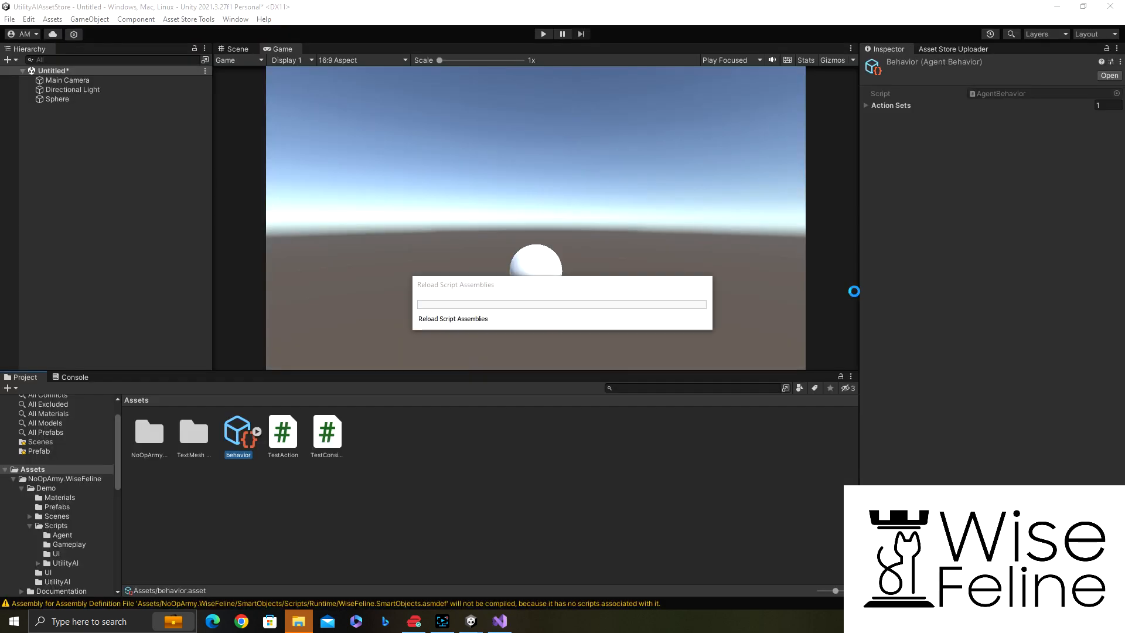